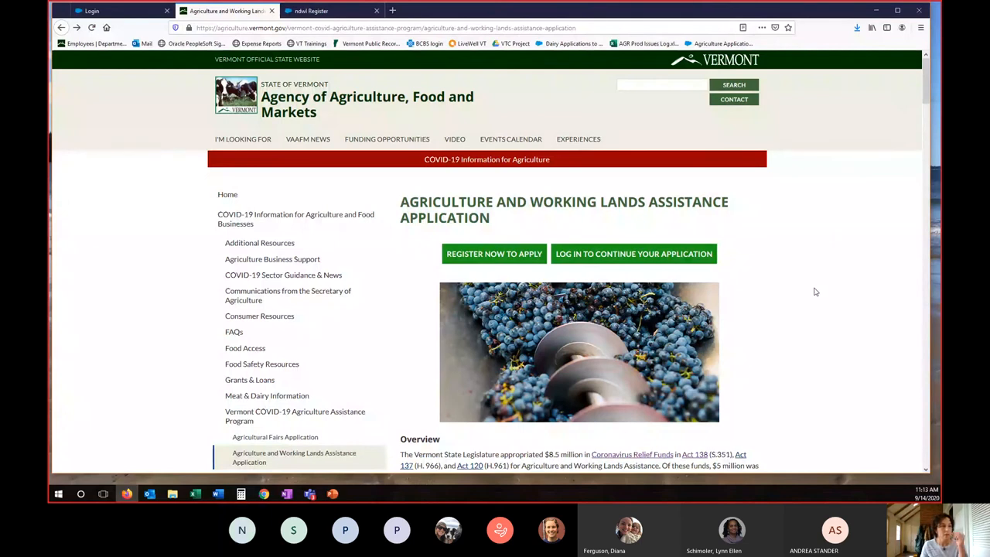
{"action": "mouse_move", "coordinate": [811, 325]}
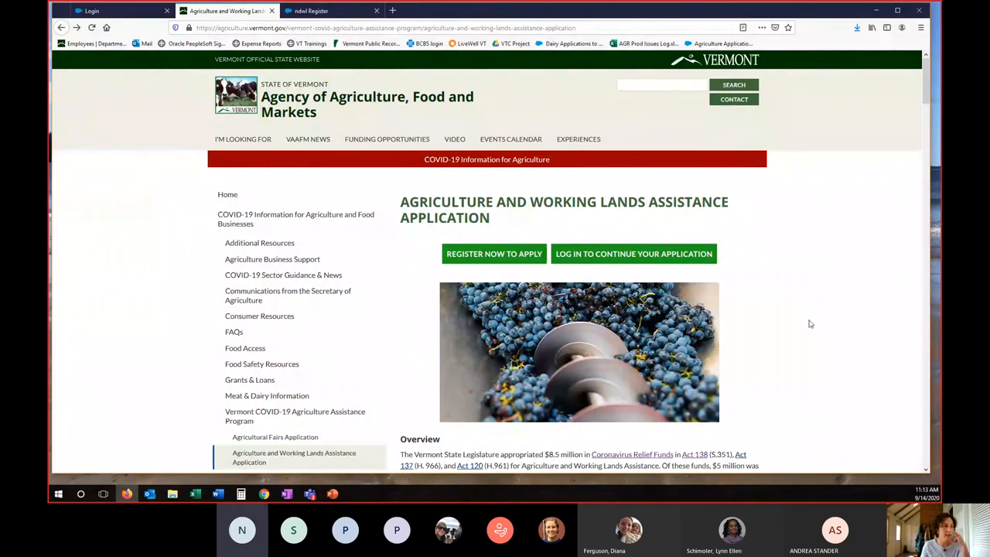
{"action": "mouse_move", "coordinate": [837, 199]}
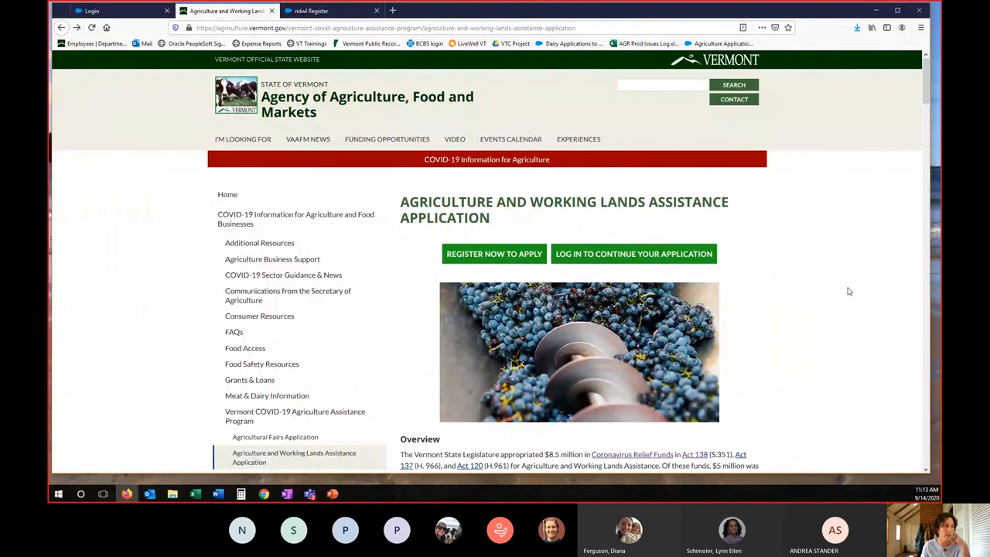
Review the assistance application page and start Register Now to Apply
{"action": "scroll", "scroll_direction": "down", "scroll_amount": 3}
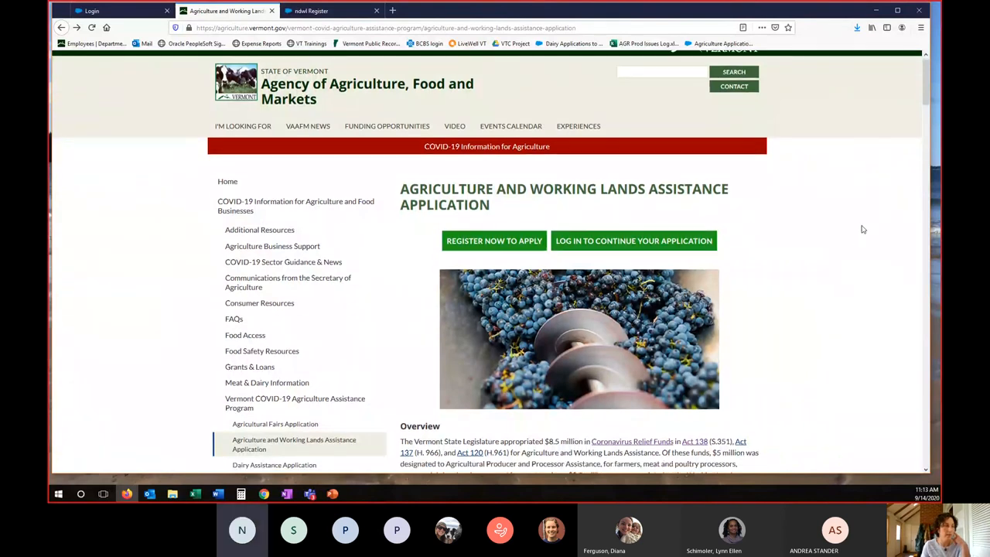
{"action": "scroll", "scroll_direction": "down", "scroll_amount": 3}
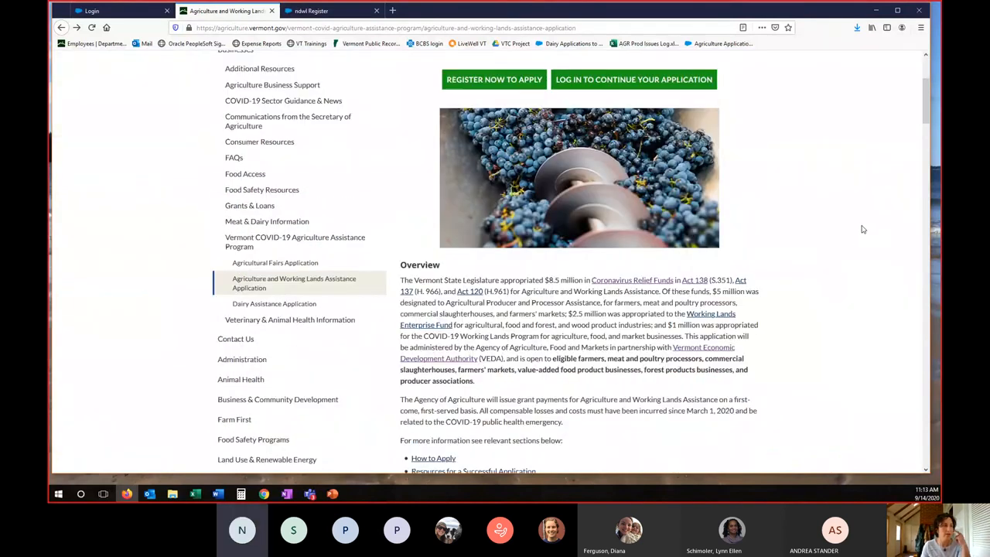
{"action": "scroll", "scroll_direction": "down", "scroll_amount": 3}
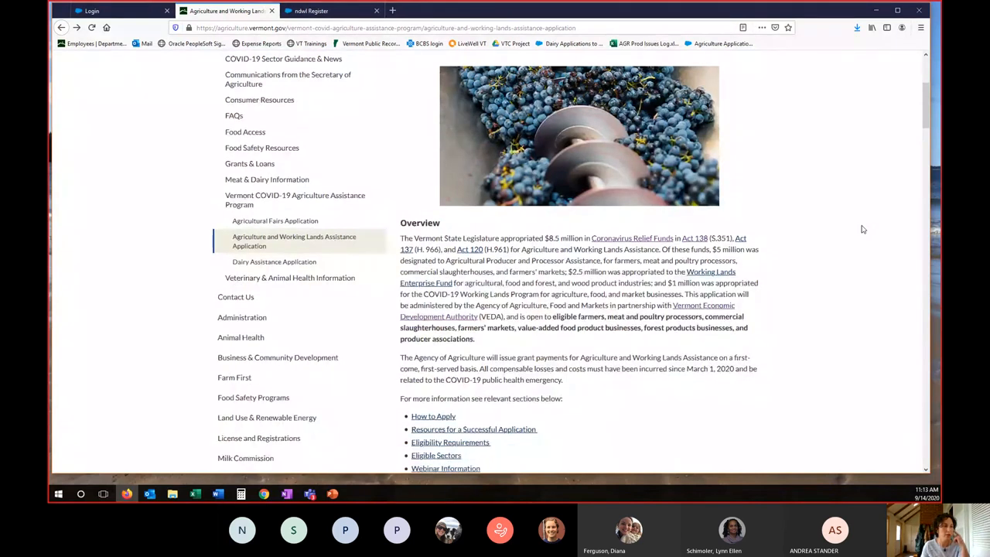
{"action": "scroll", "scroll_direction": "down", "scroll_amount": 3}
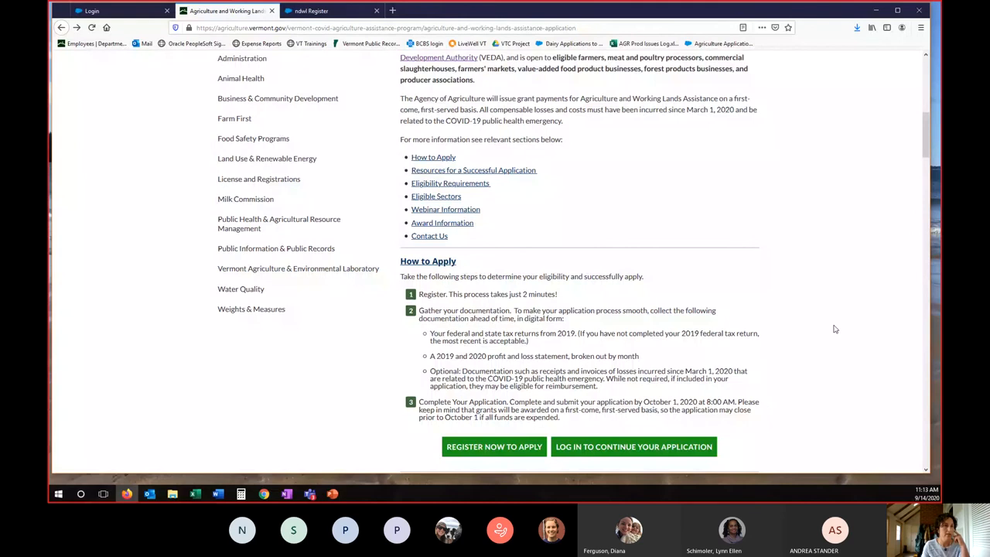
{"action": "mouse_move", "coordinate": [783, 371]}
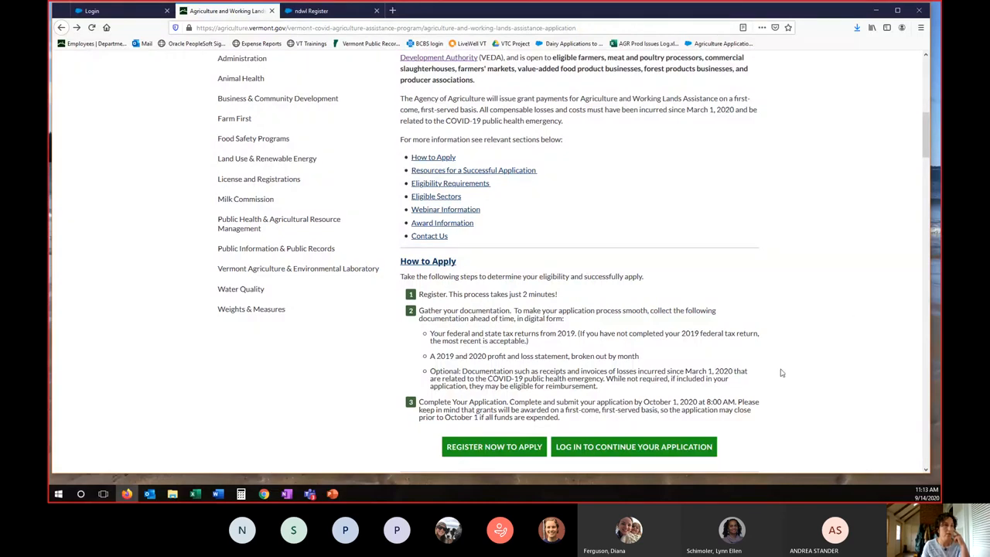
{"action": "mouse_move", "coordinate": [795, 378]}
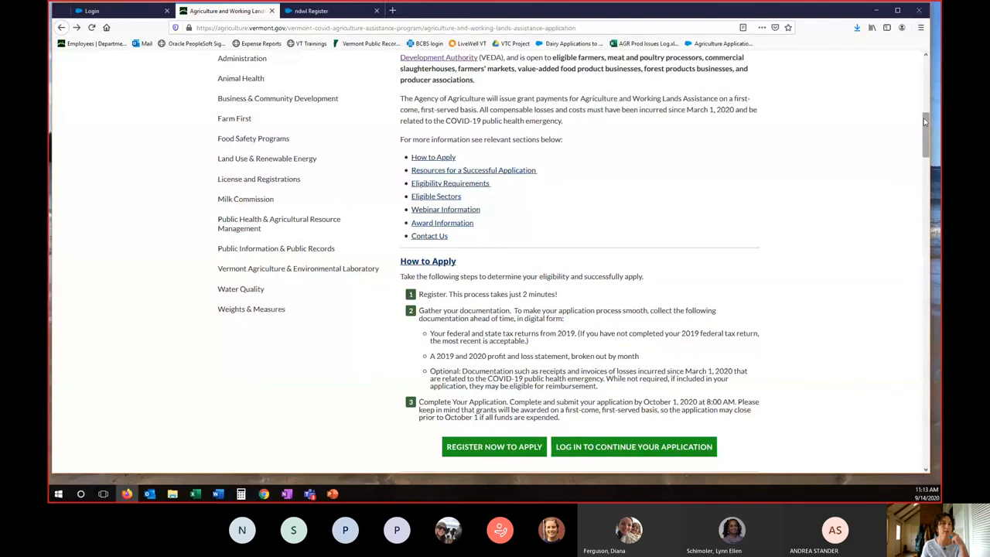
{"action": "scroll", "scroll_direction": "down", "scroll_amount": 3}
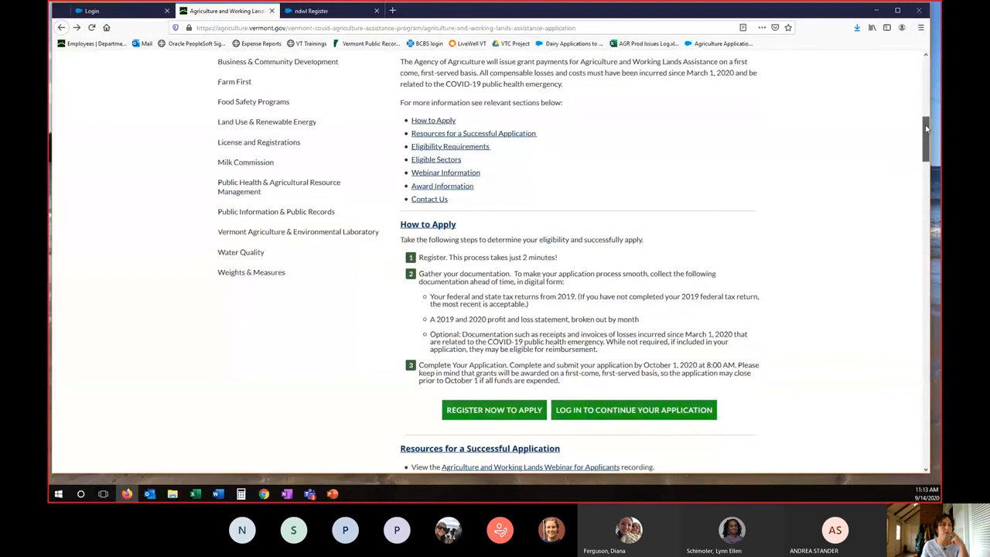
{"action": "scroll", "scroll_direction": "down", "scroll_amount": 3}
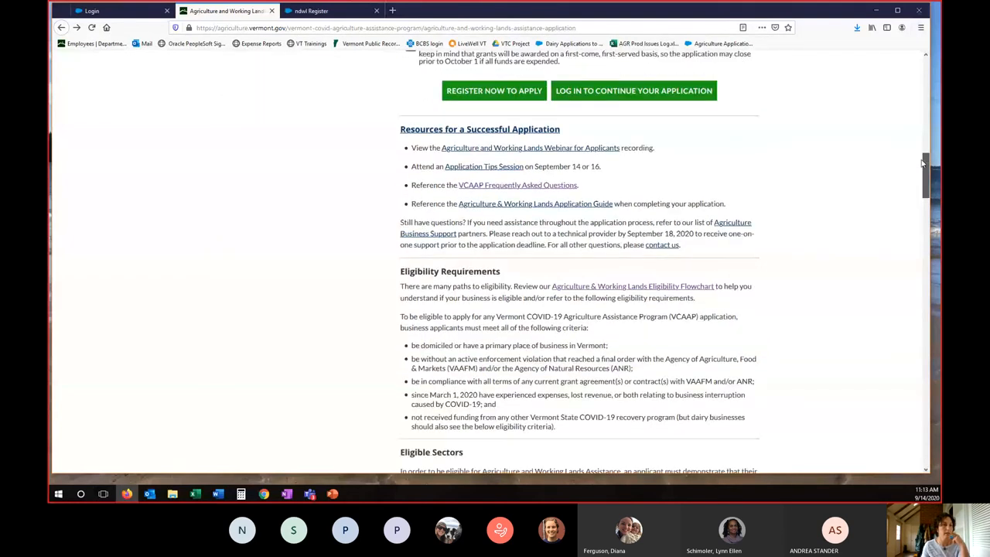
{"action": "scroll", "scroll_direction": "down", "scroll_amount": 3}
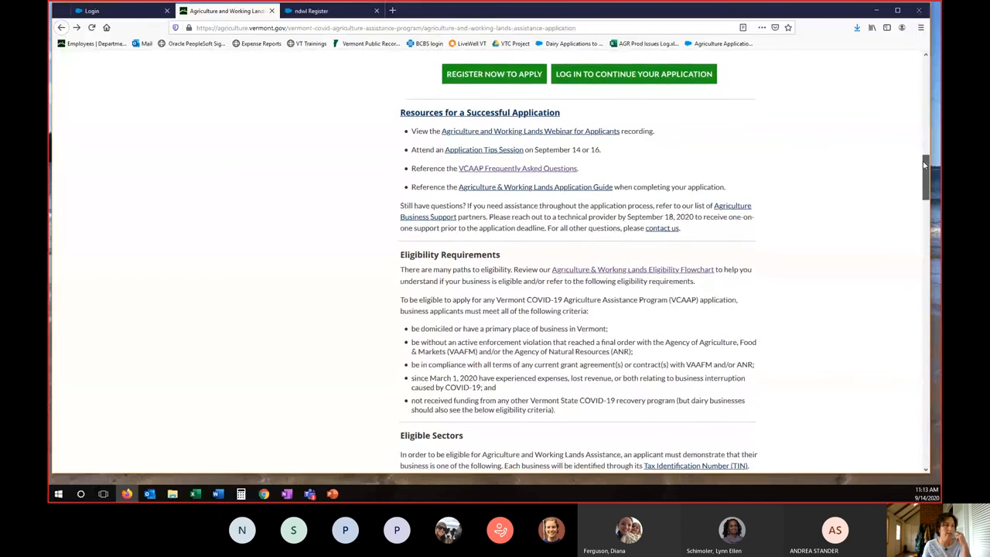
{"action": "scroll", "scroll_direction": "down", "scroll_amount": 3}
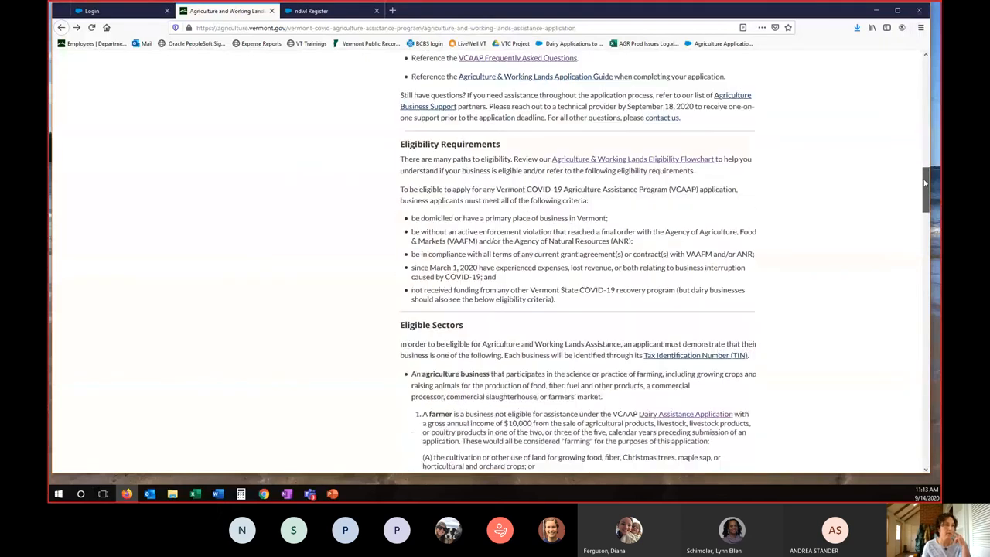
{"action": "scroll", "scroll_direction": "down", "scroll_amount": 3}
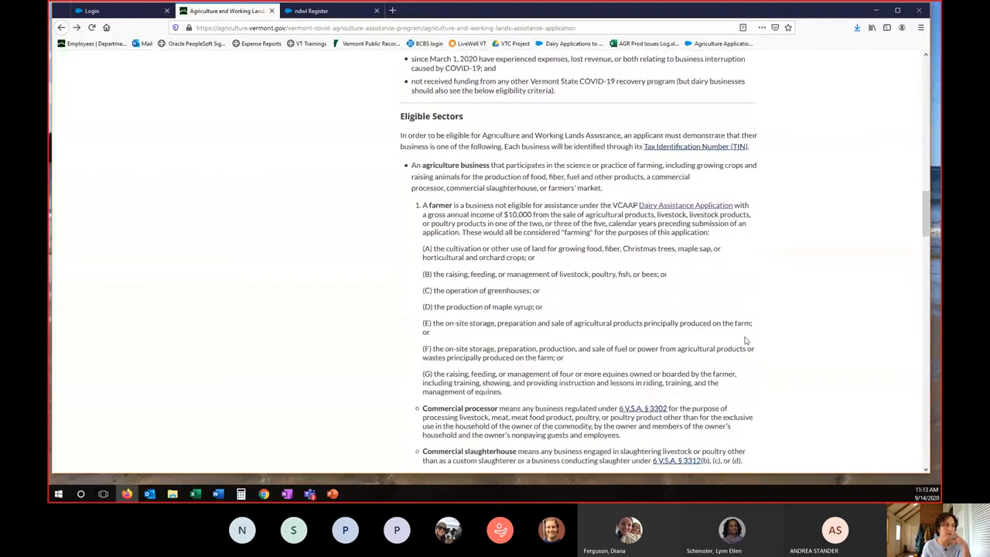
{"action": "mouse_move", "coordinate": [739, 323]}
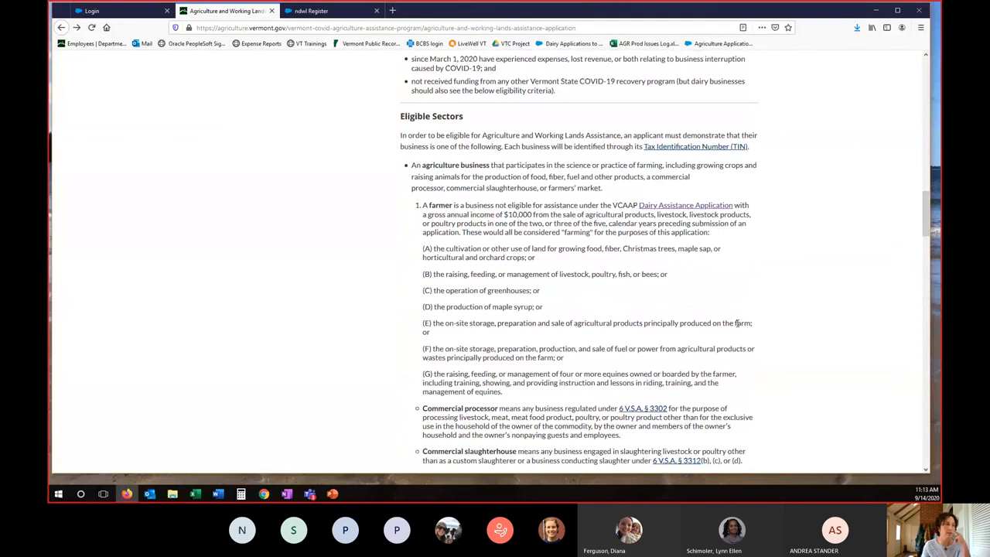
{"action": "mouse_move", "coordinate": [631, 325]}
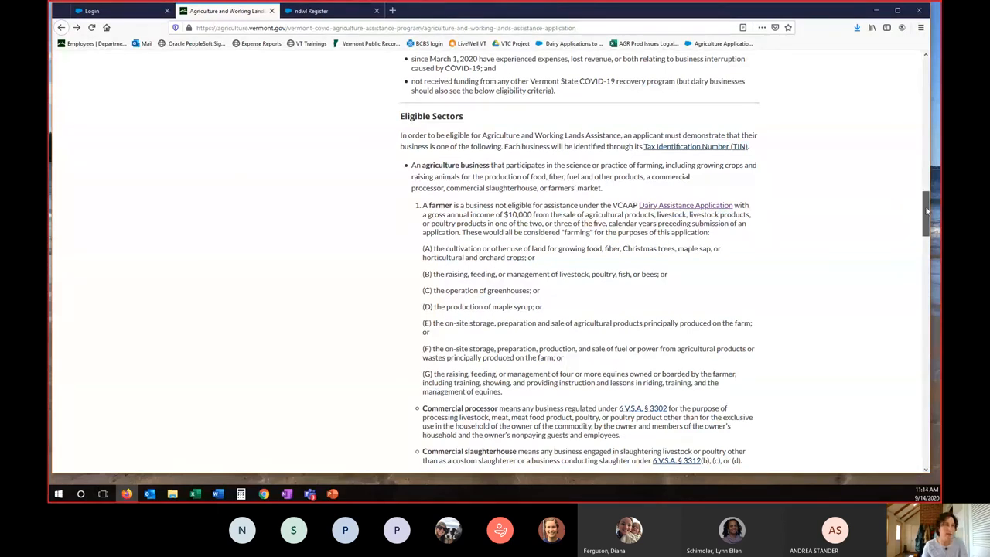
{"action": "scroll", "scroll_direction": "up", "scroll_amount": 3}
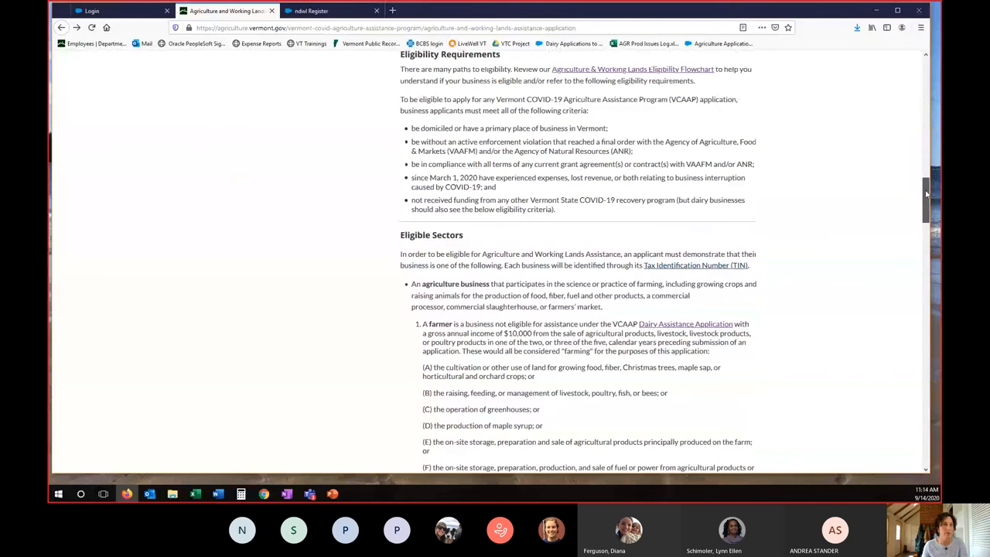
{"action": "scroll", "scroll_direction": "up", "scroll_amount": 3}
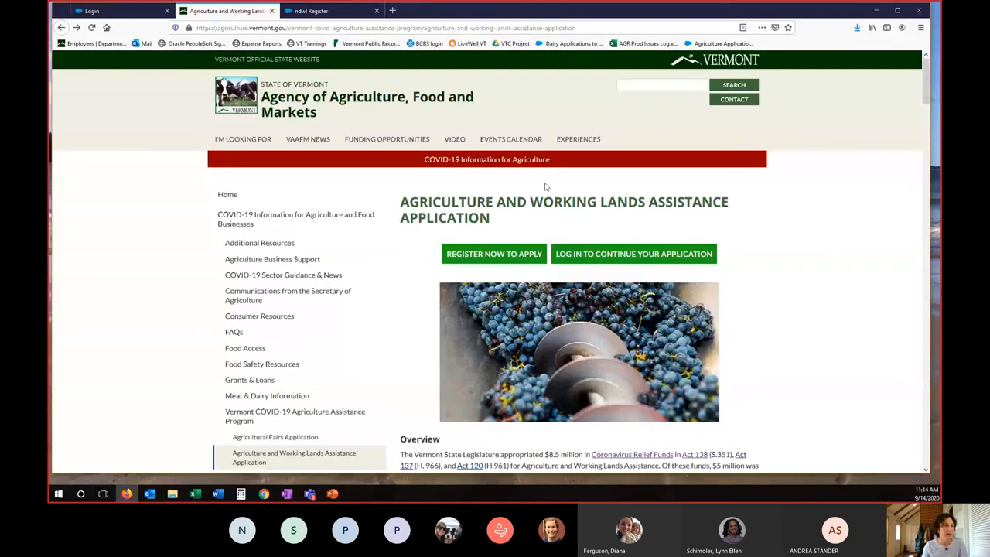
{"action": "mouse_move", "coordinate": [495, 254]}
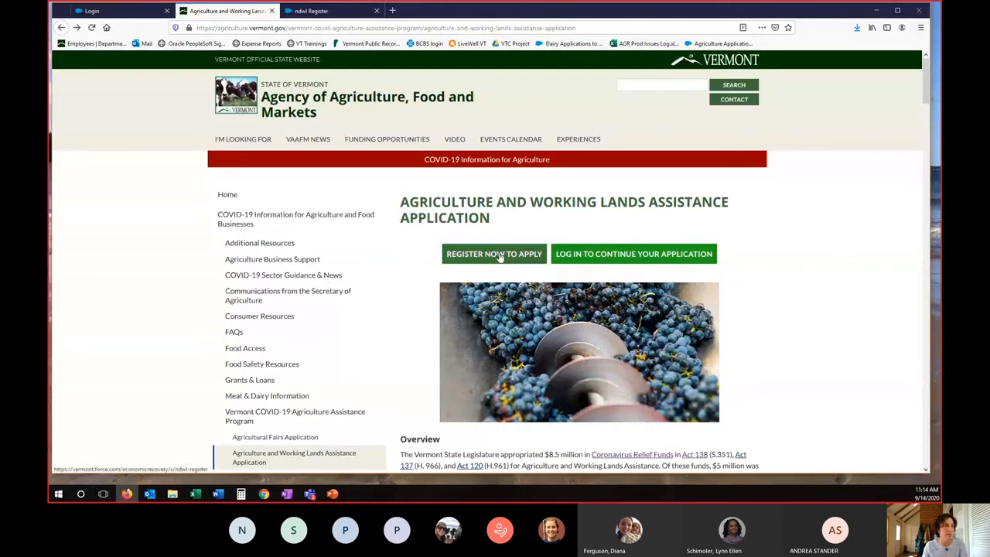
{"action": "left_click", "coordinate": [493, 253]}
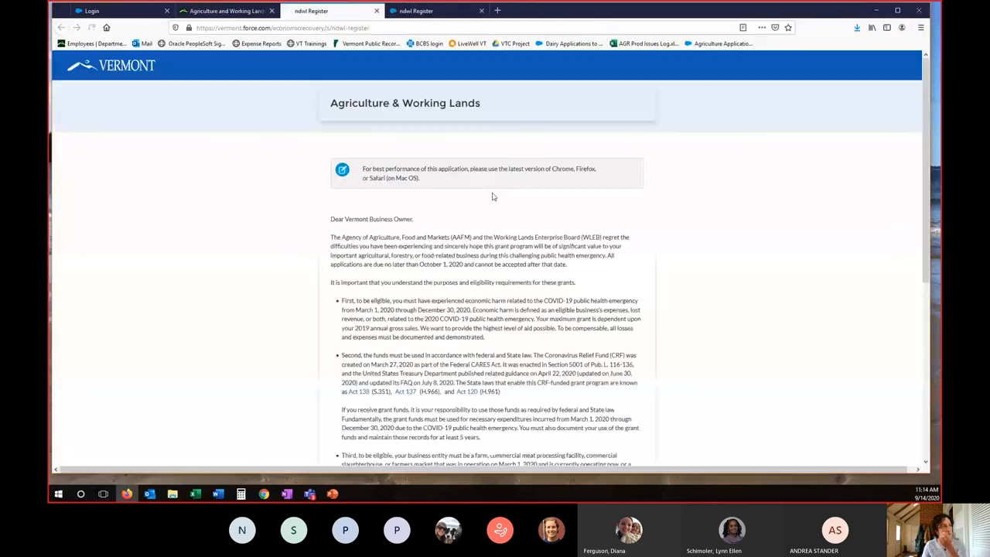
{"action": "mouse_move", "coordinate": [533, 254]}
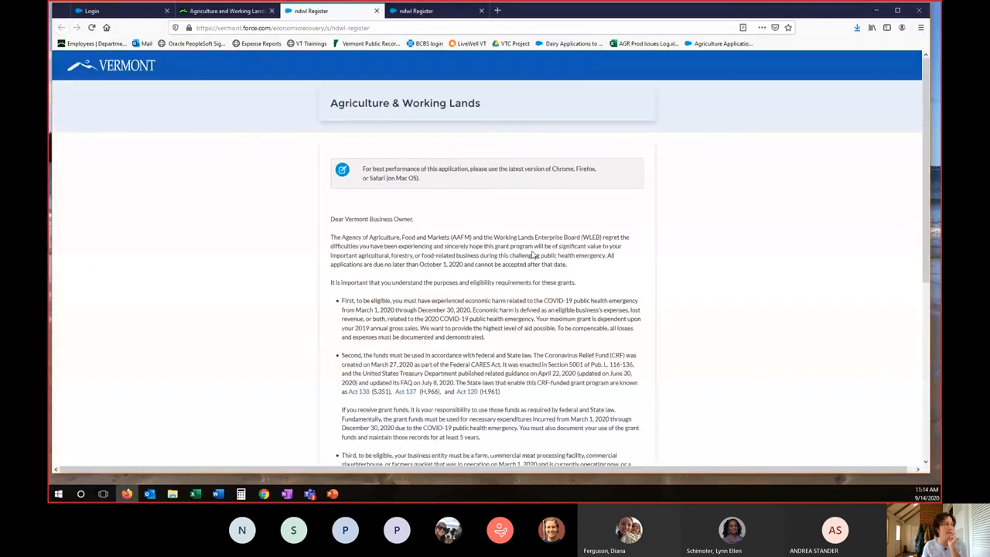
Answer the eligibility questions and choose filing on behalf of My Own Company
{"action": "scroll", "scroll_direction": "down", "scroll_amount": 3}
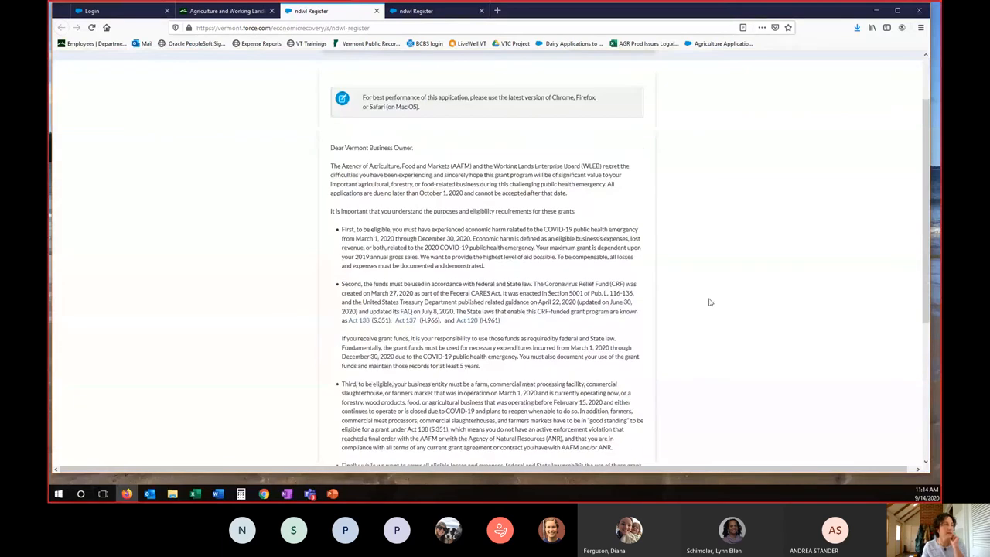
{"action": "scroll", "scroll_direction": "down", "scroll_amount": 3}
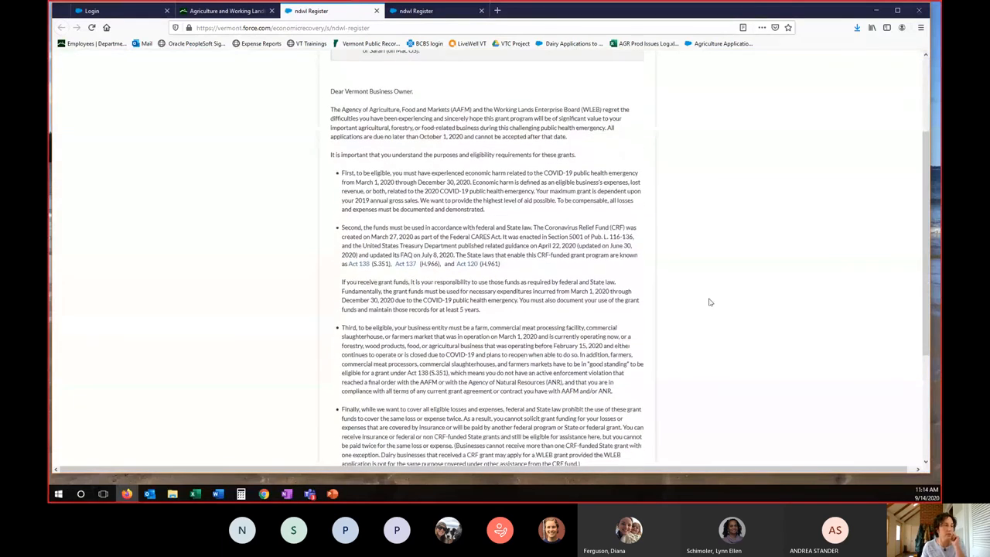
{"action": "scroll", "scroll_direction": "down", "scroll_amount": 3}
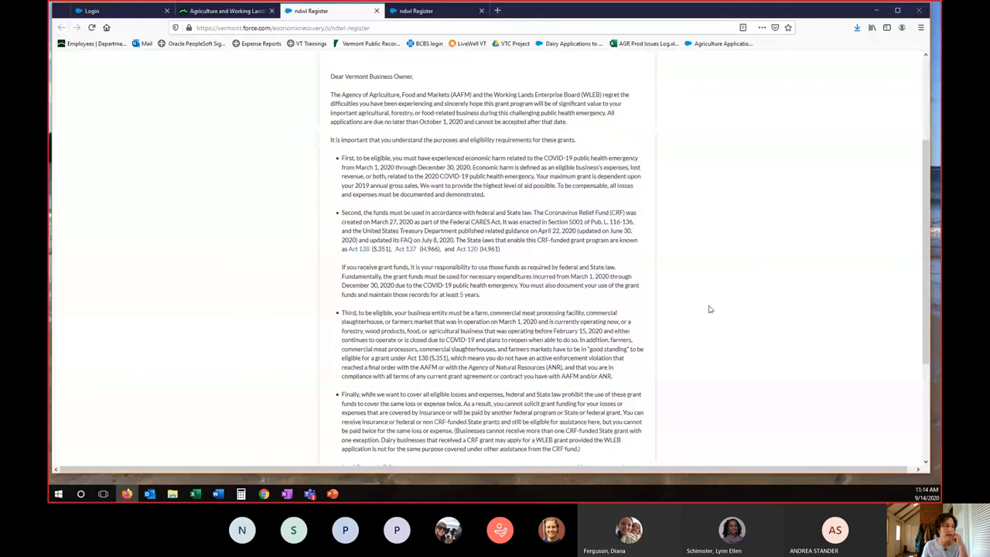
{"action": "scroll", "scroll_direction": "down", "scroll_amount": 3}
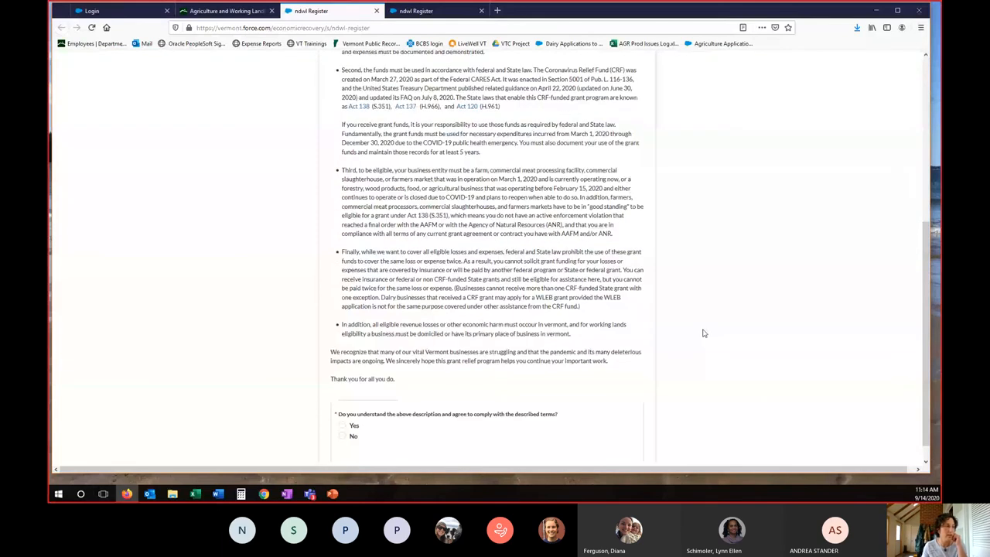
{"action": "scroll", "scroll_direction": "down", "scroll_amount": 3}
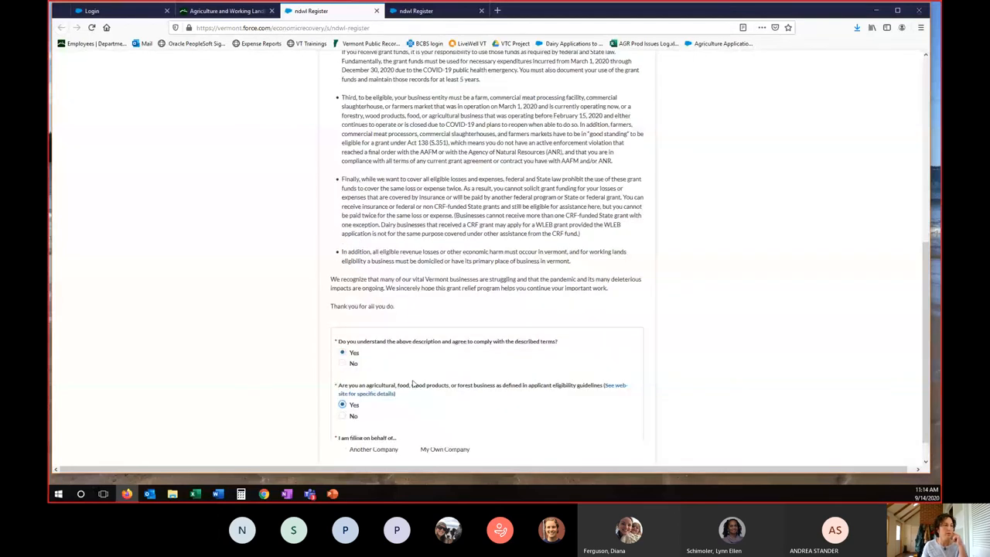
{"action": "scroll", "scroll_direction": "down", "scroll_amount": 3}
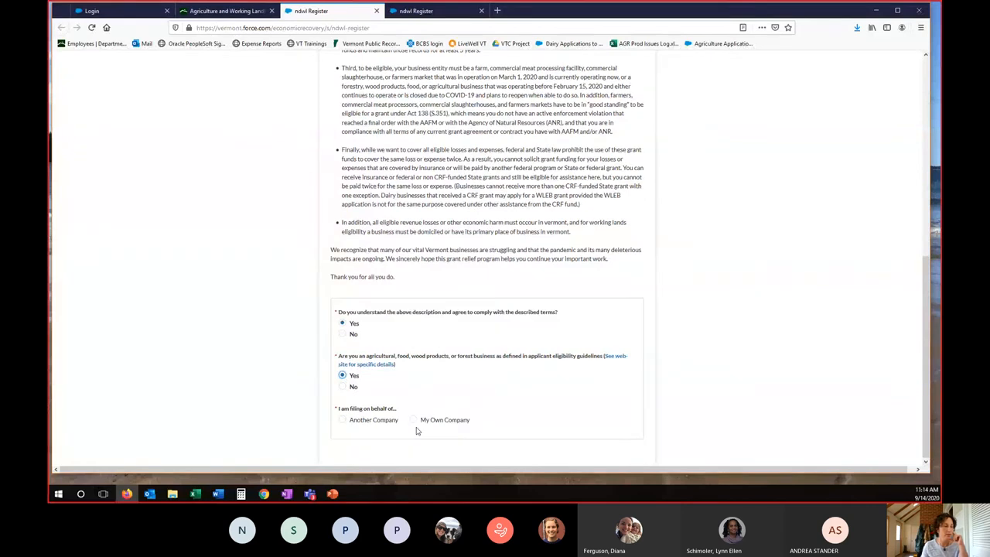
{"action": "left_click", "coordinate": [413, 421]}
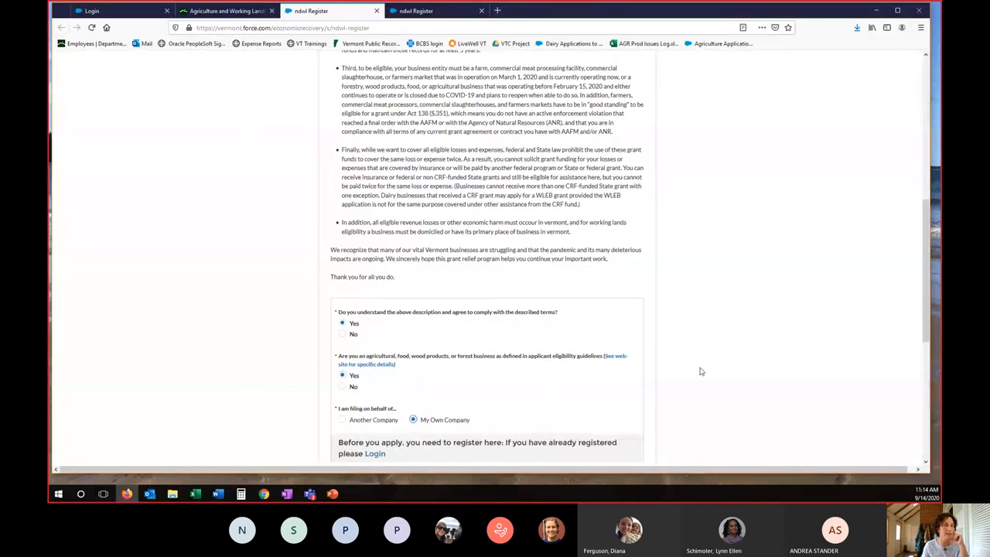
Scroll to the Vermont Employer ID search and Applicant User Registration sections
{"action": "scroll", "scroll_direction": "down", "scroll_amount": 3}
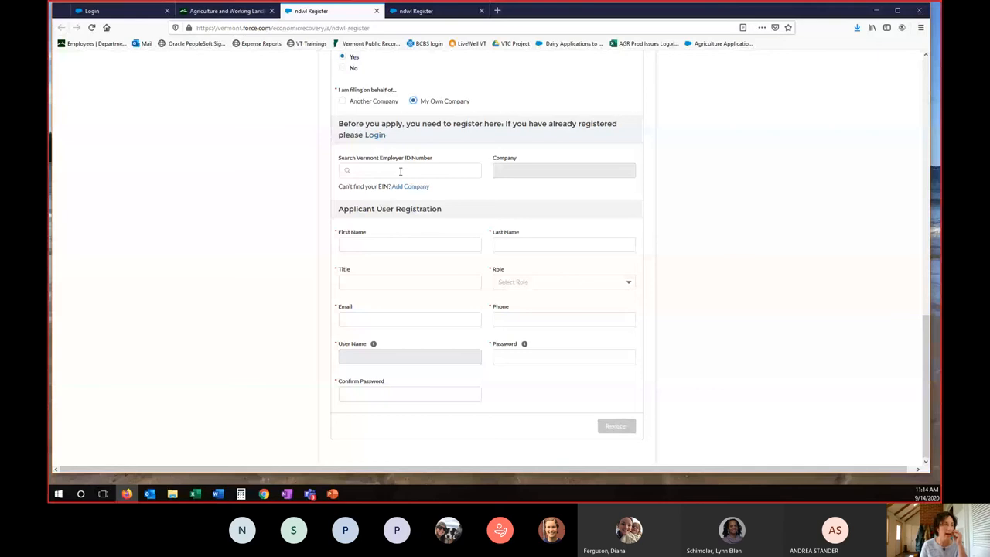
{"action": "mouse_move", "coordinate": [396, 168]}
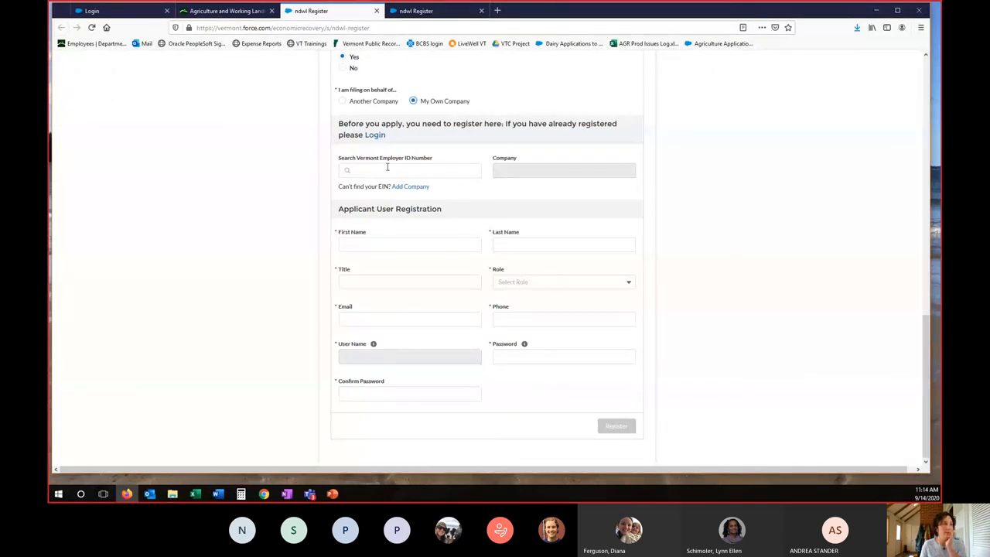
{"action": "mouse_move", "coordinate": [373, 167]}
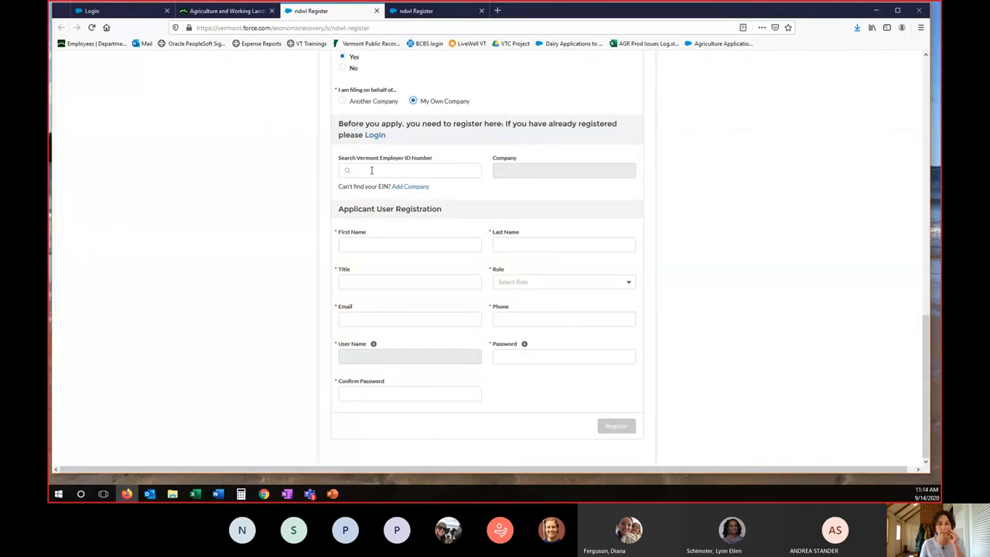
{"action": "mouse_move", "coordinate": [383, 175]}
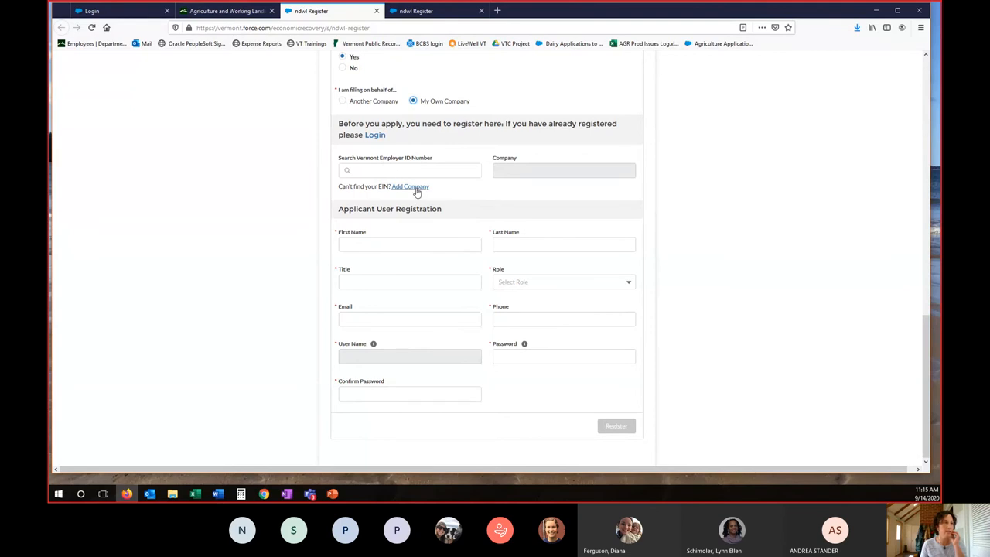
Open the Add Company dialog for a company without an employer ID
{"action": "left_click", "coordinate": [409, 186]}
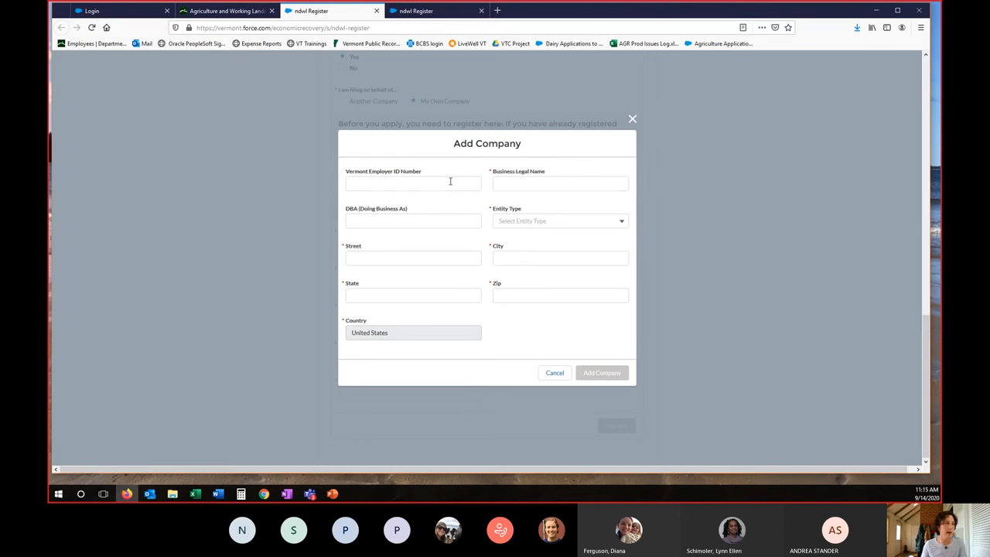
{"action": "mouse_move", "coordinate": [435, 189]}
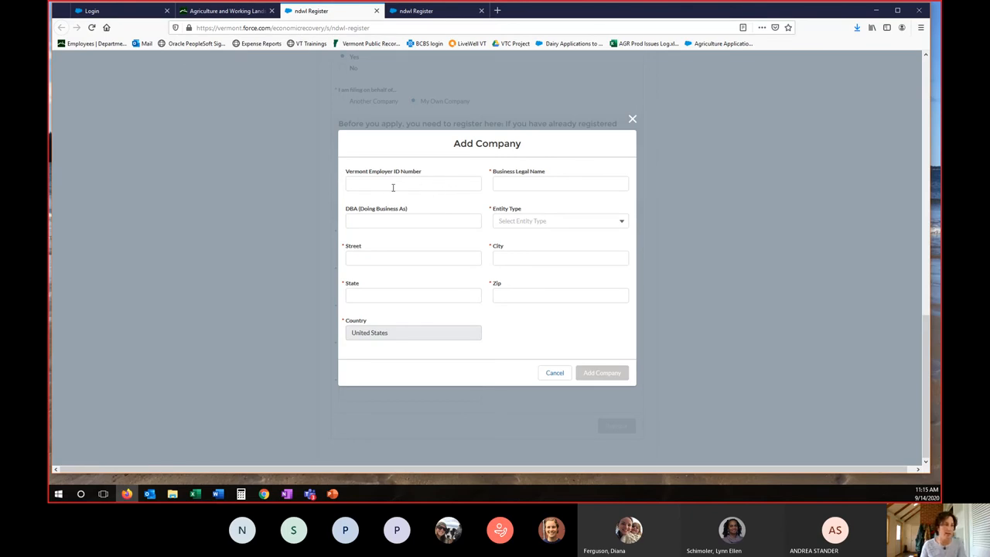
{"action": "mouse_move", "coordinate": [489, 173]}
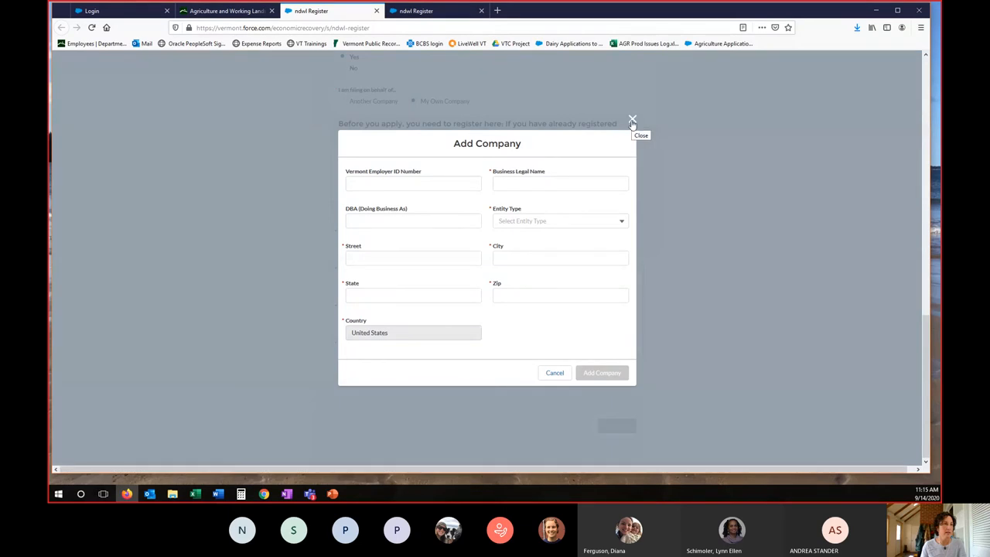
Close the Add Company dialog without adding anything
{"action": "left_click", "coordinate": [631, 120]}
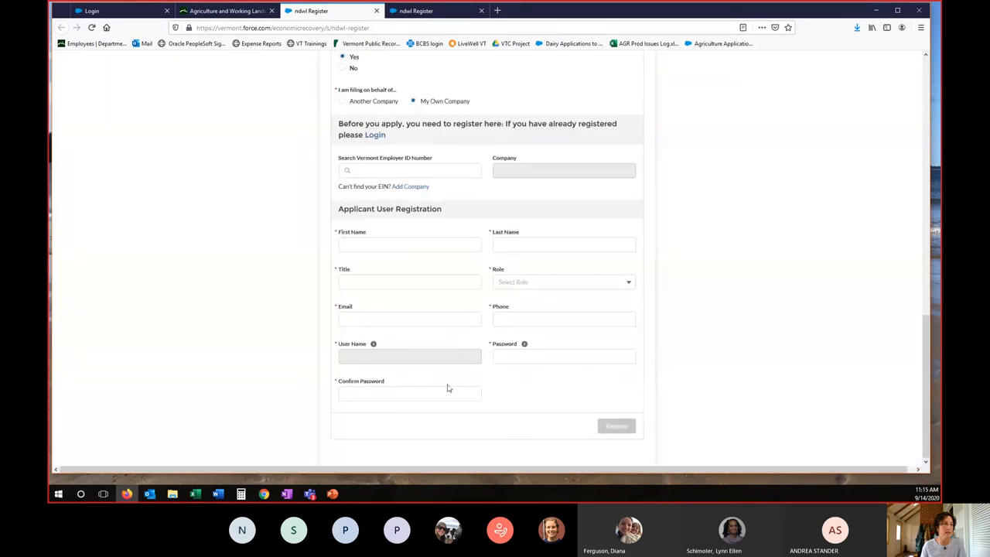
{"action": "mouse_move", "coordinate": [420, 338]}
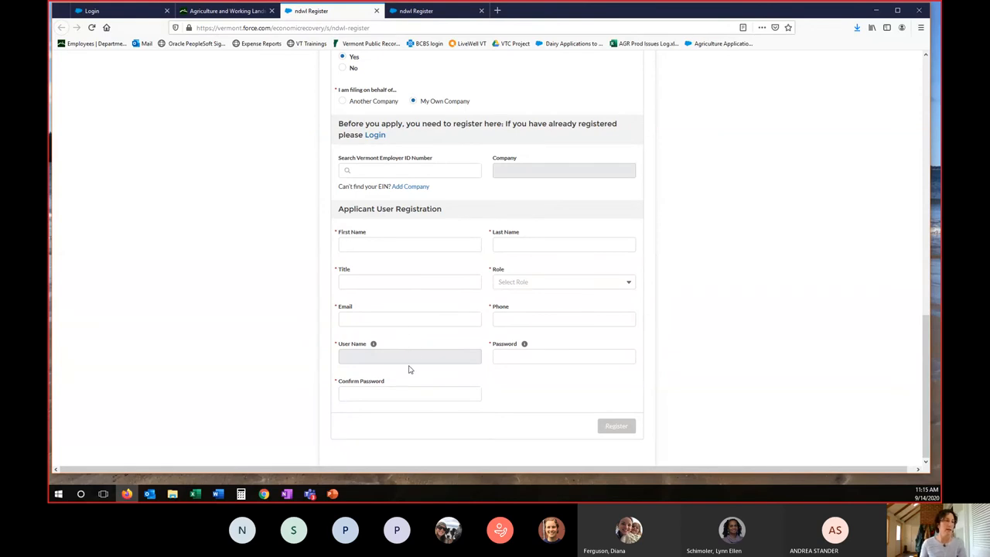
{"action": "mouse_move", "coordinate": [591, 441]}
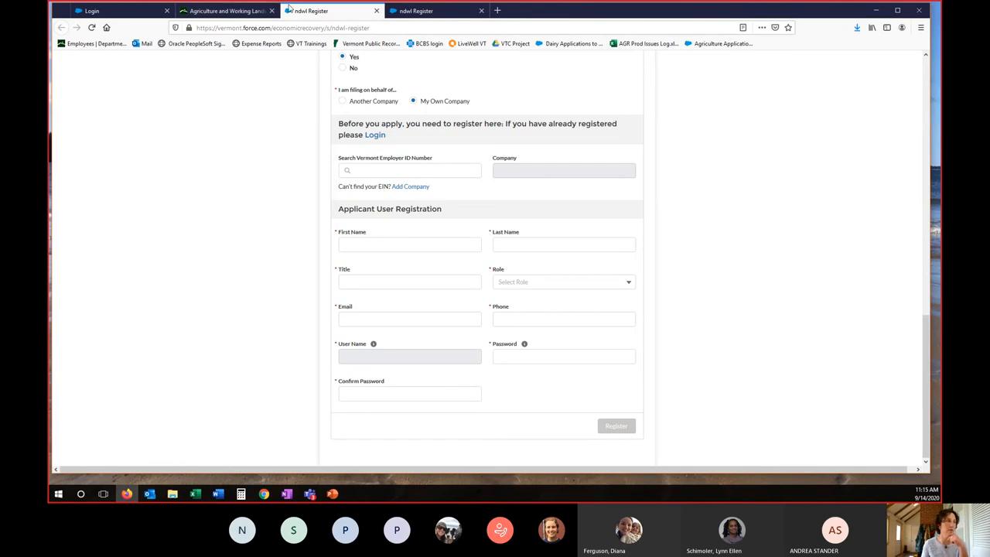
{"action": "mouse_move", "coordinate": [376, 10]}
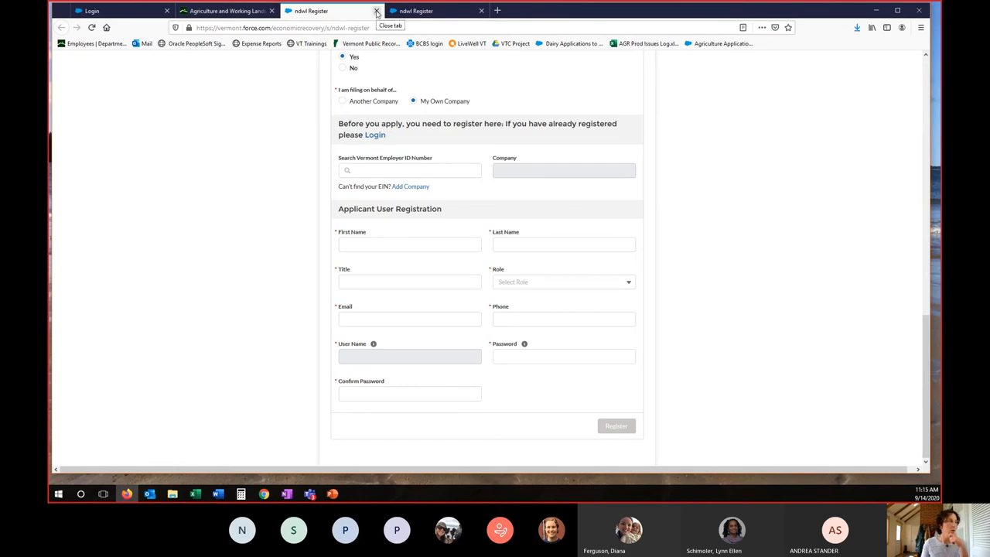
Close the Register tab, returning to the Assistance Application page
{"action": "left_click", "coordinate": [389, 9]}
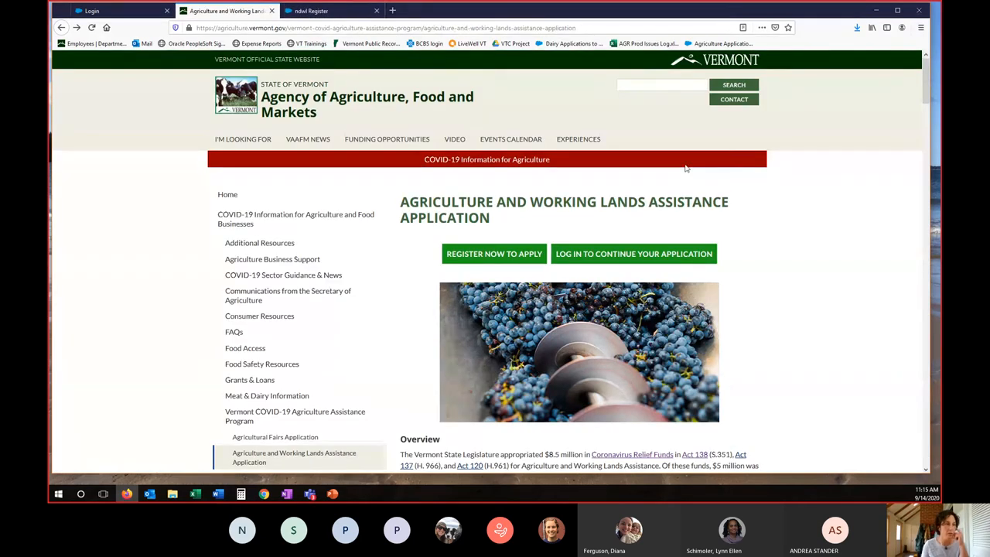
{"action": "mouse_move", "coordinate": [692, 184]}
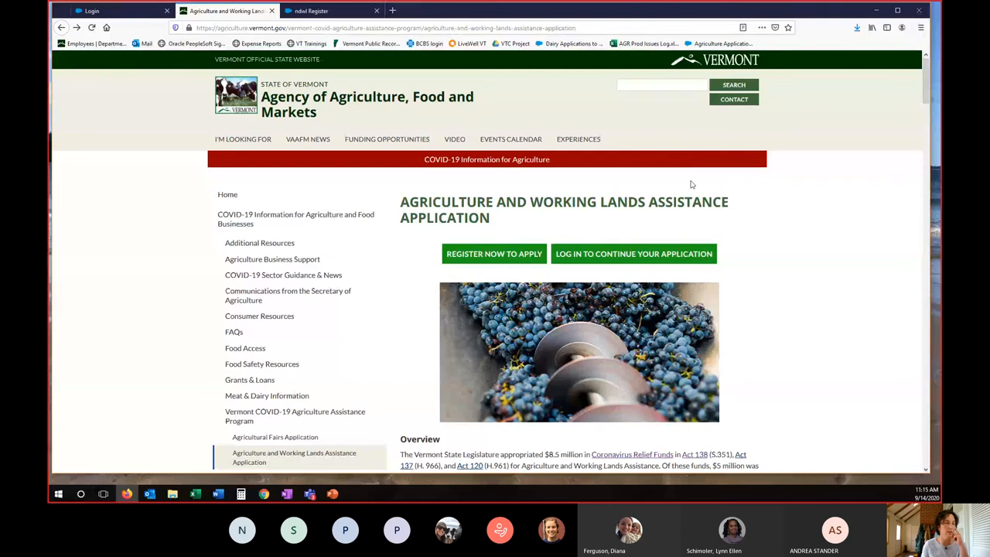
Follow 'Log in to continue your application' to the portal login page
{"action": "left_click", "coordinate": [635, 254]}
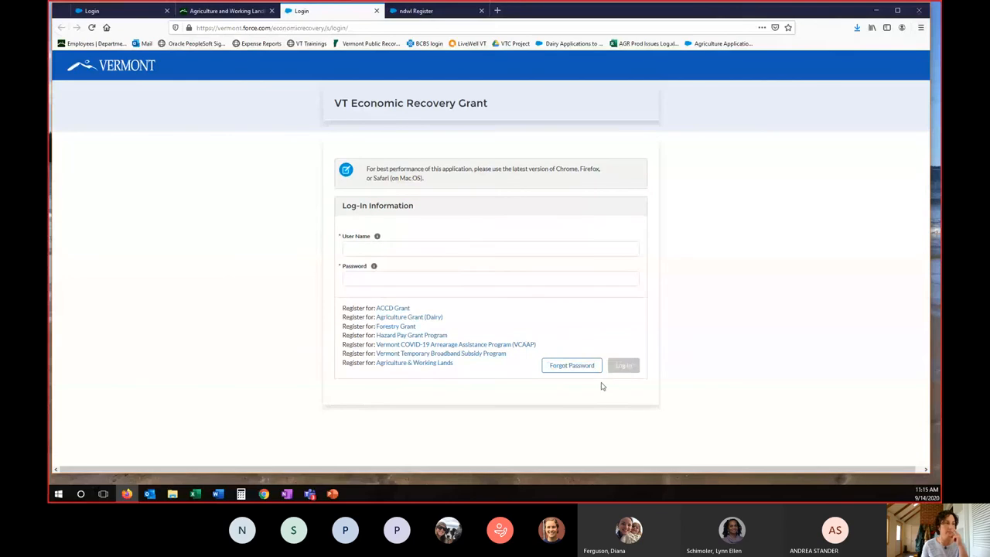
{"action": "mouse_move", "coordinate": [366, 404]}
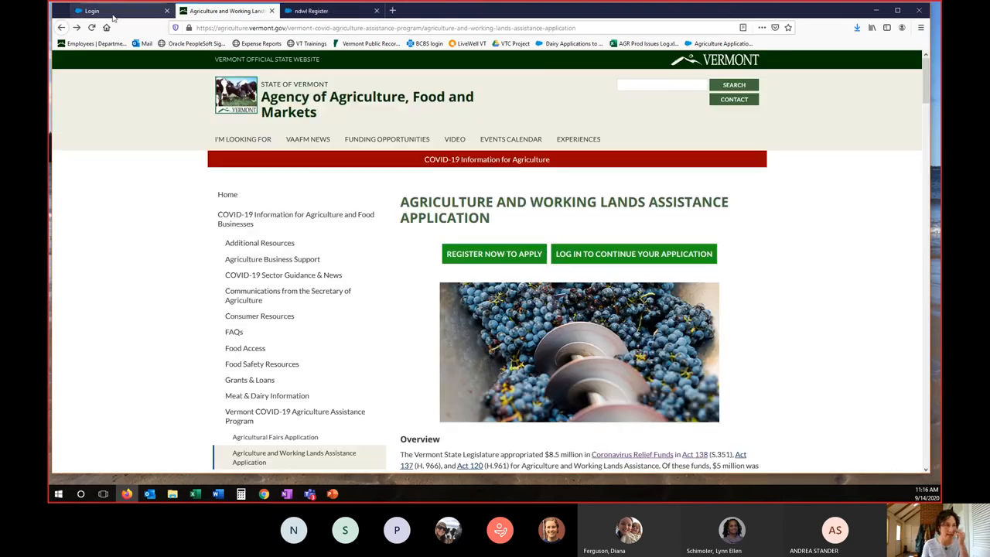
Log in with the saved credentials, re-entering the password after the first attempt fails
{"action": "left_click", "coordinate": [101, 11]}
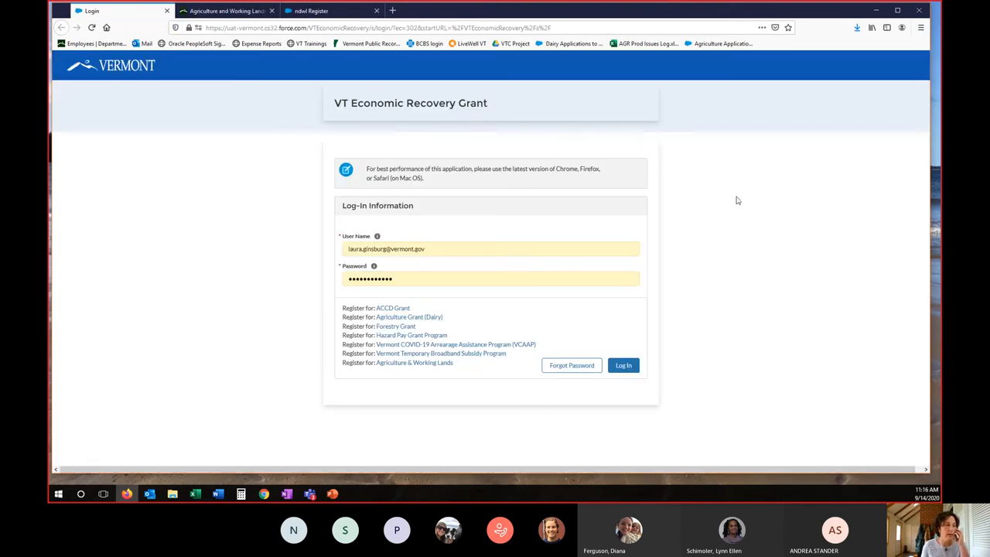
{"action": "mouse_move", "coordinate": [628, 320]}
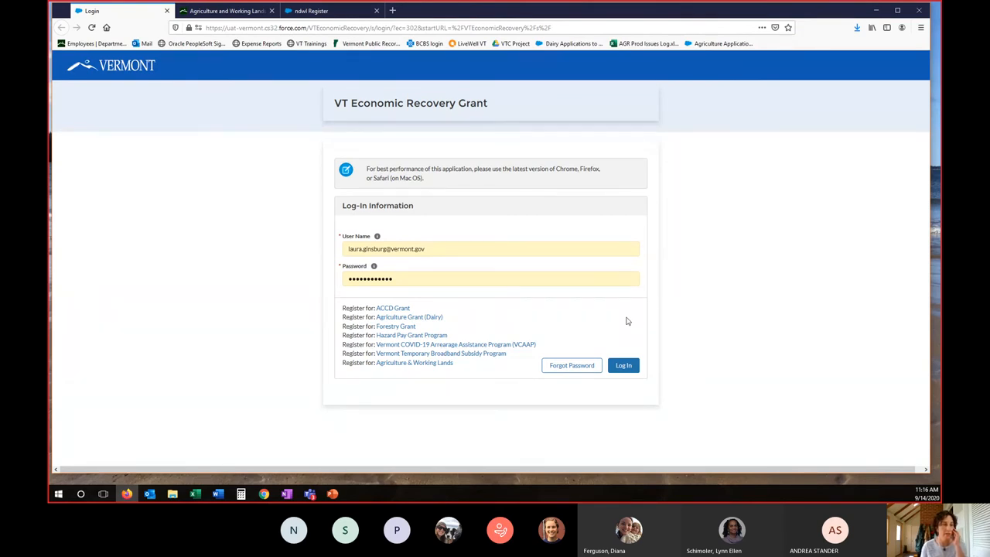
{"action": "mouse_move", "coordinate": [622, 305]}
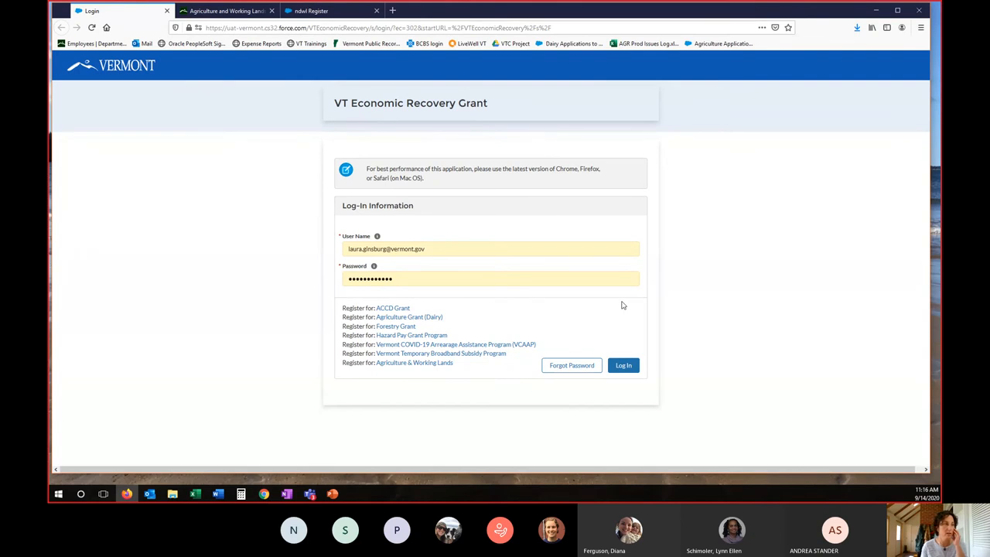
{"action": "mouse_move", "coordinate": [636, 330]}
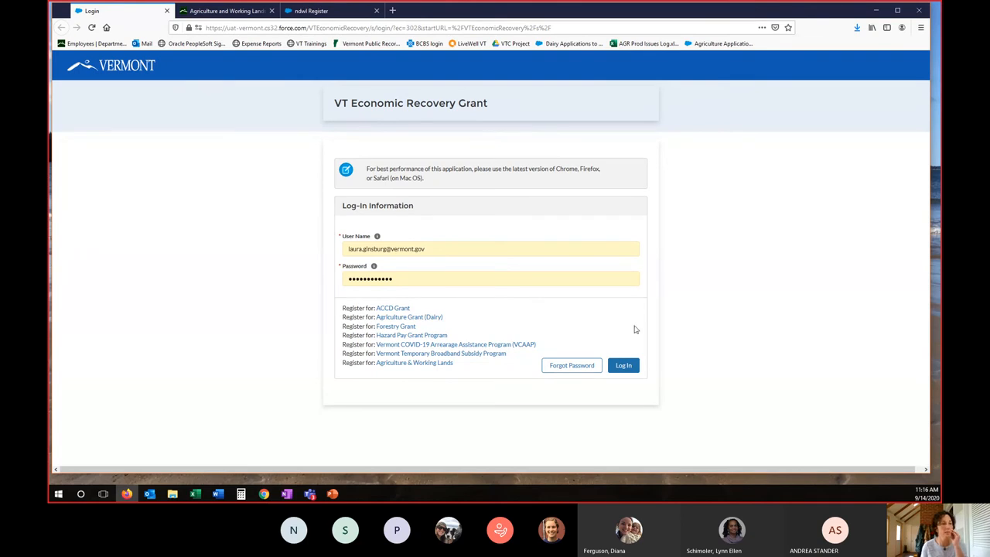
{"action": "mouse_move", "coordinate": [645, 312]}
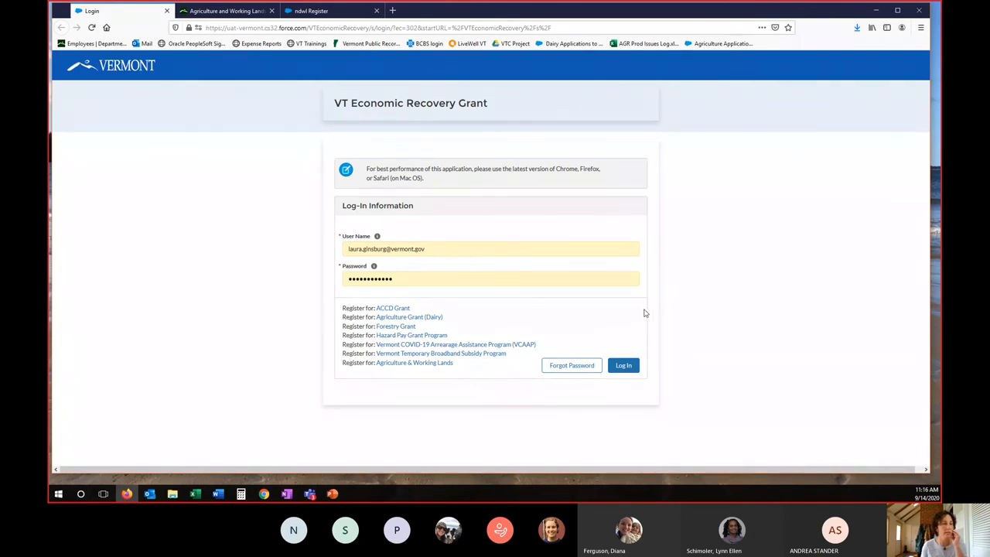
{"action": "mouse_move", "coordinate": [506, 384]}
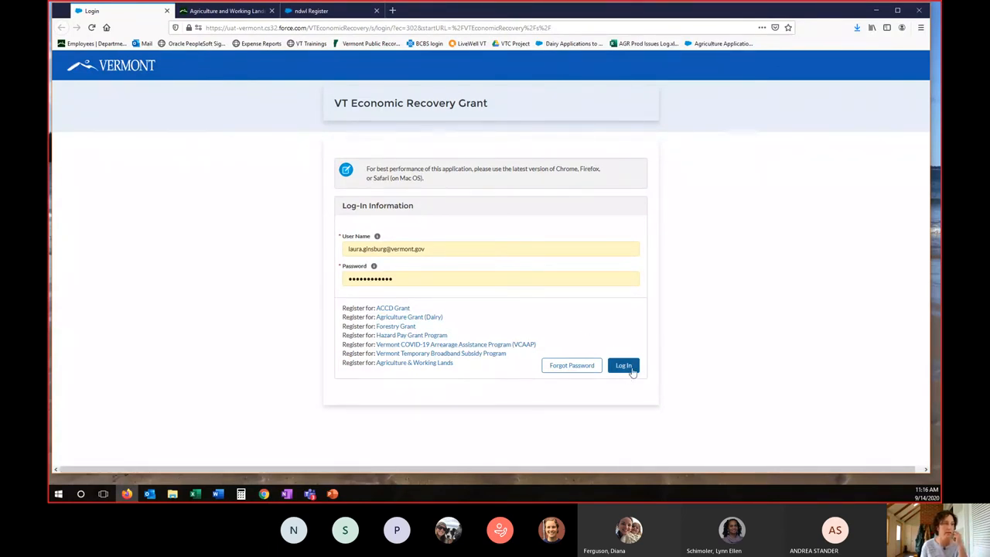
{"action": "left_click", "coordinate": [623, 366]}
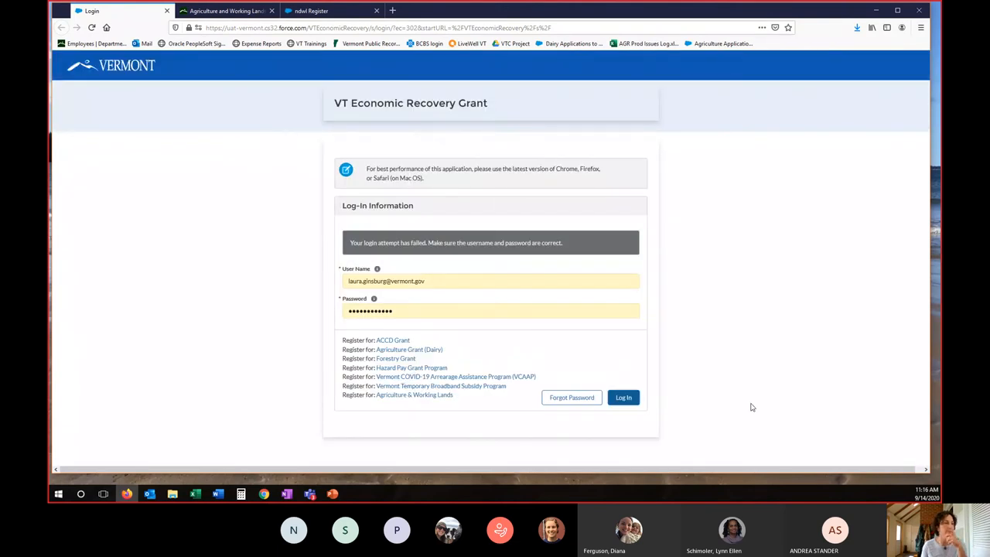
{"action": "left_click", "coordinate": [490, 311]}
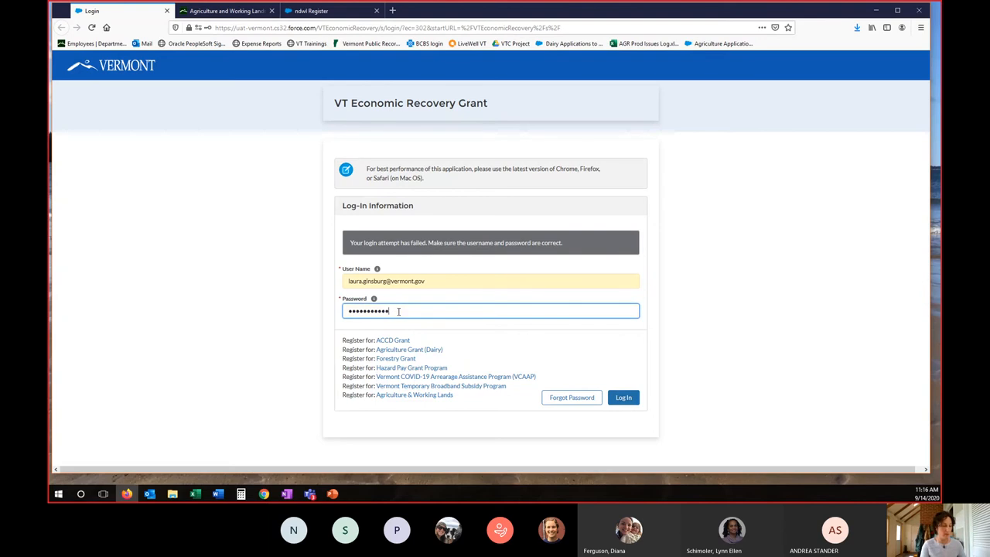
{"action": "left_click", "coordinate": [624, 397]}
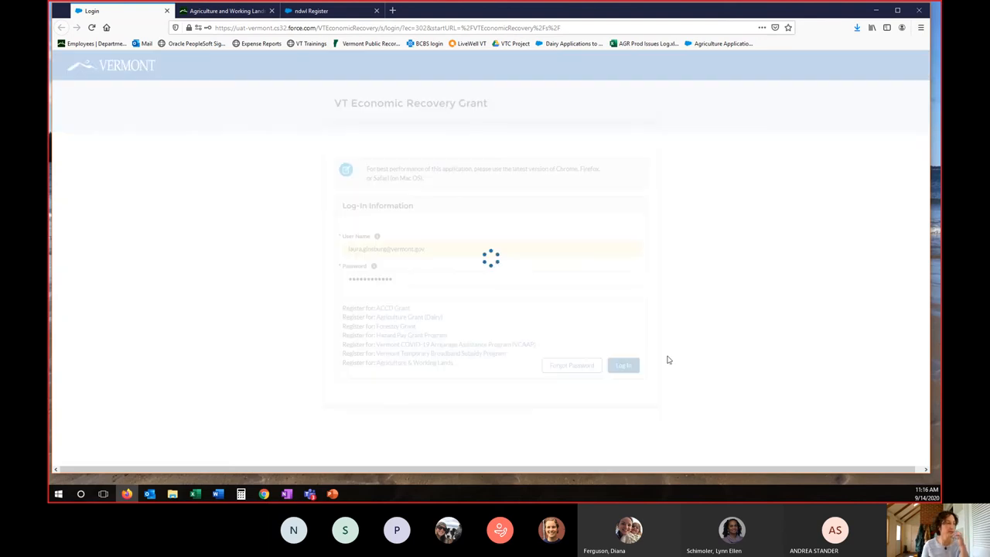
Load the Home dashboard and look through the existing application list
{"action": "left_click", "coordinate": [622, 365]}
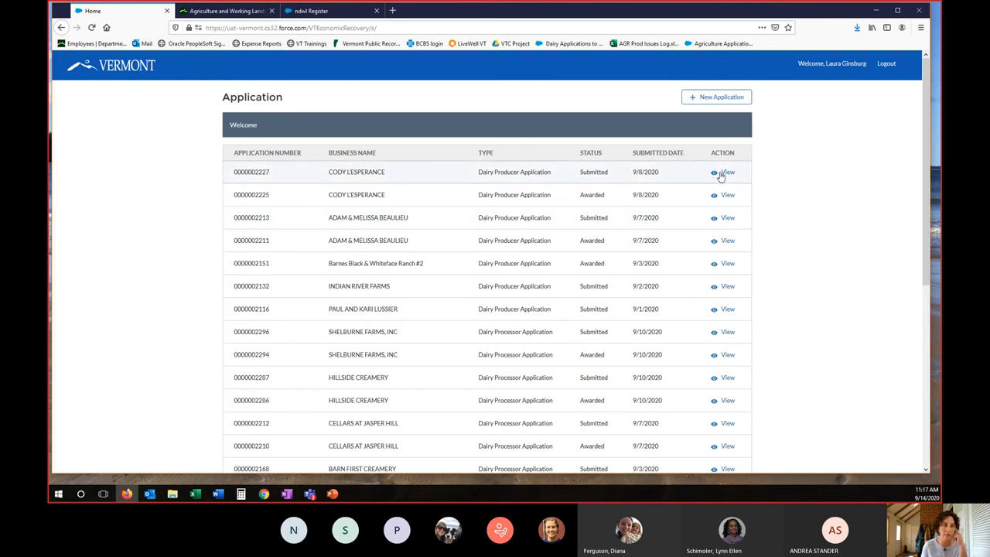
{"action": "mouse_move", "coordinate": [925, 120]}
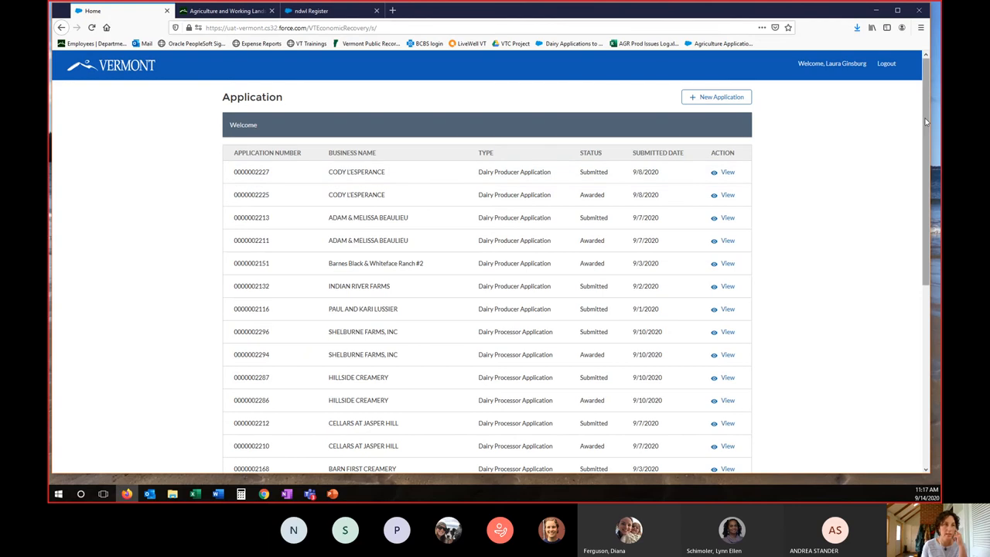
{"action": "scroll", "scroll_direction": "down", "scroll_amount": 3}
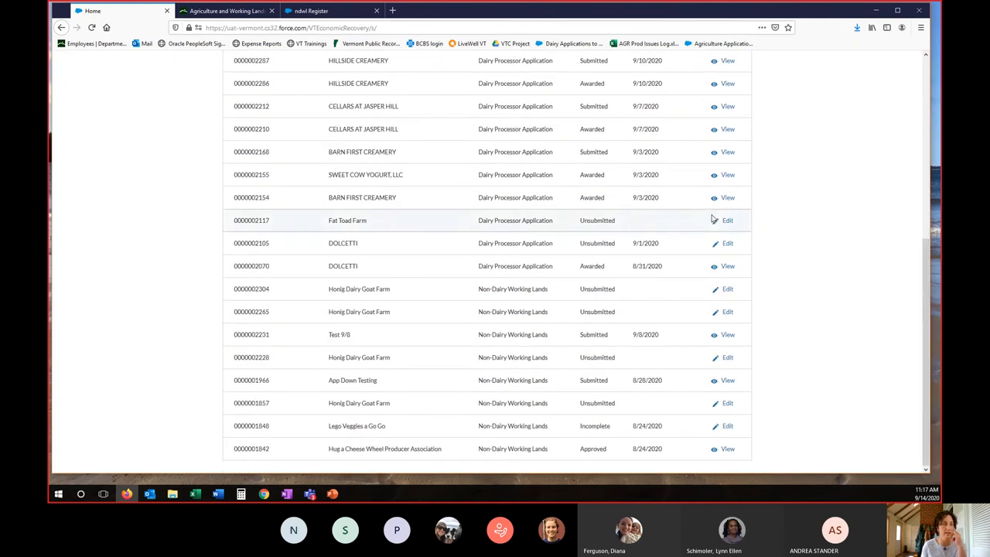
{"action": "mouse_move", "coordinate": [727, 229]}
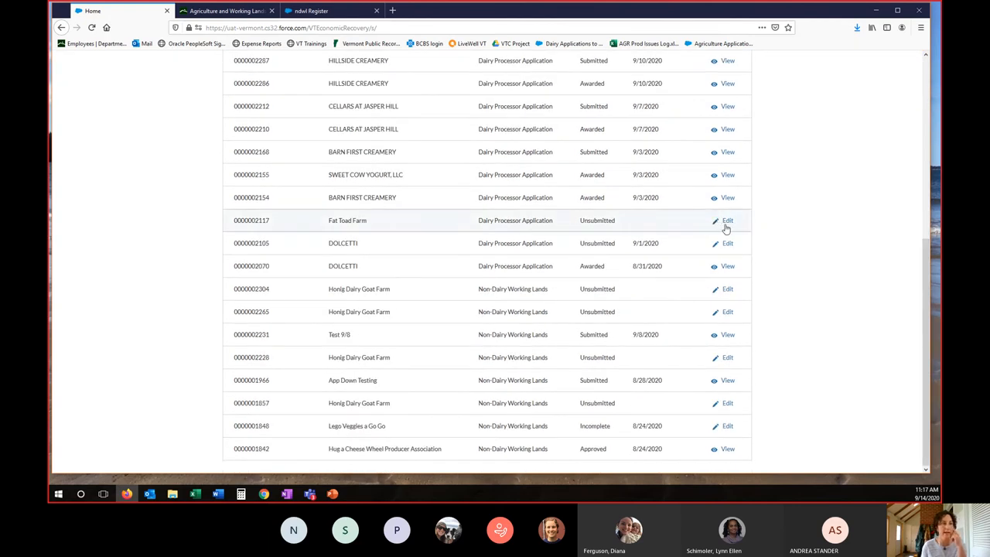
{"action": "mouse_move", "coordinate": [718, 232]}
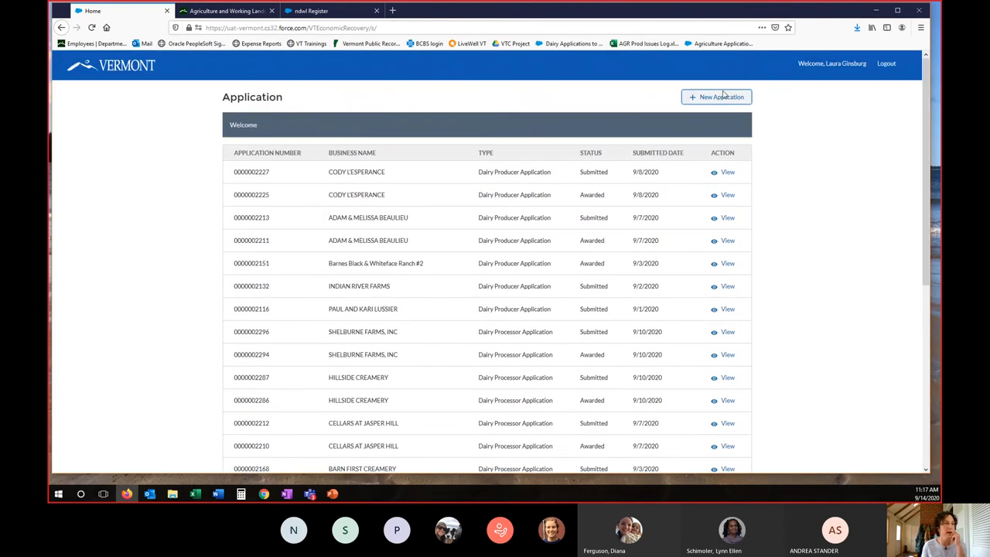
Create a new application under the Agriculture & Working Lands program
{"action": "left_click", "coordinate": [715, 96]}
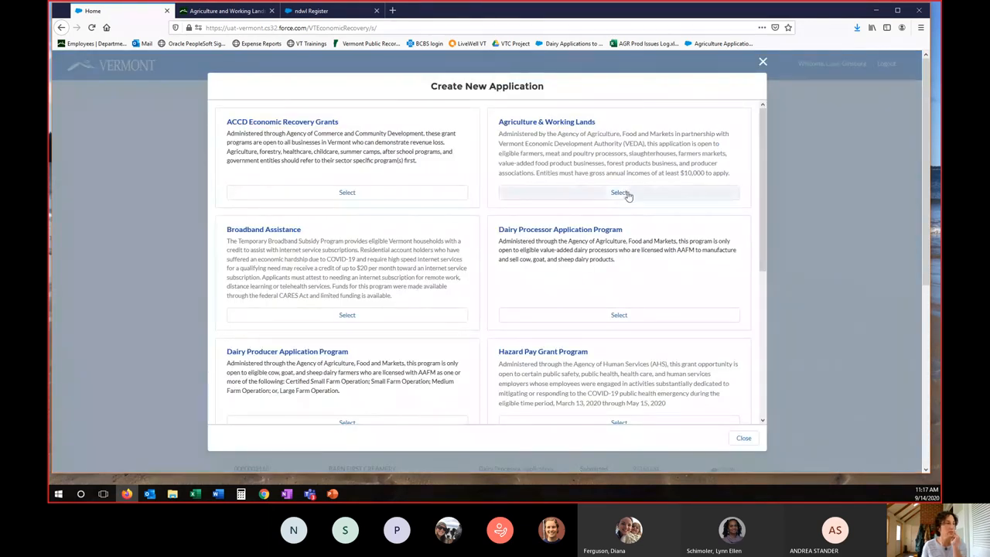
{"action": "left_click", "coordinate": [619, 192]}
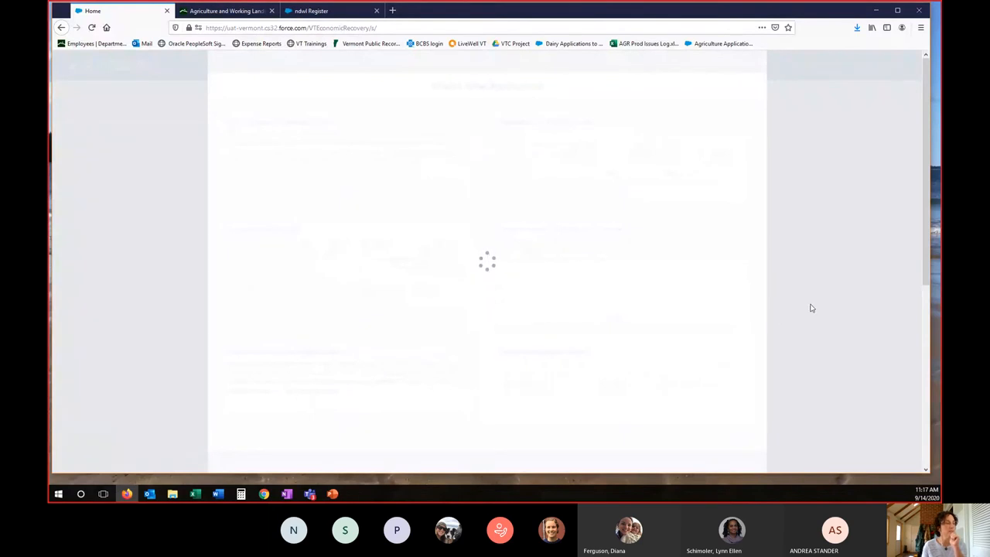
{"action": "mouse_move", "coordinate": [724, 331]}
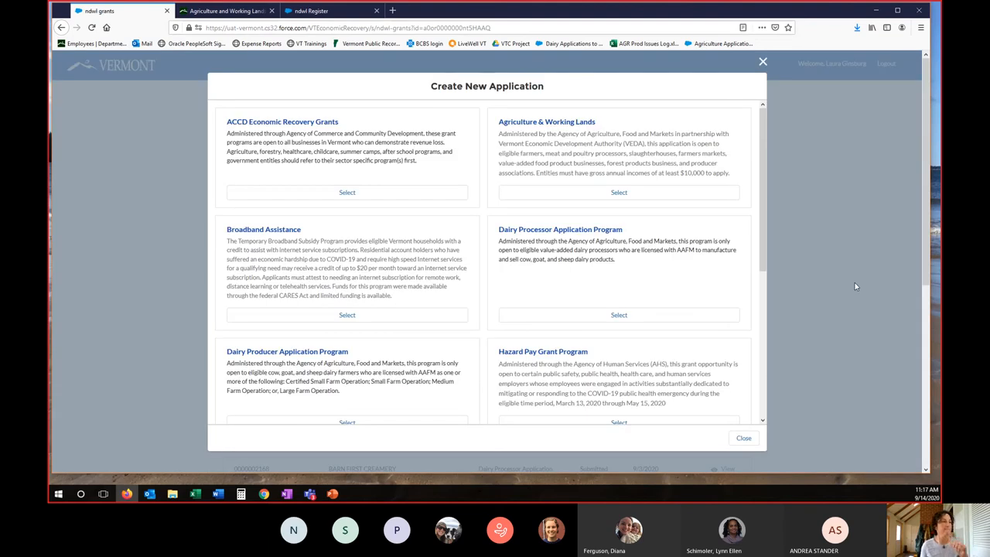
{"action": "left_click", "coordinate": [619, 192]}
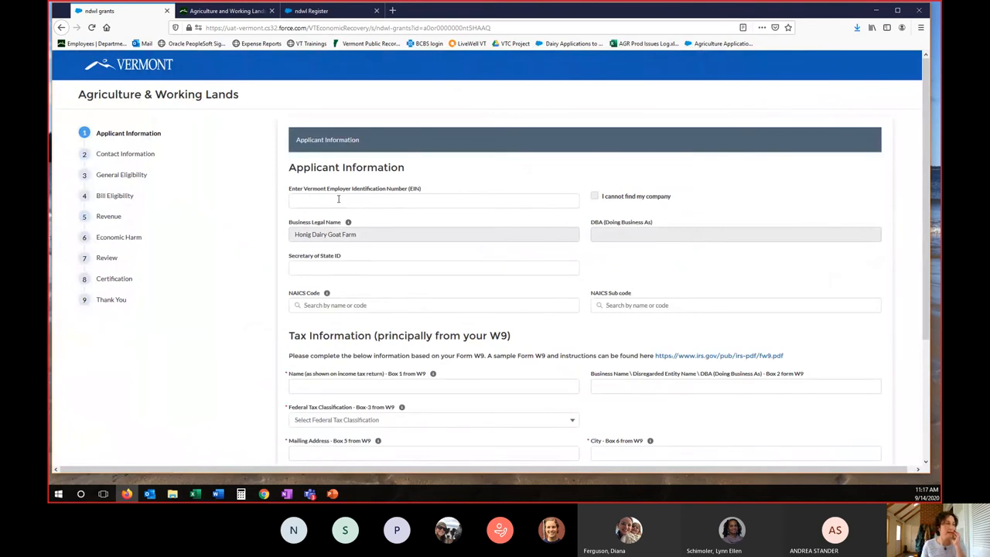
{"action": "mouse_move", "coordinate": [461, 299]}
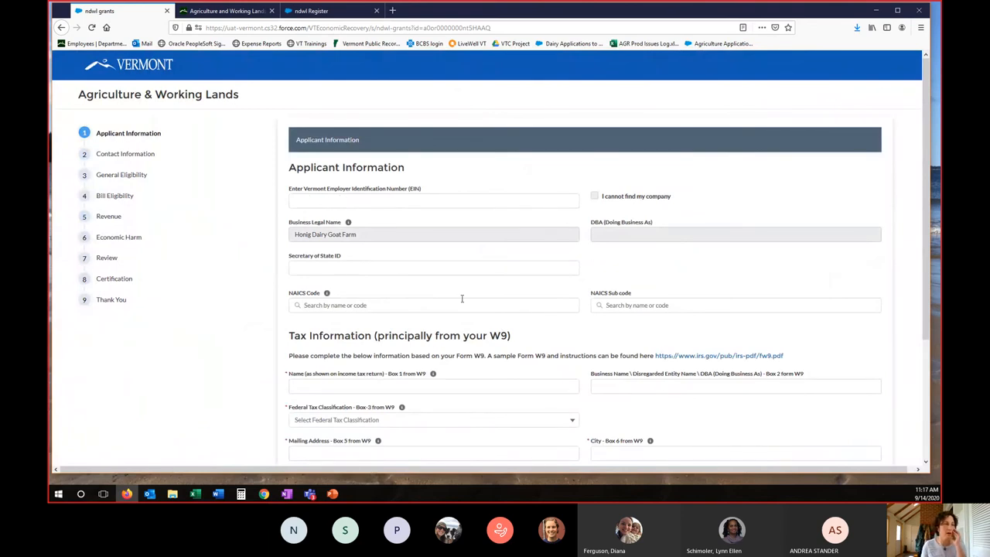
{"action": "mouse_move", "coordinate": [567, 257]}
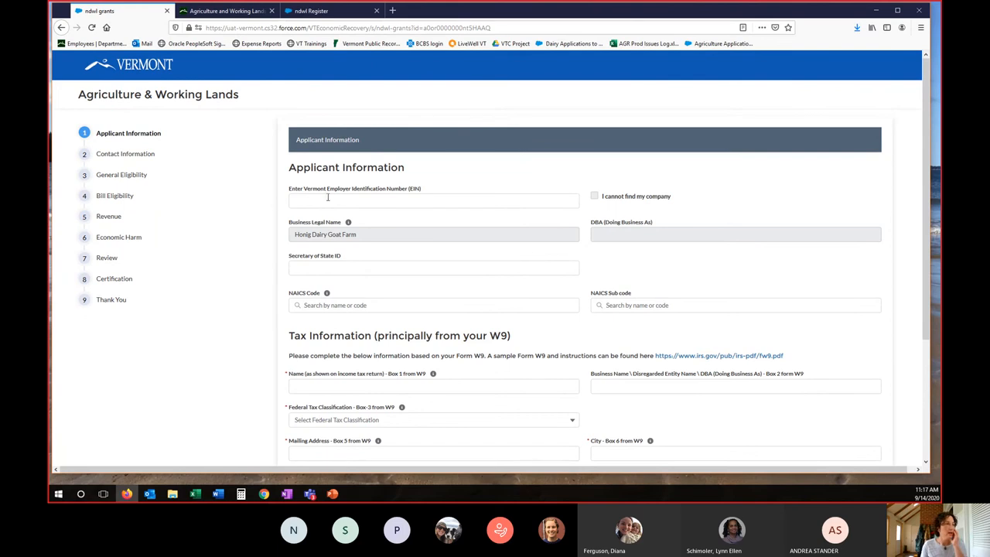
Tick 'I cannot find my company' and enter legal name Test App and address 1 St
{"action": "left_click", "coordinate": [448, 201]}
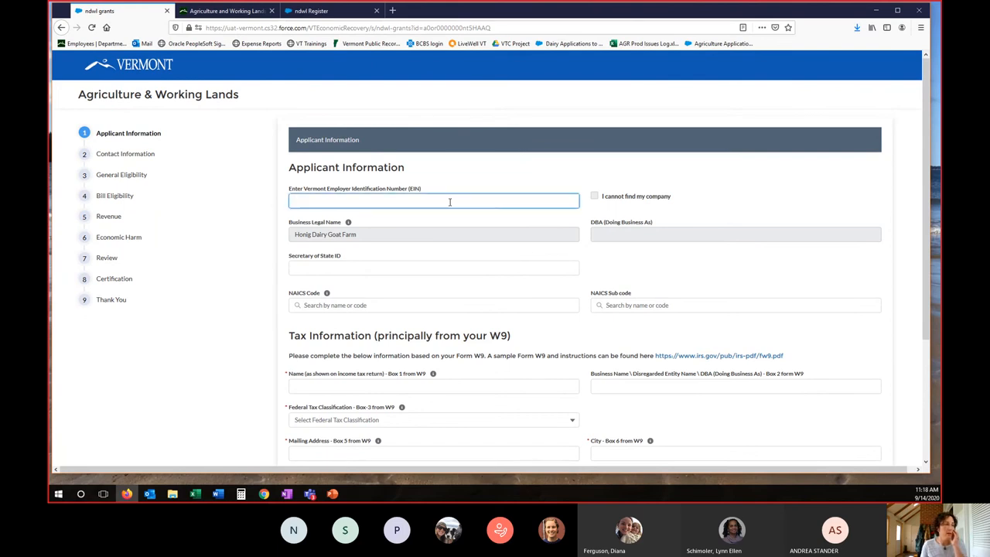
{"action": "left_click", "coordinate": [433, 201]}
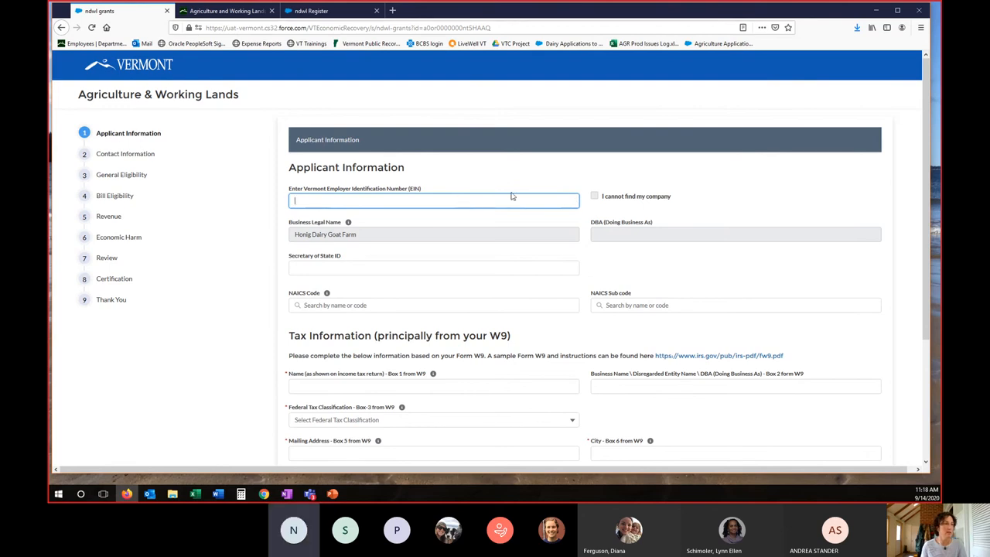
{"action": "left_click", "coordinate": [595, 195]}
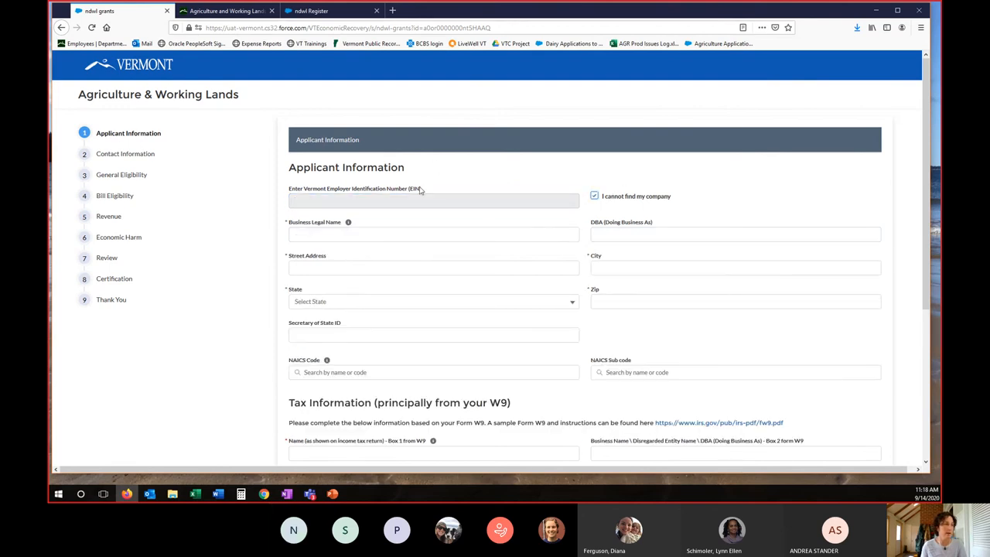
{"action": "type", "text": "T"}
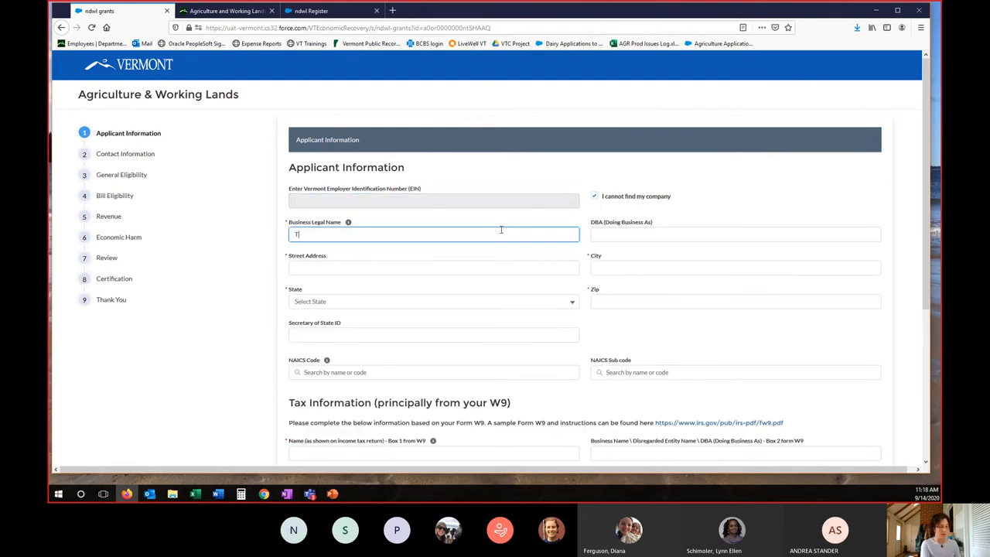
{"action": "type", "text": "est Application"}
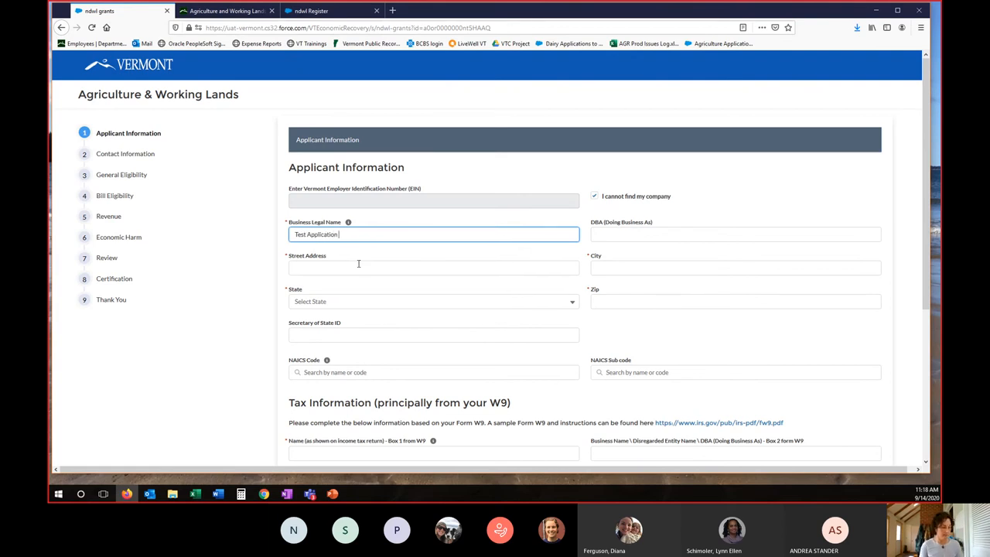
{"action": "type", "text": "1 St"}
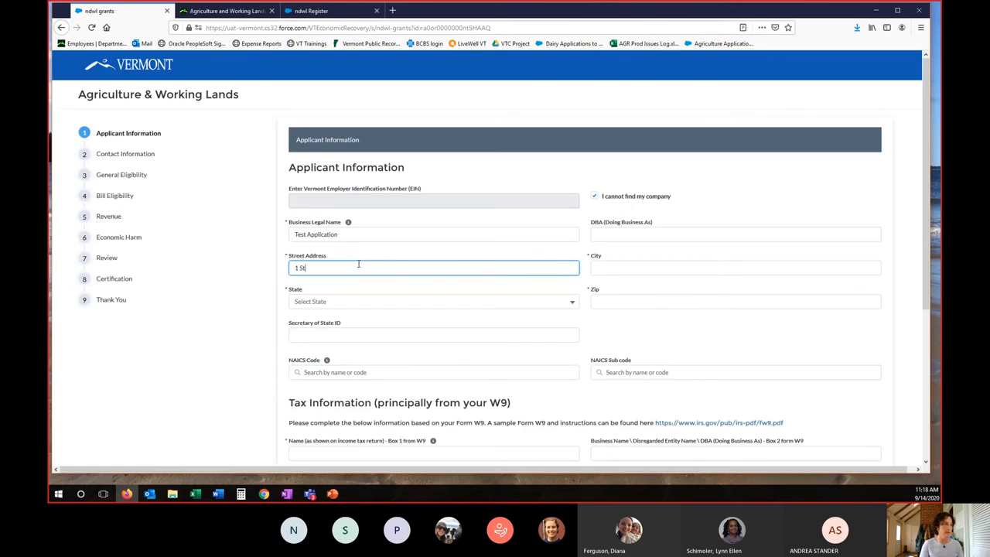
Enter city Test and choose Vermont as the state
{"action": "left_click", "coordinate": [735, 268]}
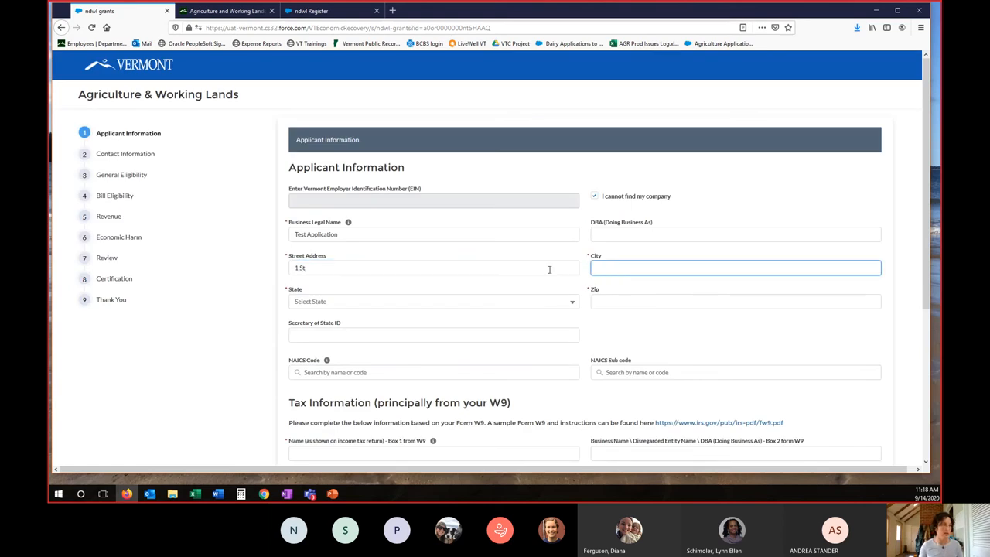
{"action": "type", "text": "T"}
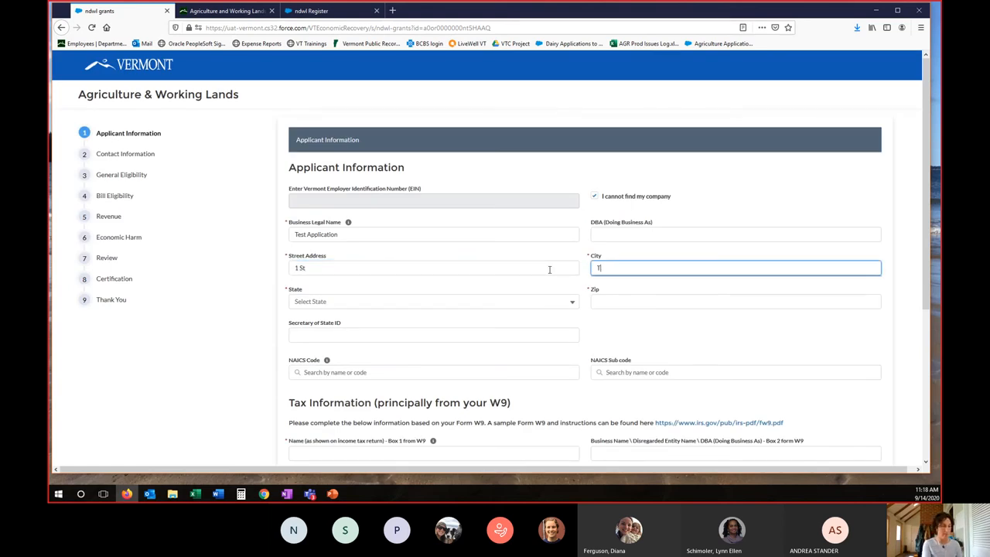
{"action": "type", "text": "est"}
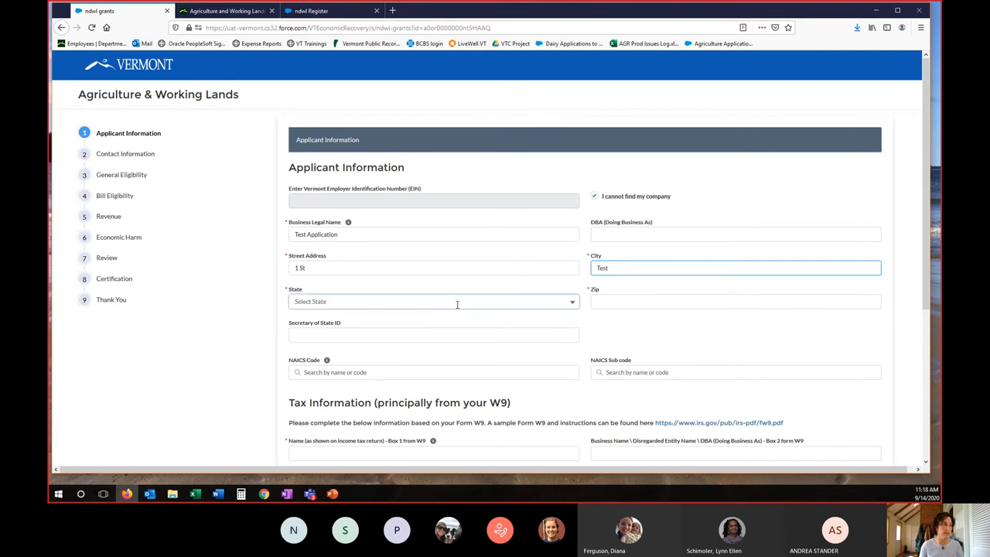
{"action": "left_click", "coordinate": [433, 302]}
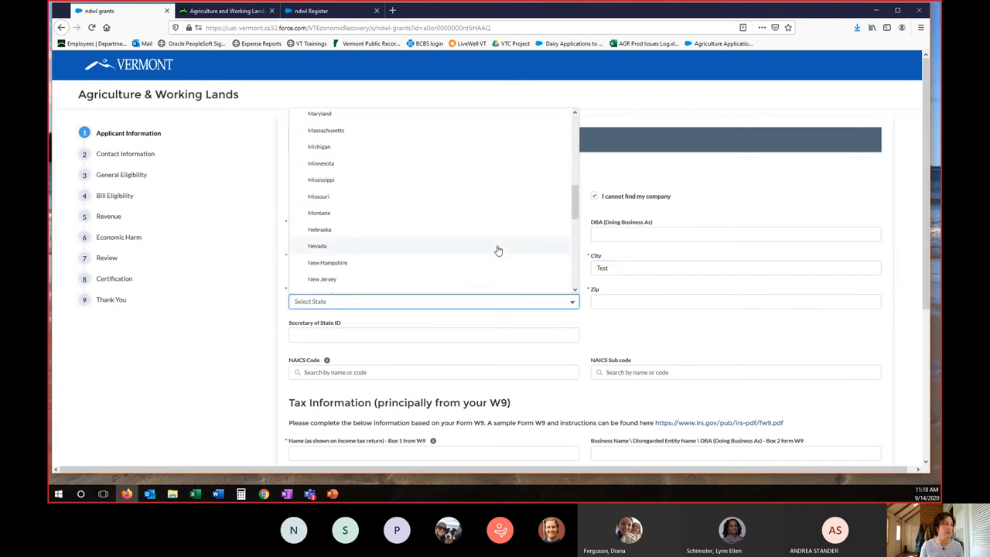
{"action": "scroll", "scroll_direction": "down", "scroll_amount": 3}
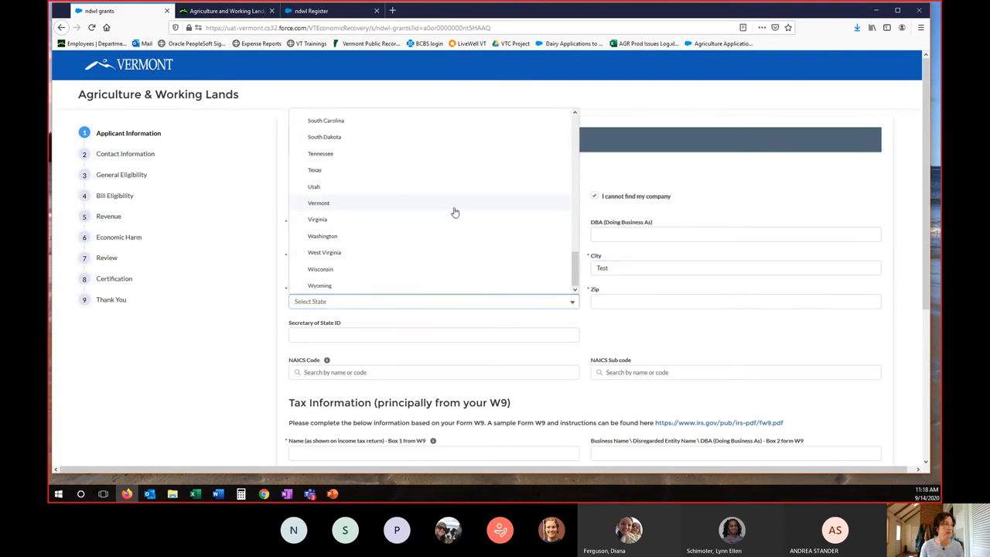
{"action": "left_click", "coordinate": [319, 203]}
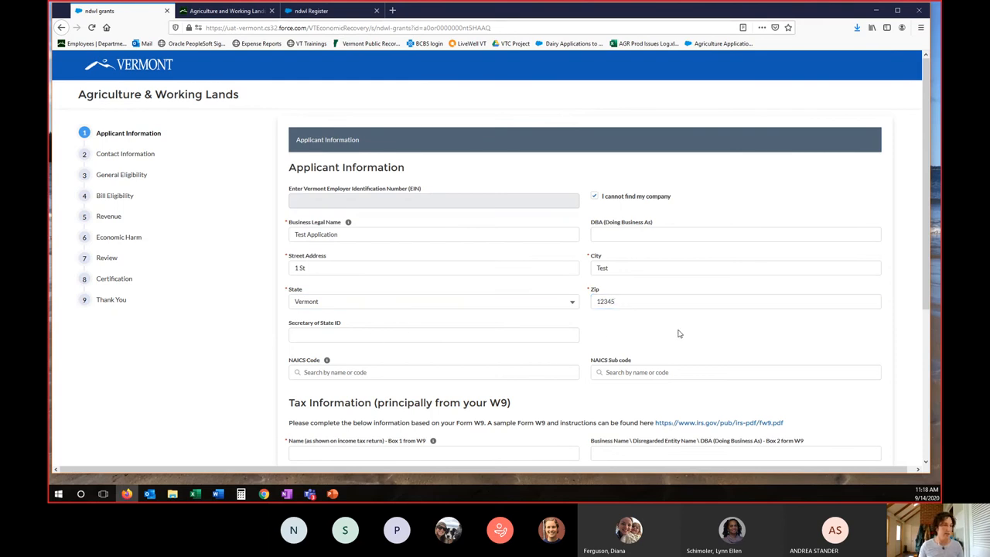
{"action": "mouse_move", "coordinate": [724, 338]}
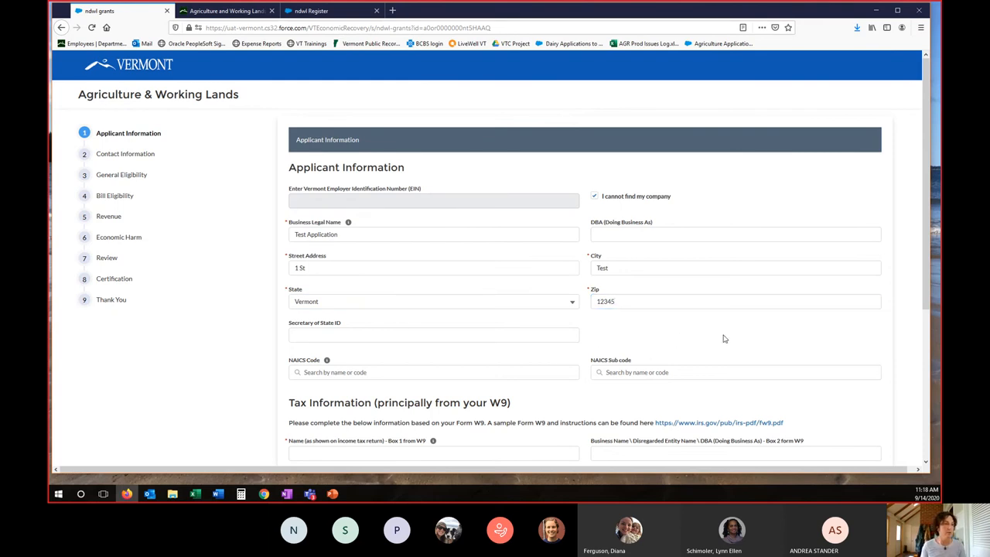
{"action": "scroll", "scroll_direction": "down", "scroll_amount": 3}
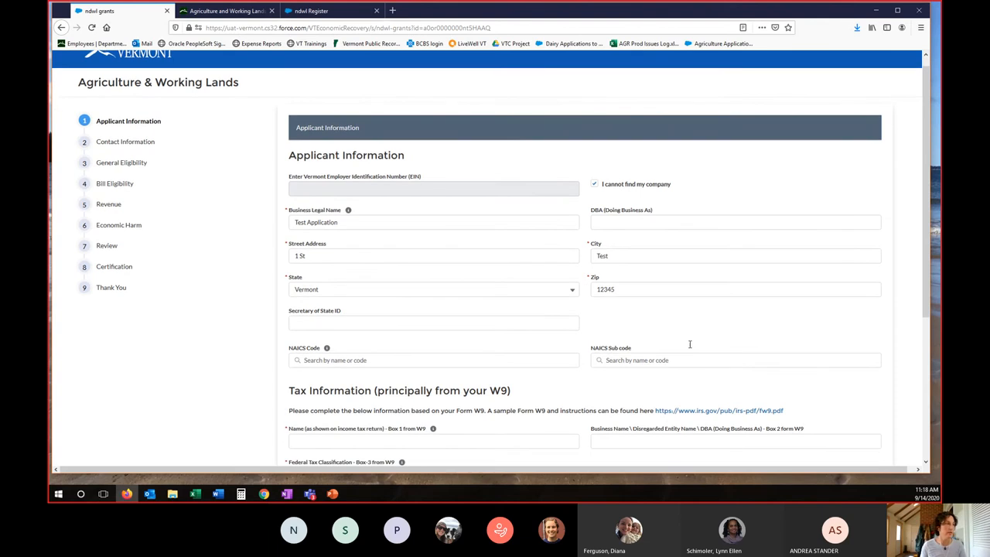
{"action": "scroll", "scroll_direction": "down", "scroll_amount": 3}
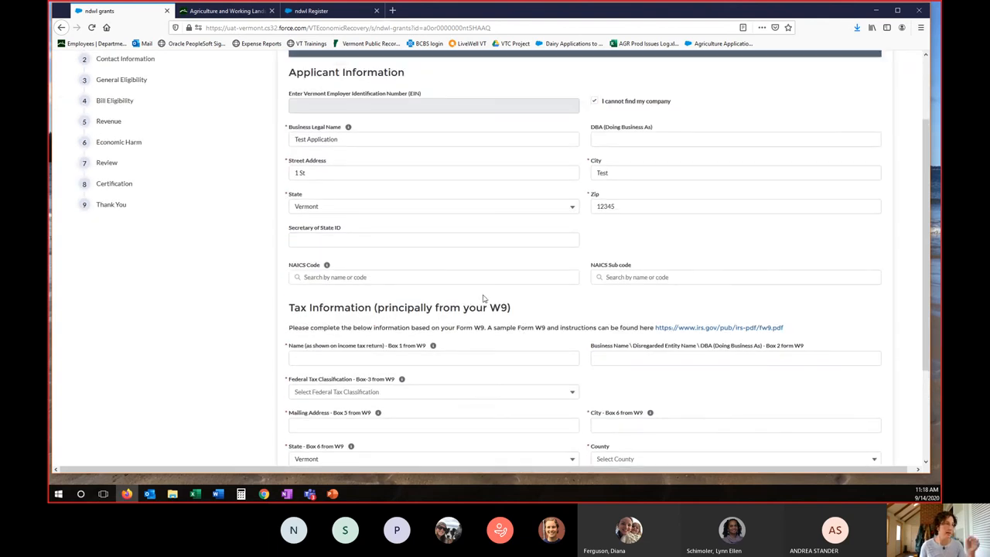
{"action": "mouse_move", "coordinate": [302, 294]}
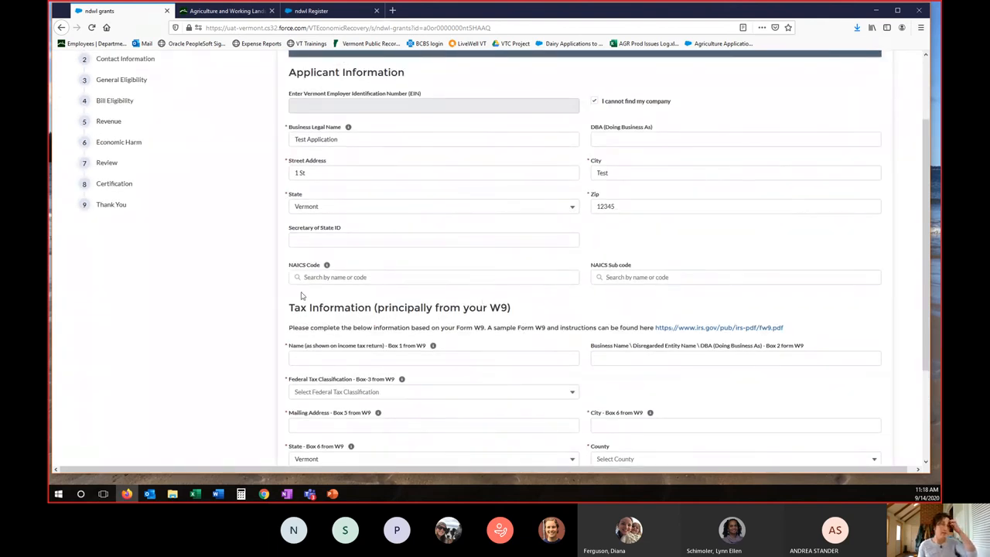
{"action": "mouse_move", "coordinate": [650, 307]}
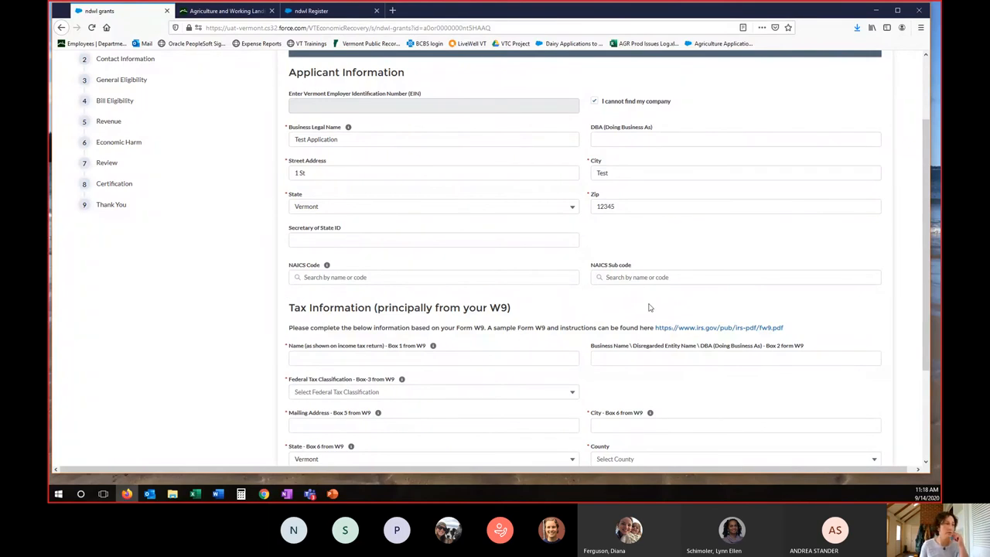
{"action": "scroll", "scroll_direction": "down", "scroll_amount": 3}
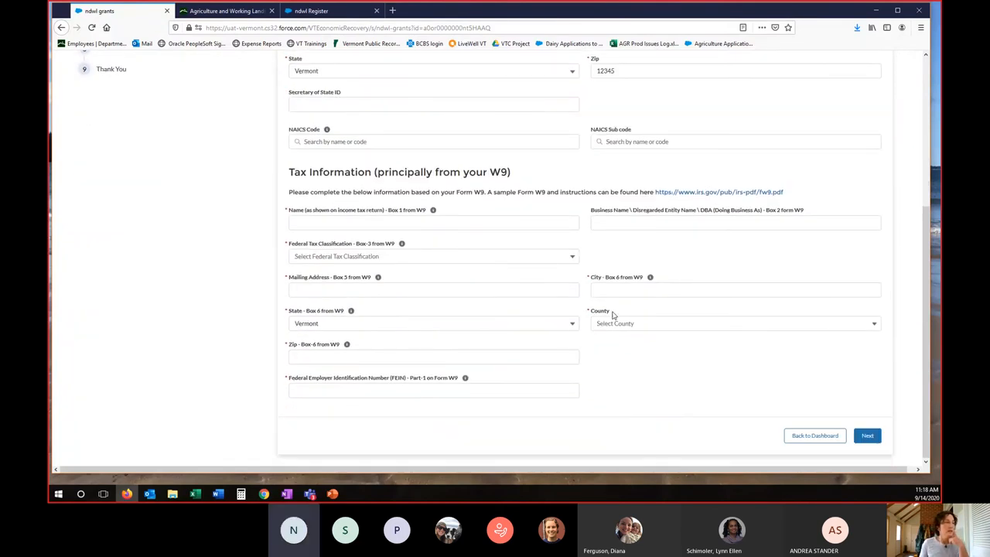
{"action": "mouse_move", "coordinate": [465, 282]}
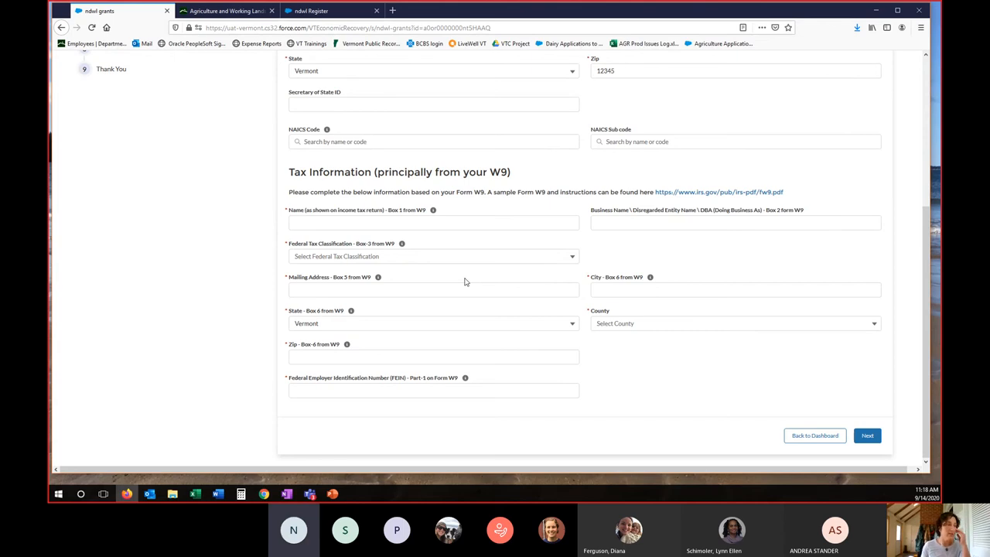
{"action": "mouse_move", "coordinate": [421, 319]}
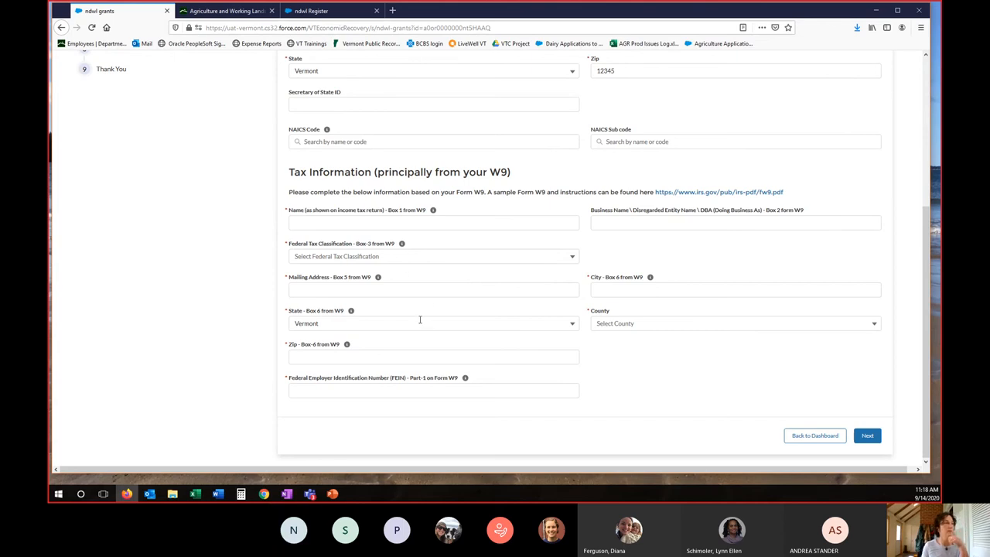
{"action": "mouse_move", "coordinate": [481, 201]}
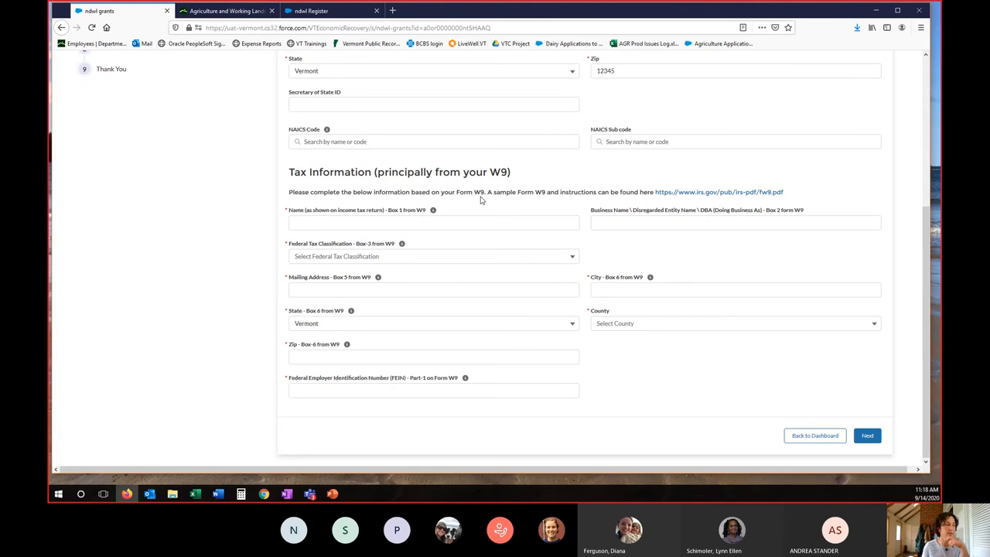
{"action": "mouse_move", "coordinate": [508, 201]}
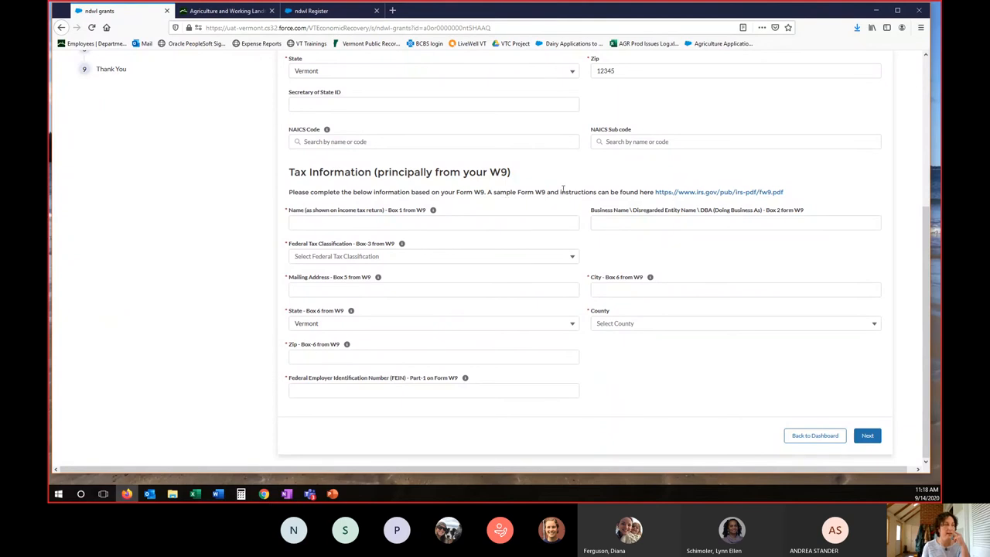
{"action": "mouse_move", "coordinate": [365, 372]}
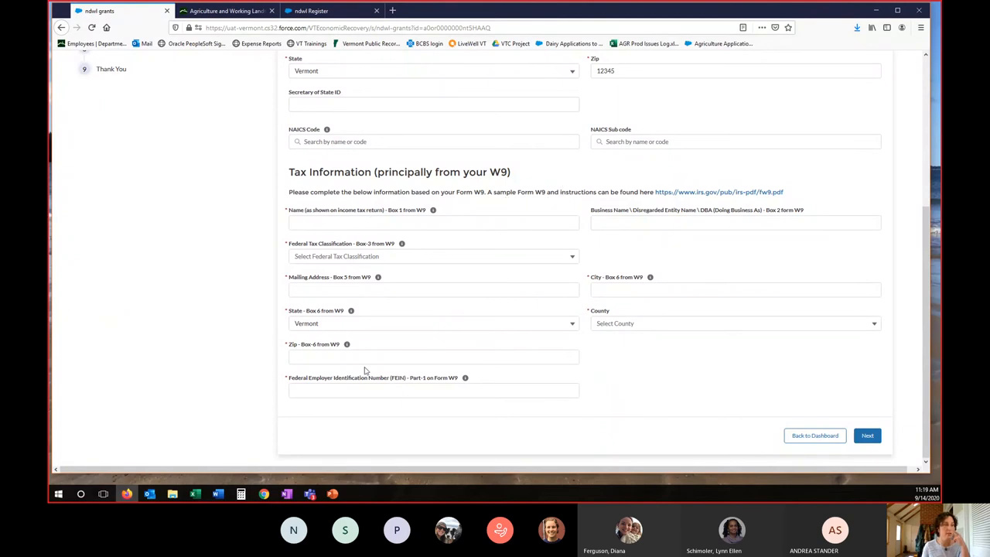
{"action": "mouse_move", "coordinate": [702, 324]}
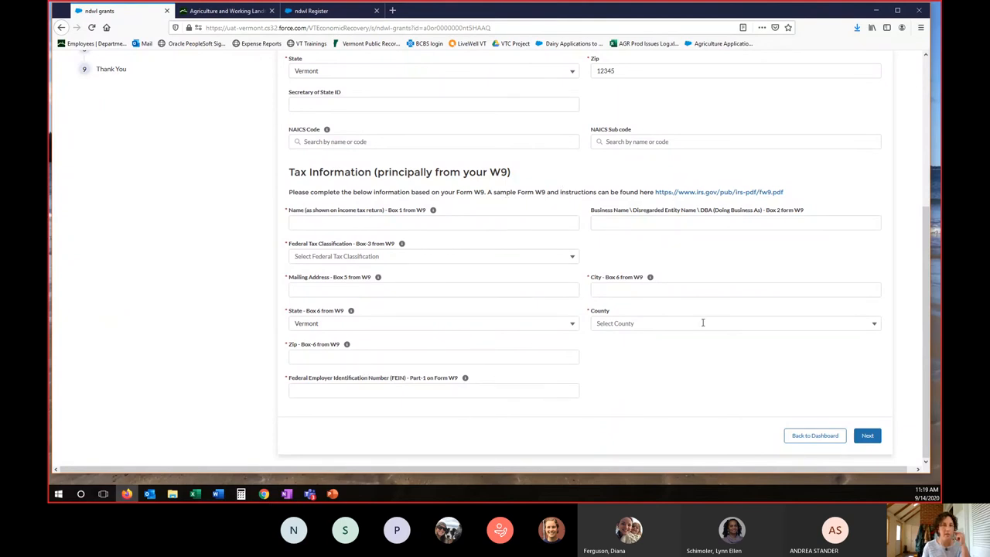
{"action": "mouse_move", "coordinate": [699, 300]}
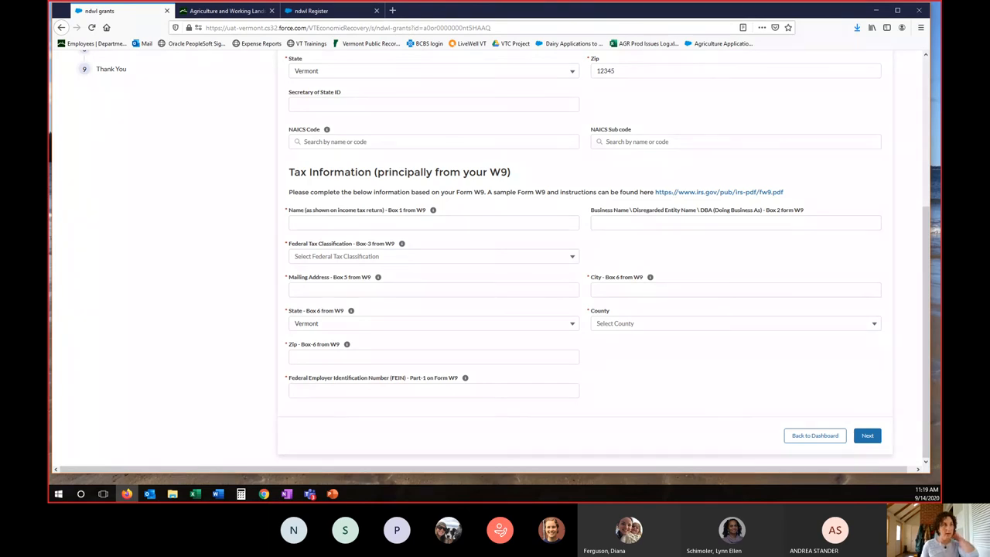
Bring up the 2016 Form 1065 partnership return photo beside the blank W9 section
{"action": "left_click", "coordinate": [172, 495]}
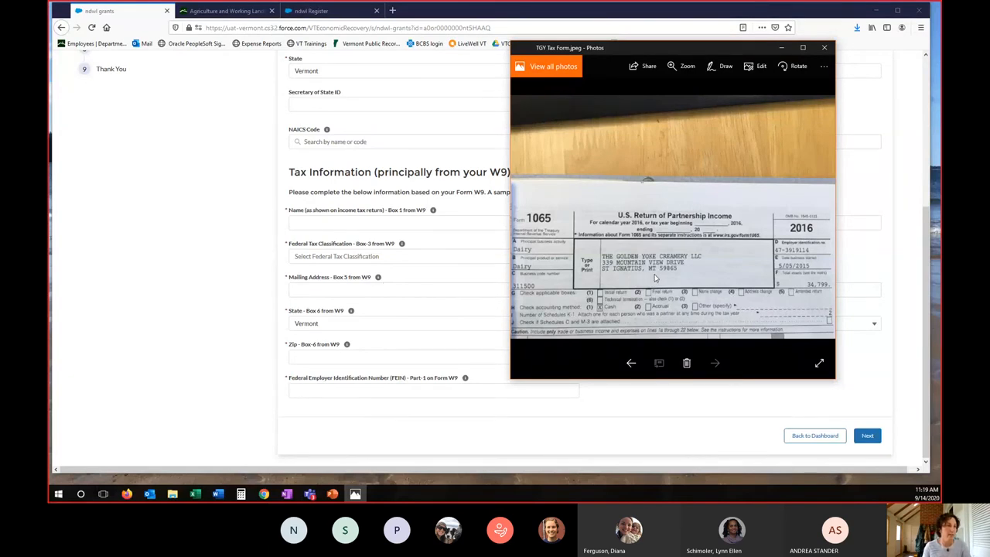
{"action": "mouse_move", "coordinate": [681, 272]}
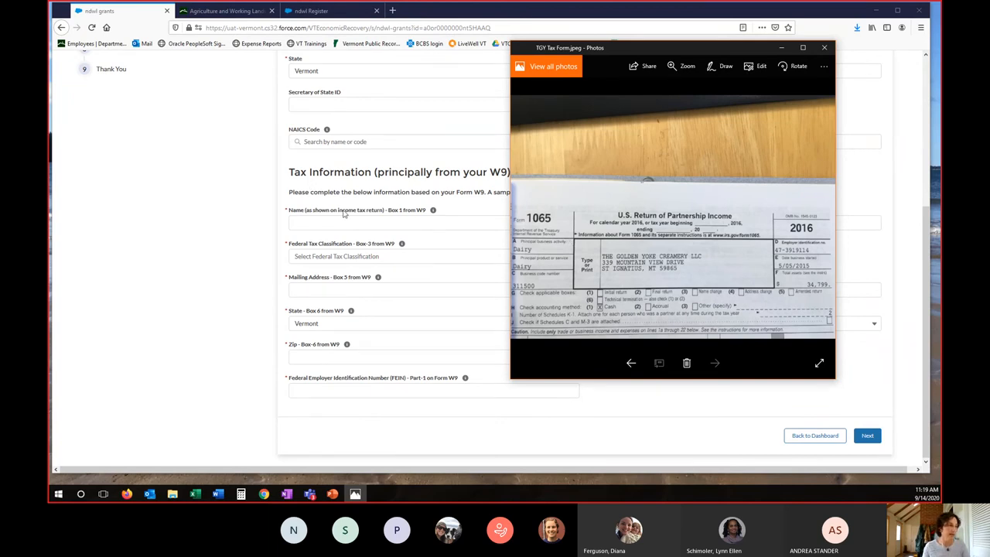
{"action": "mouse_move", "coordinate": [655, 59]}
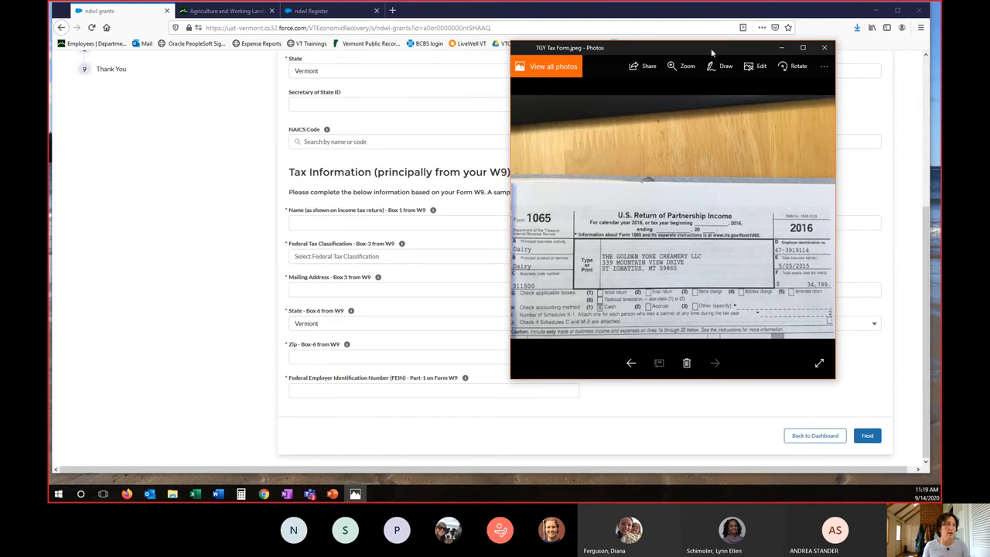
{"action": "mouse_move", "coordinate": [720, 46]}
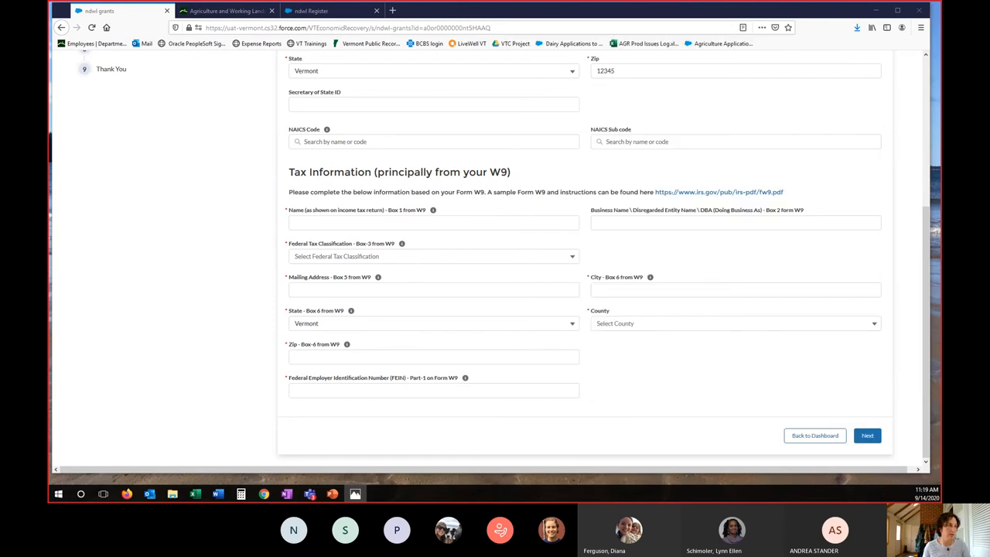
Enter The Golden Yoke Creamery LLC in W9 Name, Limited Liability Company tax classification, Partnership LLC classification
{"action": "type", "text": "The Golden Yoke Creamery"}
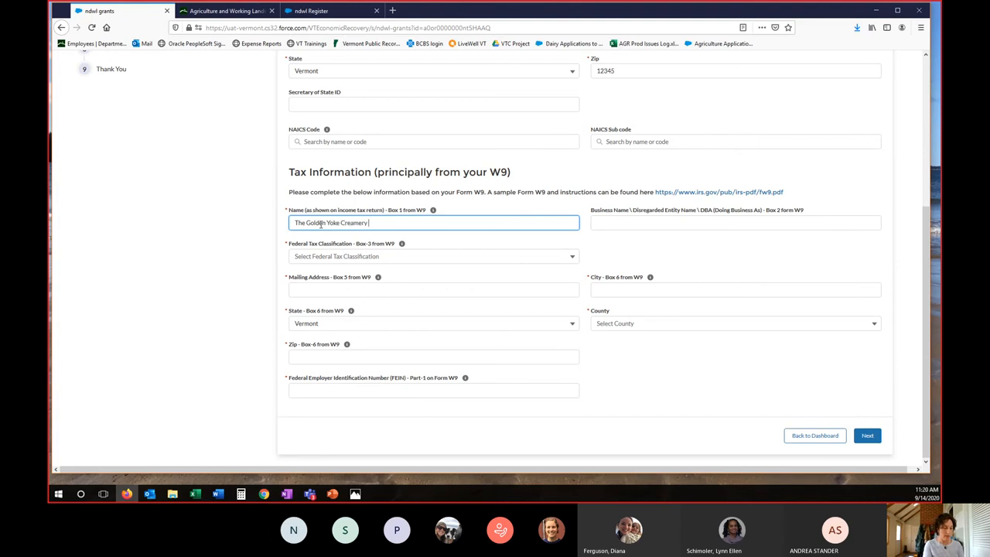
{"action": "type", "text": "LLC"}
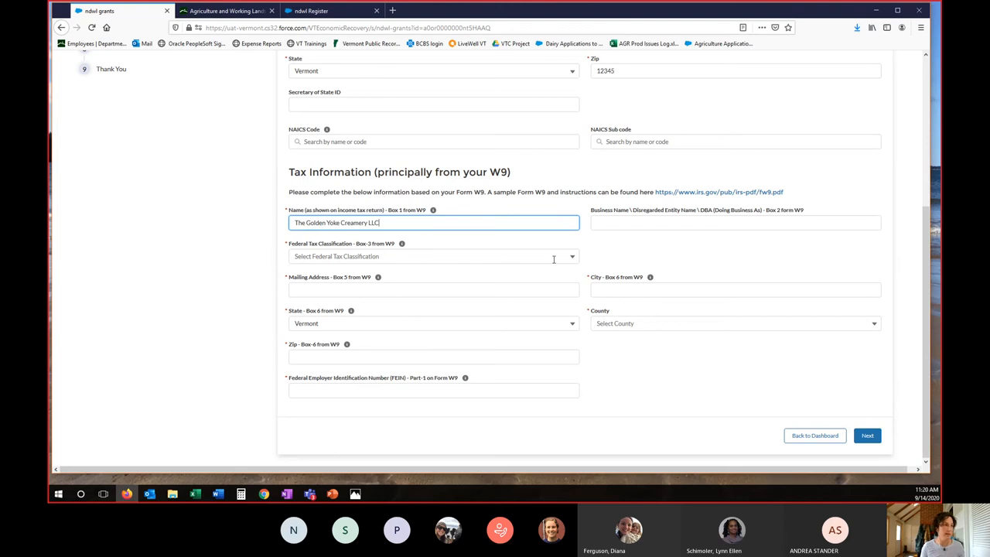
{"action": "left_click", "coordinate": [434, 256]}
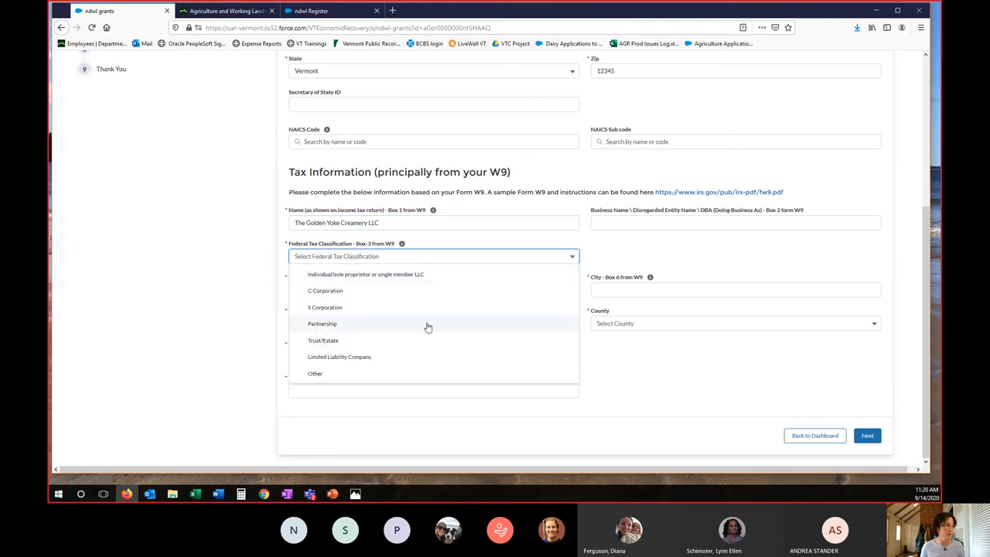
{"action": "left_click", "coordinate": [322, 324]}
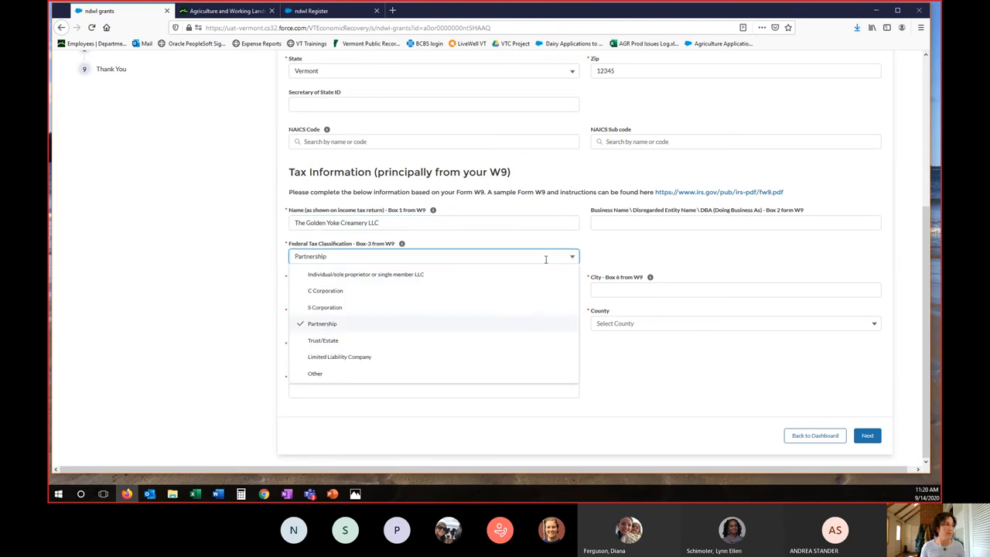
{"action": "left_click", "coordinate": [339, 356]}
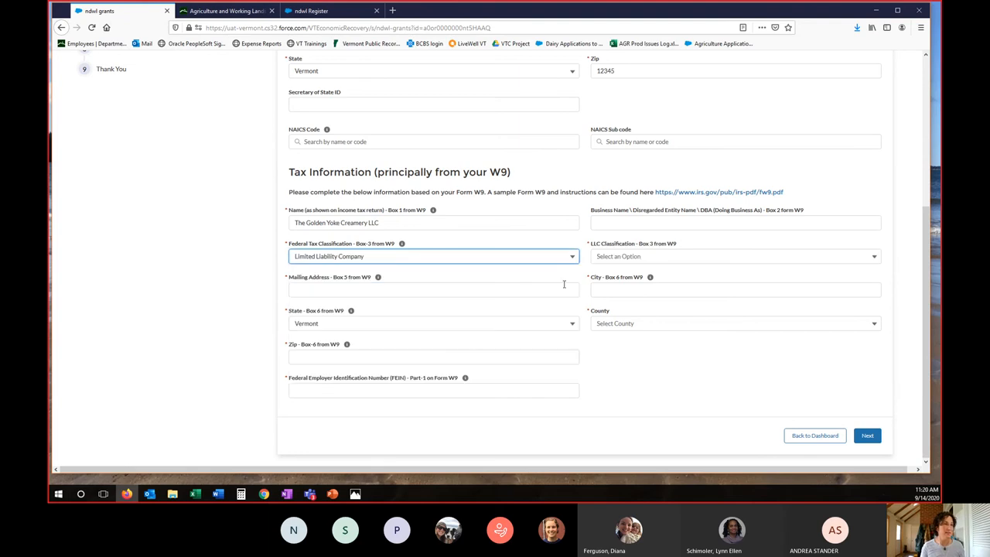
{"action": "left_click", "coordinate": [735, 257]}
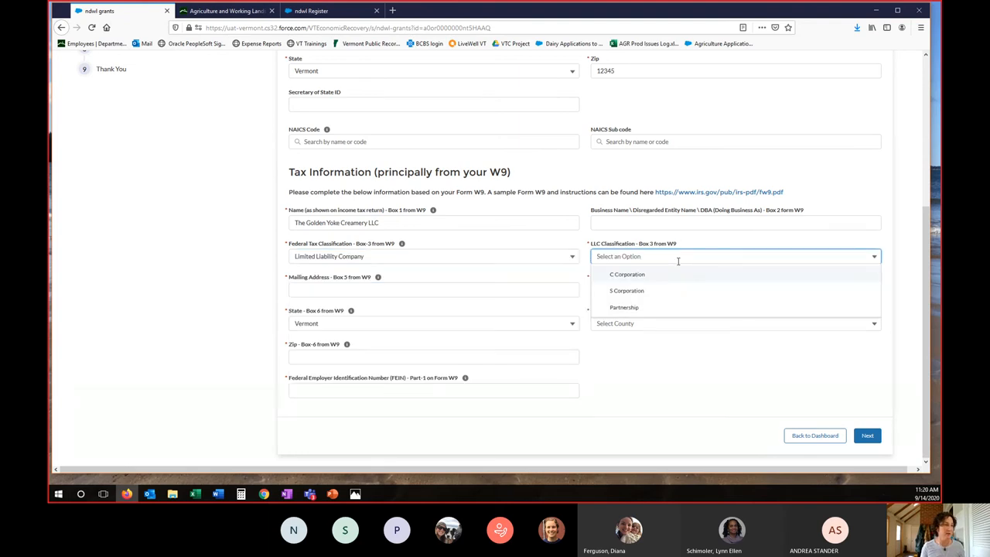
{"action": "left_click", "coordinate": [625, 307]}
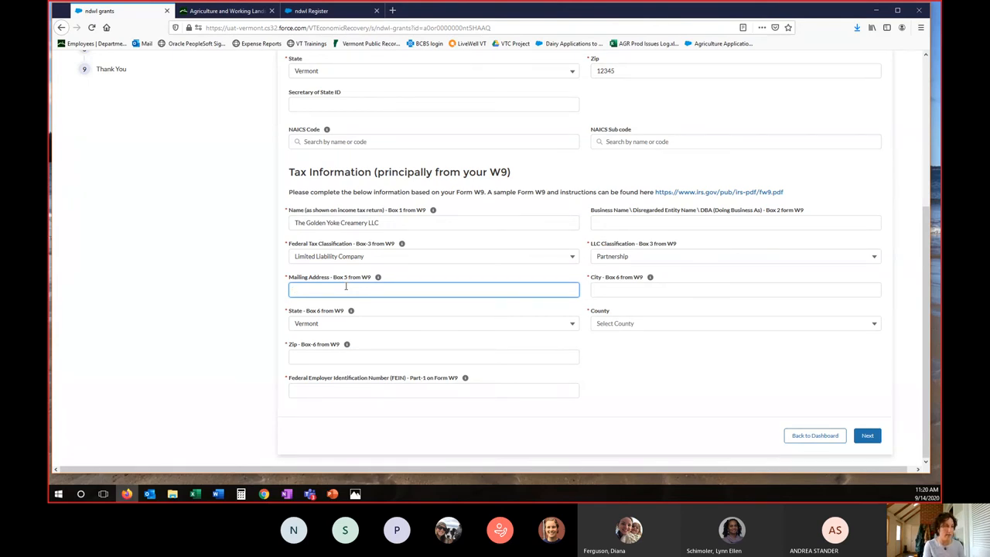
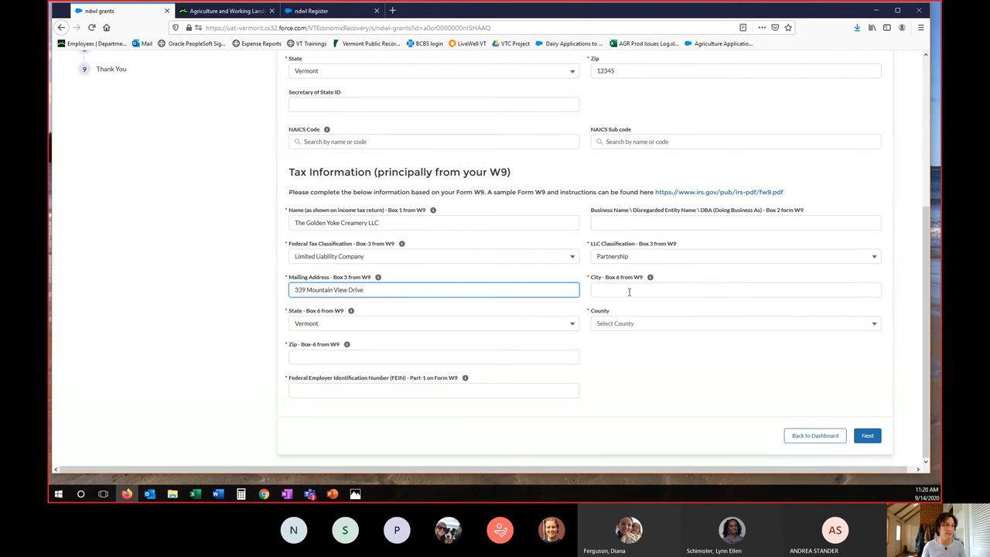
{"action": "type", "text": "Saint Ignatius"}
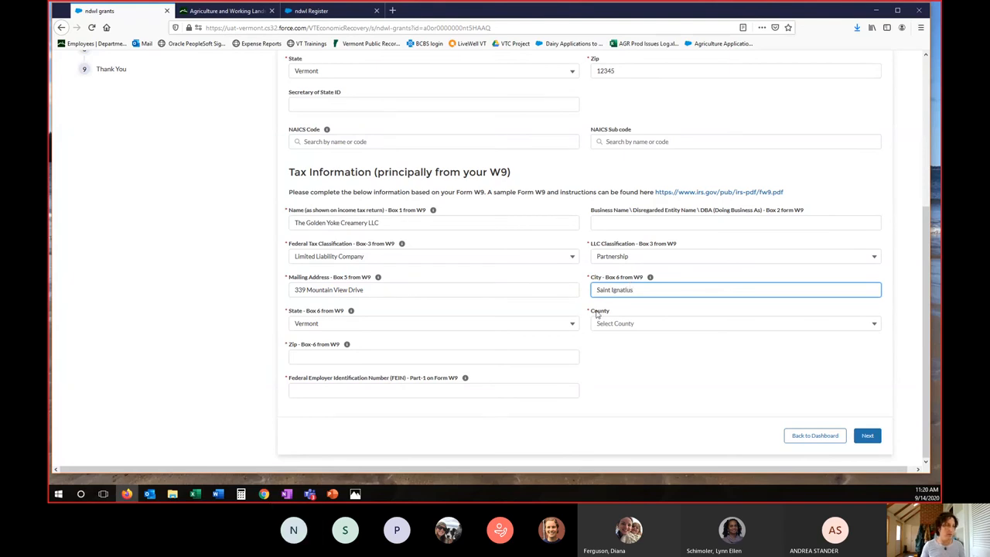
{"action": "left_click", "coordinate": [433, 323]}
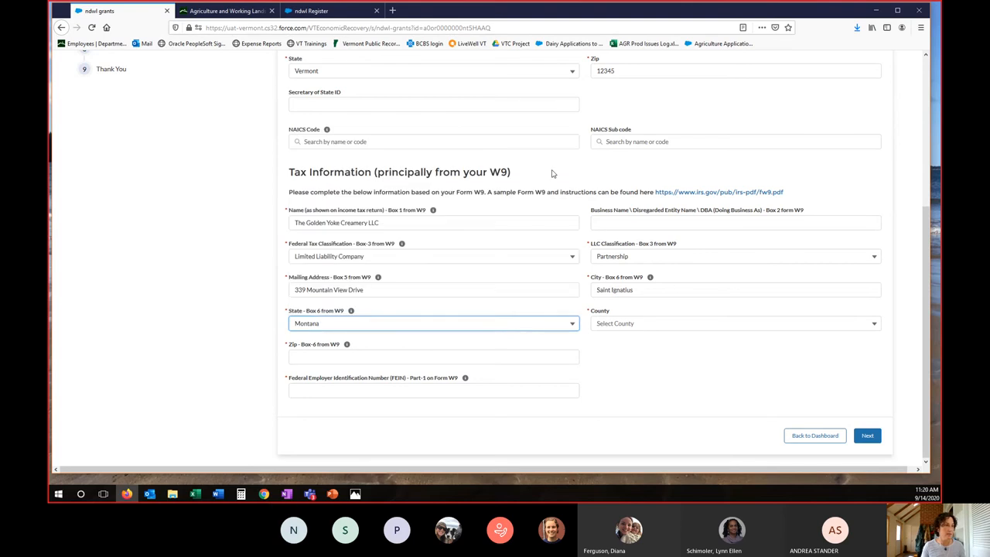
{"action": "left_click", "coordinate": [735, 323]}
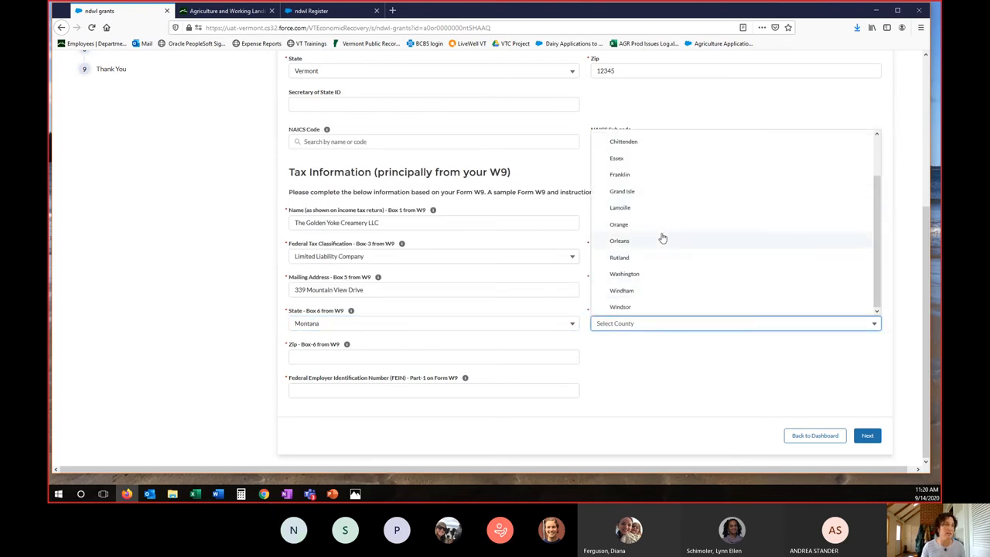
{"action": "left_click", "coordinate": [619, 225]}
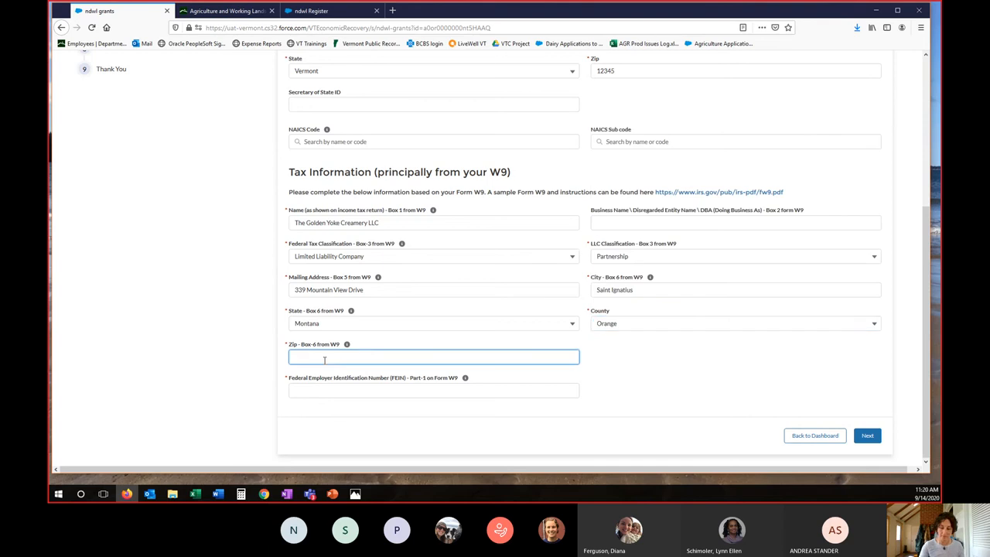
{"action": "type", "text": "59865"}
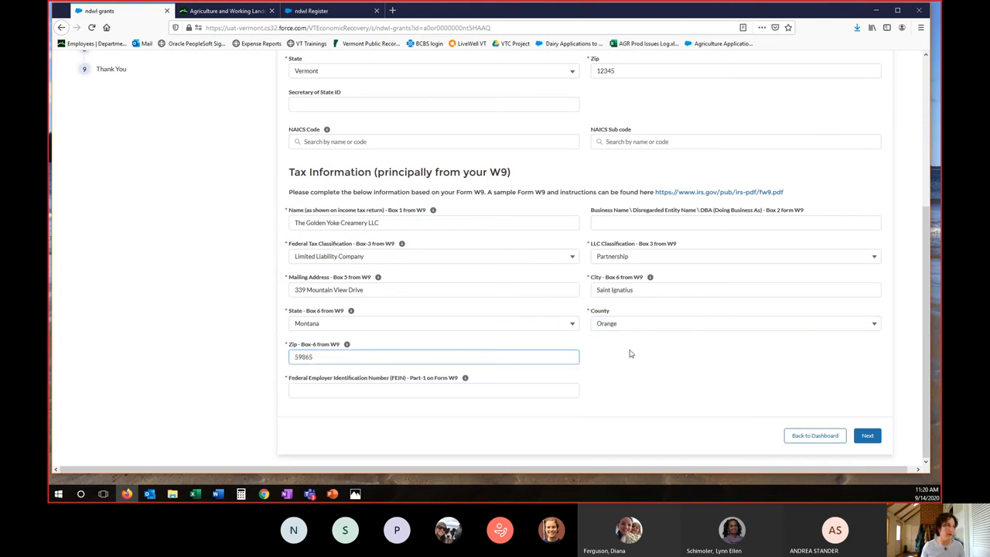
Enter the federal employer identification number in the FEIN field
{"action": "left_click", "coordinate": [434, 390]}
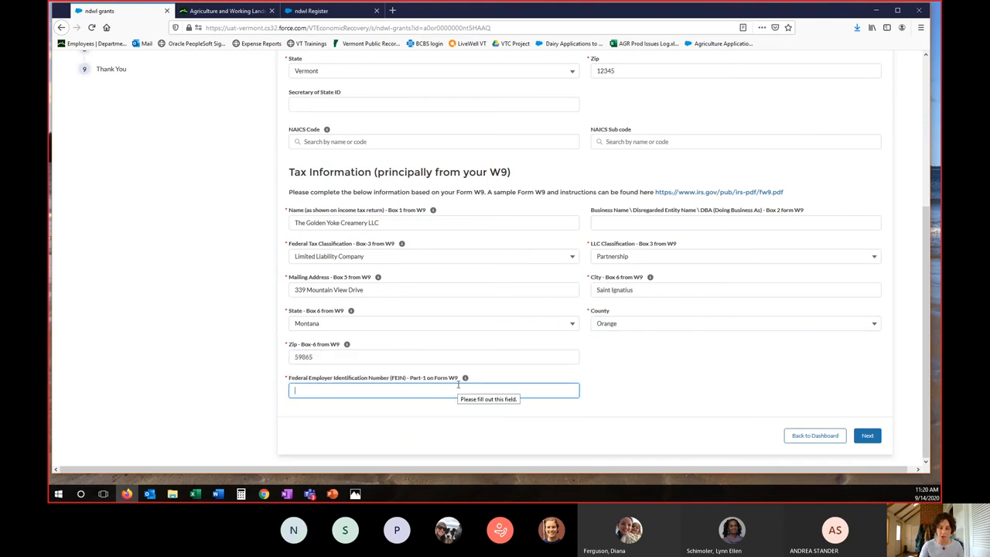
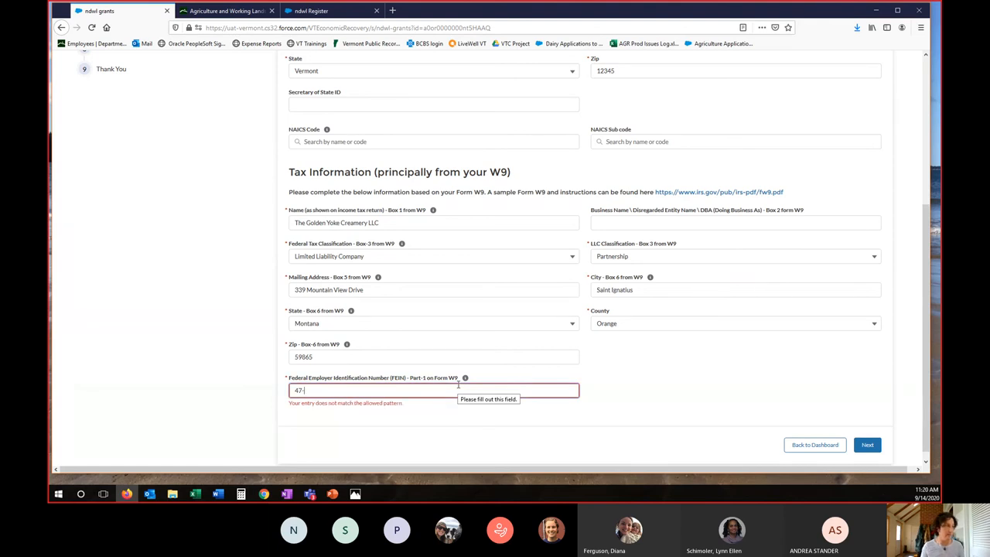
{"action": "mouse_move", "coordinate": [440, 412]}
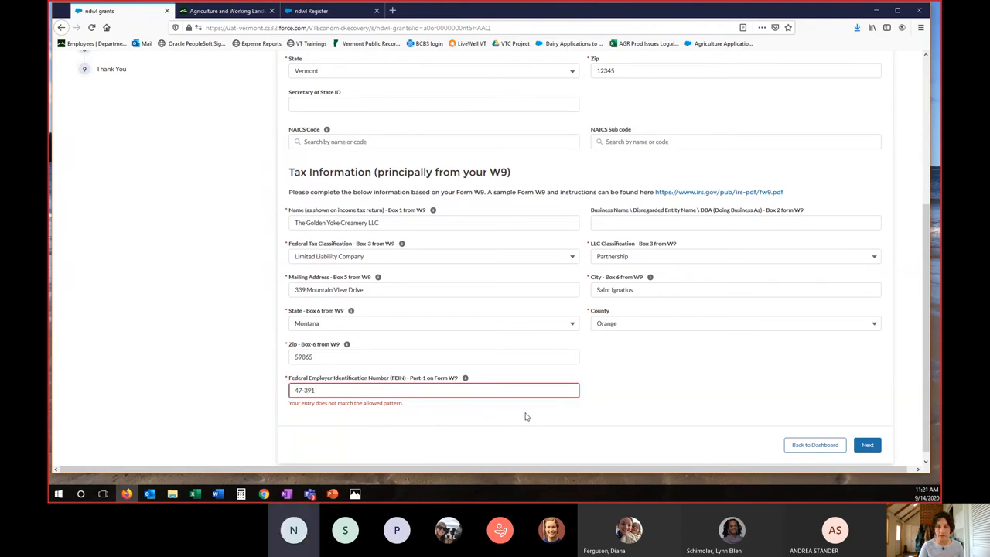
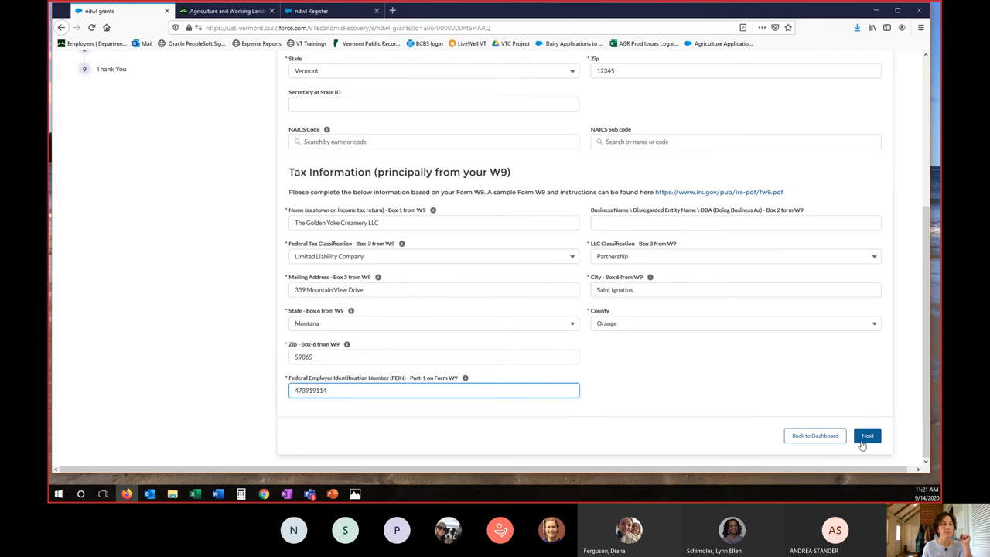
{"action": "left_click", "coordinate": [868, 437]}
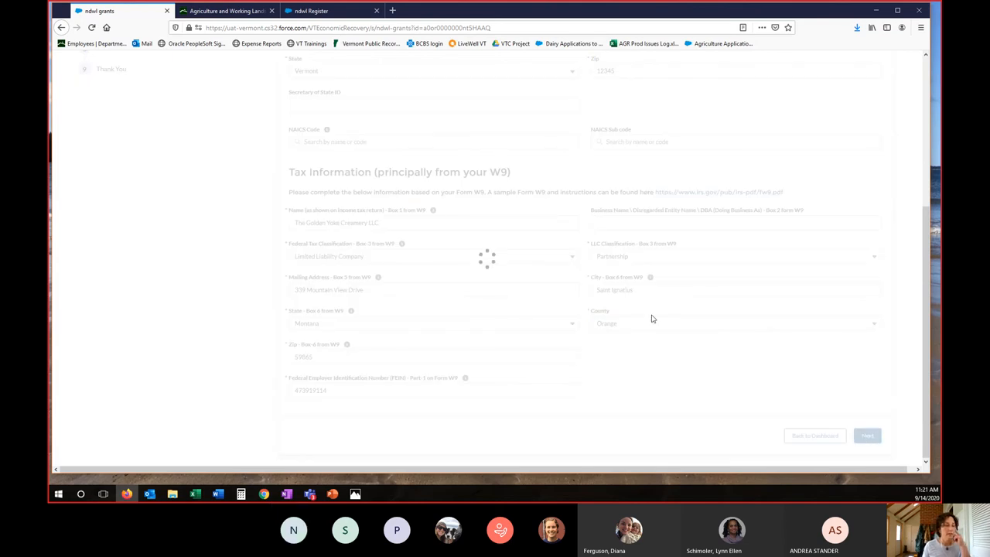
{"action": "left_click", "coordinate": [866, 437]}
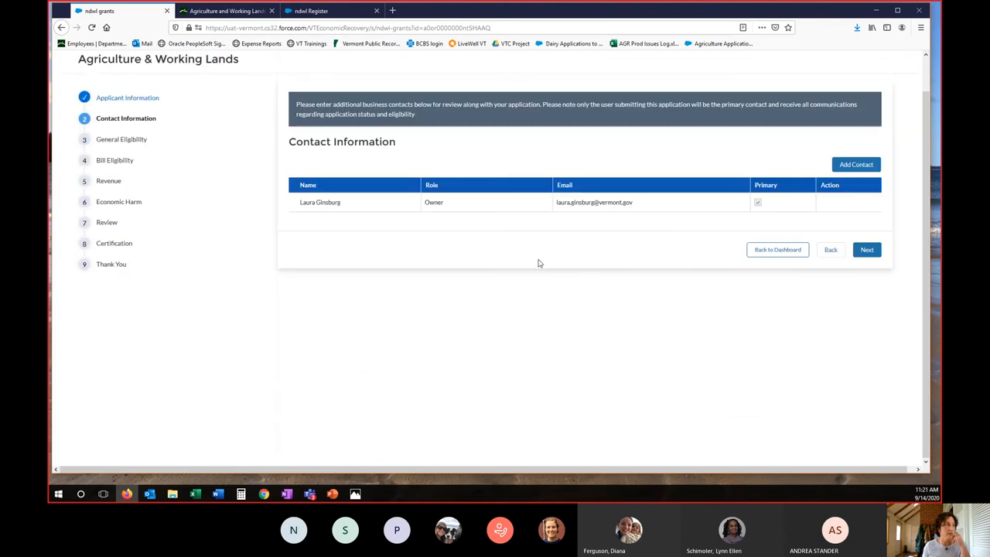
{"action": "mouse_move", "coordinate": [743, 255]}
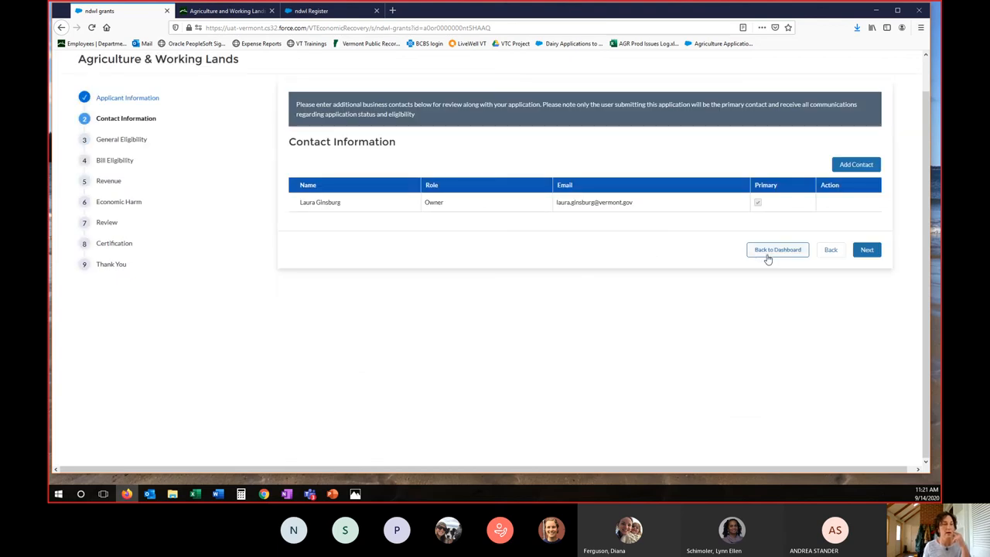
{"action": "mouse_move", "coordinate": [498, 342]}
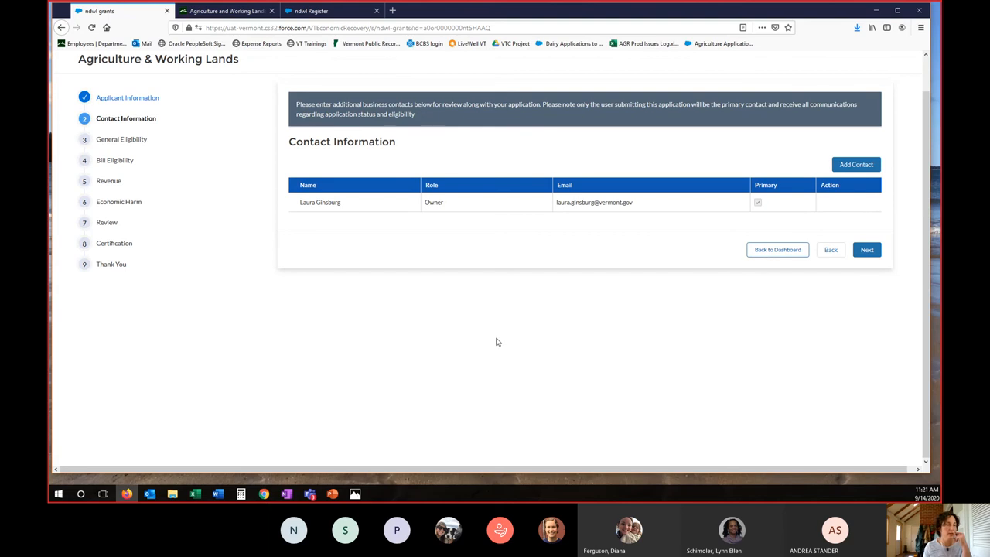
{"action": "mouse_move", "coordinate": [714, 344]}
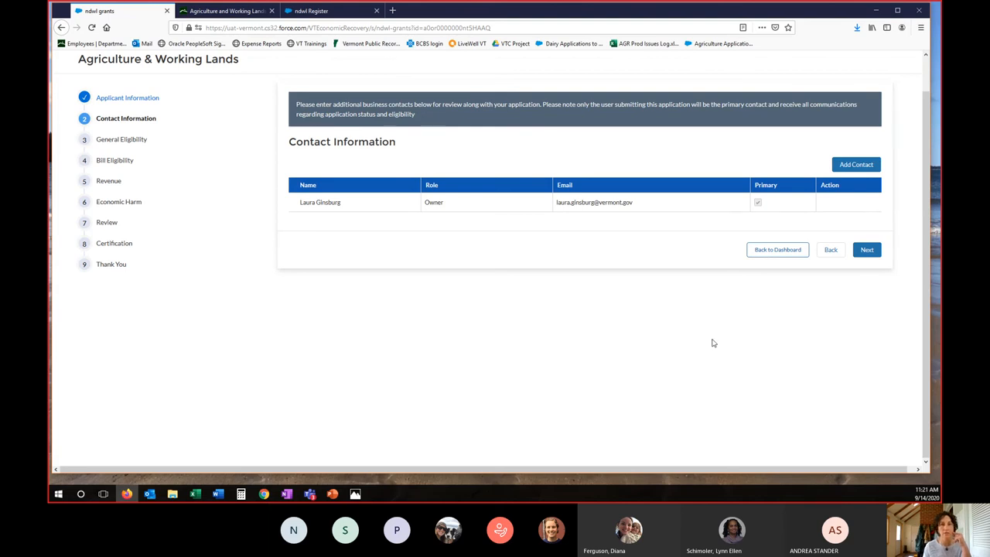
{"action": "mouse_move", "coordinate": [523, 297]}
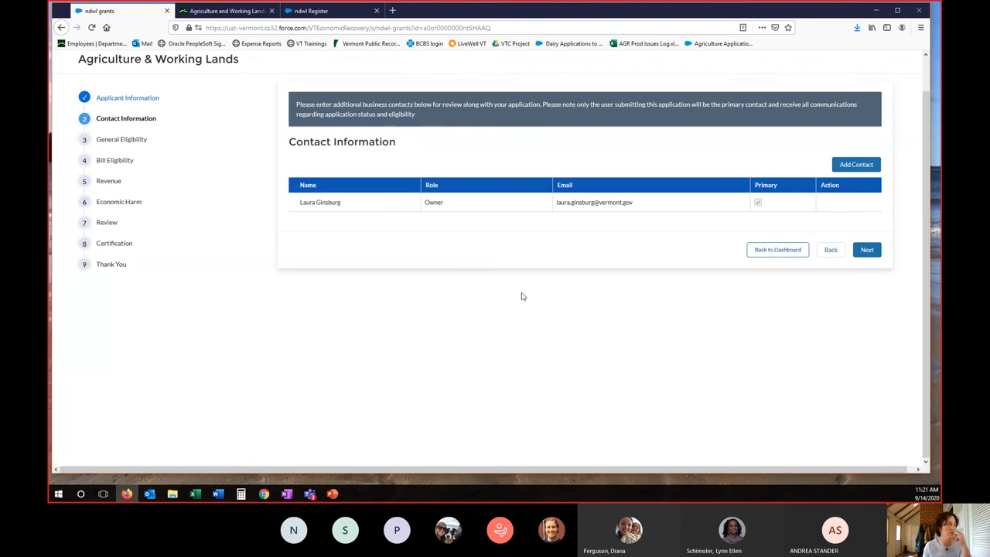
{"action": "mouse_move", "coordinate": [271, 257]}
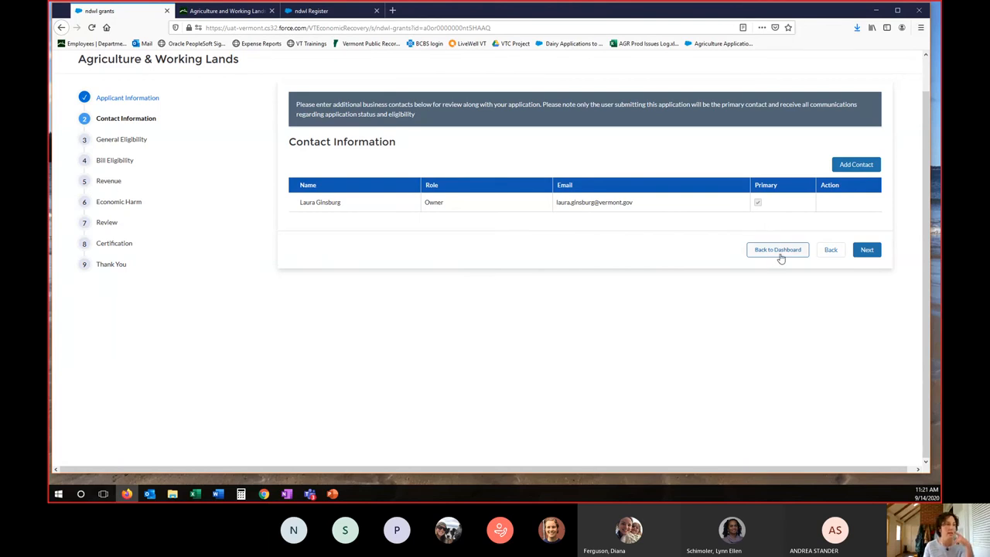
{"action": "mouse_move", "coordinate": [792, 158]}
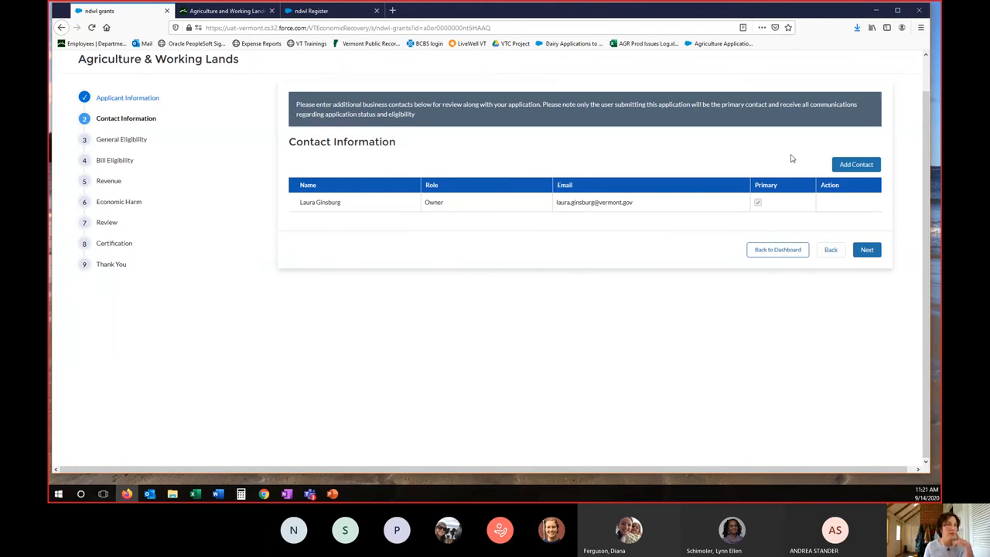
{"action": "mouse_move", "coordinate": [857, 164]}
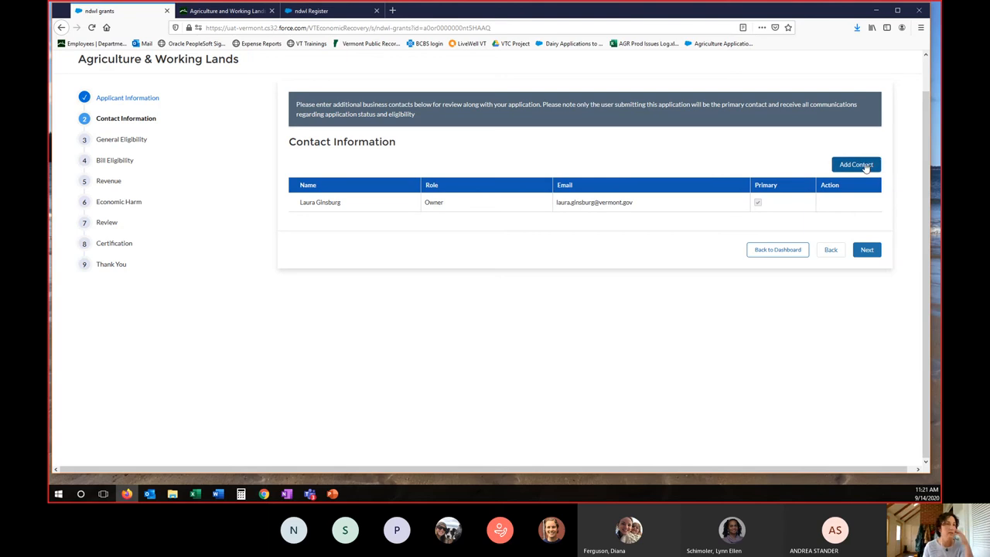
{"action": "left_click", "coordinate": [856, 164]}
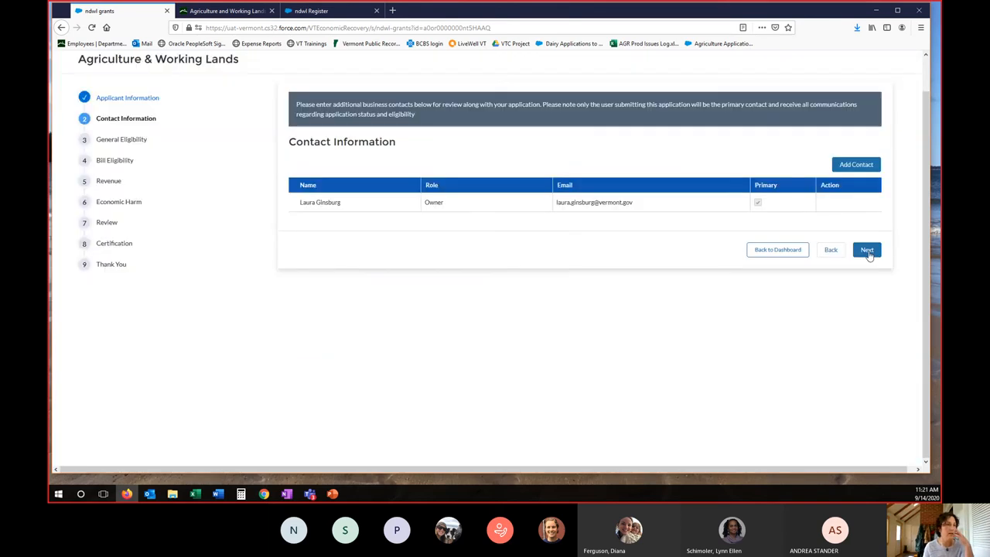
Answer Vermont-based Yes, enforcement violation No, no current AAFM/ANR grant, pandemic losses Yes, and continue
{"action": "left_click", "coordinate": [866, 250]}
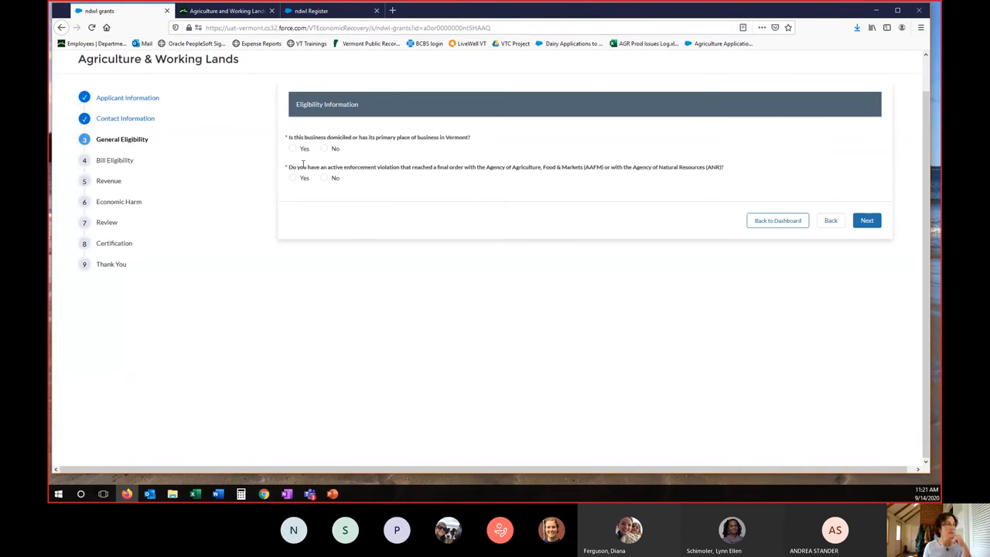
{"action": "mouse_move", "coordinate": [484, 238]}
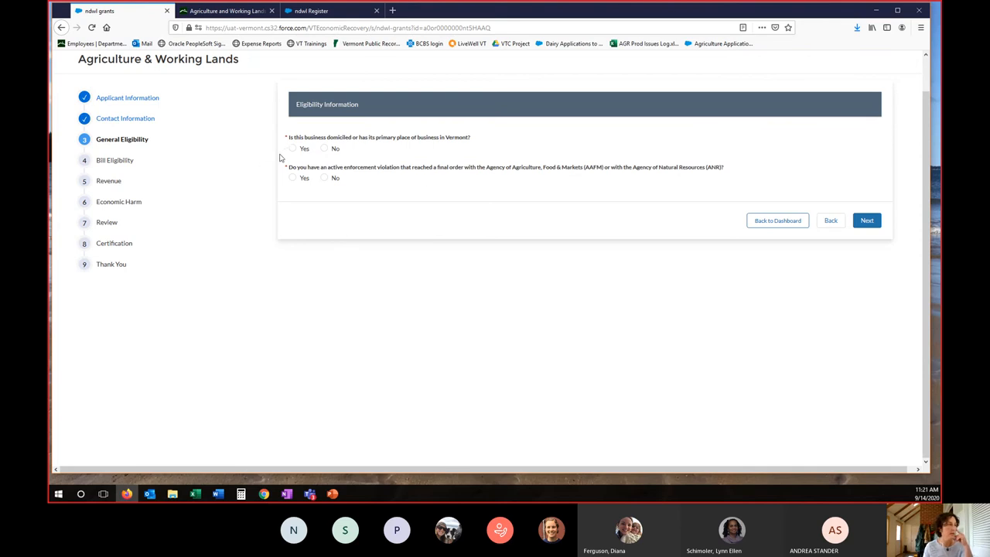
{"action": "left_click", "coordinate": [291, 149]}
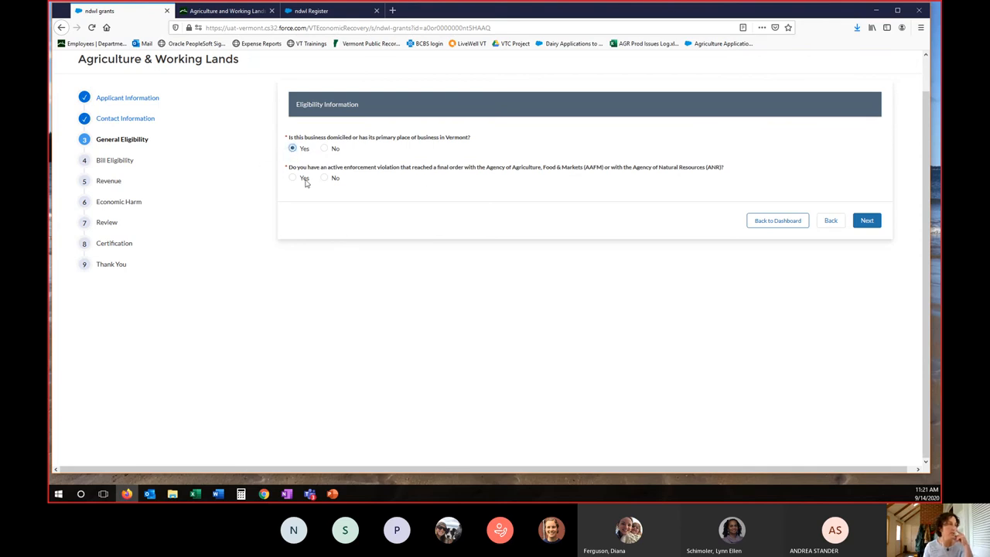
{"action": "left_click", "coordinate": [292, 178]}
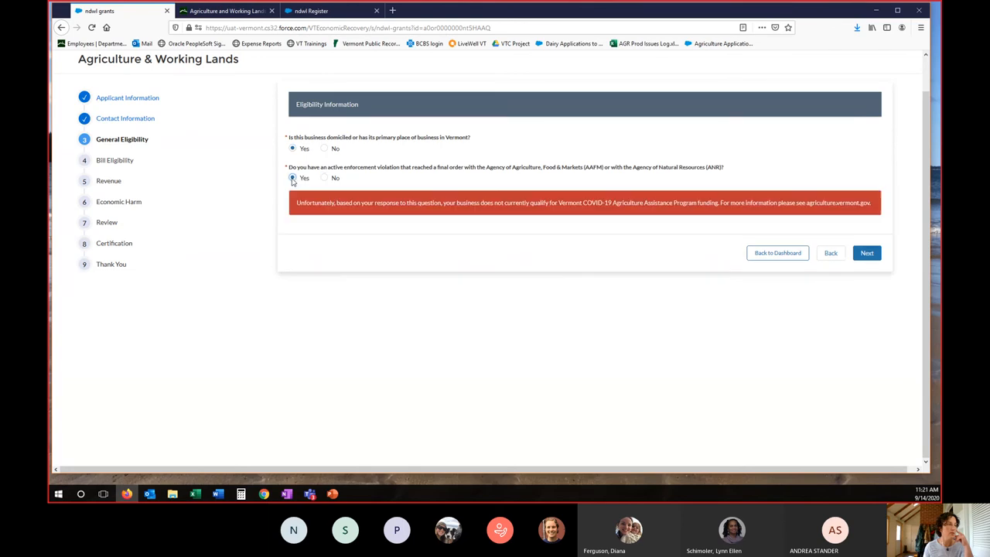
{"action": "left_click", "coordinate": [293, 178]}
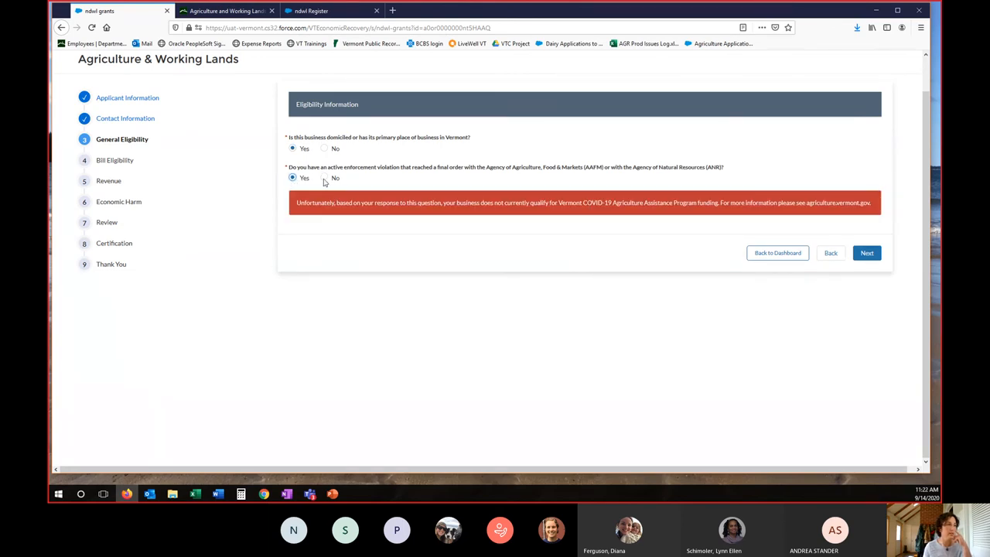
{"action": "left_click", "coordinate": [325, 178]}
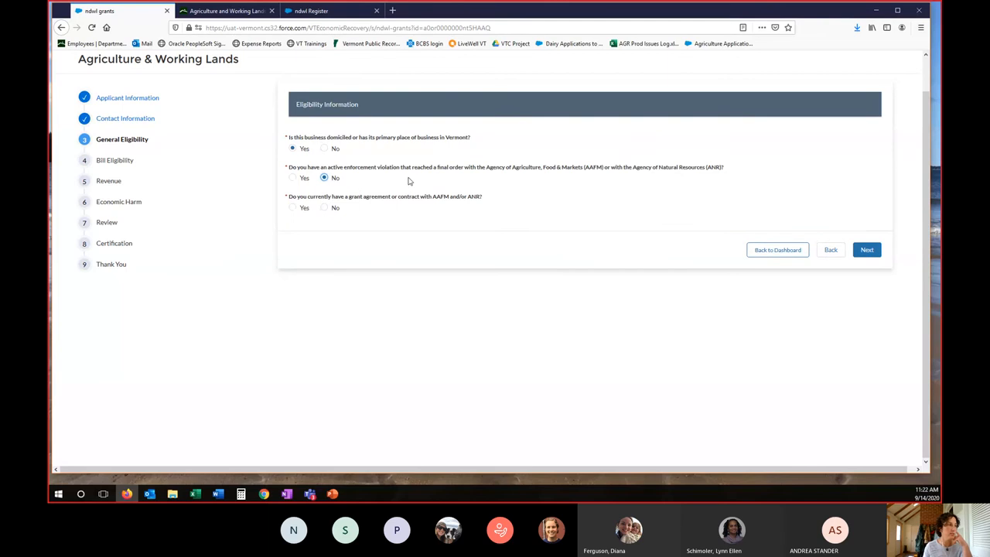
{"action": "left_click", "coordinate": [325, 208]}
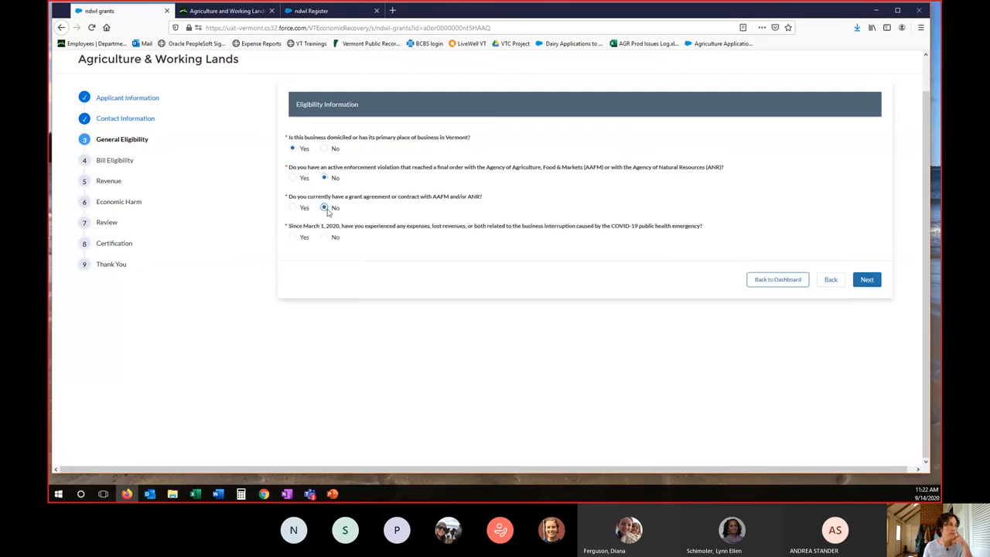
{"action": "left_click", "coordinate": [291, 236]}
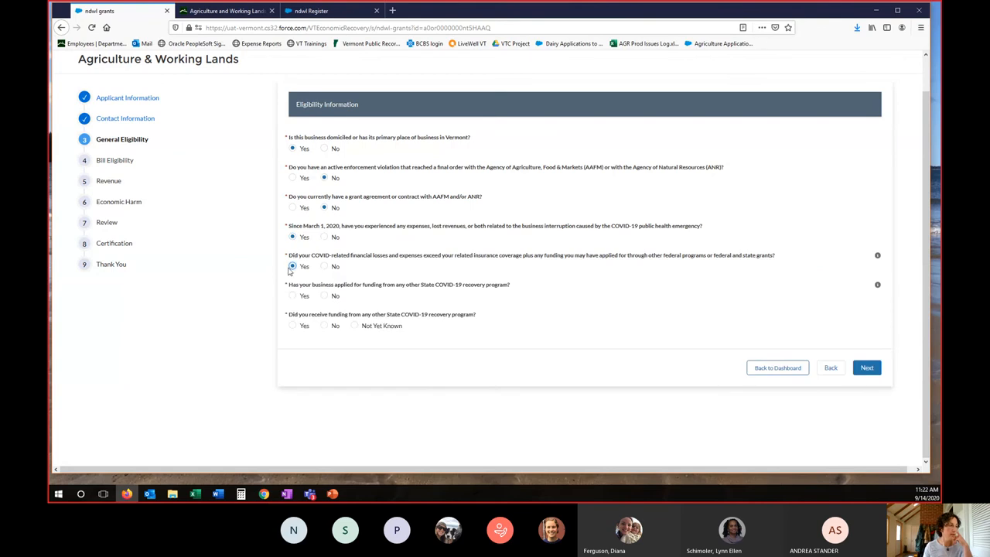
{"action": "mouse_move", "coordinate": [291, 296]}
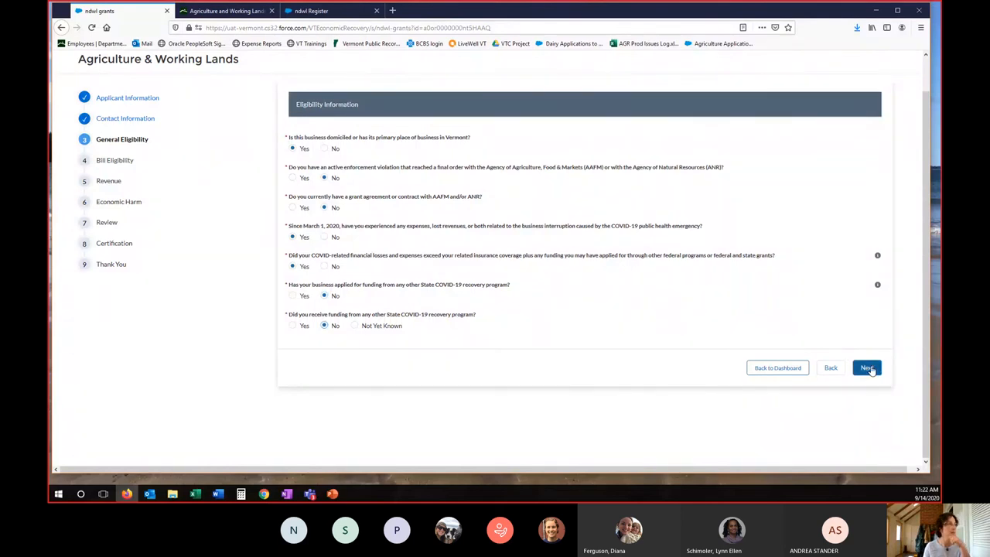
{"action": "left_click", "coordinate": [867, 368]}
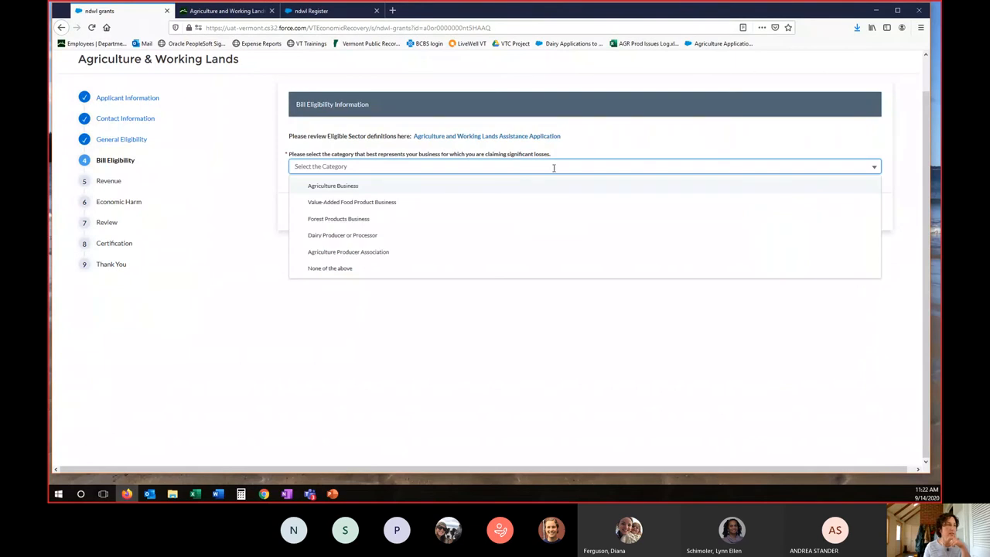
{"action": "mouse_move", "coordinate": [371, 189]}
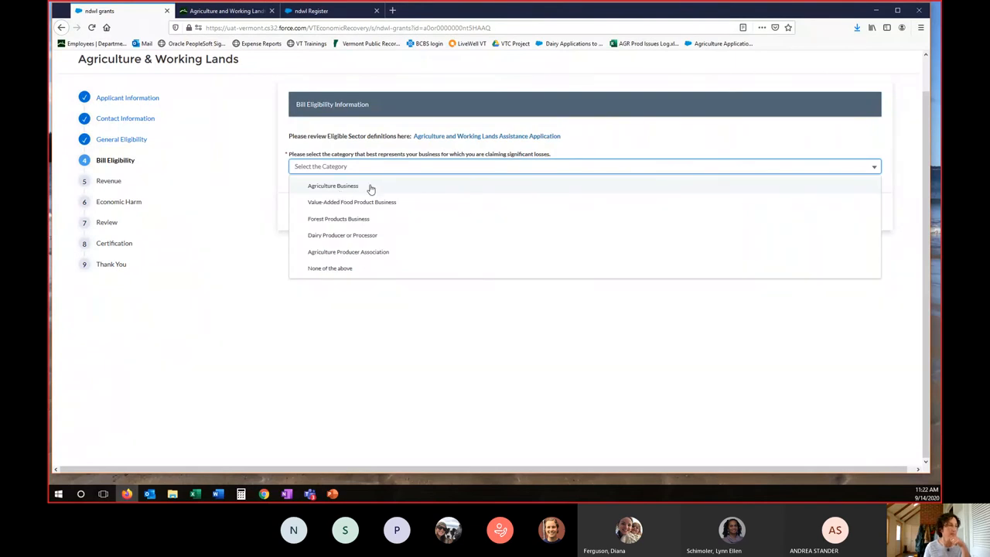
Select Agriculture Business, Farmer, Yes to $10,000 gross income, and 2019 revenue 50,000-99,999
{"action": "left_click", "coordinate": [332, 186]}
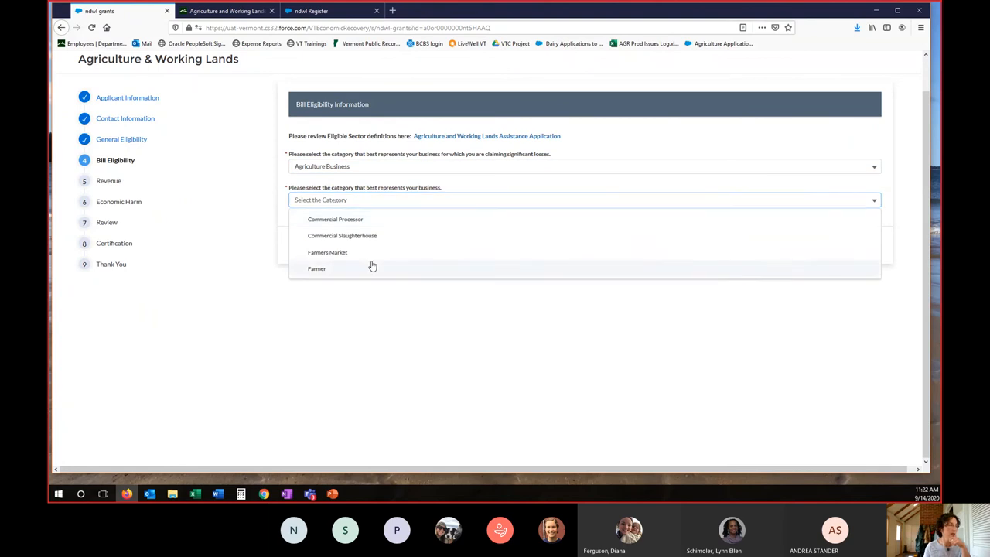
{"action": "left_click", "coordinate": [315, 269]}
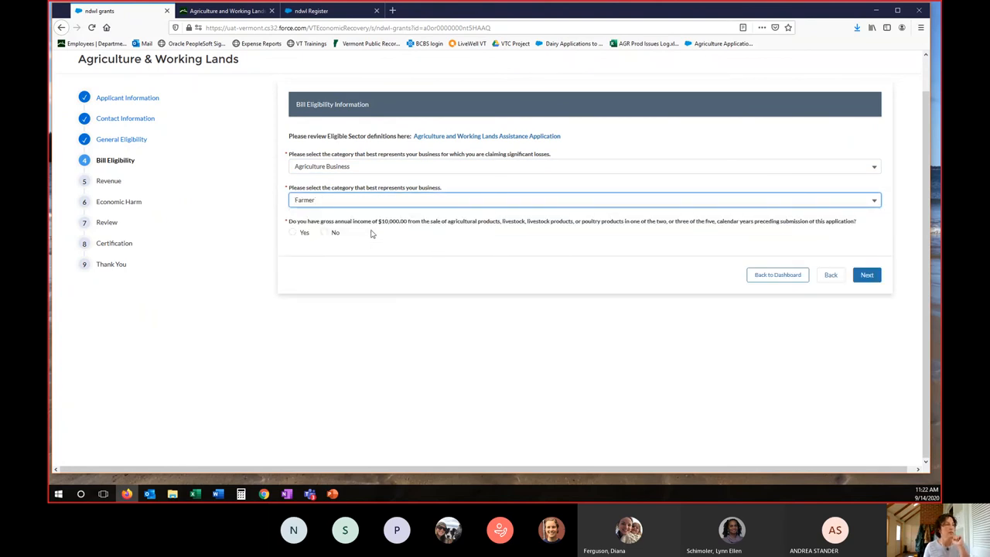
{"action": "mouse_move", "coordinate": [270, 280]}
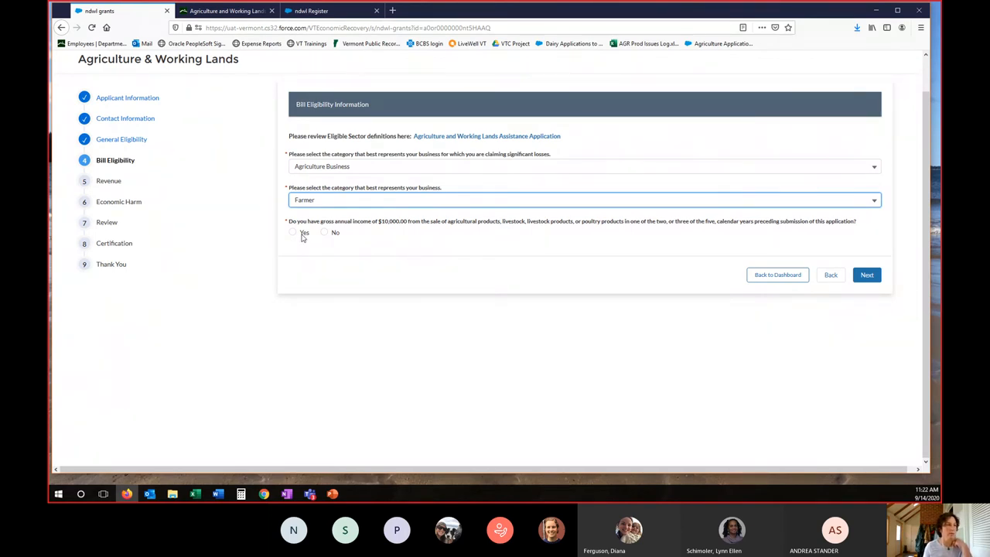
{"action": "left_click", "coordinate": [292, 232]}
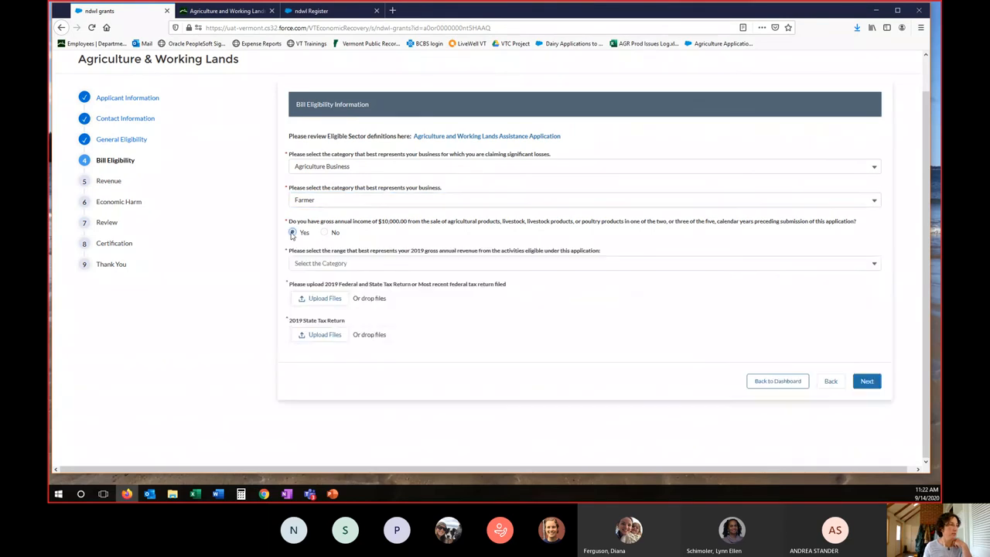
{"action": "left_click", "coordinate": [291, 232]}
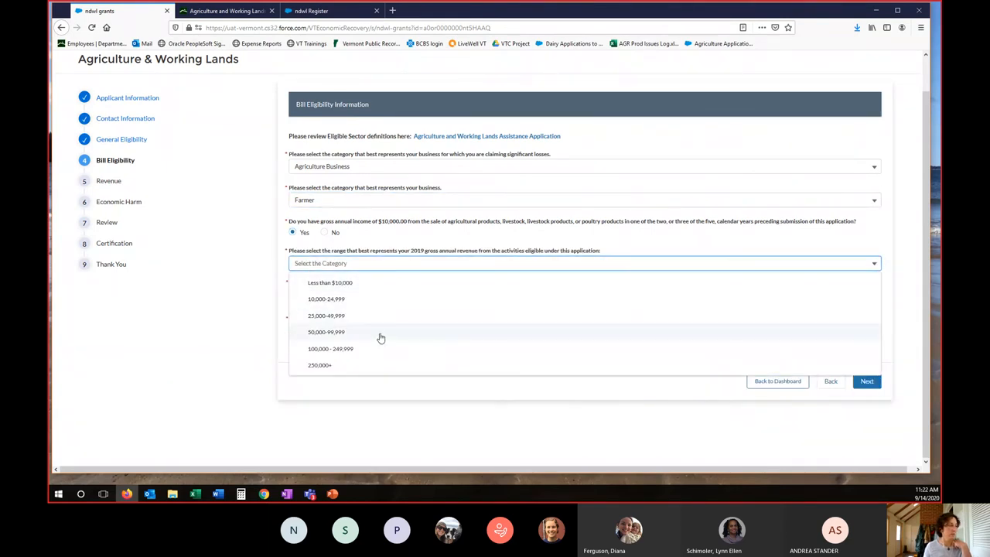
{"action": "left_click", "coordinate": [325, 331]}
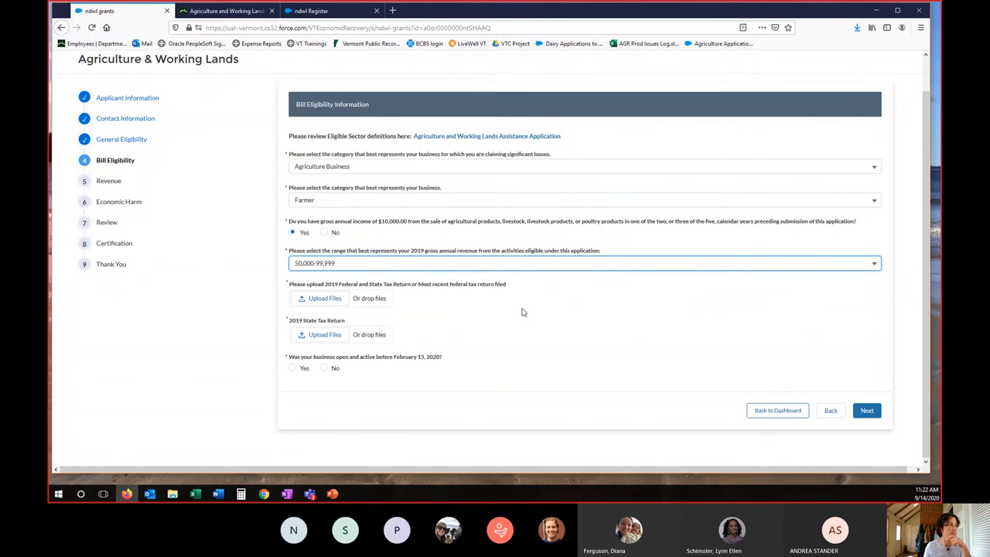
{"action": "mouse_move", "coordinate": [377, 299]}
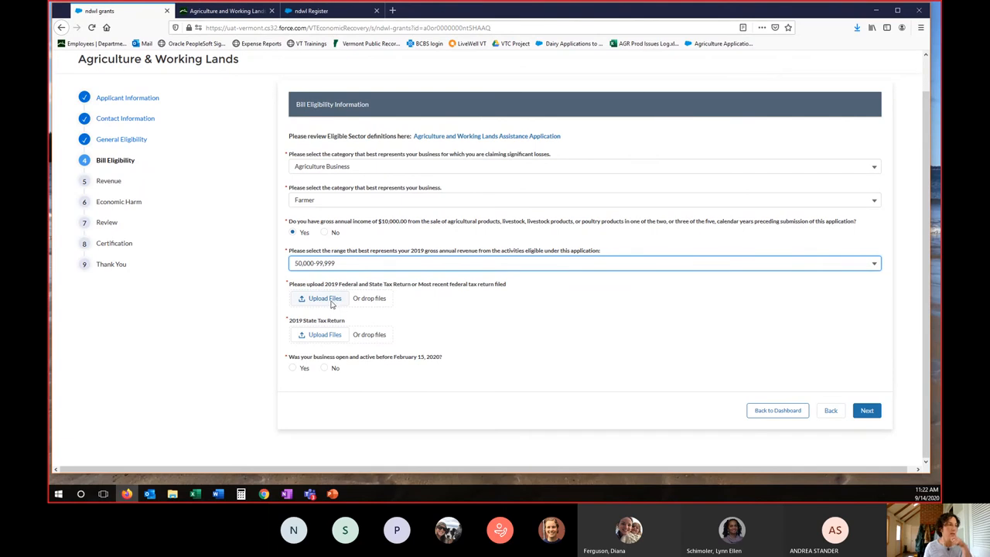
{"action": "mouse_move", "coordinate": [336, 306]}
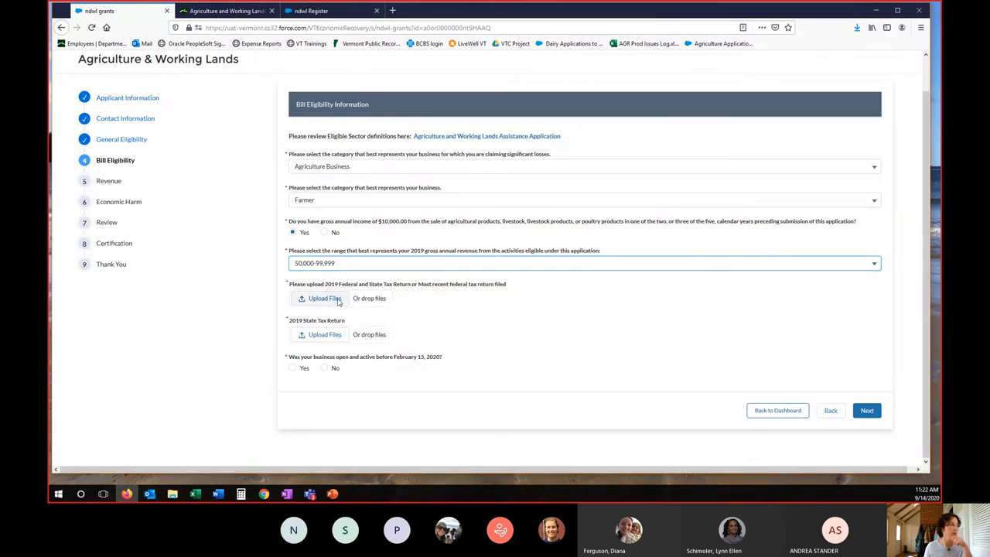
Upload F2P update.docx as the 2019 federal tax return
{"action": "left_click", "coordinate": [320, 299]}
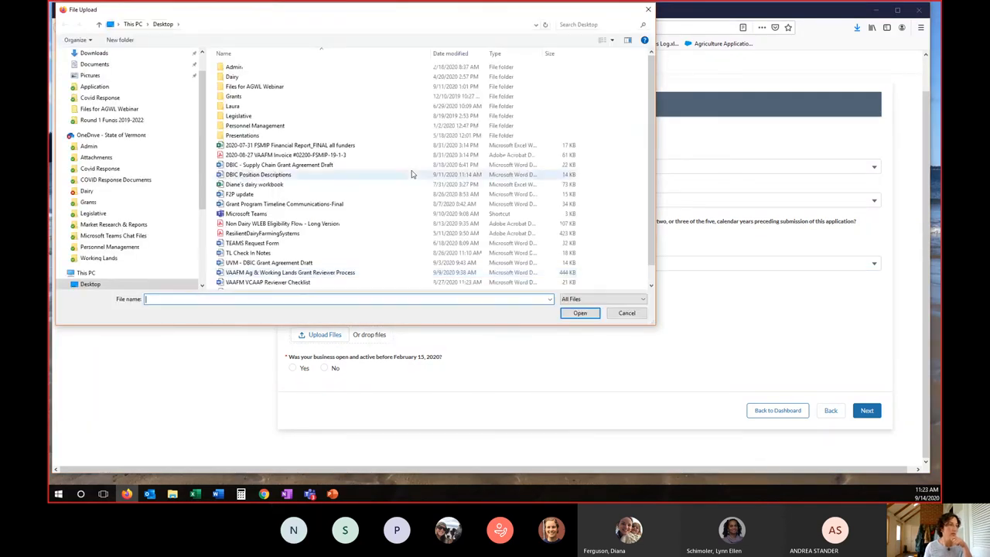
{"action": "left_click", "coordinate": [240, 195]}
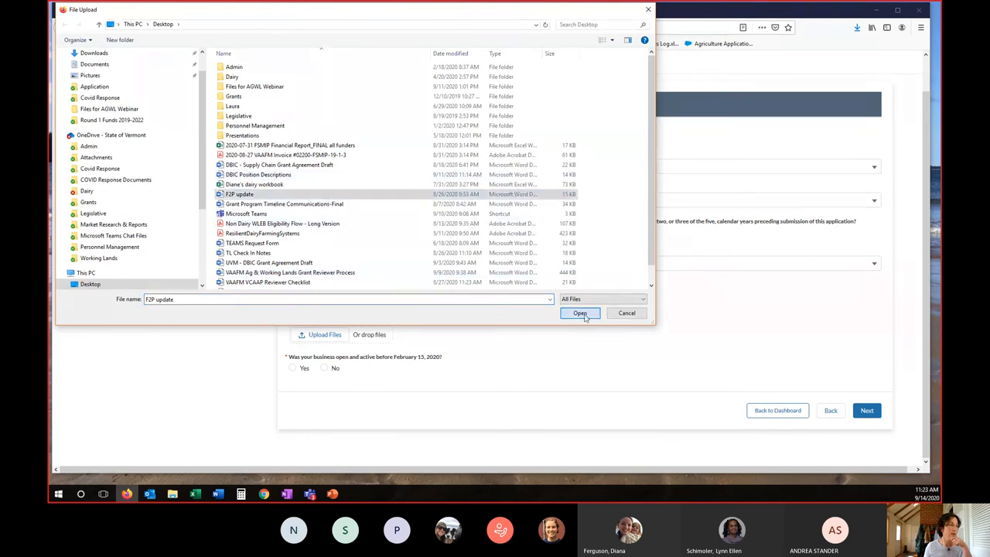
{"action": "left_click", "coordinate": [580, 312]}
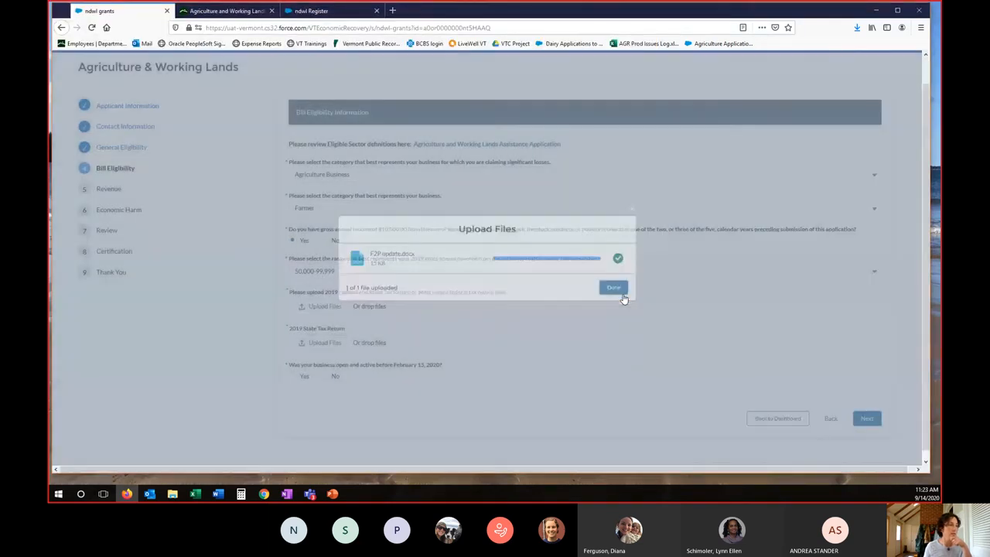
{"action": "left_click", "coordinate": [612, 286]}
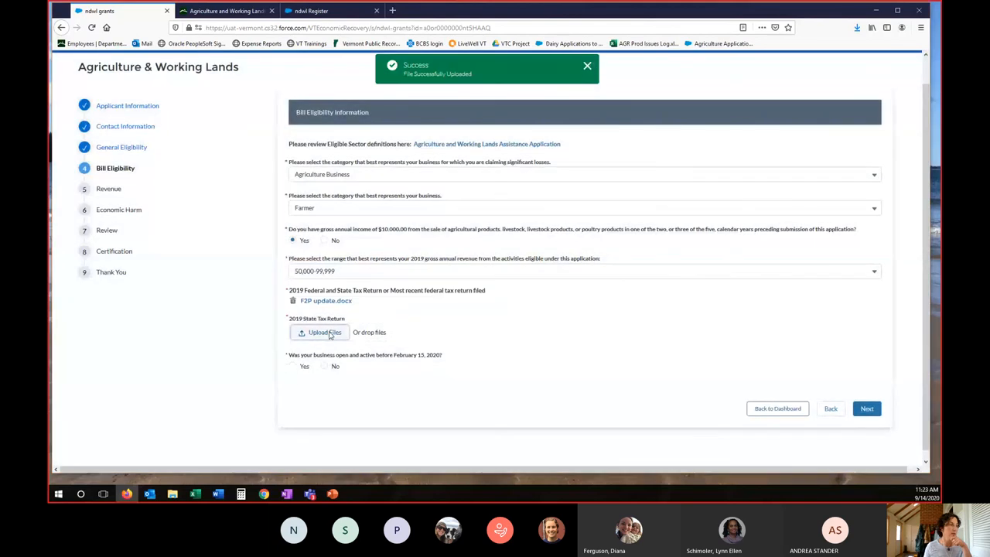
Upload F2P update.docx as the 2019 state tax return and dismiss the success message
{"action": "left_click", "coordinate": [321, 333]}
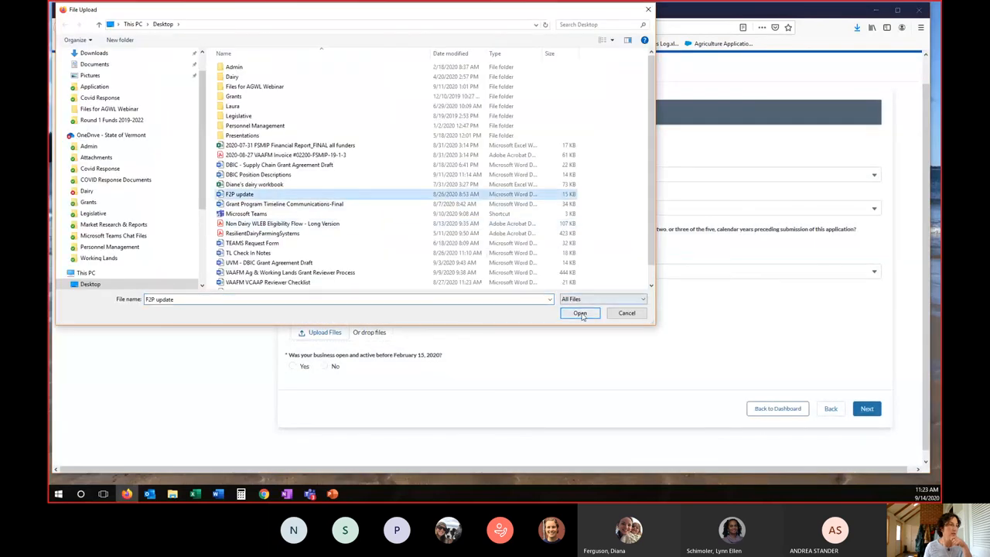
{"action": "left_click", "coordinate": [580, 313]}
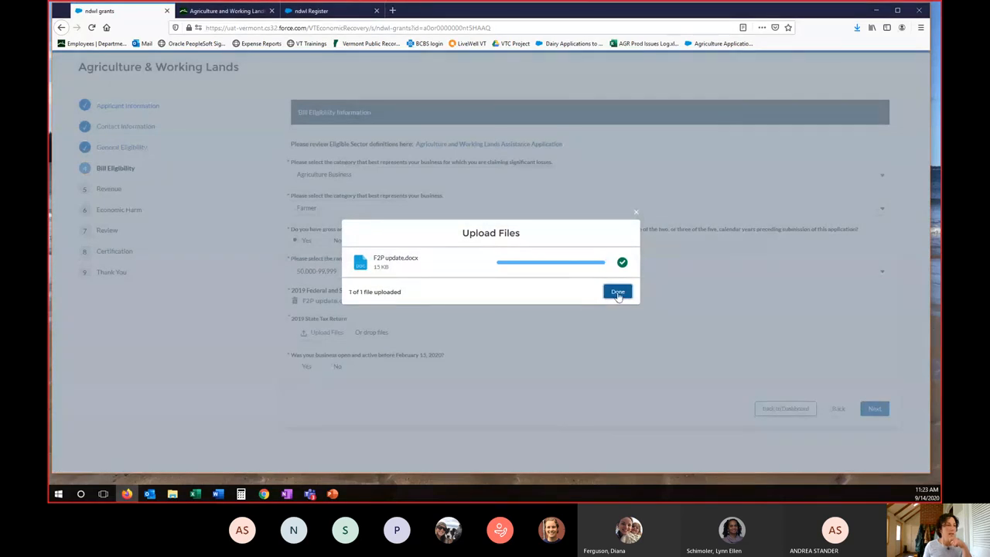
{"action": "left_click", "coordinate": [618, 291]}
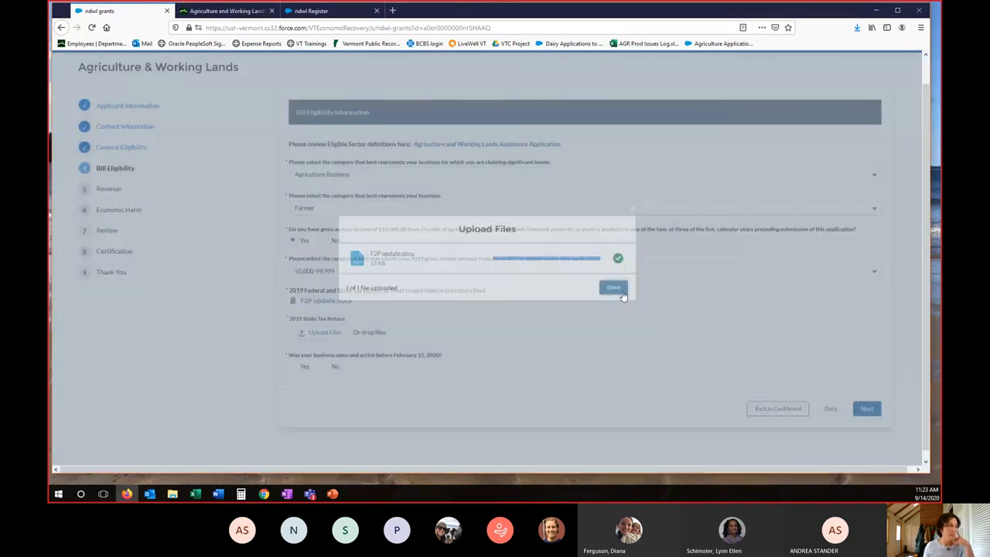
{"action": "left_click", "coordinate": [613, 288]}
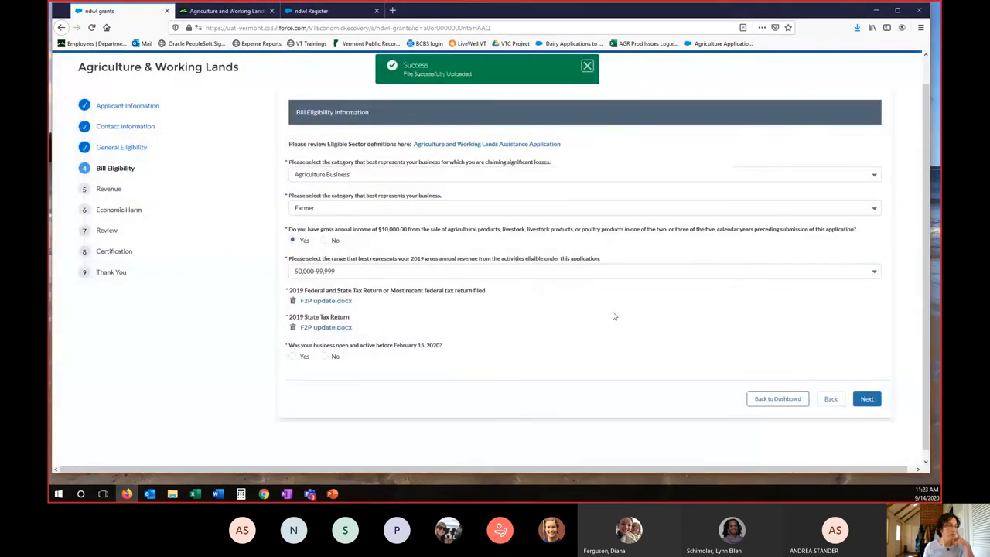
{"action": "left_click", "coordinate": [586, 65]}
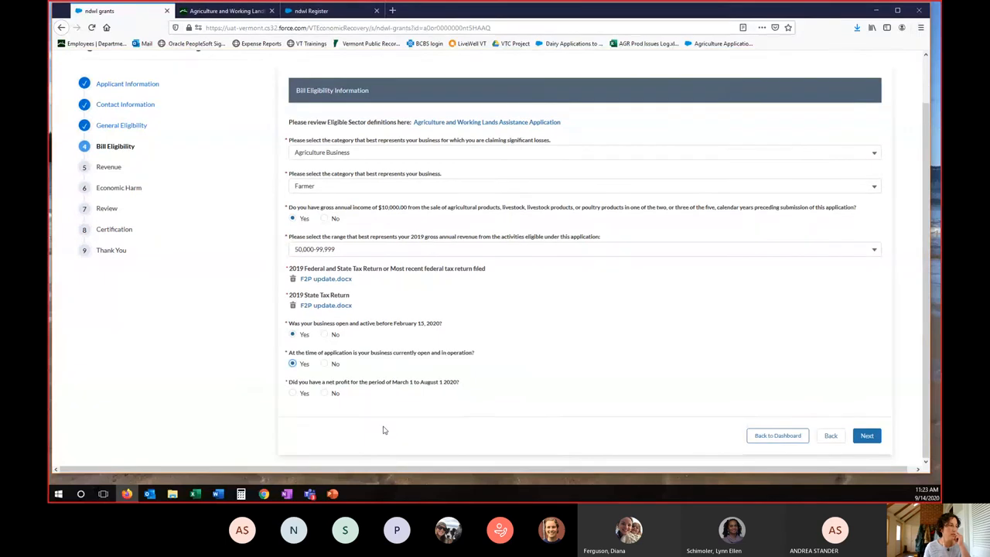
Answer net profit No, 1 W-2 employee in Vermont, no bankruptcy, good standing Yes, and continue to Revenue
{"action": "left_click", "coordinate": [325, 393]}
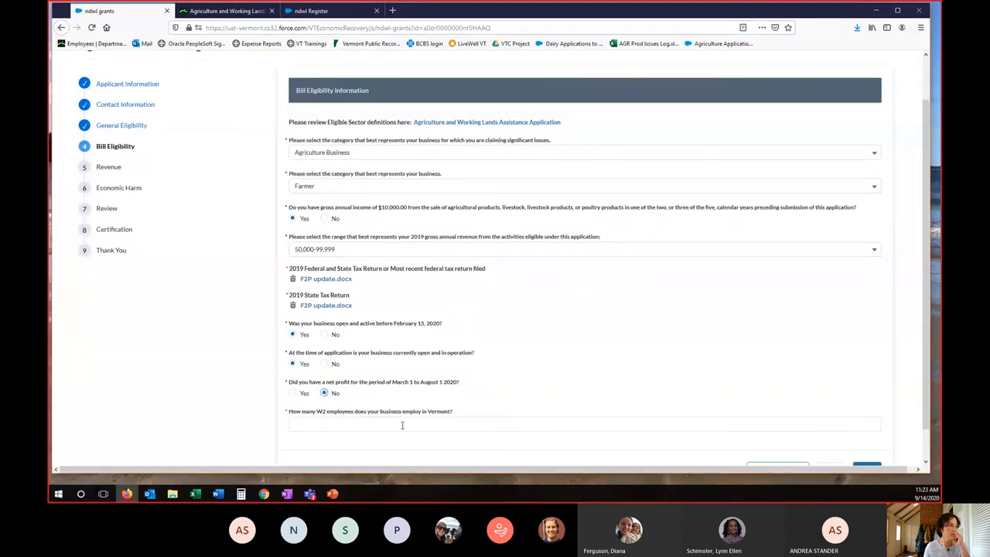
{"action": "type", "text": "1"}
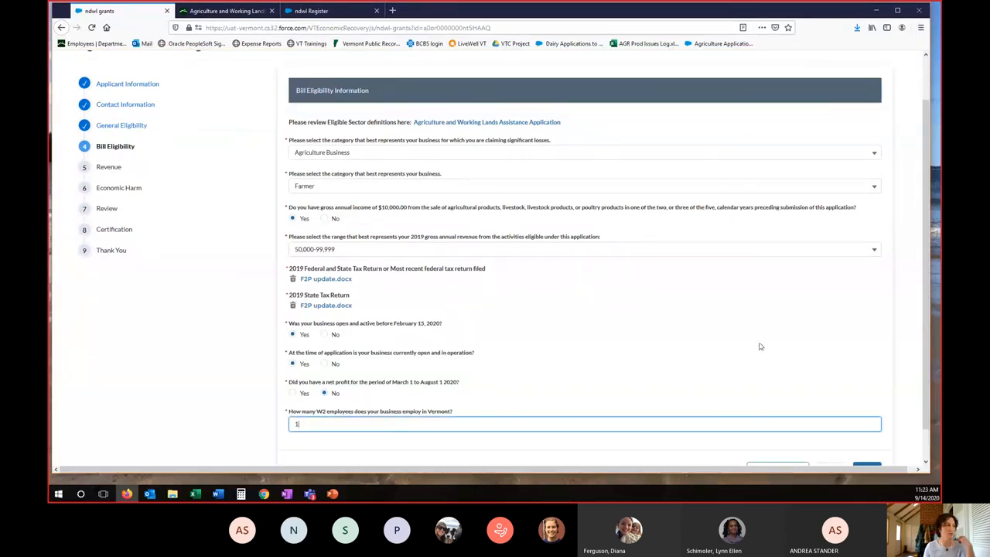
{"action": "scroll", "scroll_direction": "down", "scroll_amount": 3}
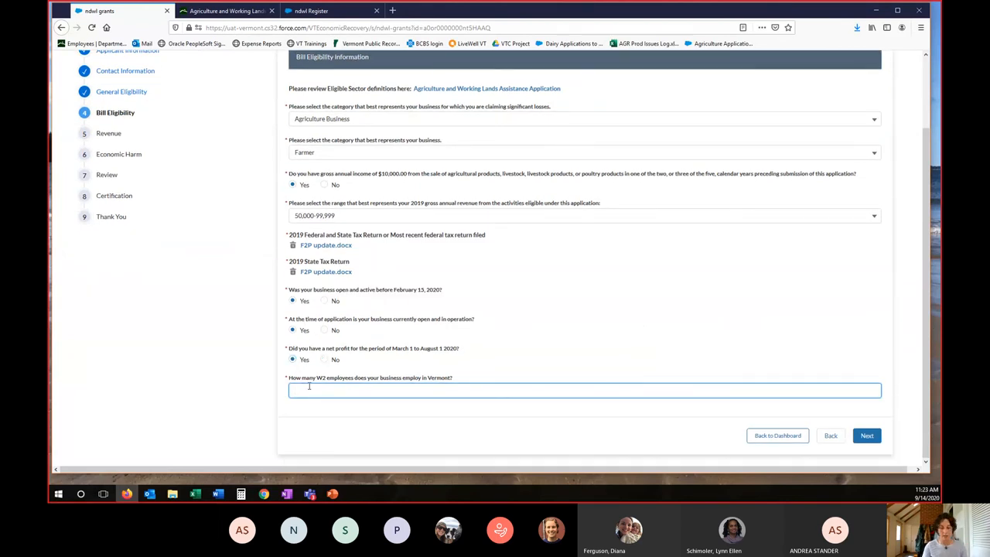
{"action": "type", "text": "1"}
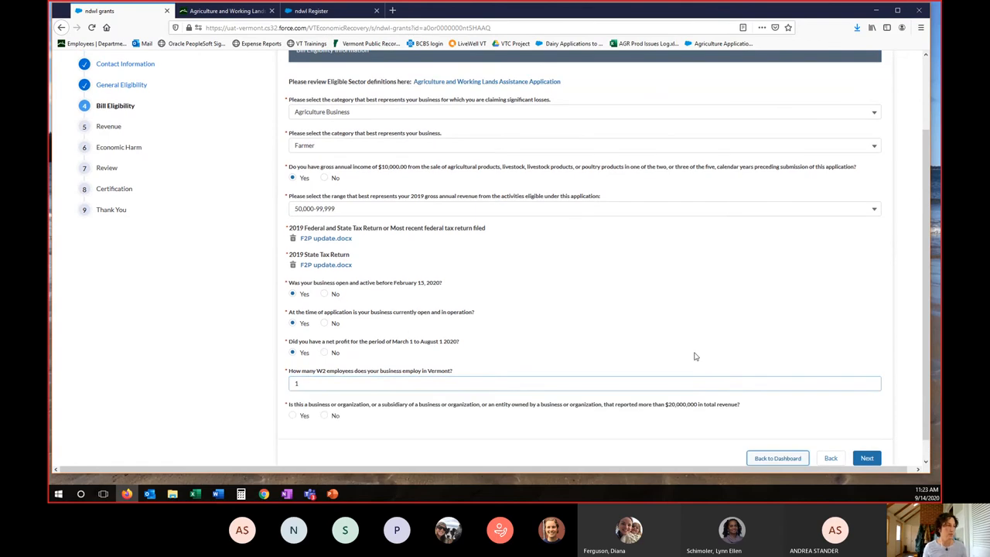
{"action": "scroll", "scroll_direction": "down", "scroll_amount": 3}
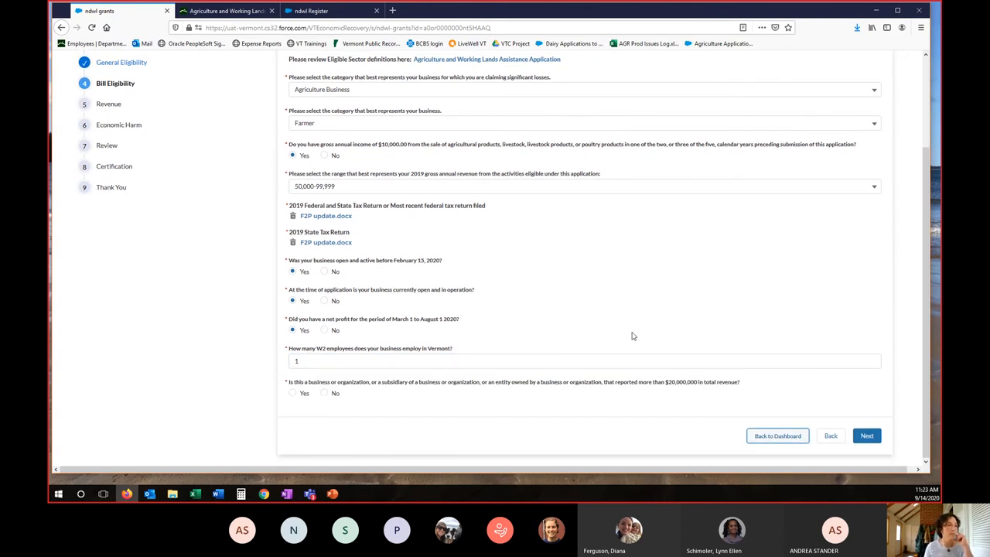
{"action": "mouse_move", "coordinate": [602, 354]}
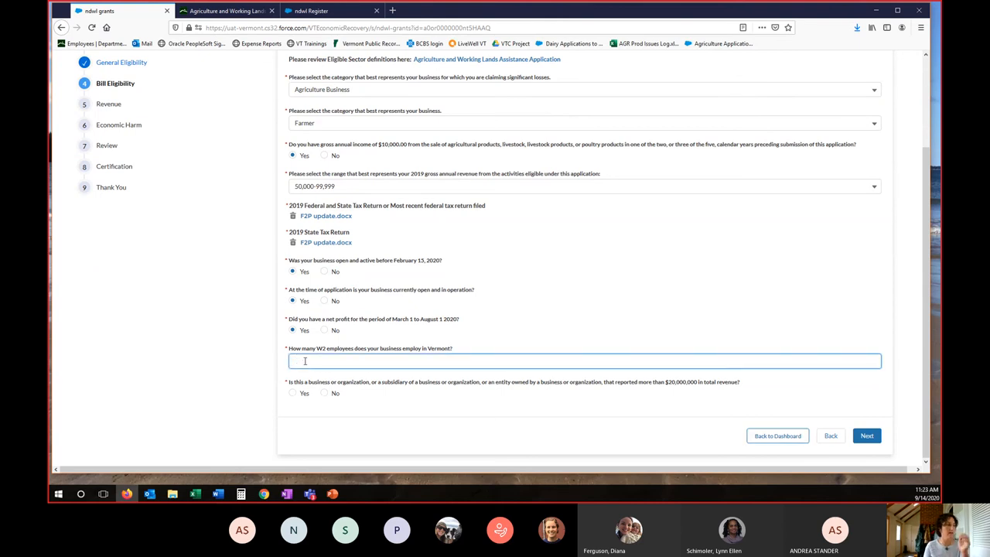
{"action": "type", "text": "0"}
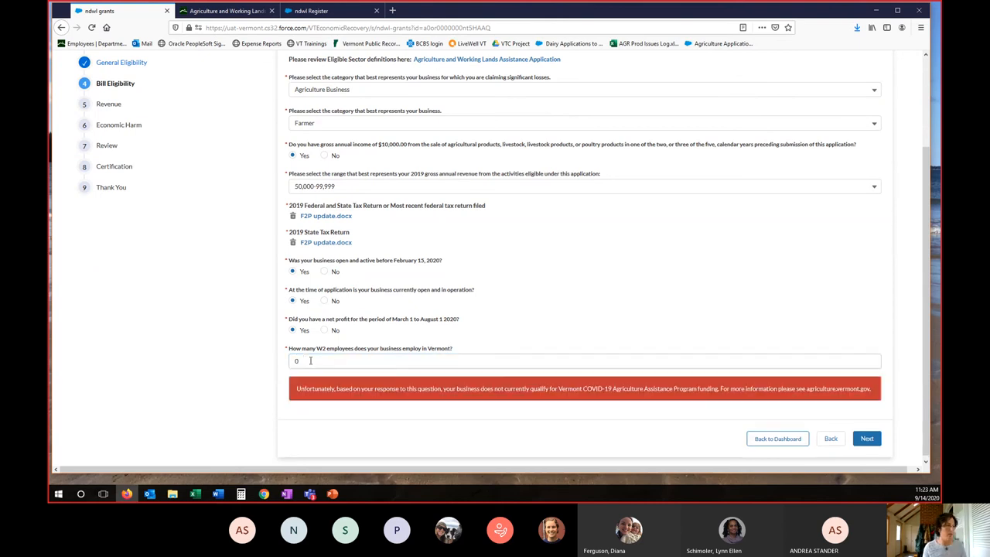
{"action": "mouse_move", "coordinate": [606, 316]}
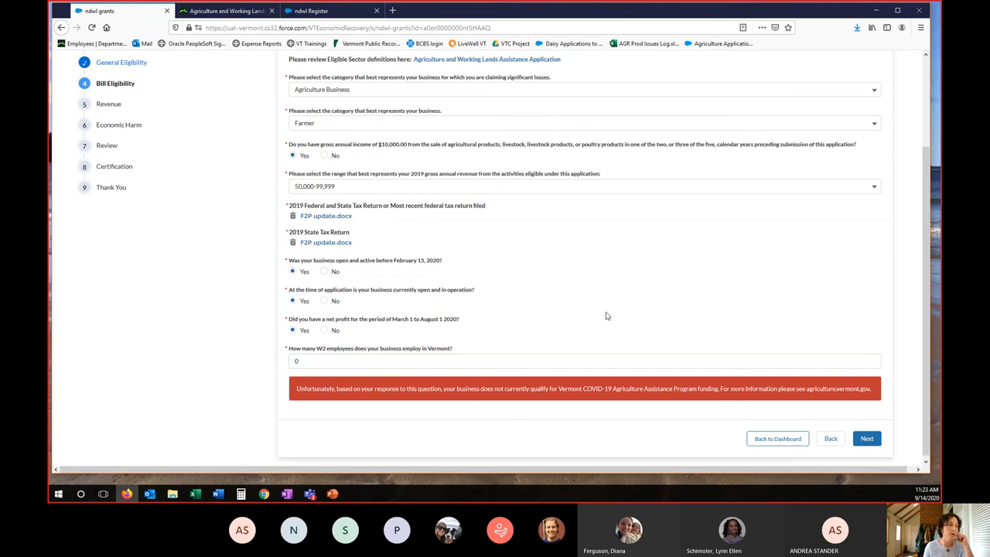
{"action": "mouse_move", "coordinate": [665, 319]}
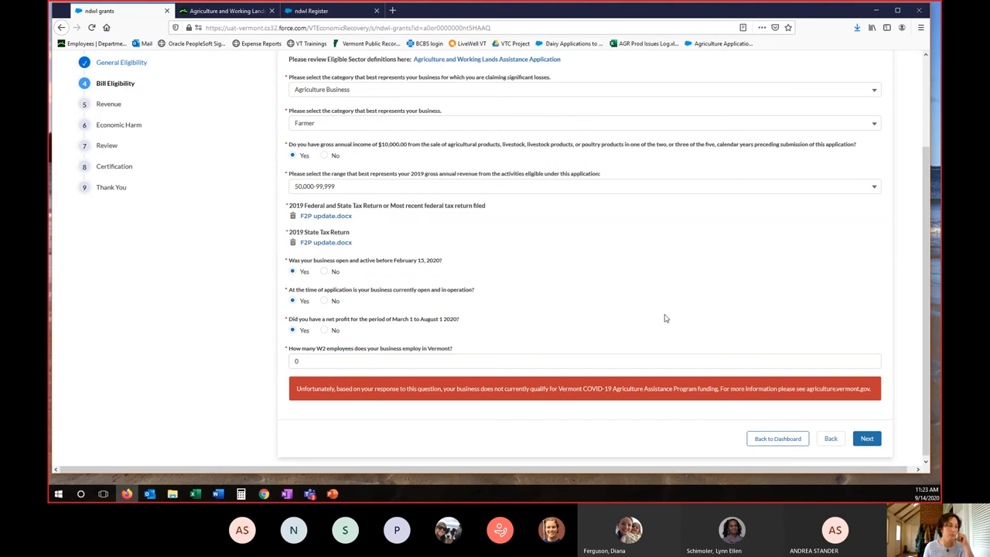
{"action": "mouse_move", "coordinate": [549, 310]}
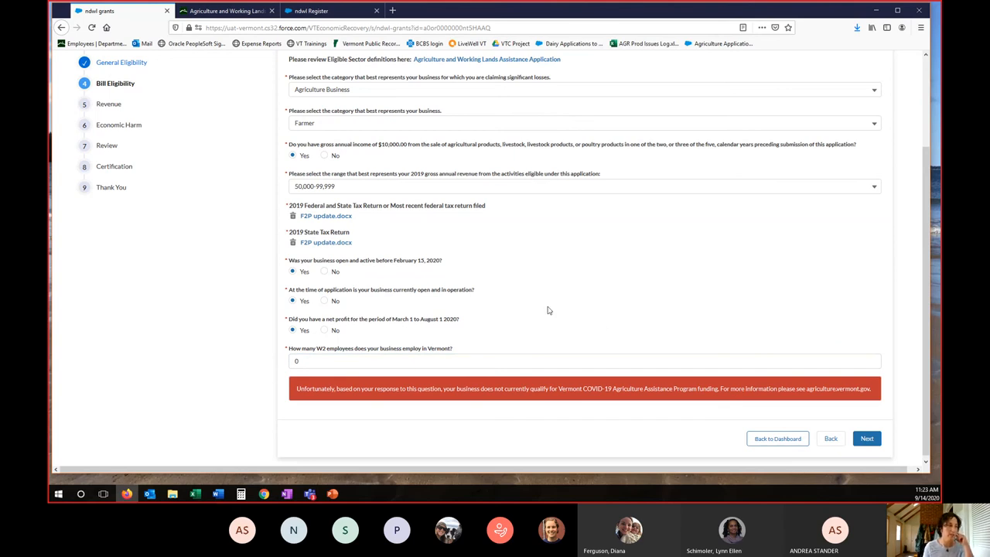
{"action": "mouse_move", "coordinate": [498, 310]}
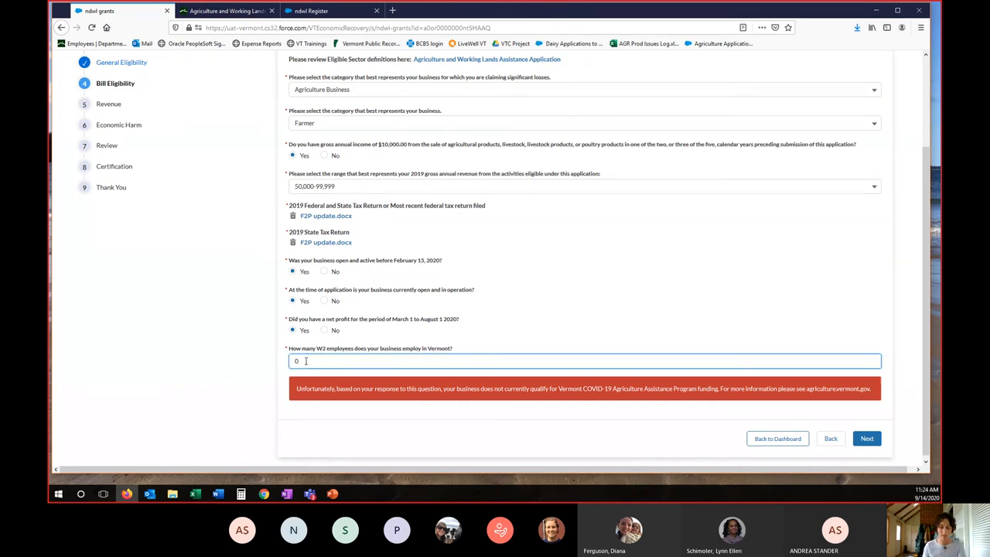
{"action": "type", "text": "1"}
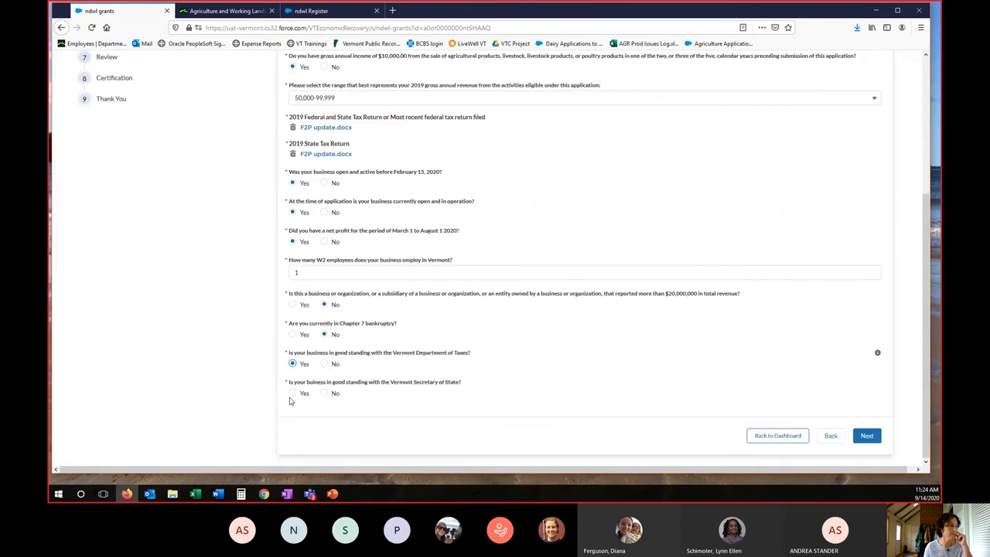
{"action": "left_click", "coordinate": [291, 393]}
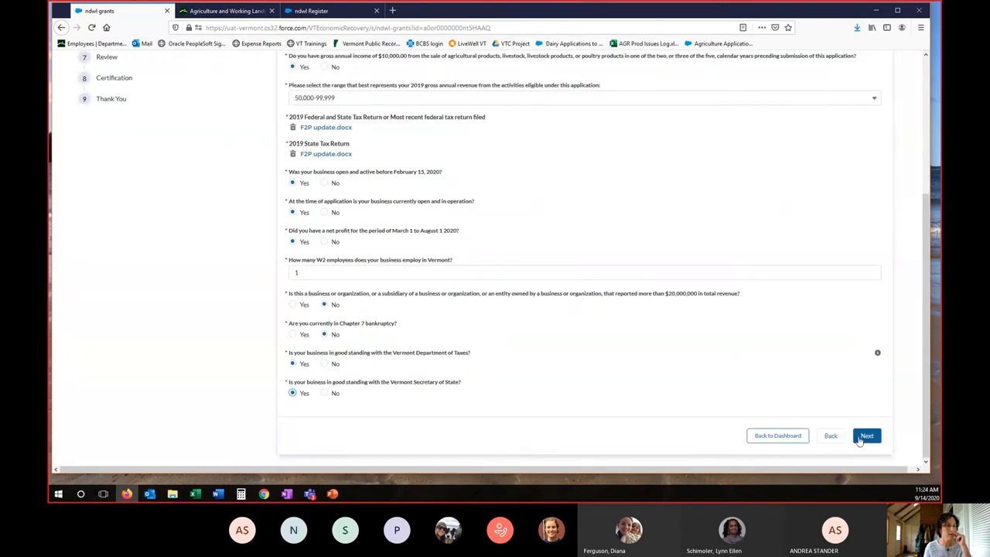
{"action": "left_click", "coordinate": [866, 436]}
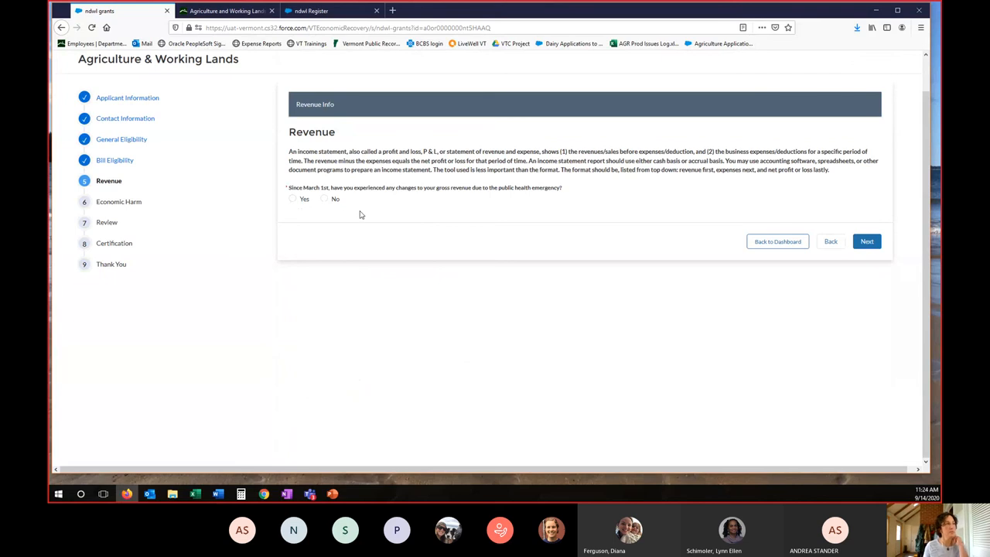
{"action": "mouse_move", "coordinate": [399, 212]}
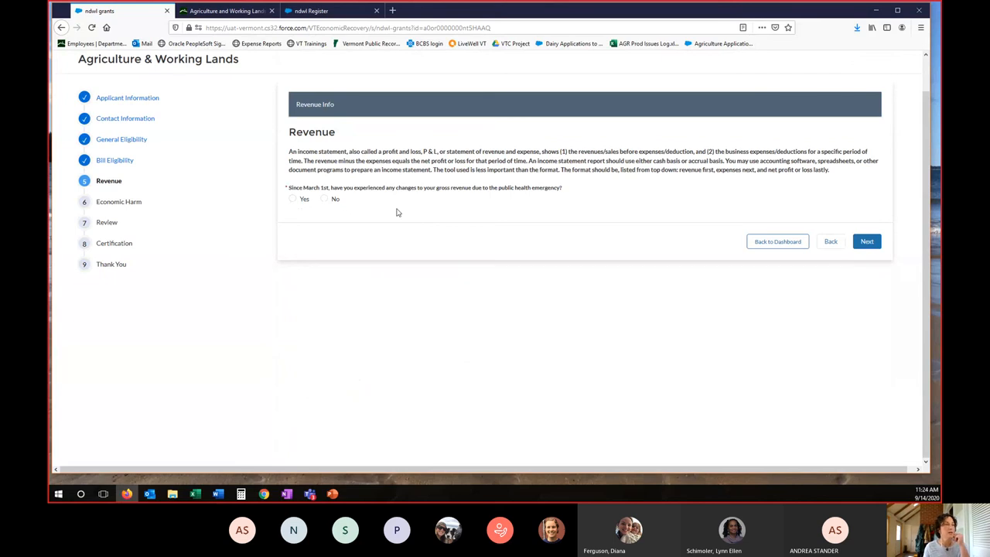
{"action": "mouse_move", "coordinate": [506, 148]}
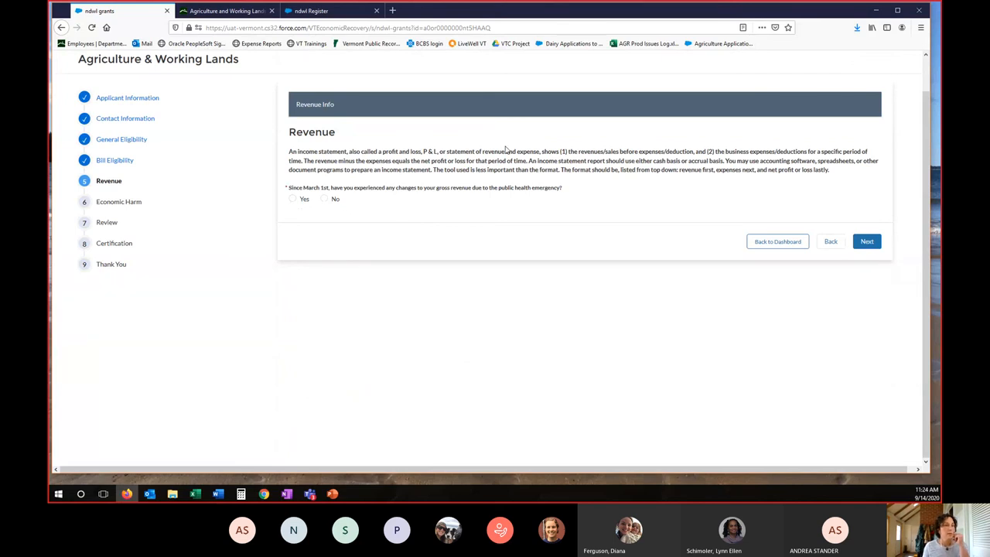
{"action": "mouse_move", "coordinate": [421, 209]}
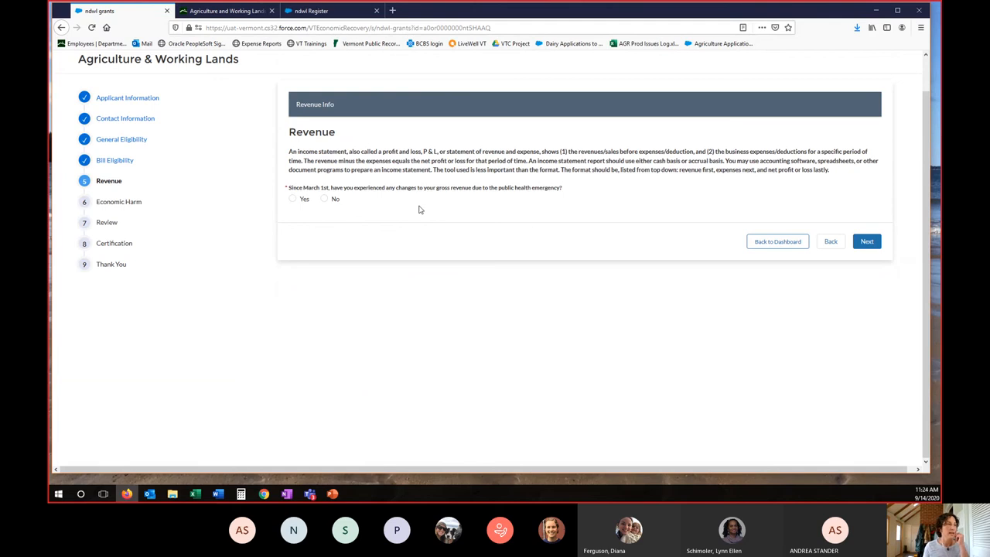
{"action": "mouse_move", "coordinate": [523, 217]}
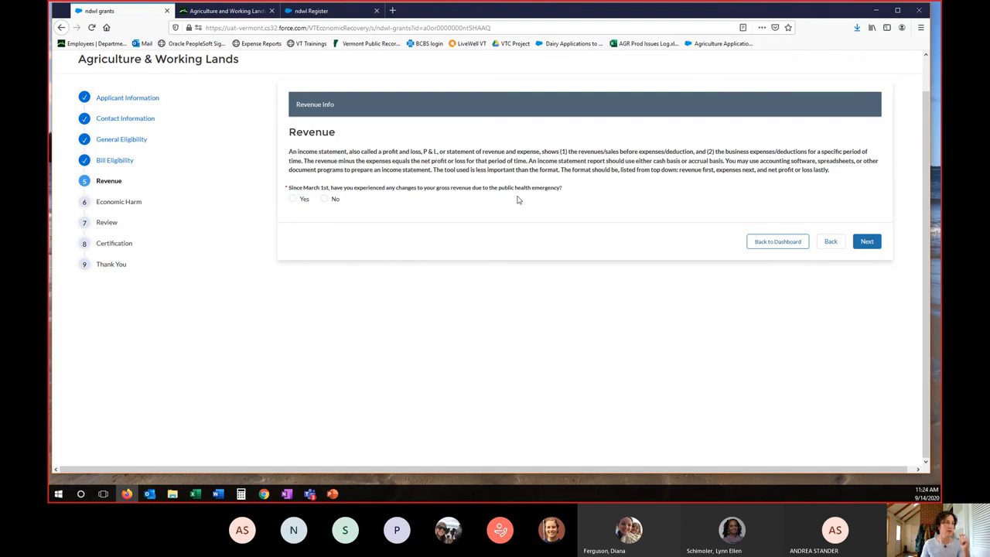
Answer Yes to gross revenue changing since March 1st, revealing income statement uploads and sales table
{"action": "left_click", "coordinate": [323, 198]}
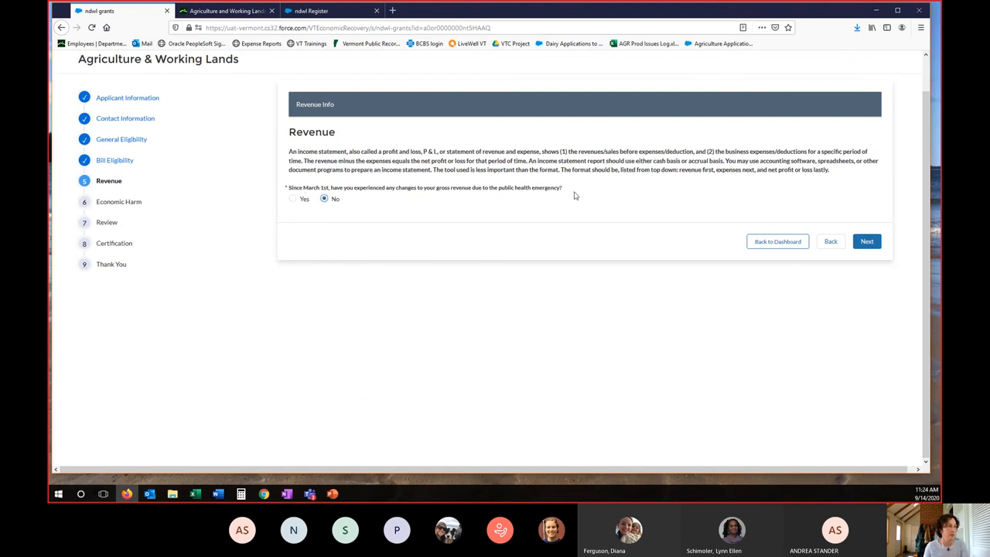
{"action": "mouse_move", "coordinate": [342, 226]}
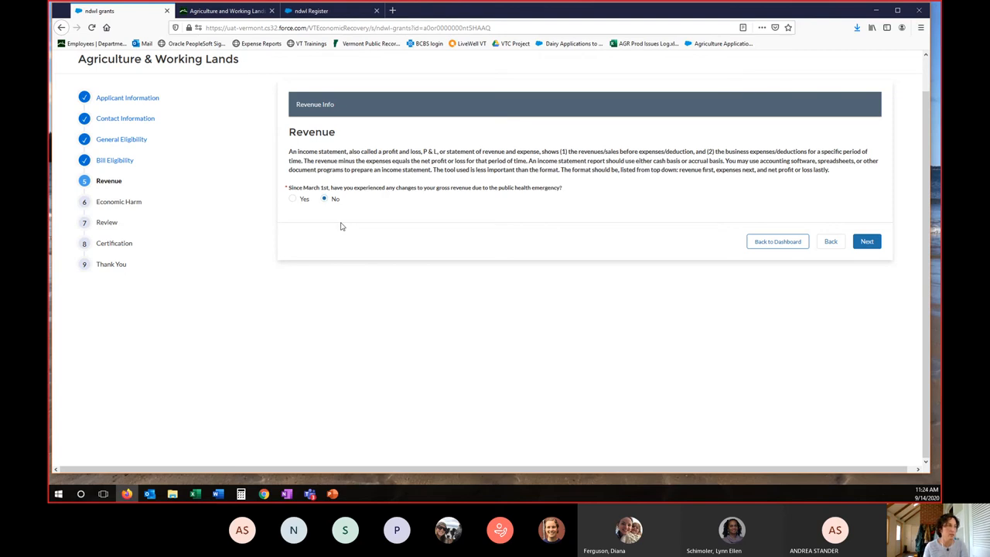
{"action": "mouse_move", "coordinate": [307, 220]}
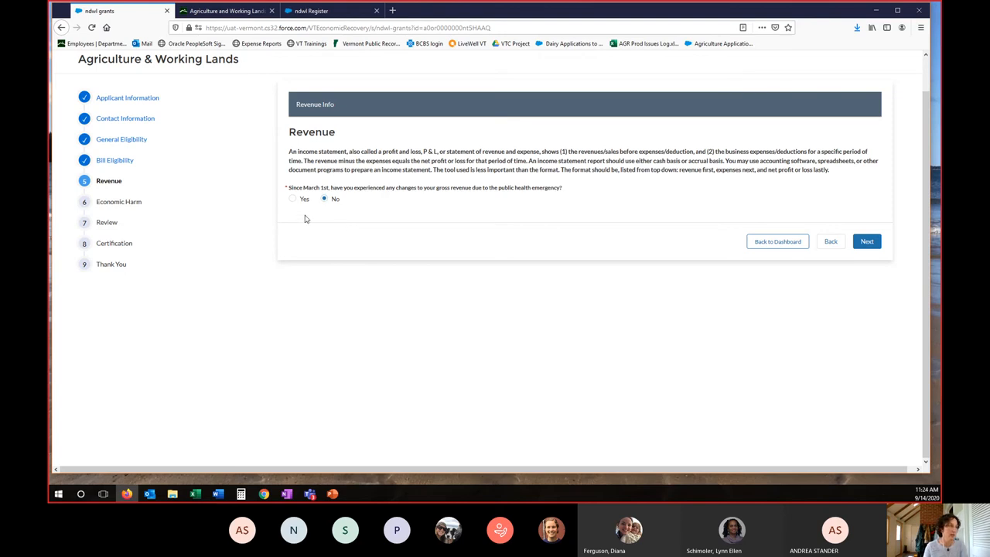
{"action": "mouse_move", "coordinate": [292, 192]}
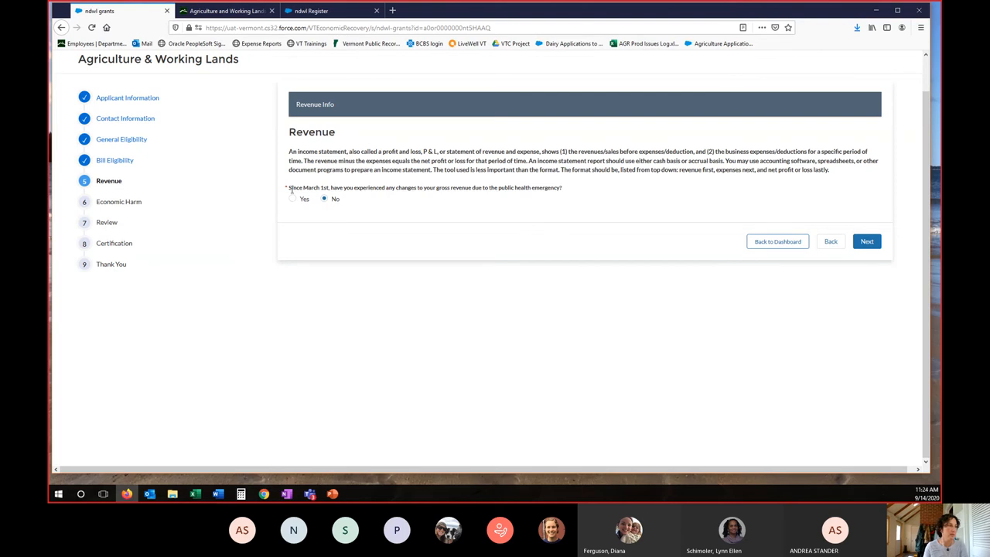
{"action": "left_click", "coordinate": [292, 198]}
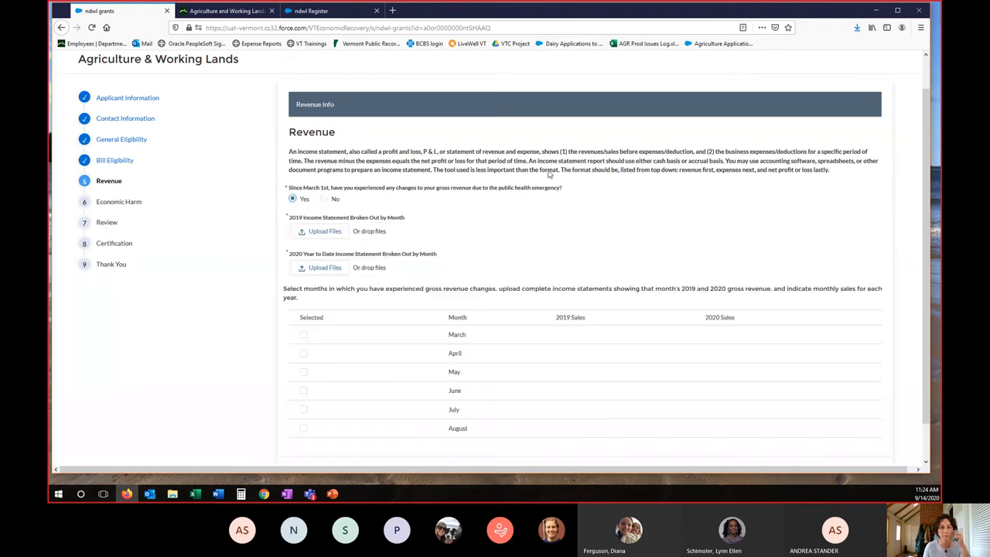
{"action": "mouse_move", "coordinate": [565, 226]}
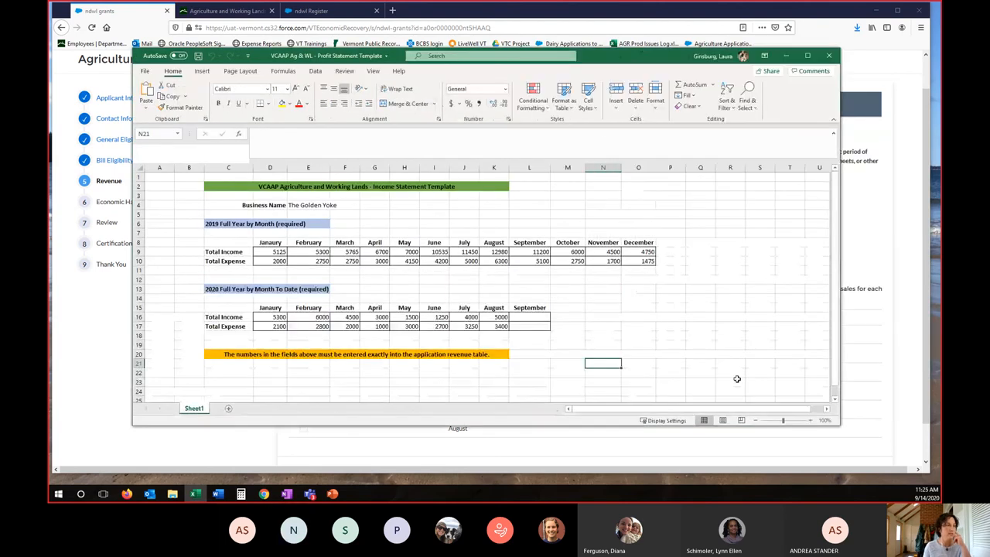
{"action": "mouse_move", "coordinate": [745, 370]}
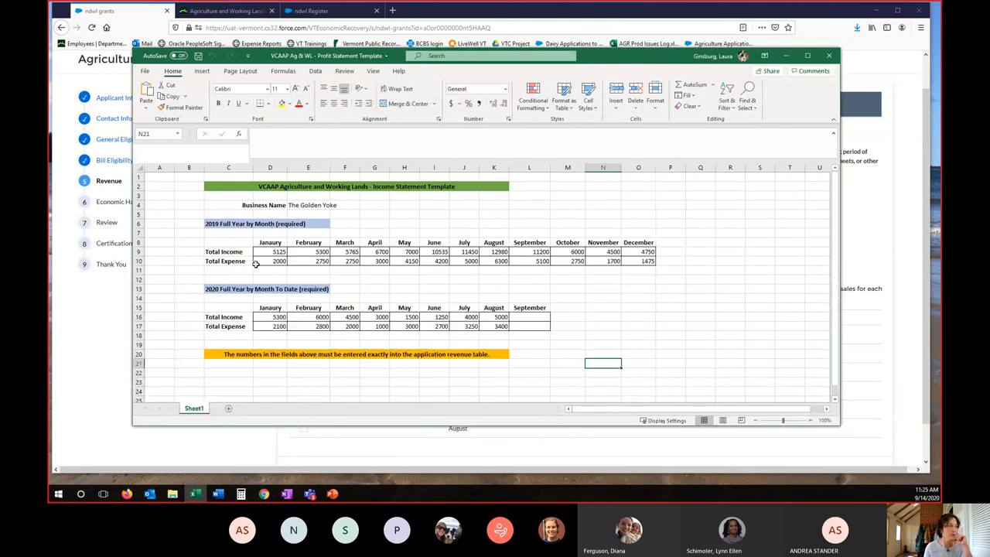
{"action": "mouse_move", "coordinate": [287, 252]}
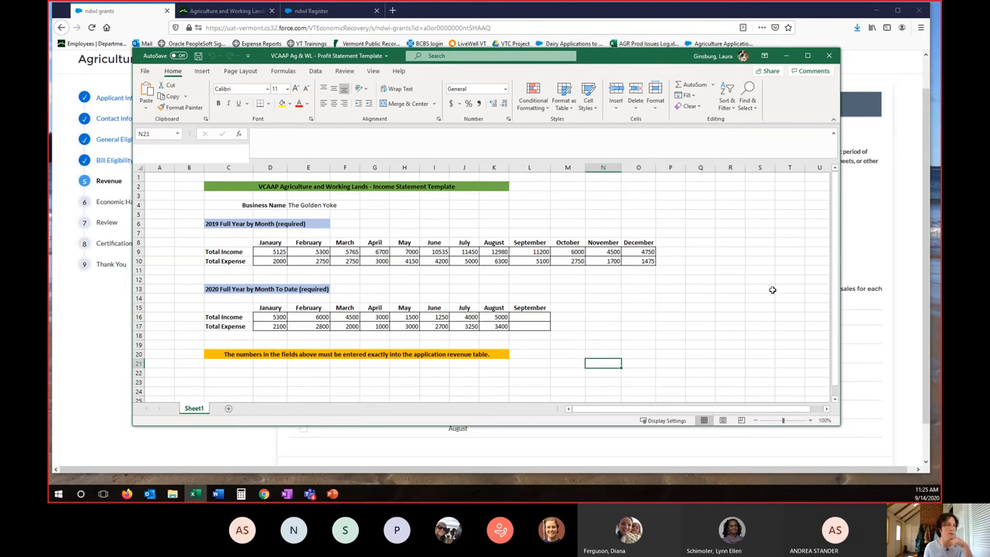
{"action": "mouse_move", "coordinate": [705, 260]}
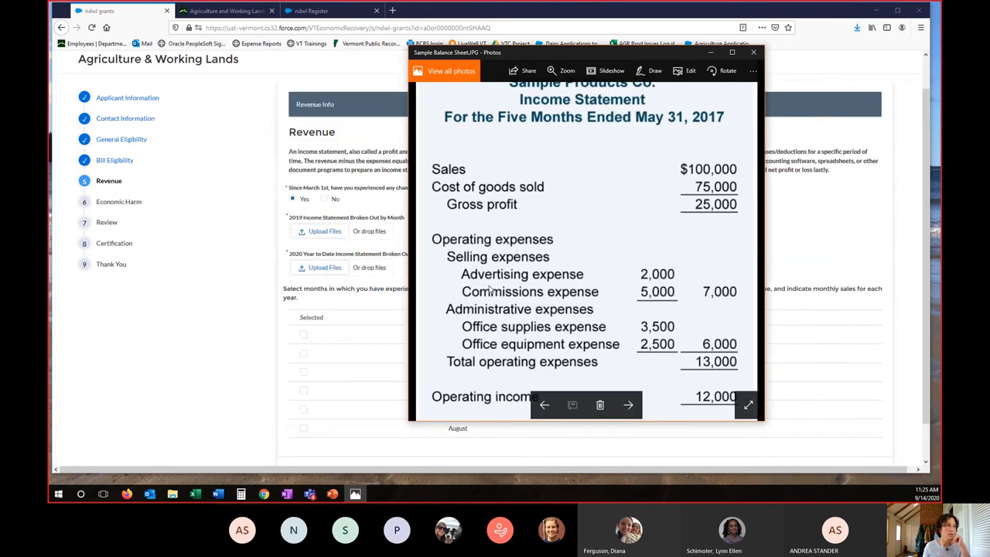
{"action": "mouse_move", "coordinate": [644, 229]}
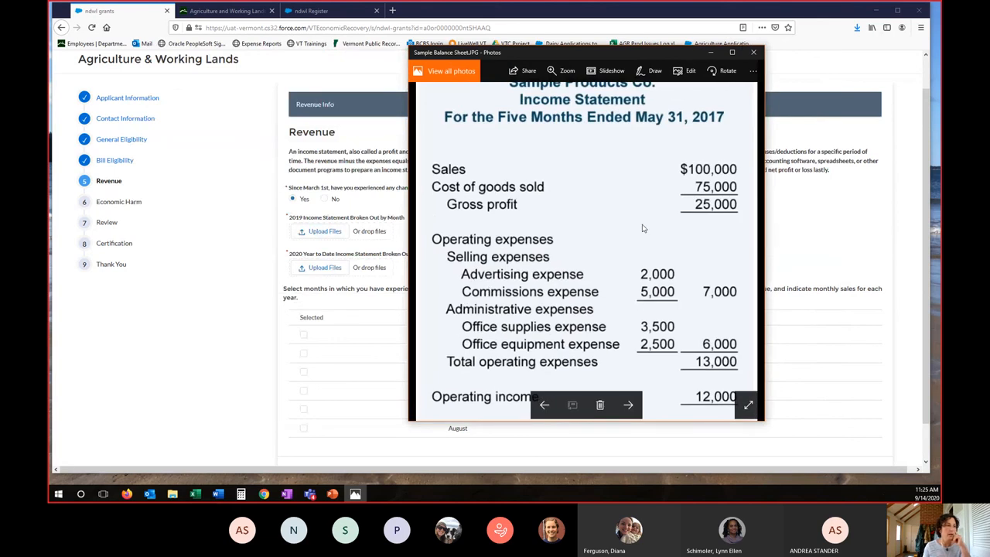
{"action": "mouse_move", "coordinate": [683, 168]}
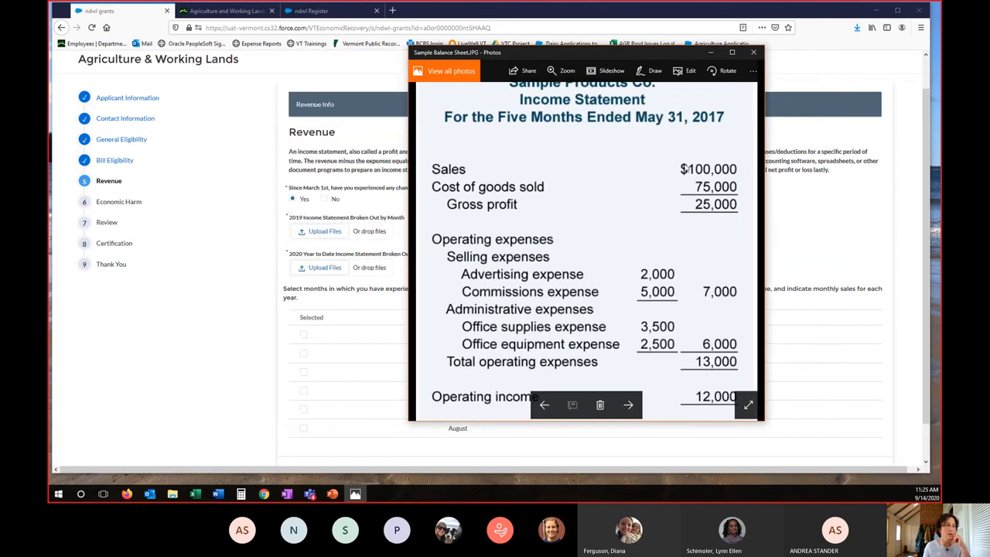
{"action": "mouse_move", "coordinate": [628, 184]}
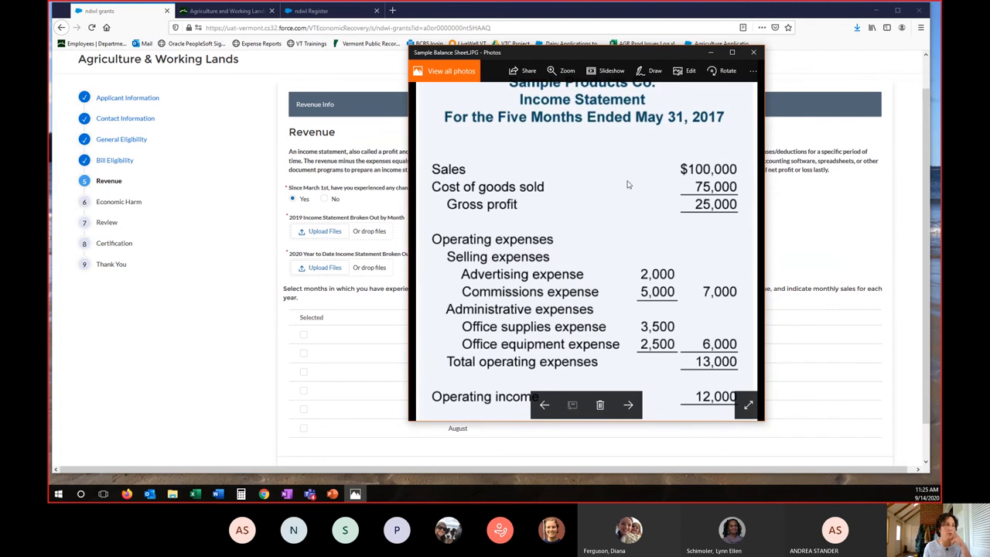
{"action": "mouse_move", "coordinate": [737, 204]}
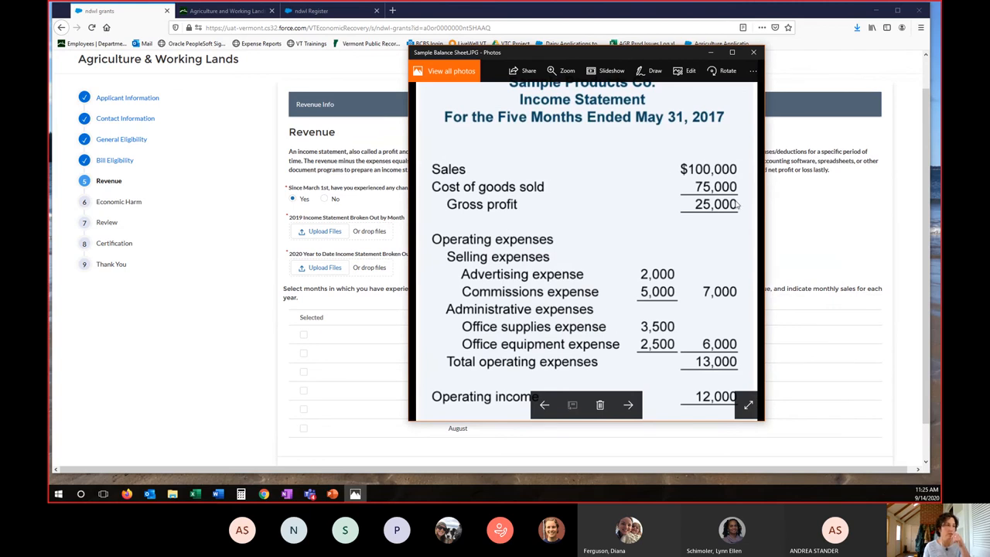
{"action": "mouse_move", "coordinate": [545, 263]}
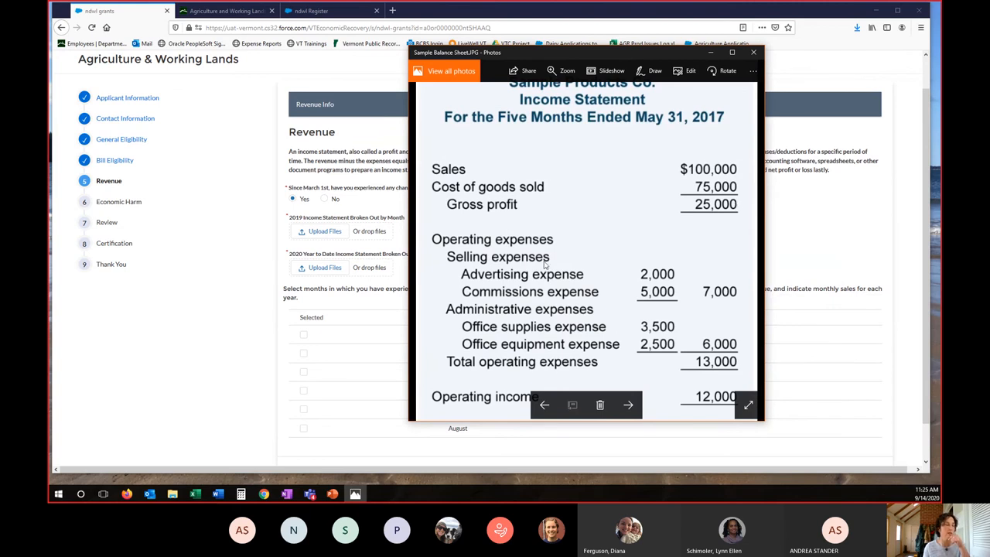
{"action": "mouse_move", "coordinate": [770, 41]}
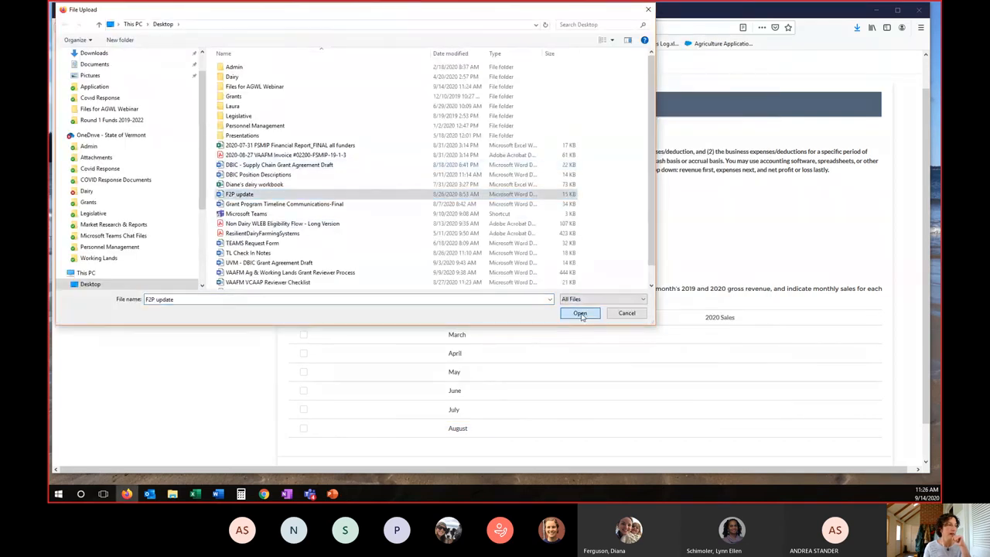
Attach F2P update.docx as 2019 income statement and Diane's dairy workbook.xlsx as 2020 year-to-date
{"action": "left_click", "coordinate": [580, 312]}
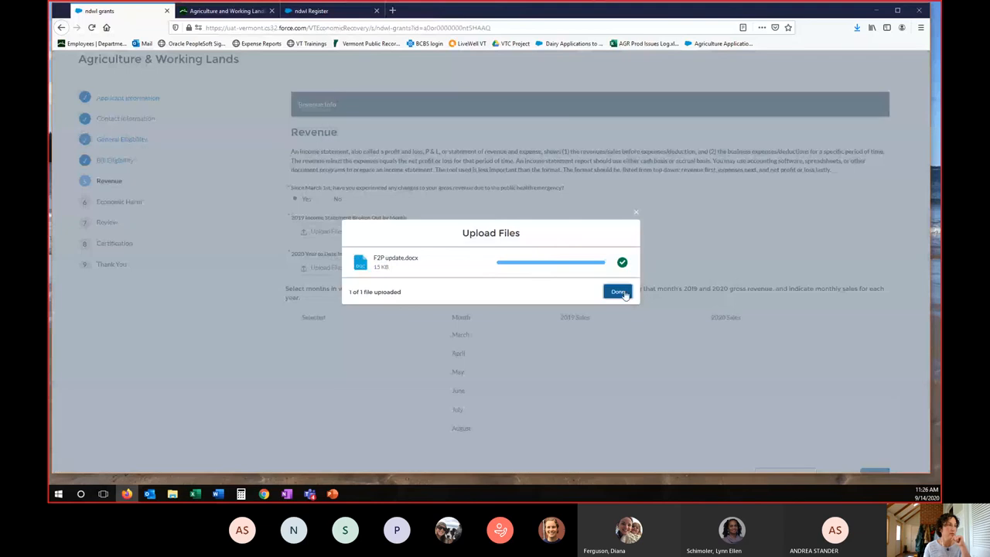
{"action": "left_click", "coordinate": [619, 291]}
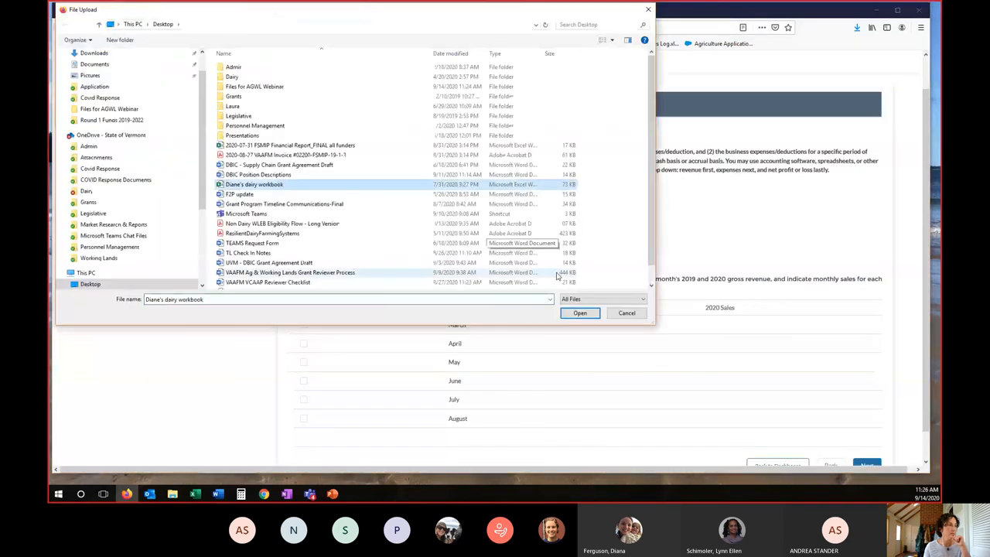
{"action": "left_click", "coordinate": [581, 313]}
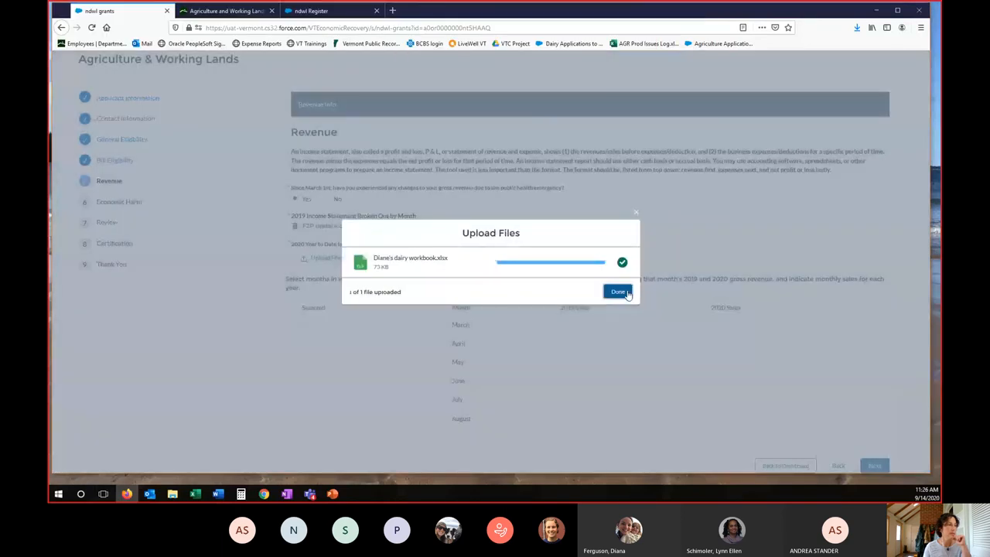
{"action": "left_click", "coordinate": [619, 291]}
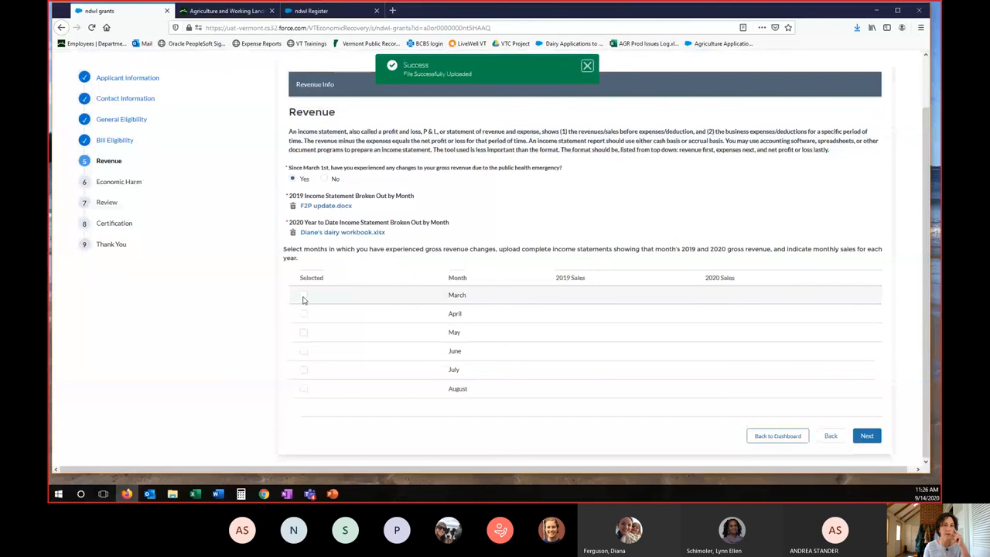
{"action": "left_click", "coordinate": [588, 65]}
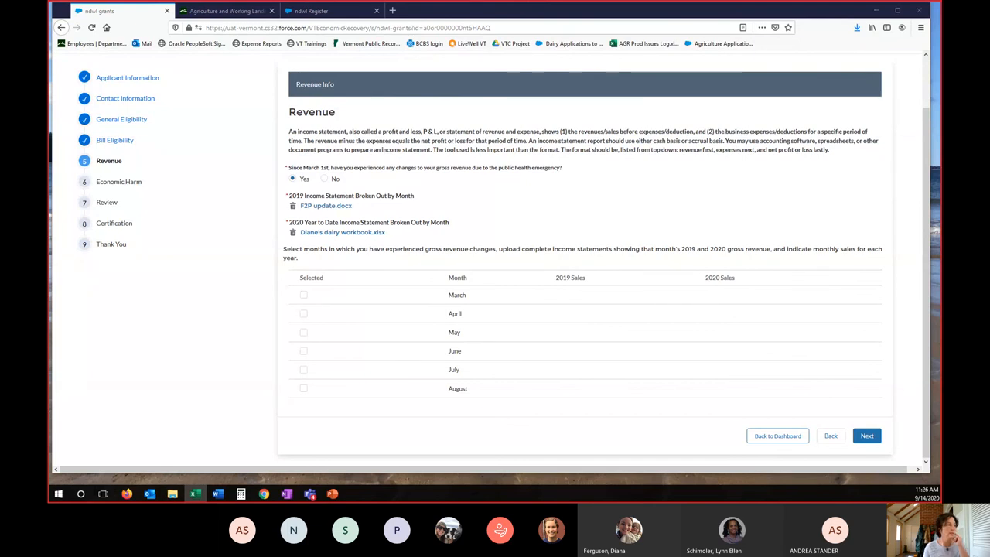
Mark March as changed with 2019 sales 5765 and 2020 sales 4500
{"action": "left_click", "coordinate": [342, 232]}
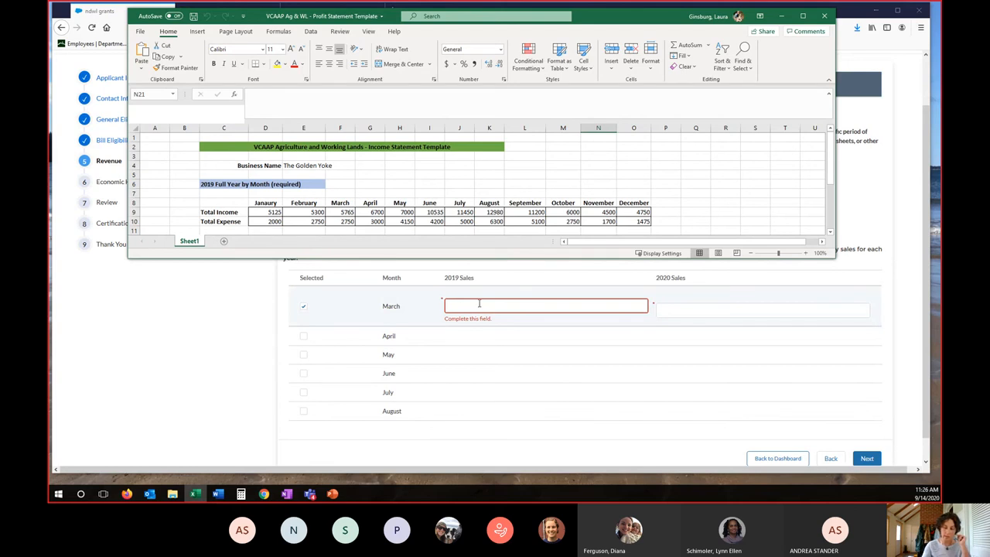
{"action": "type", "text": "5765"}
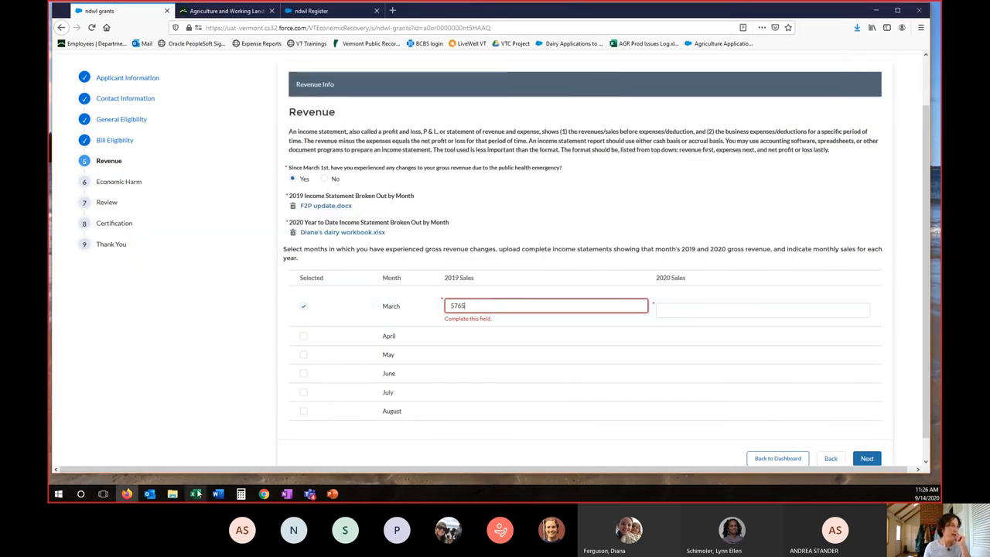
{"action": "left_click", "coordinate": [196, 494]}
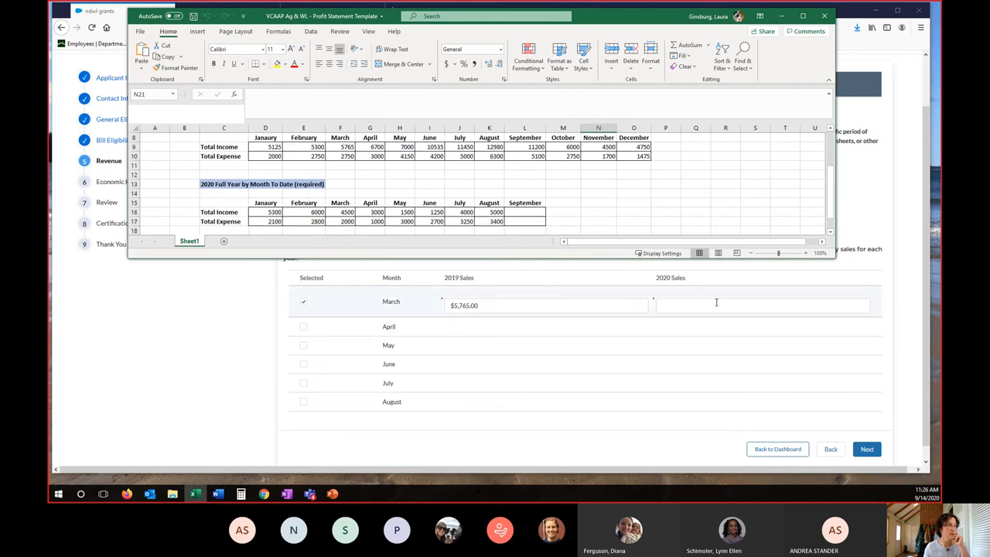
{"action": "type", "text": "4500"}
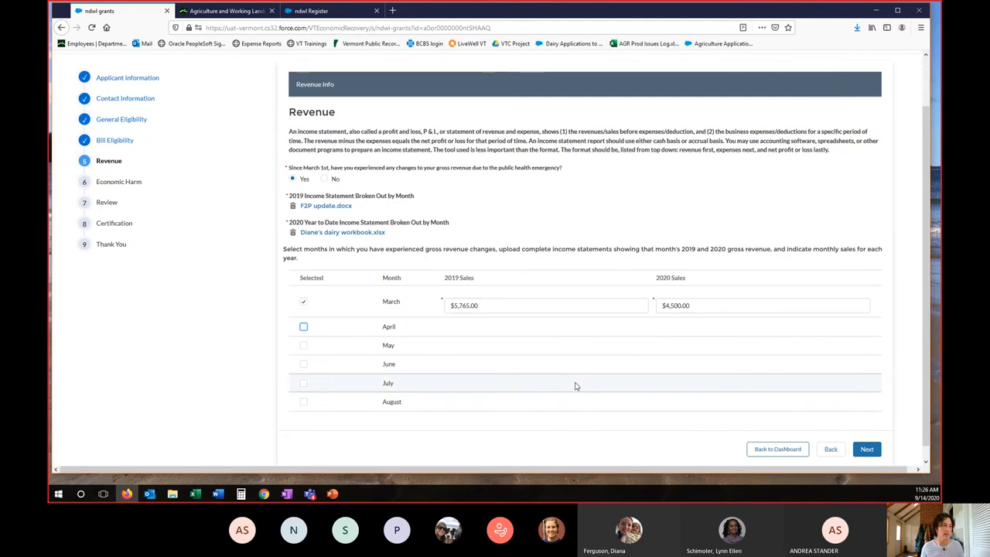
{"action": "mouse_move", "coordinate": [545, 380]}
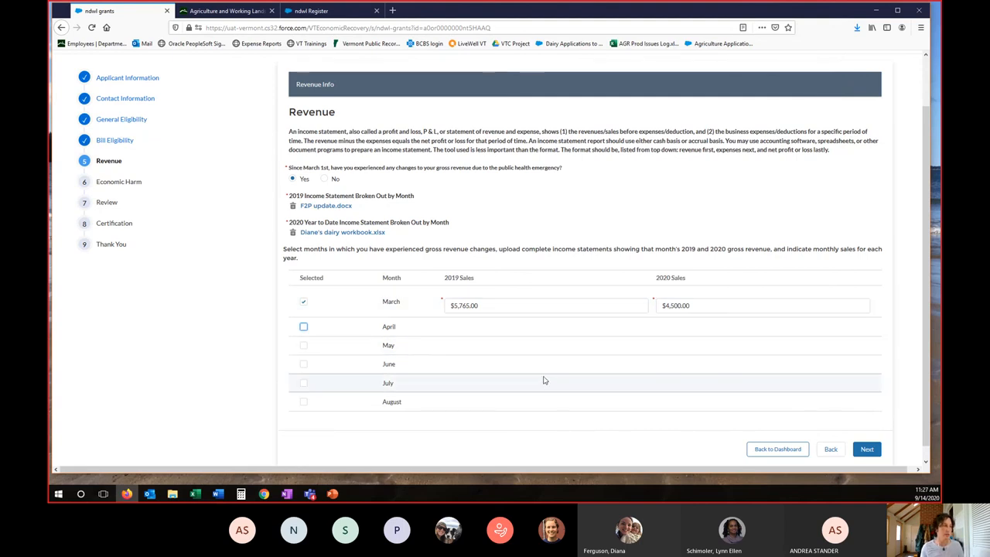
{"action": "mouse_move", "coordinate": [540, 430]}
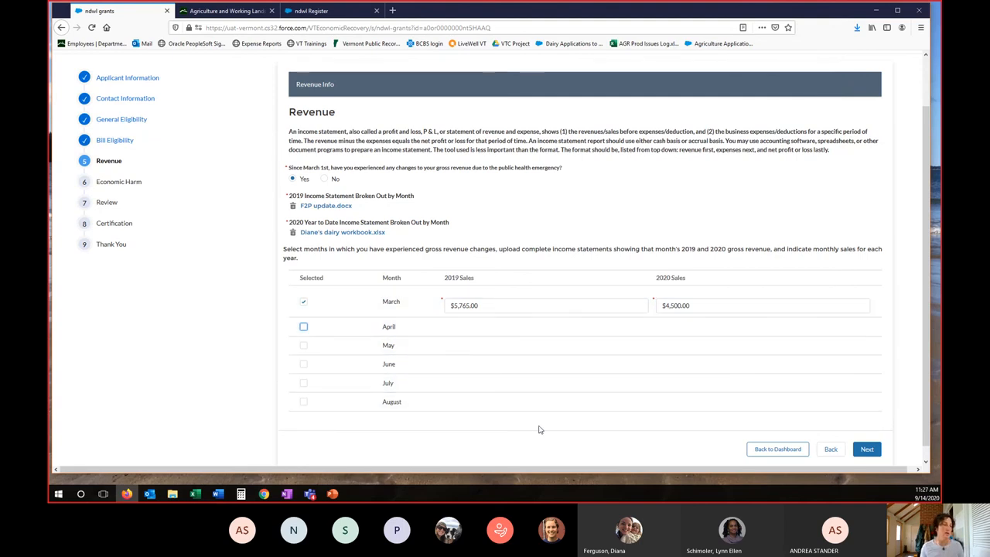
{"action": "mouse_move", "coordinate": [563, 405]}
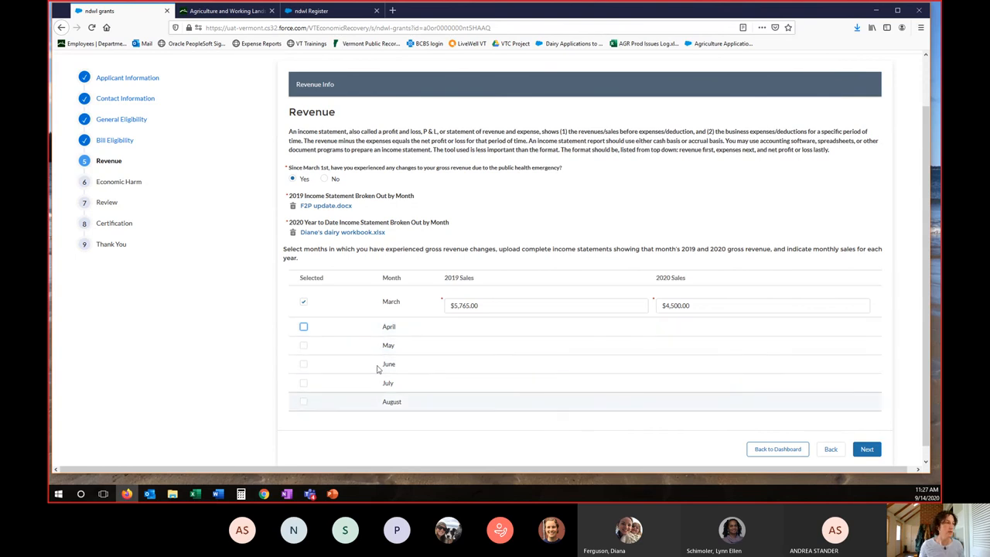
{"action": "mouse_move", "coordinate": [437, 412]}
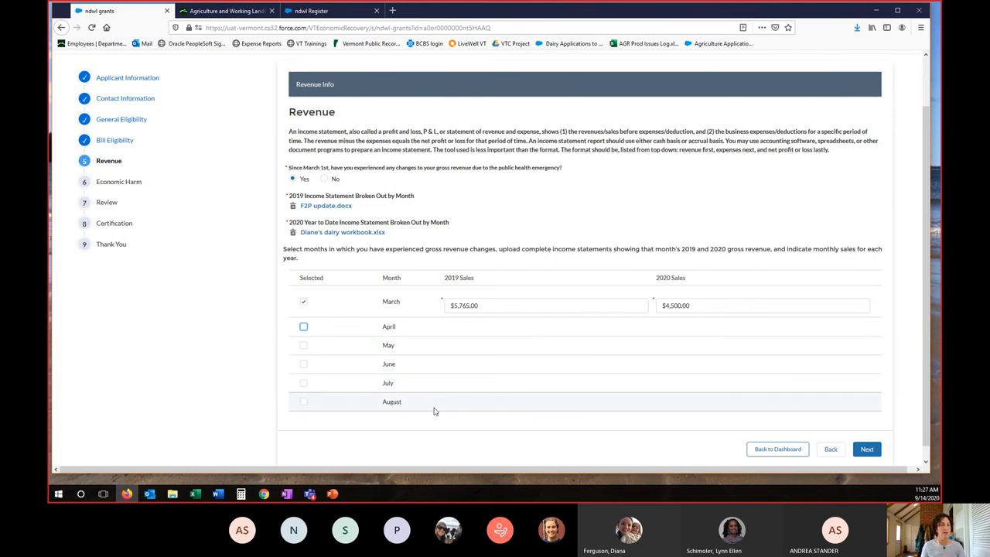
{"action": "mouse_move", "coordinate": [375, 310]}
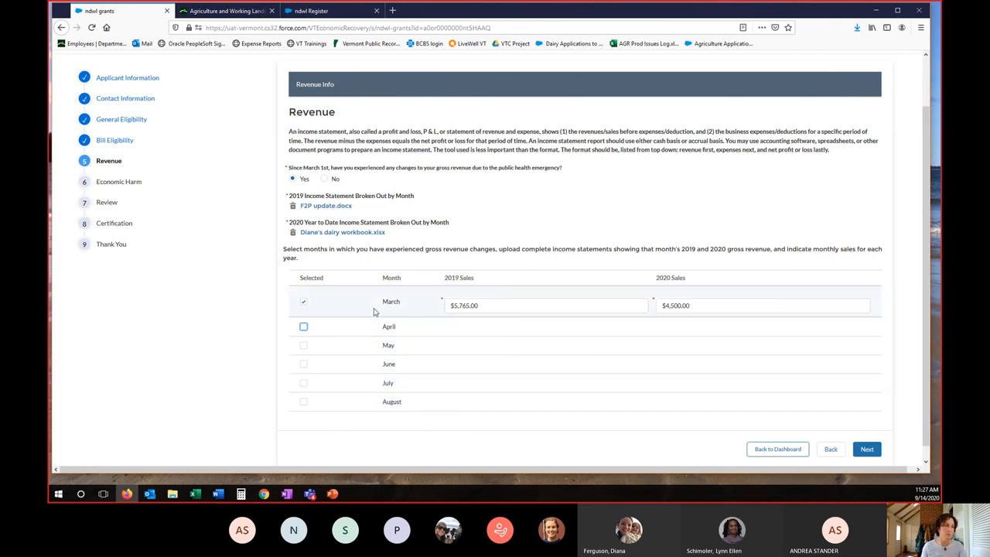
{"action": "left_click", "coordinate": [867, 449]}
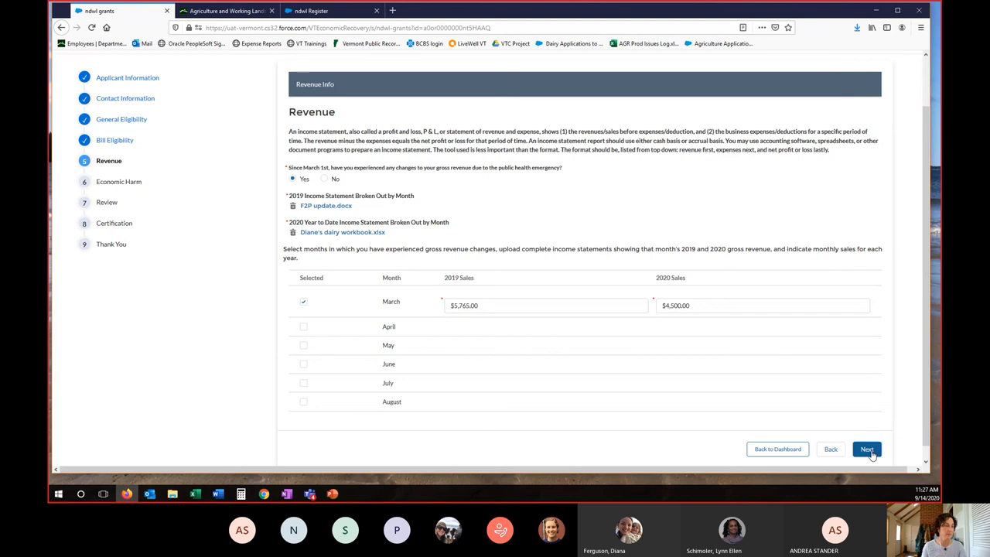
Continue to Other Economic Harm and answer Yes to other expenses or lost revenue
{"action": "left_click", "coordinate": [867, 448]}
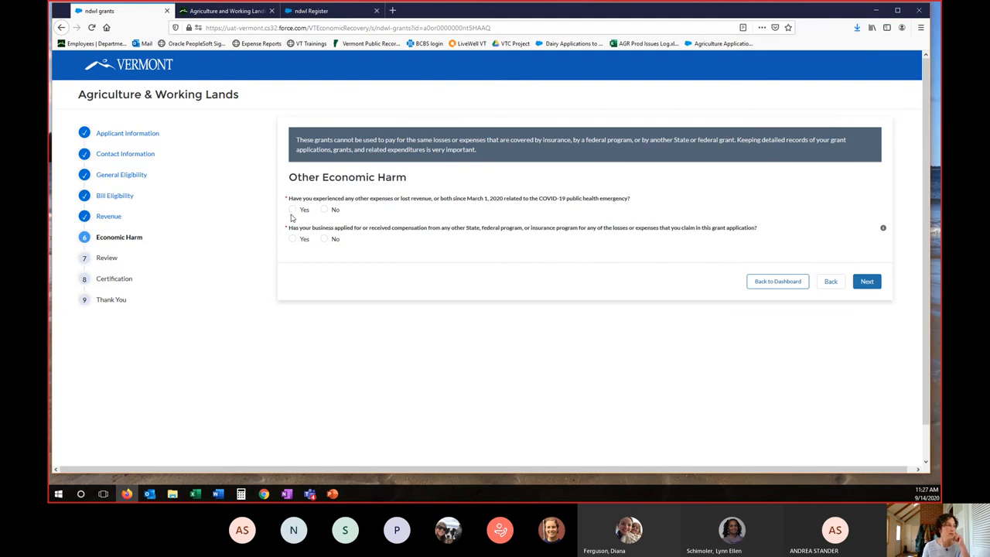
{"action": "left_click", "coordinate": [291, 211]}
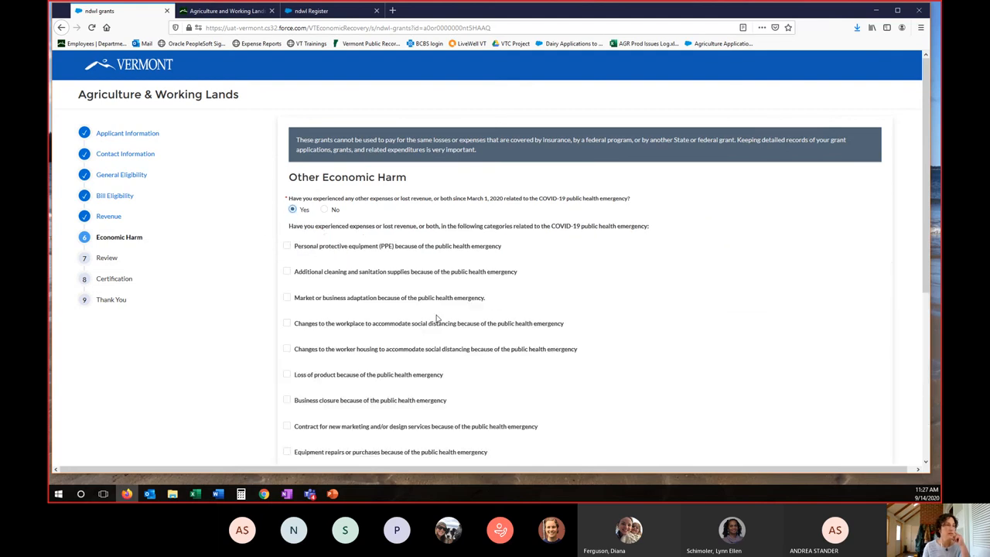
{"action": "scroll", "scroll_direction": "down", "scroll_amount": 3}
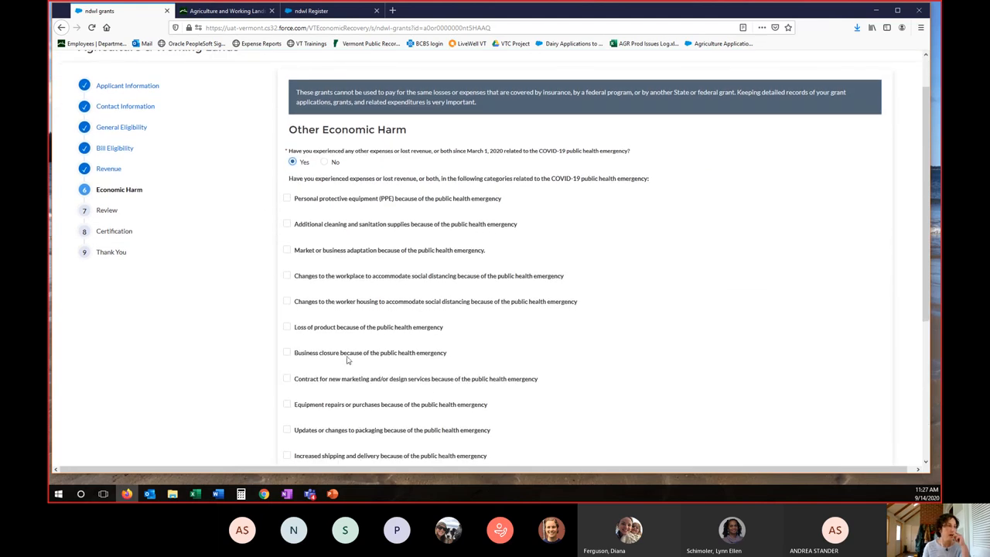
{"action": "mouse_move", "coordinate": [517, 393]}
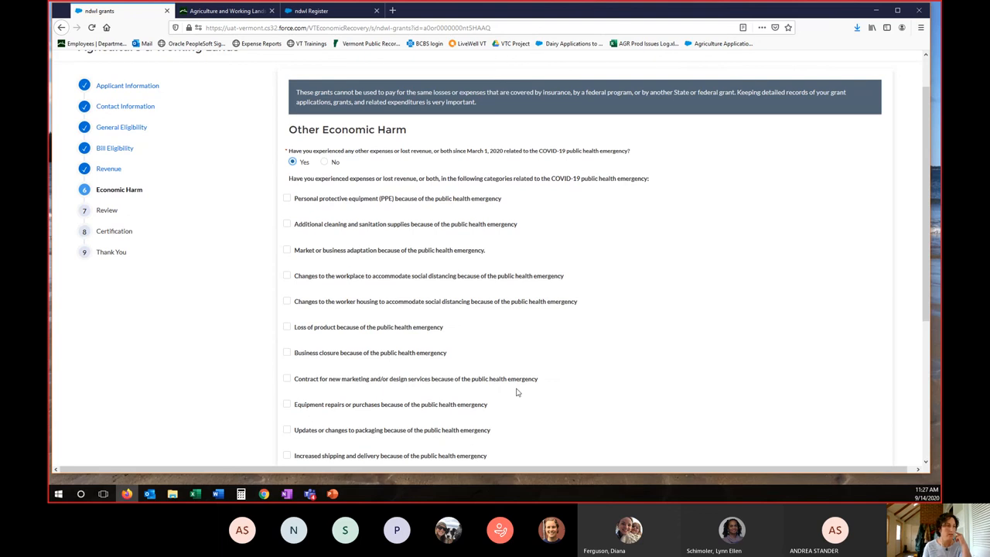
{"action": "mouse_move", "coordinate": [557, 382]}
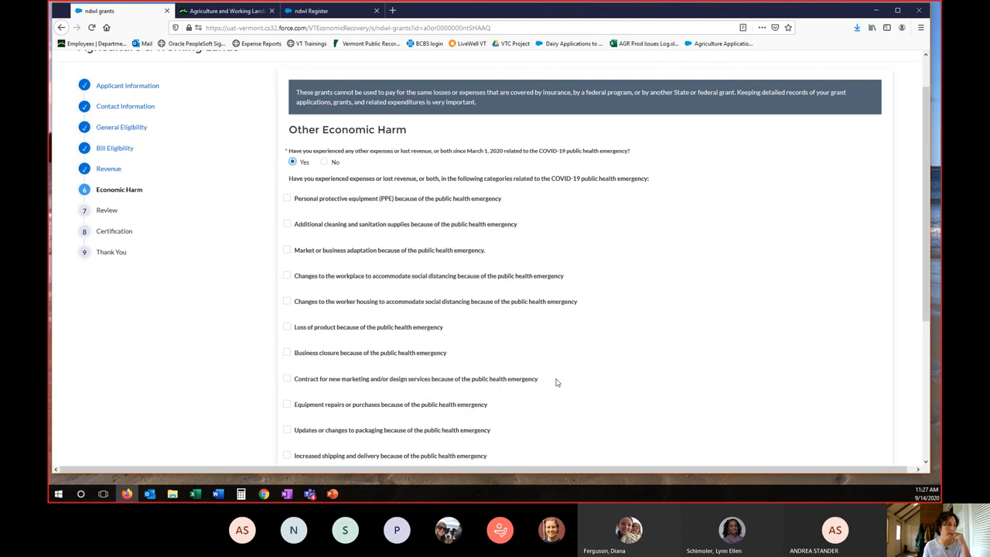
{"action": "scroll", "scroll_direction": "down", "scroll_amount": 3}
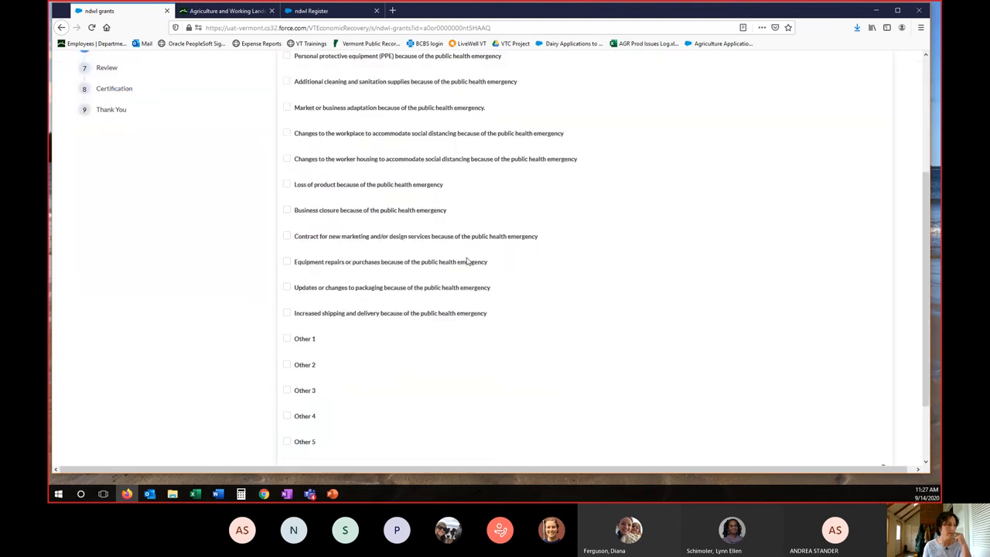
{"action": "mouse_move", "coordinate": [285, 361]}
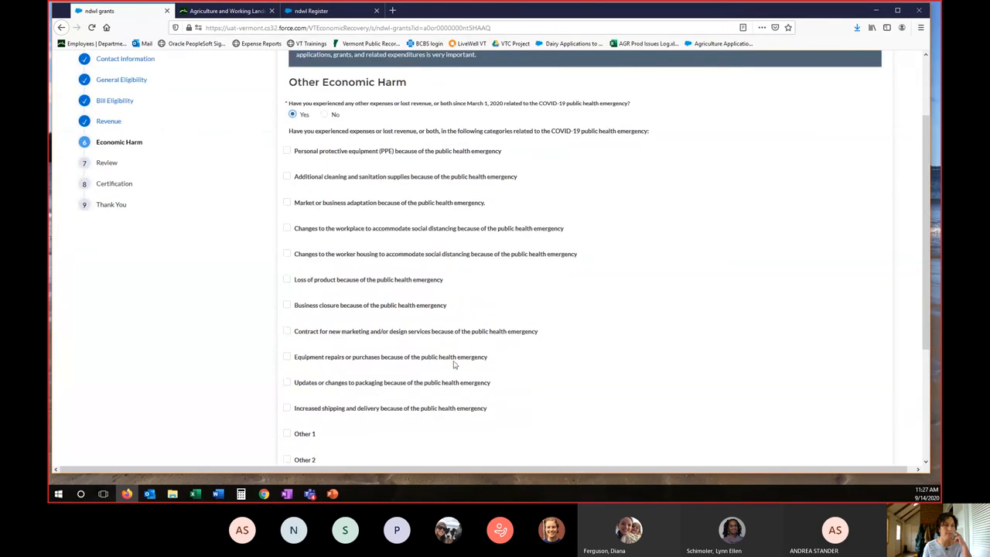
{"action": "mouse_move", "coordinate": [715, 326]}
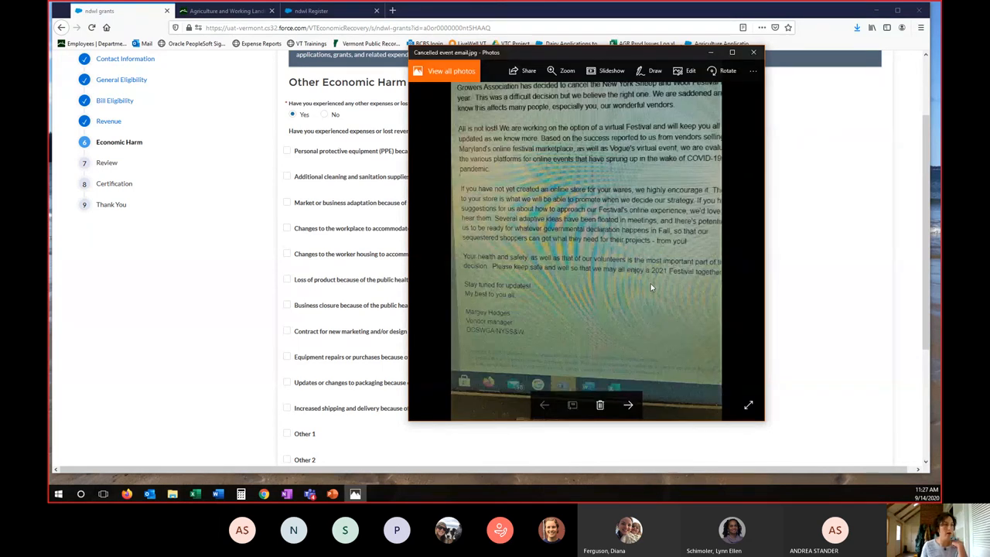
{"action": "mouse_move", "coordinate": [582, 324]}
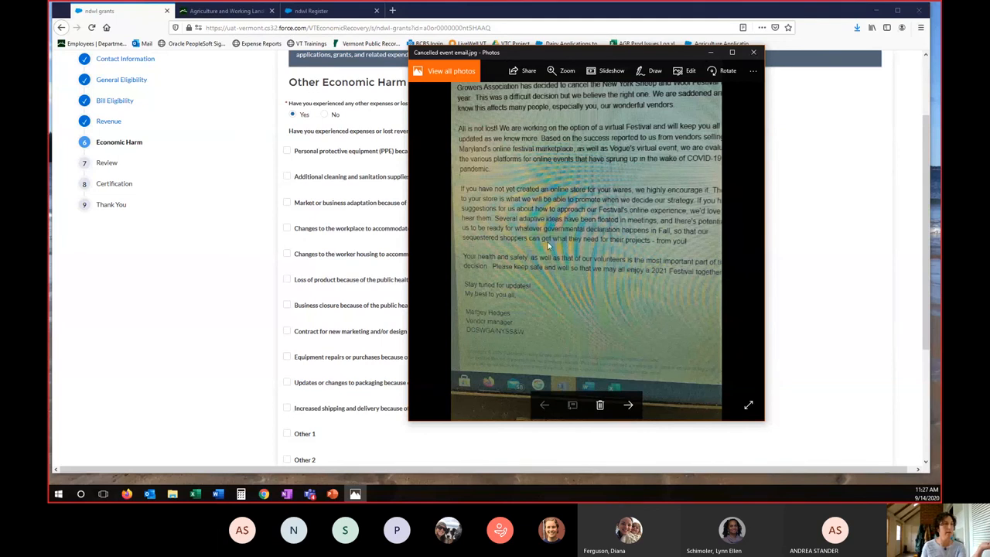
{"action": "mouse_move", "coordinate": [563, 164]}
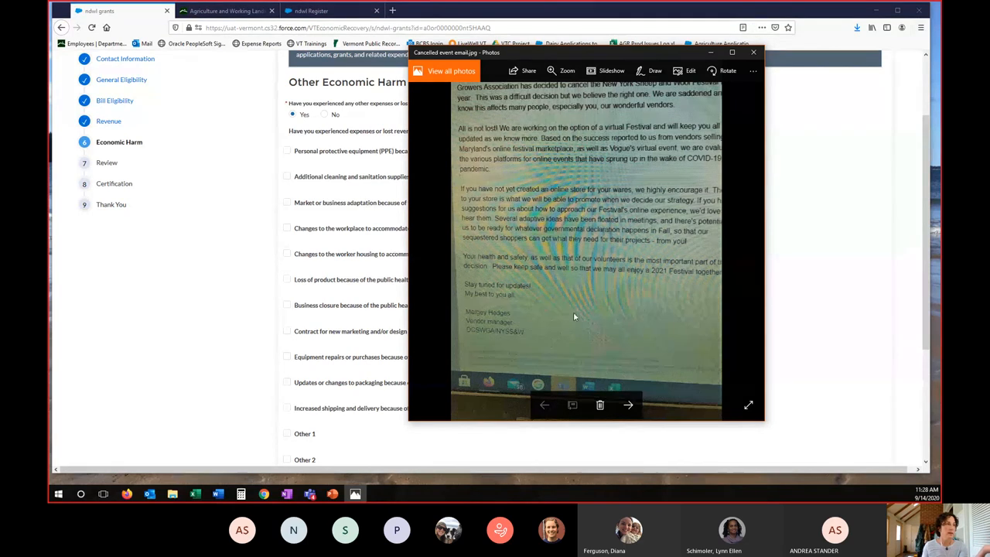
{"action": "mouse_move", "coordinate": [477, 130]}
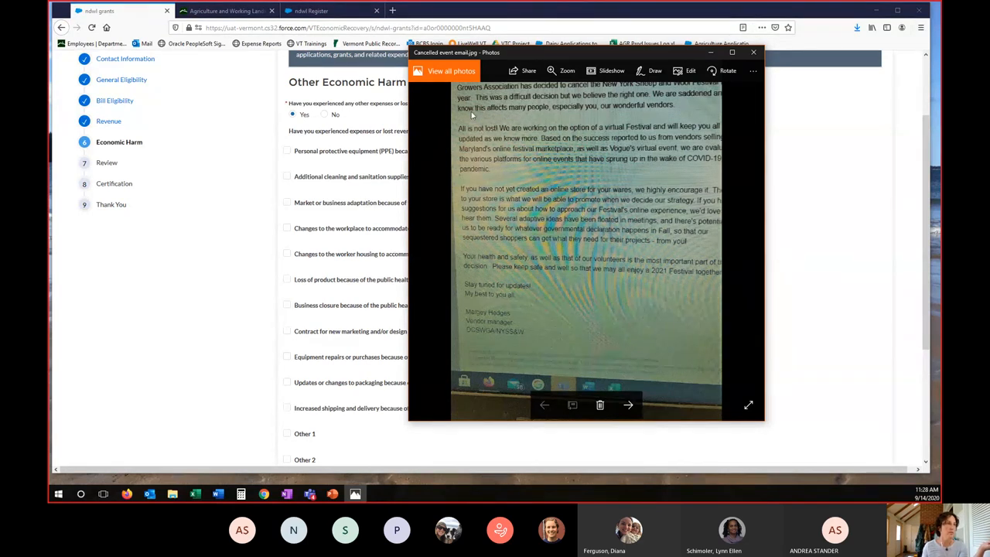
{"action": "mouse_move", "coordinate": [591, 214]}
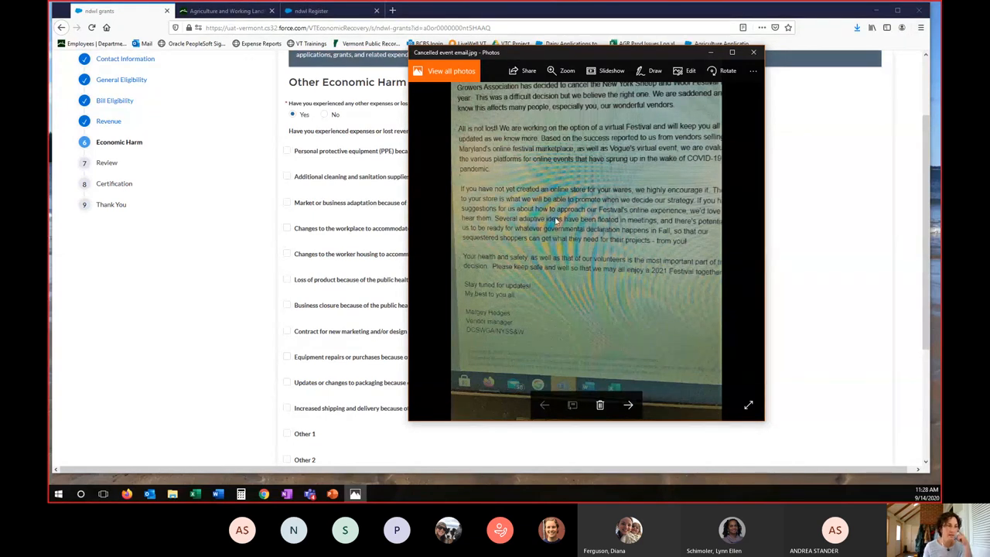
{"action": "mouse_move", "coordinate": [583, 220]}
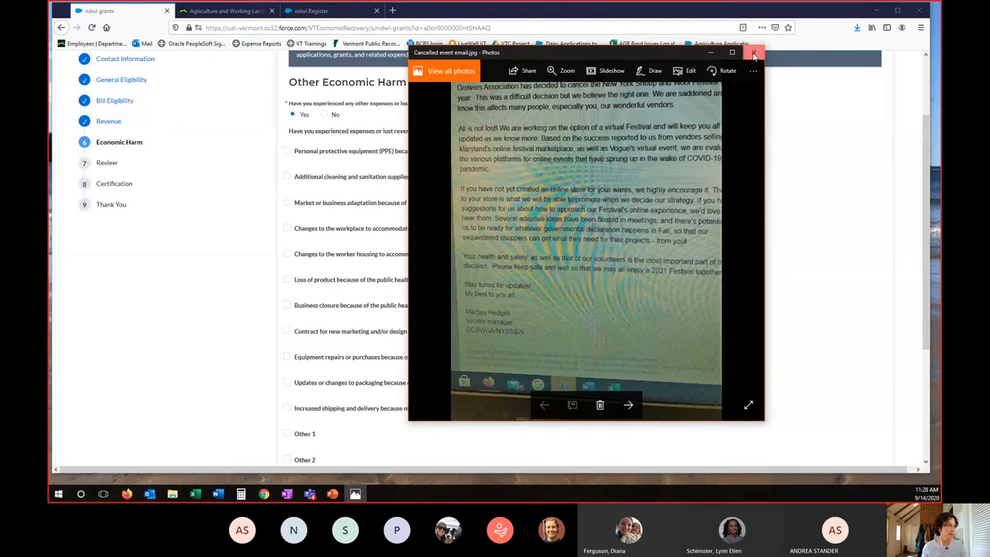
Enter the Other 1 cost, attach the supporting document and choose 'Loss of market or consumer segment'
{"action": "left_click", "coordinate": [753, 50]}
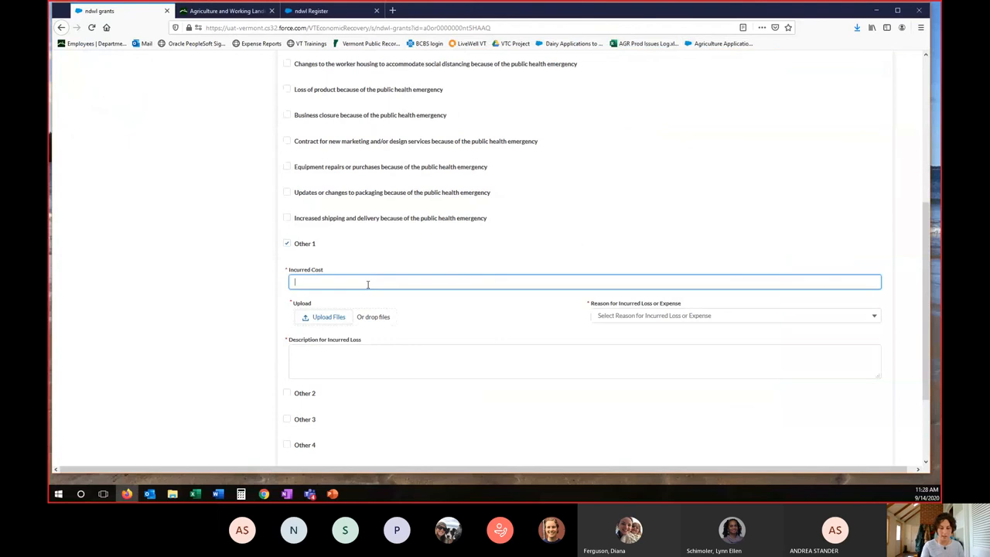
{"action": "type", "text": "5"}
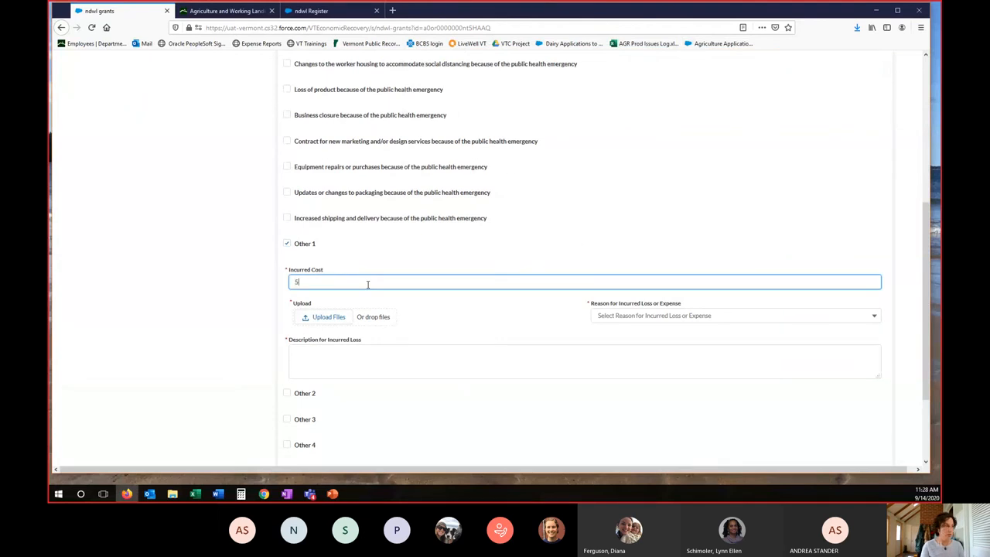
{"action": "left_click", "coordinate": [328, 316]}
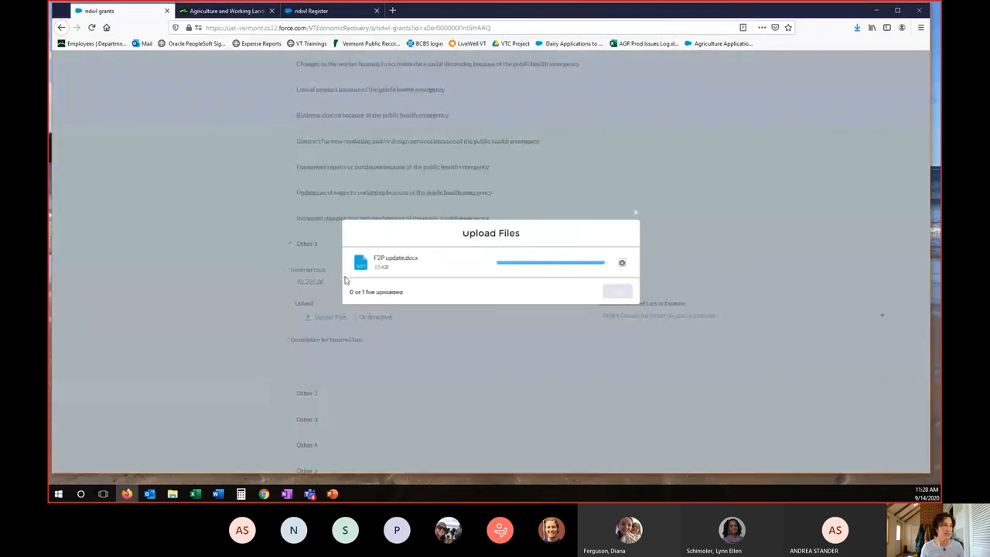
{"action": "left_click", "coordinate": [735, 316]}
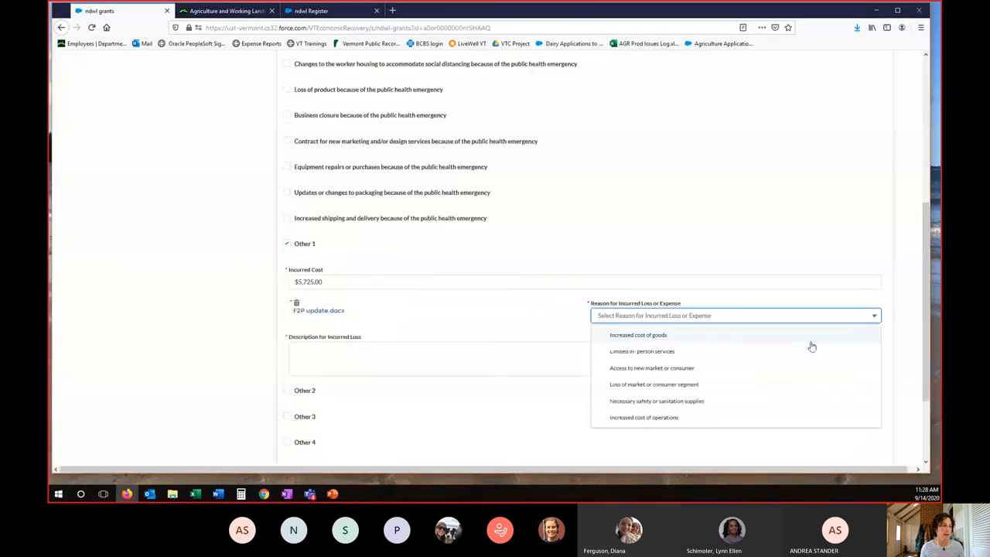
{"action": "mouse_move", "coordinate": [704, 387]}
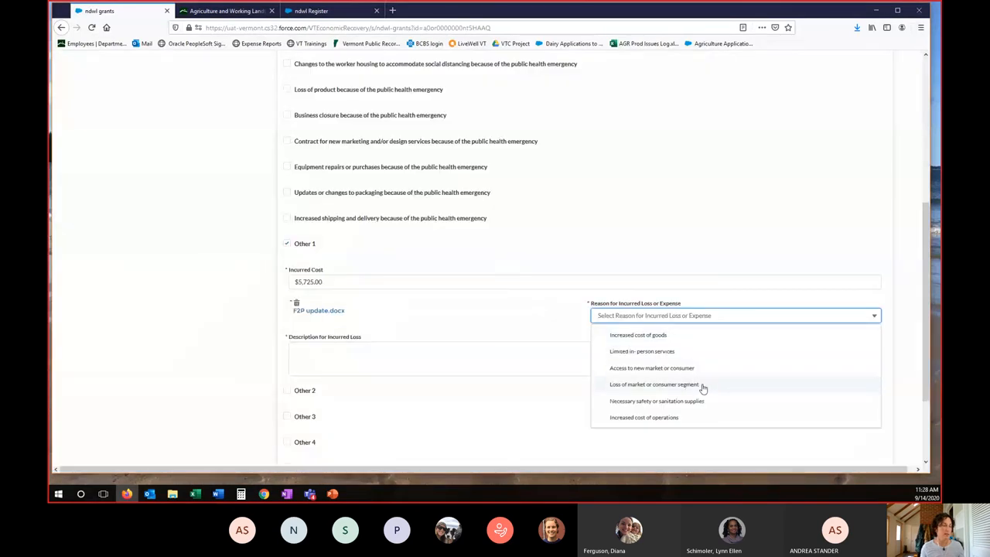
{"action": "left_click", "coordinate": [656, 384]}
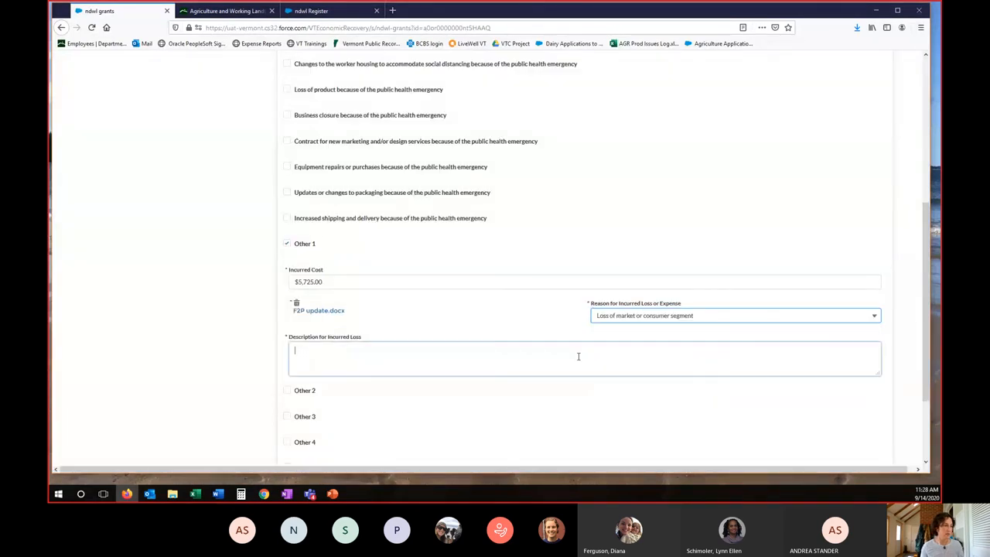
Describe the loss as an event cancelled by the organizers
{"action": "type", "text": "Event cancelled by"}
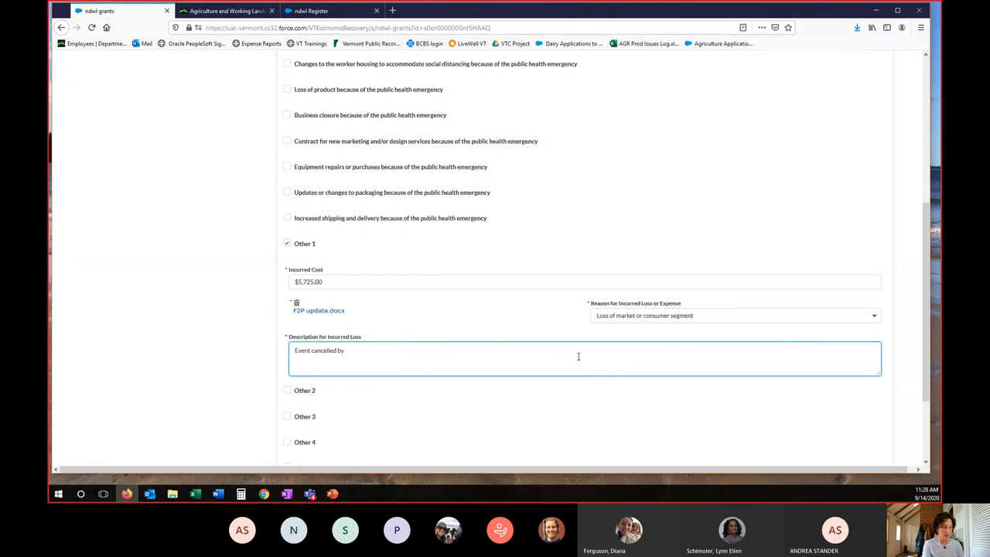
{"action": "type", "text": "organizers, unable to to"}
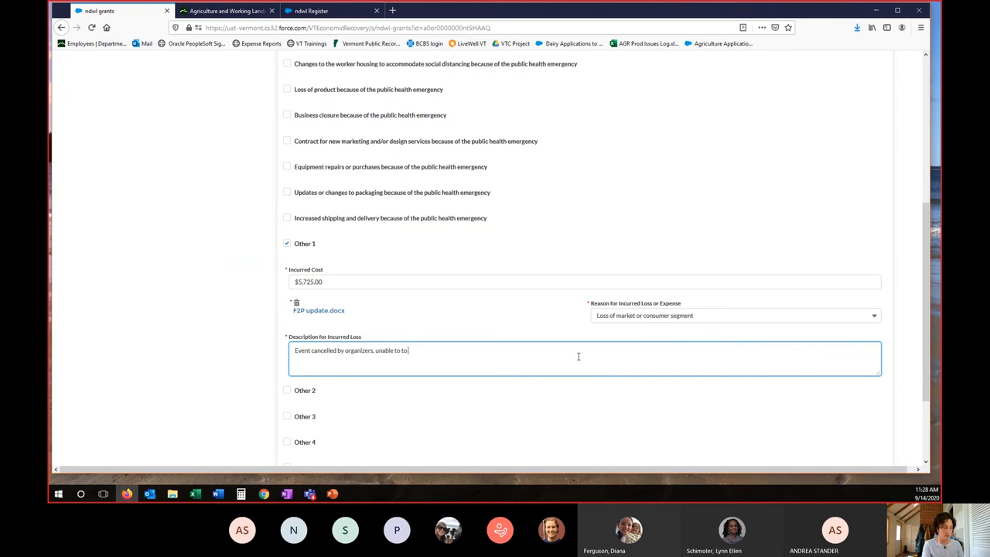
{"action": "key", "text": "BackSpace"}
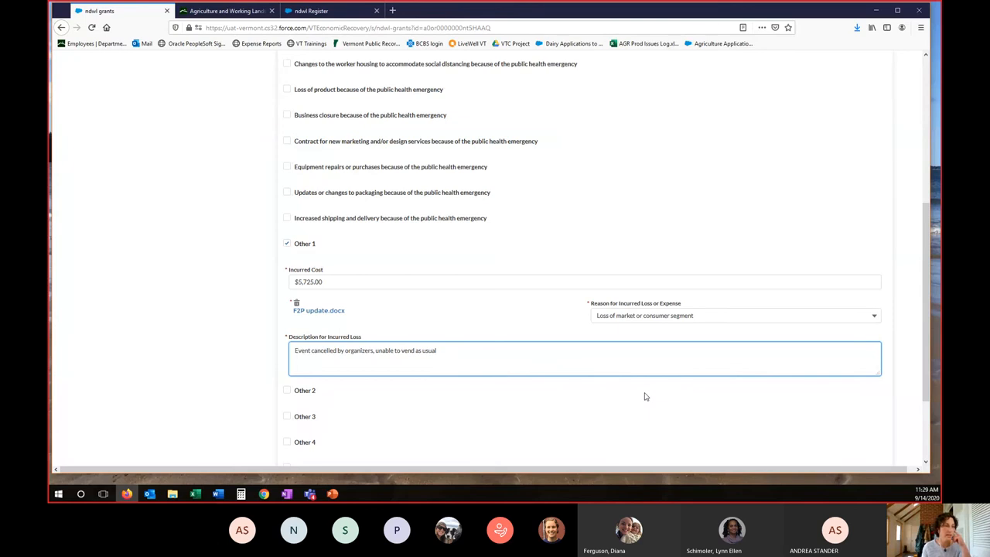
{"action": "mouse_move", "coordinate": [532, 418]}
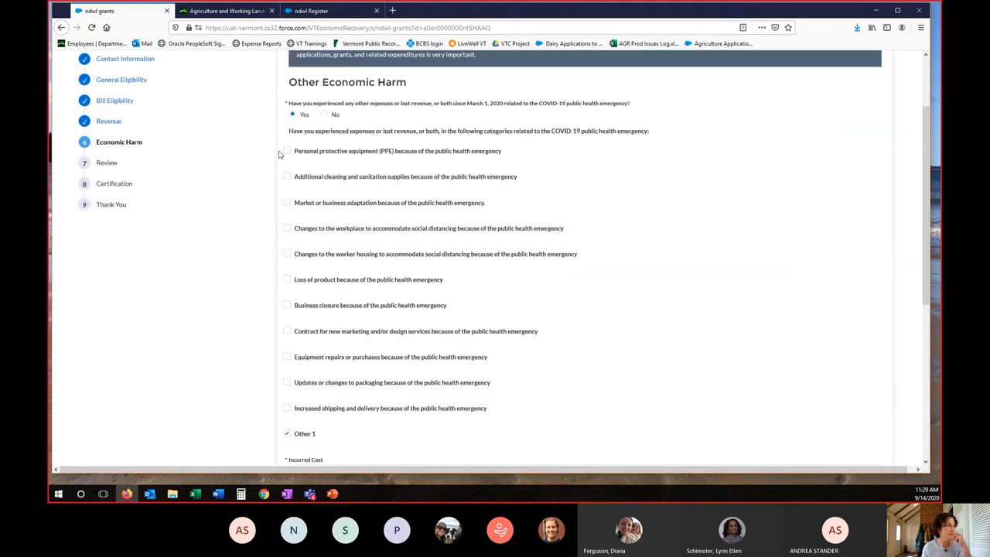
Check Personal protective equipment as an expense and begin its incurred cost
{"action": "left_click", "coordinate": [286, 152]}
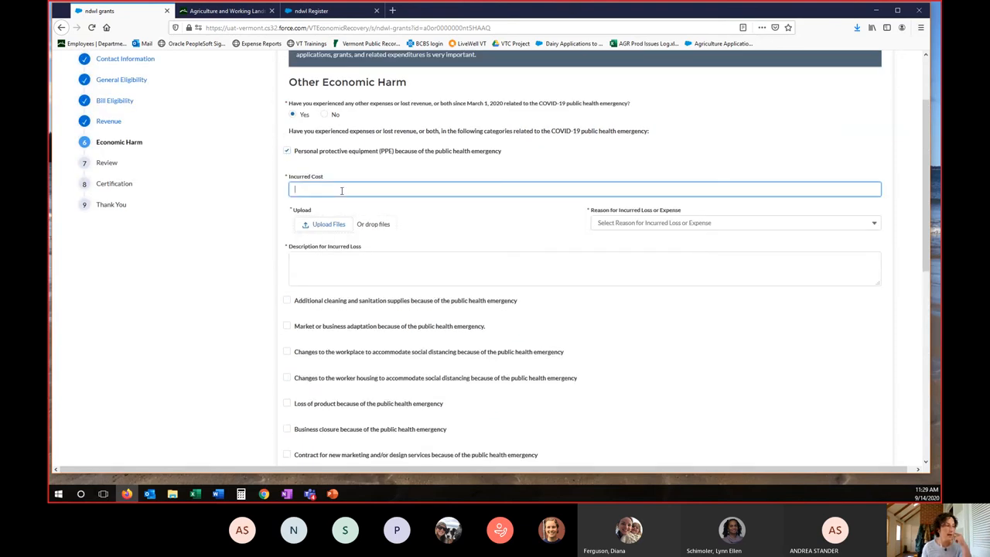
{"action": "type", "text": "200.00"}
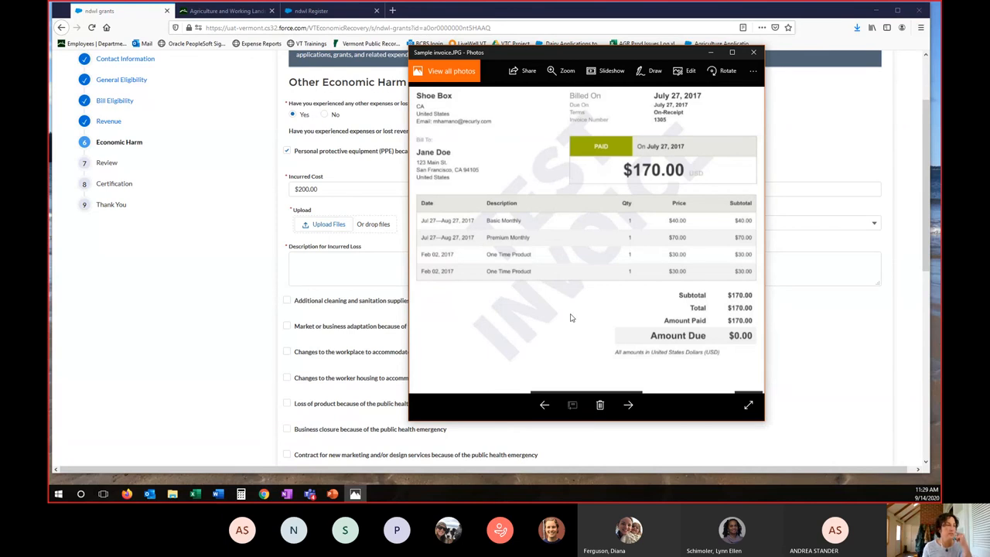
{"action": "mouse_move", "coordinate": [458, 232]}
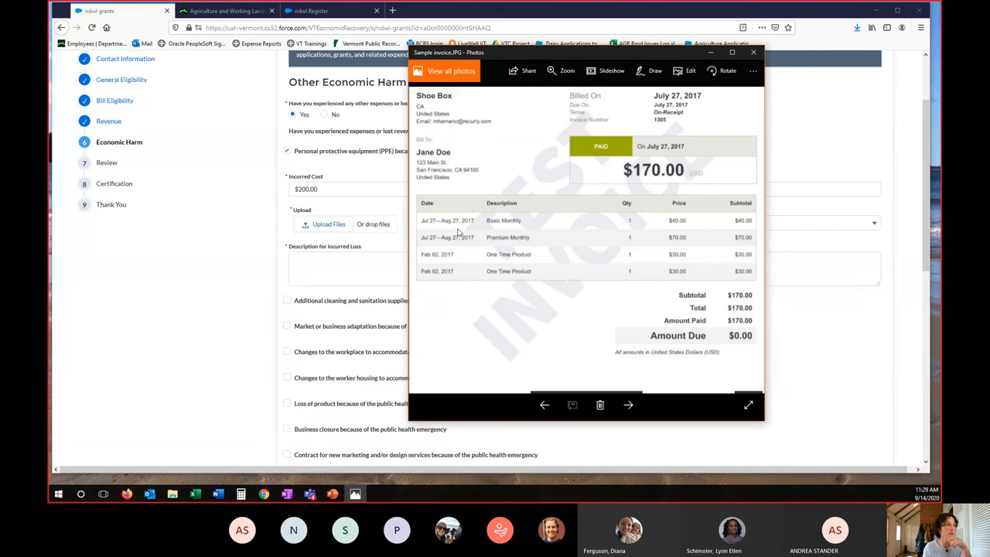
{"action": "mouse_move", "coordinate": [483, 229]}
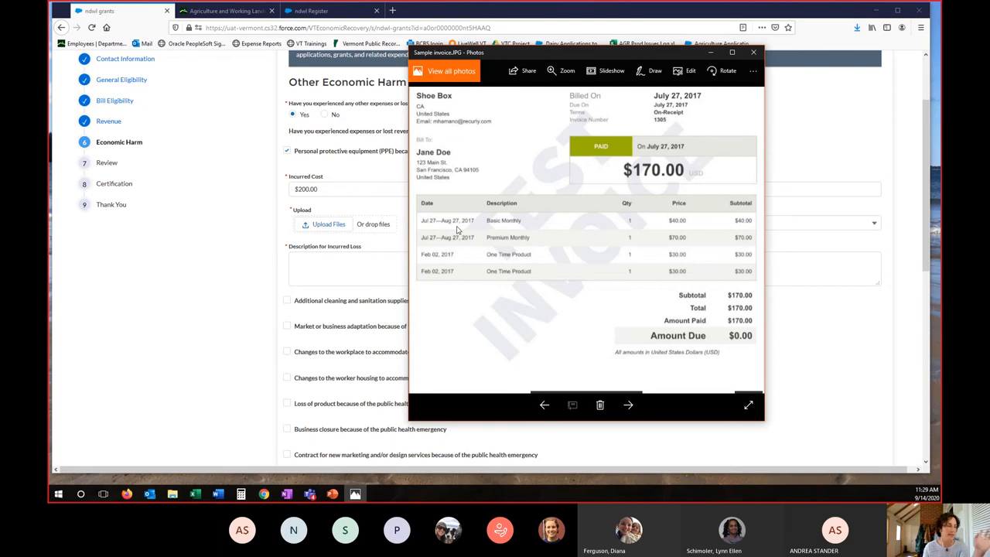
{"action": "mouse_move", "coordinate": [492, 223]}
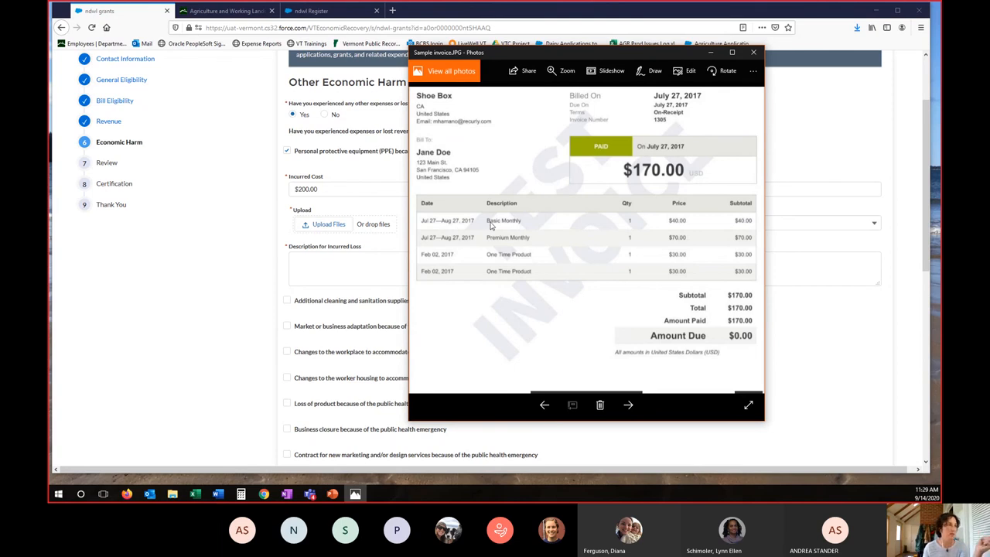
{"action": "mouse_move", "coordinate": [456, 226]}
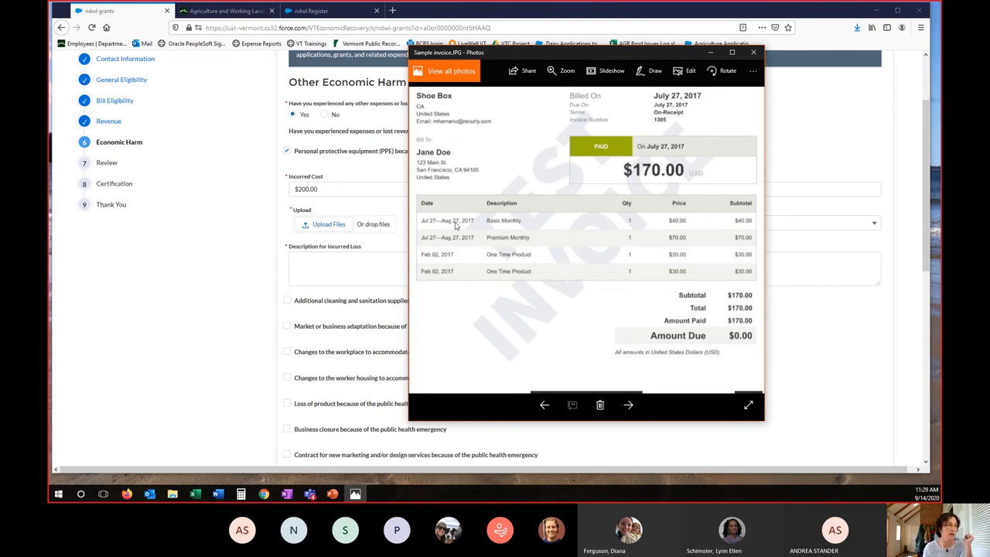
{"action": "mouse_move", "coordinate": [560, 240]}
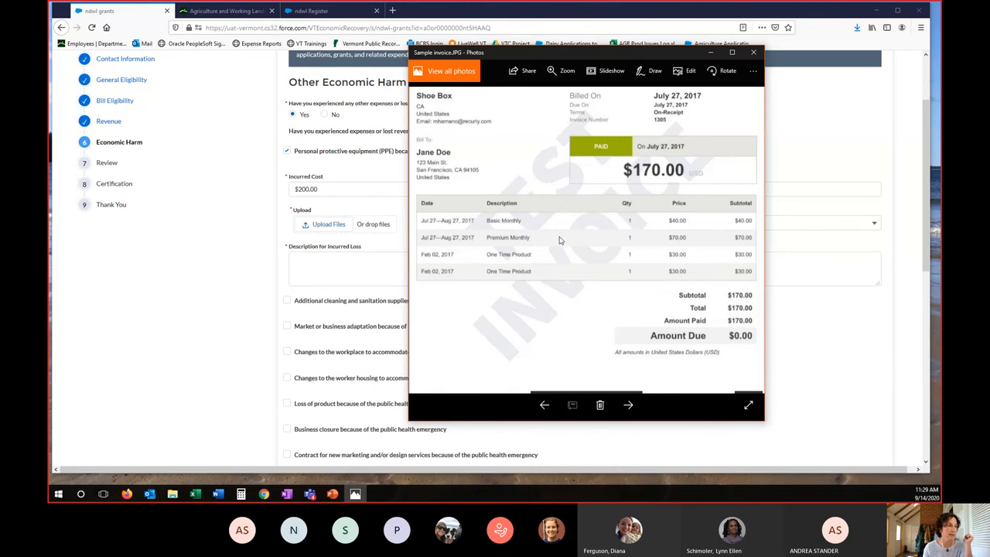
{"action": "mouse_move", "coordinate": [480, 257]}
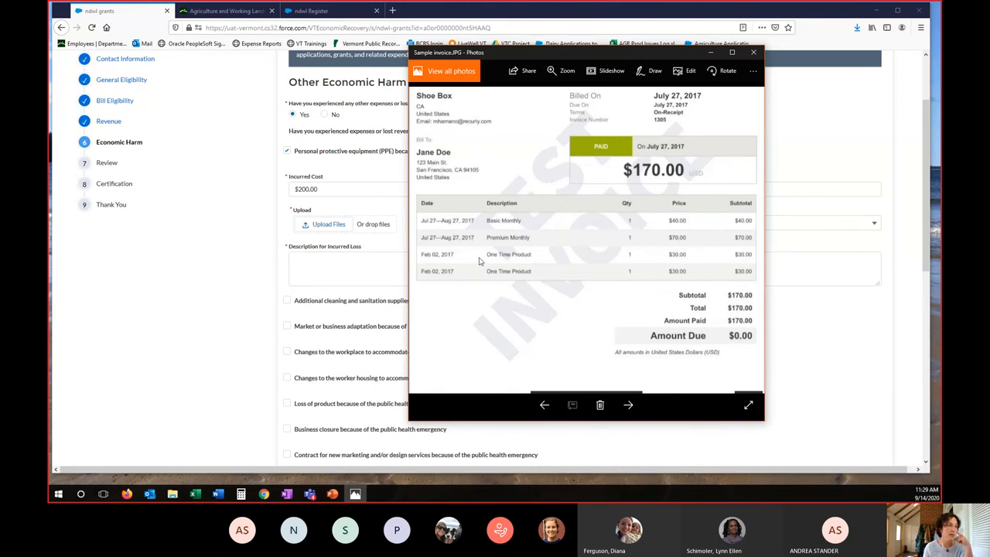
{"action": "mouse_move", "coordinate": [709, 257]}
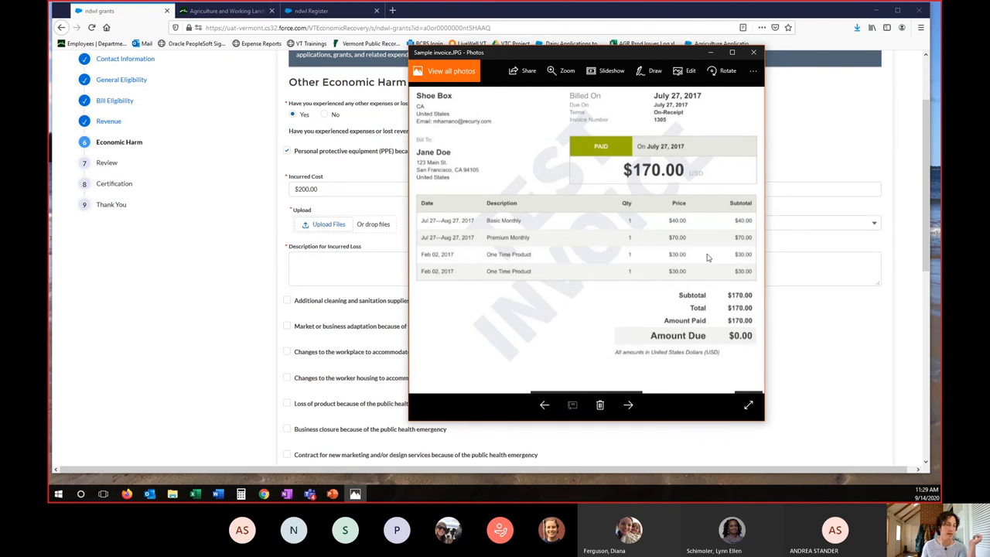
{"action": "mouse_move", "coordinate": [592, 271]}
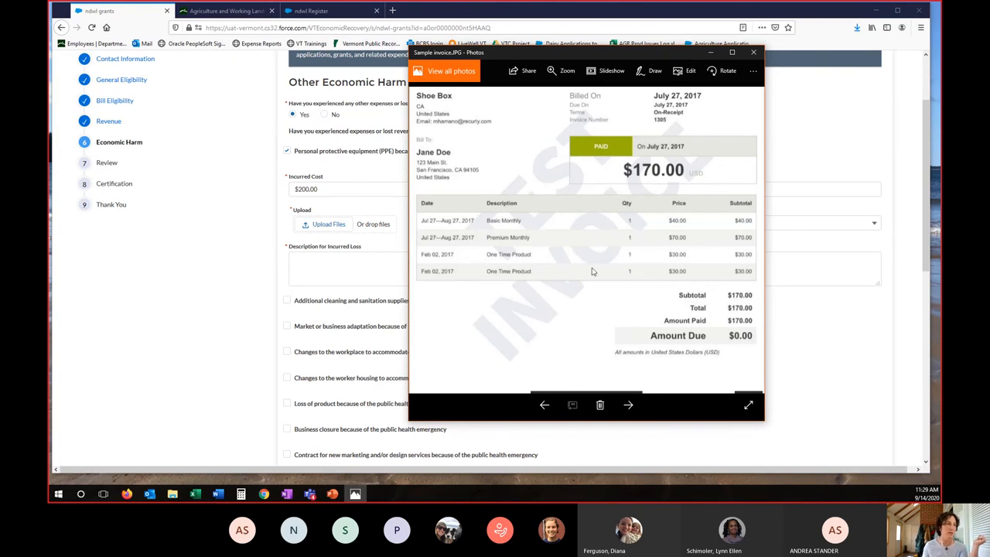
{"action": "mouse_move", "coordinate": [740, 223]}
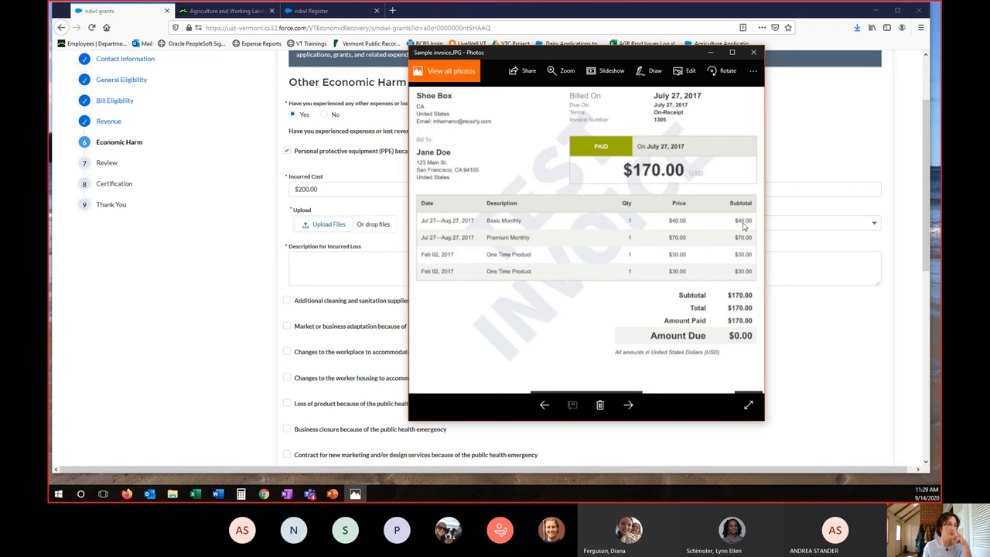
{"action": "mouse_move", "coordinate": [734, 240]}
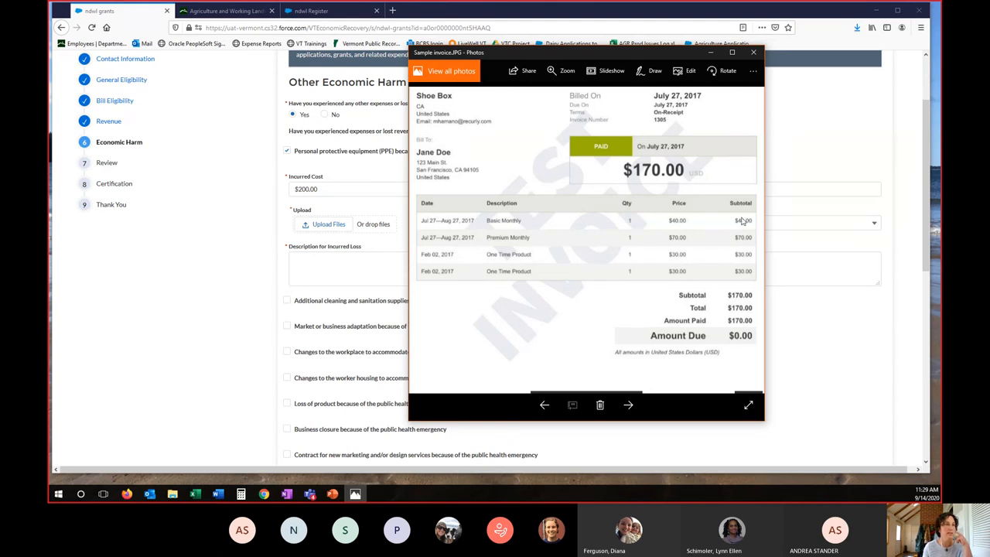
{"action": "mouse_move", "coordinate": [570, 219]}
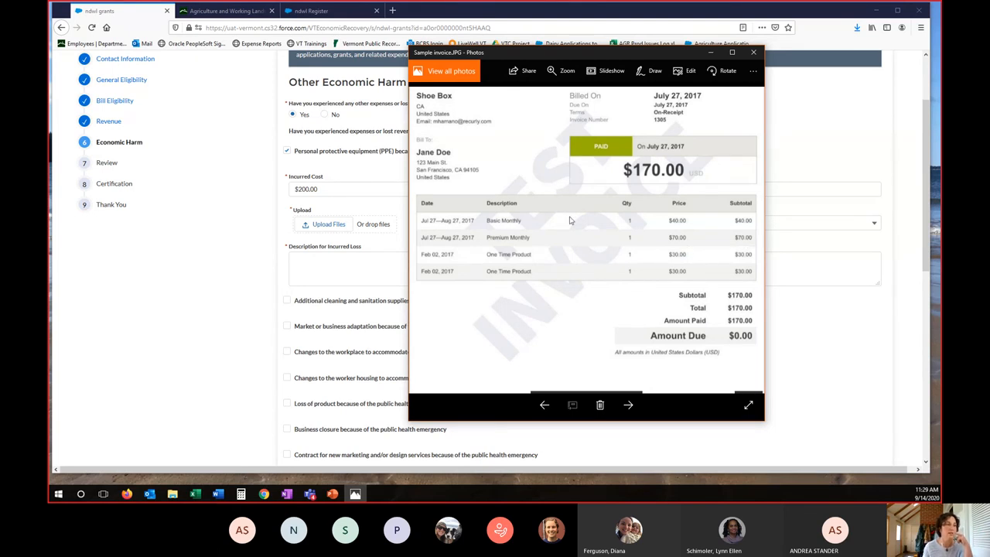
{"action": "mouse_move", "coordinate": [538, 325]}
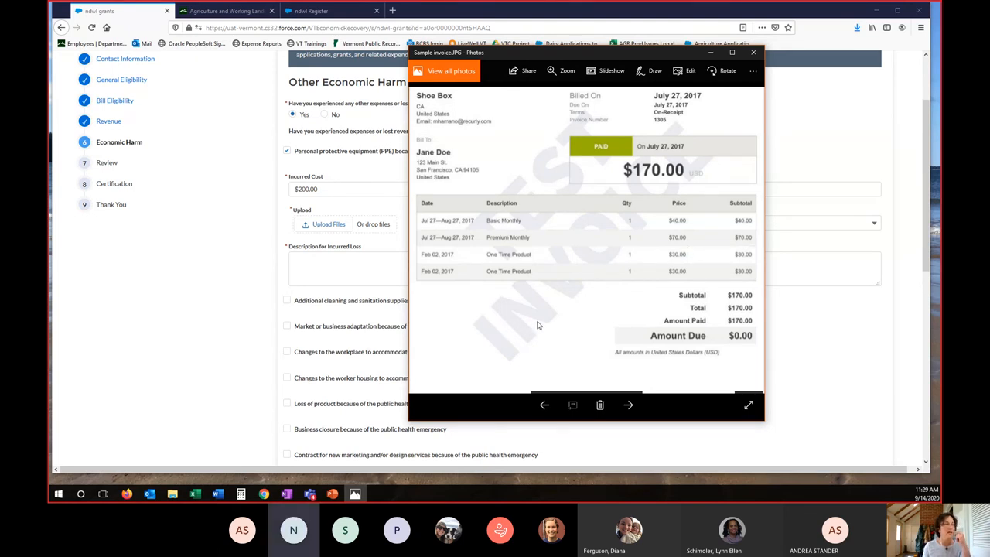
{"action": "mouse_move", "coordinate": [539, 331]}
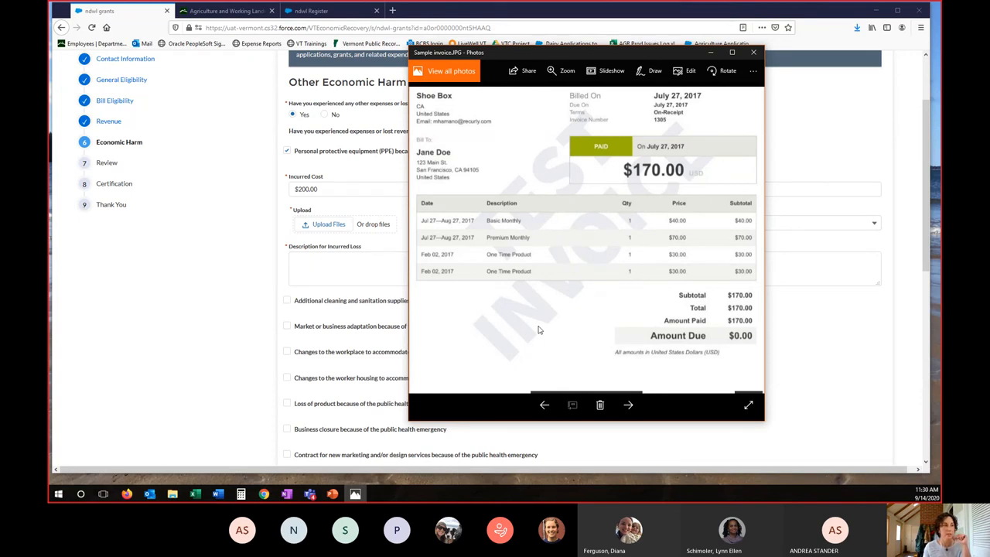
{"action": "mouse_move", "coordinate": [607, 257]}
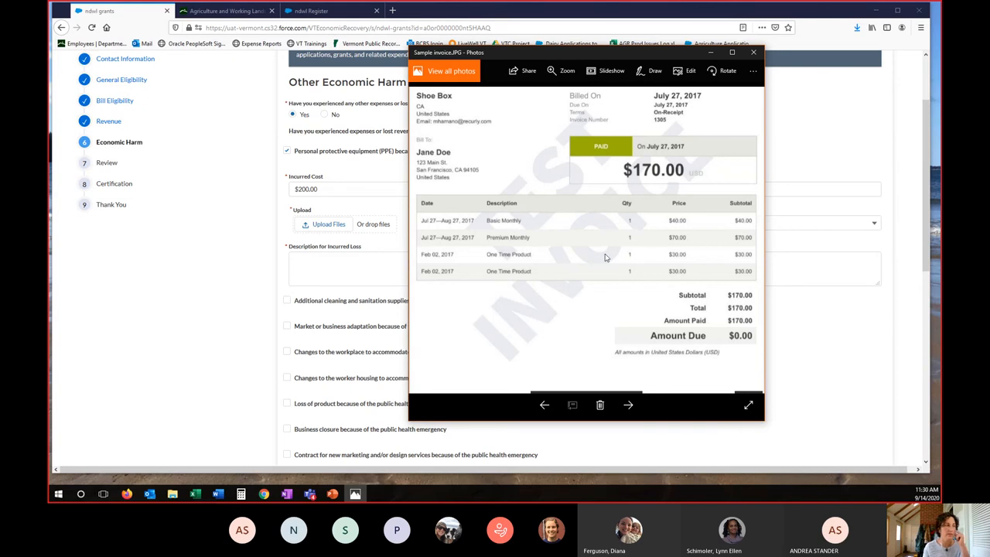
{"action": "mouse_move", "coordinate": [571, 283]}
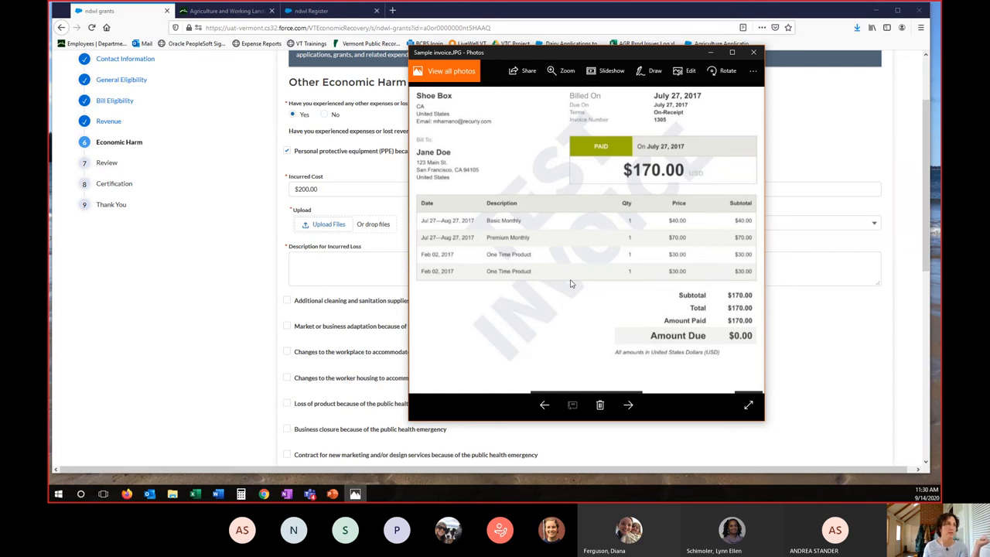
{"action": "mouse_move", "coordinate": [570, 342]}
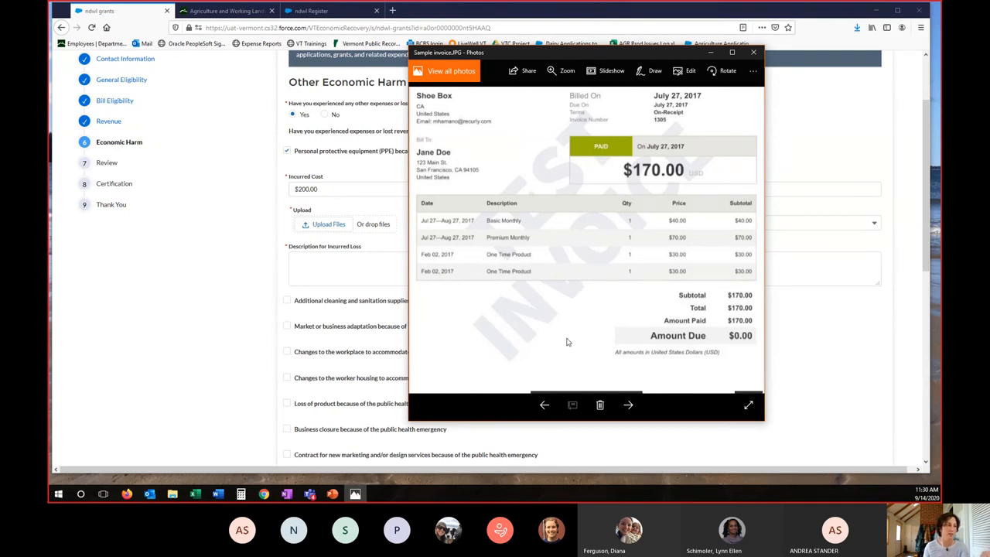
{"action": "mouse_move", "coordinate": [572, 347]}
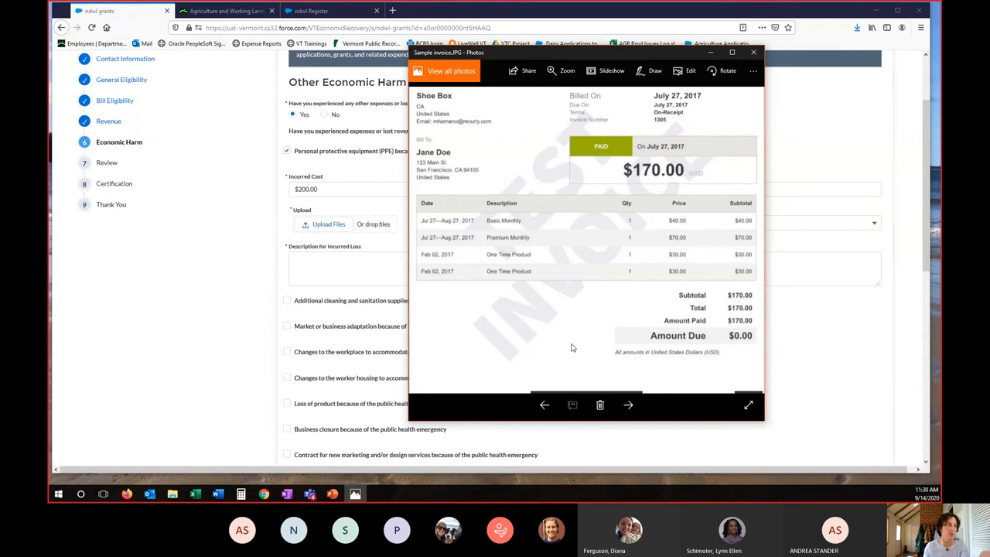
{"action": "mouse_move", "coordinate": [580, 343]}
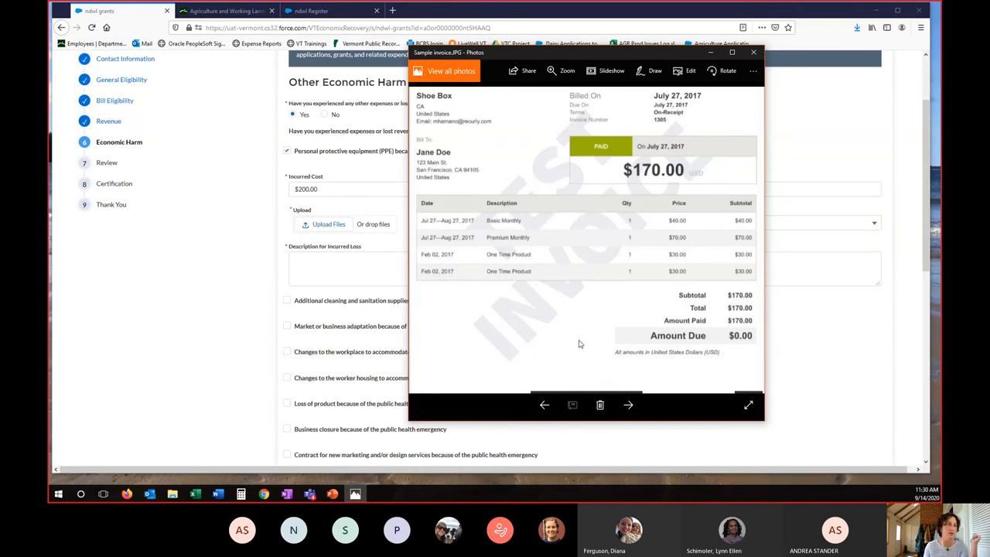
{"action": "mouse_move", "coordinate": [565, 133]}
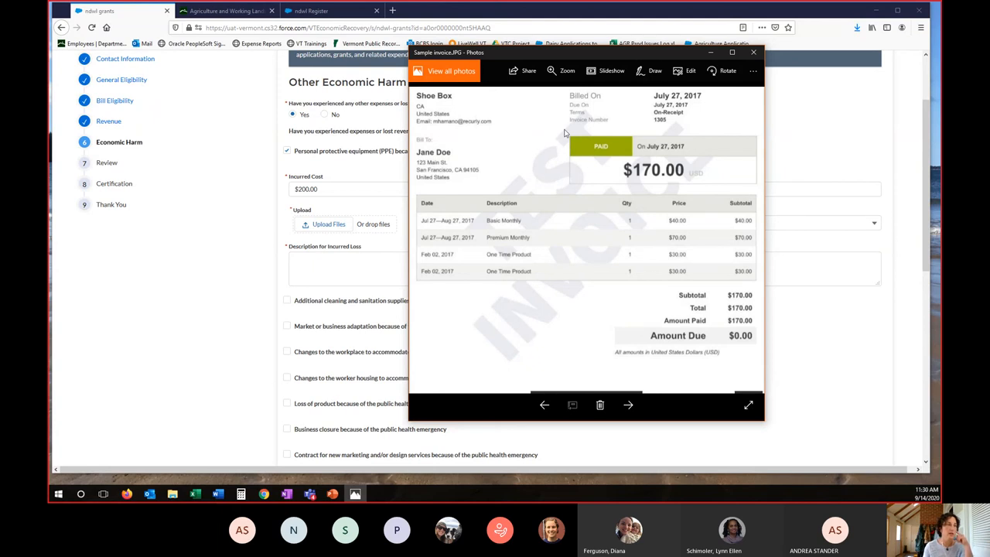
{"action": "mouse_move", "coordinate": [518, 232]}
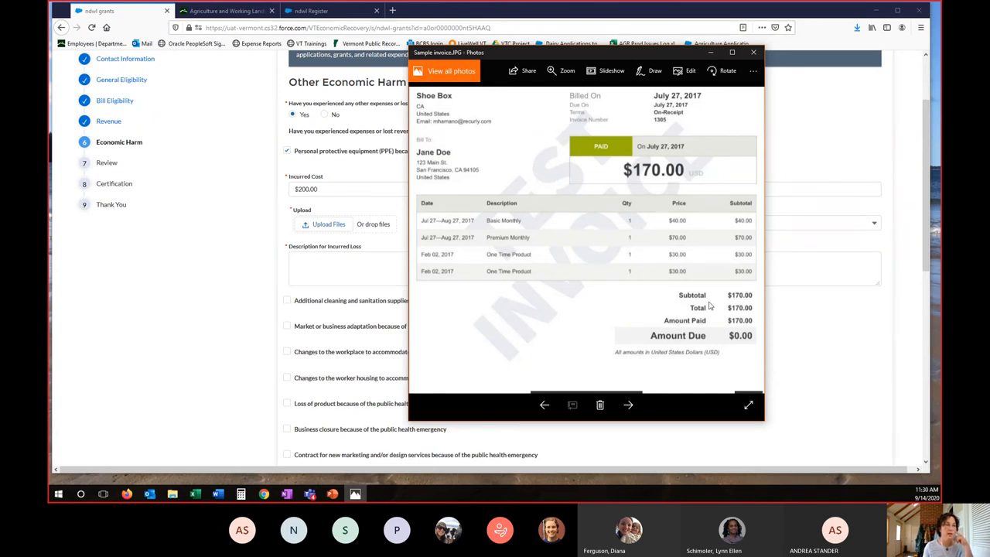
{"action": "mouse_move", "coordinate": [742, 324]}
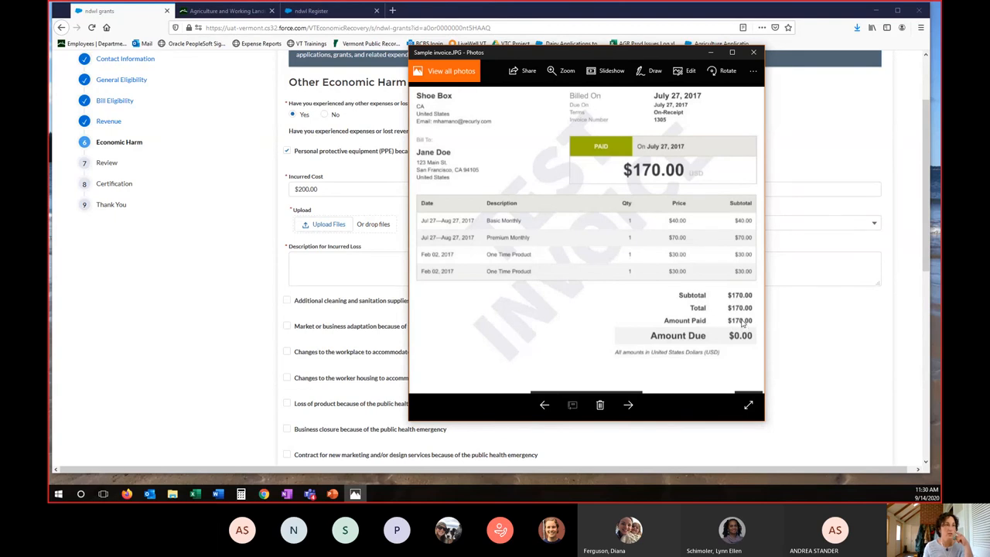
{"action": "mouse_move", "coordinate": [752, 246]}
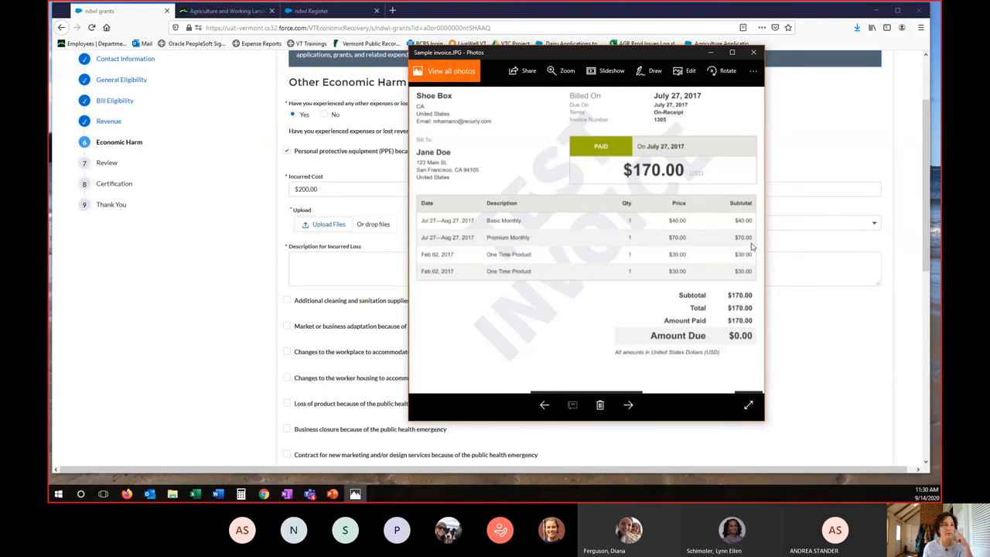
{"action": "mouse_move", "coordinate": [731, 53]}
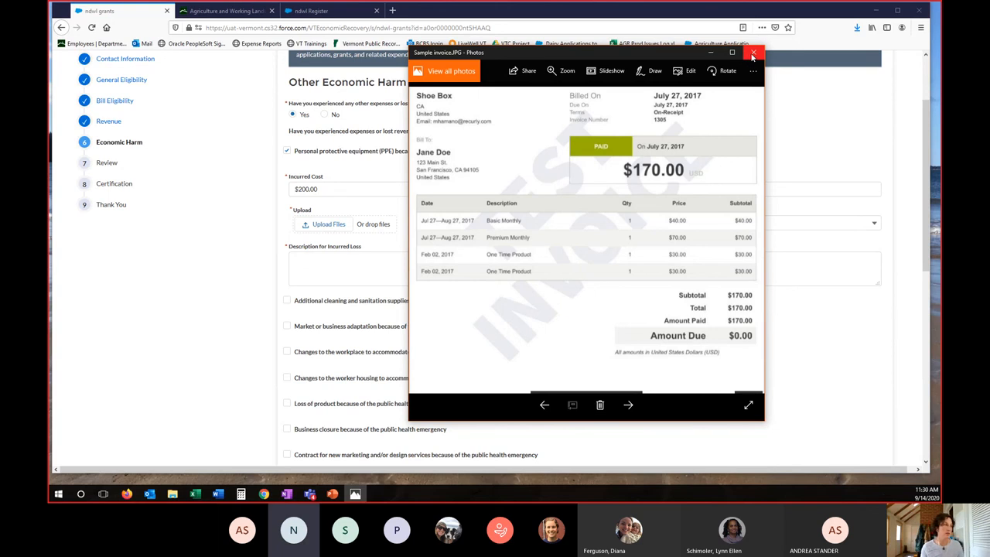
Close the $170.00 sample invoice in Photos to return to the grant form
{"action": "left_click", "coordinate": [755, 52]}
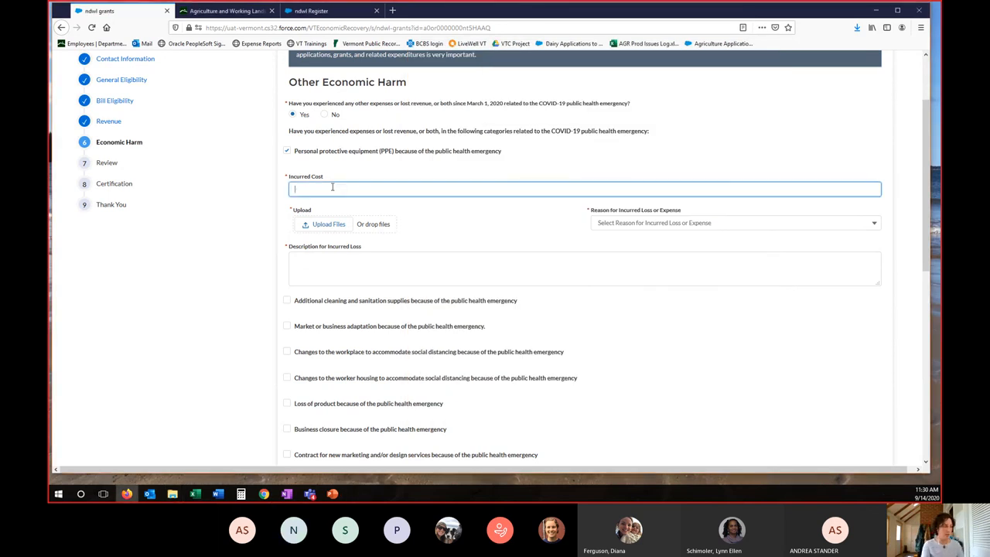
Enter a PPE cost of 110 and upload F2P update.docx as proof
{"action": "type", "text": "110"}
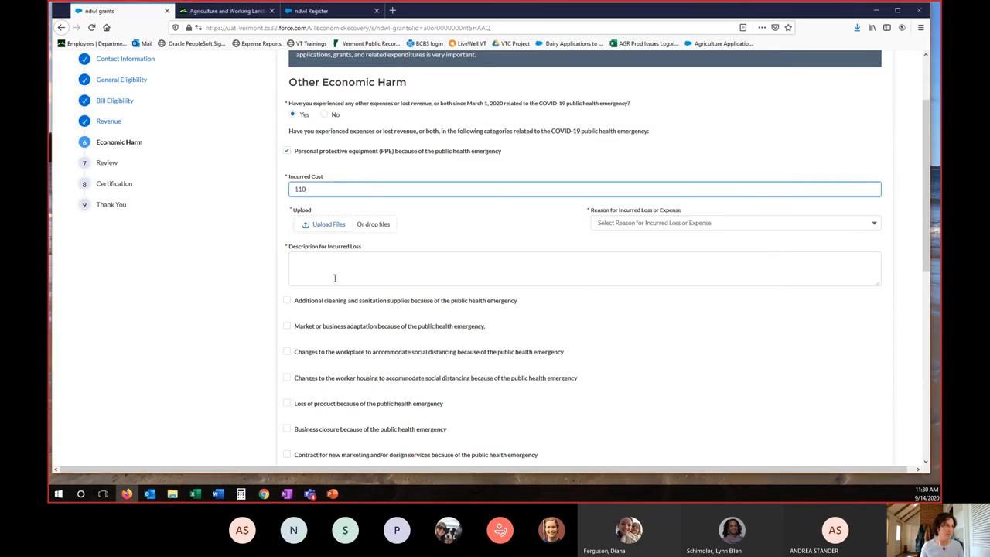
{"action": "left_click", "coordinate": [323, 223]}
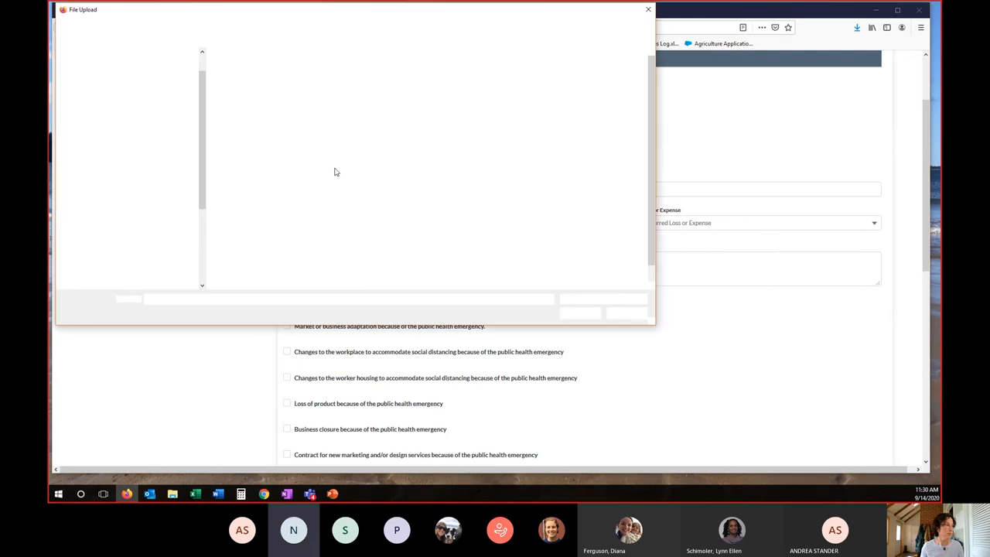
{"action": "left_click", "coordinate": [640, 12]}
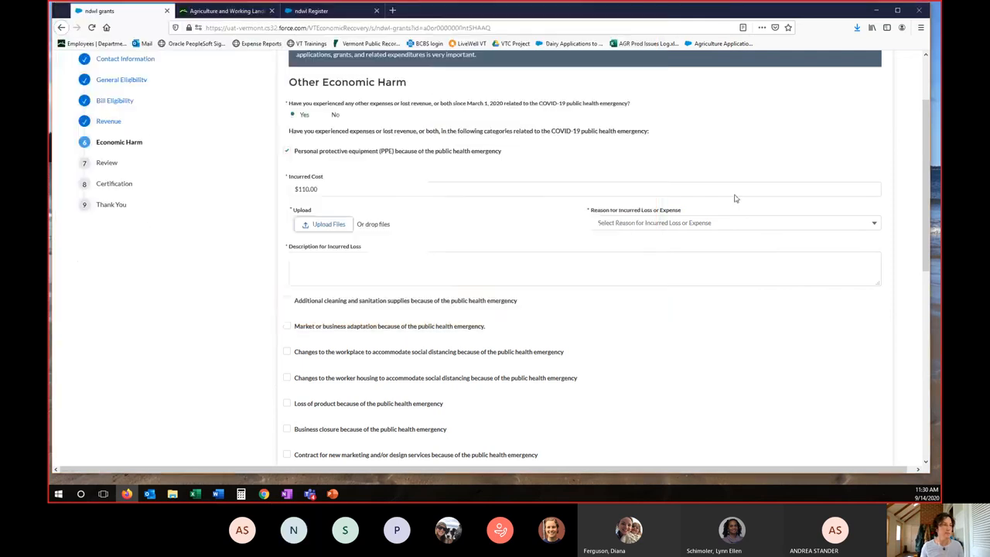
{"action": "left_click", "coordinate": [322, 223]}
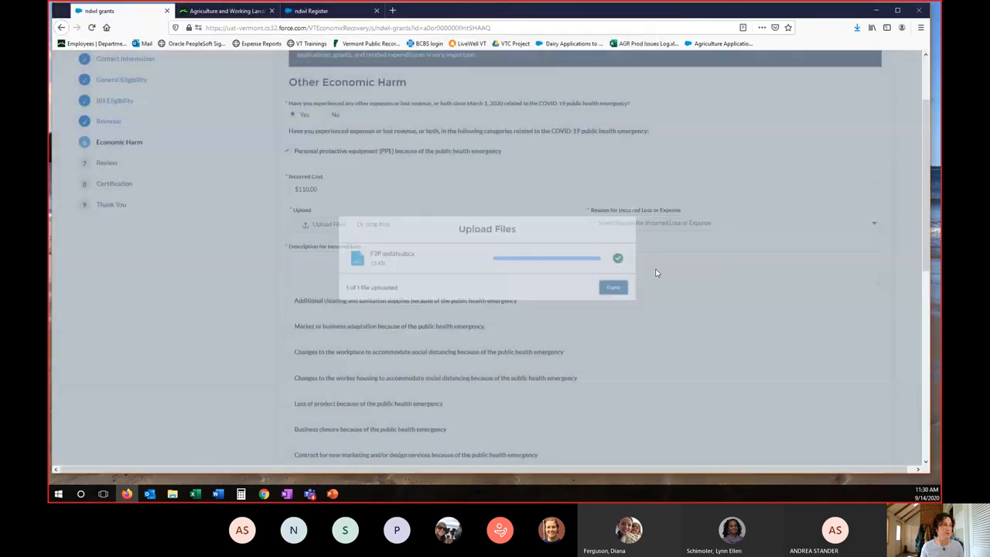
{"action": "left_click", "coordinate": [613, 286]}
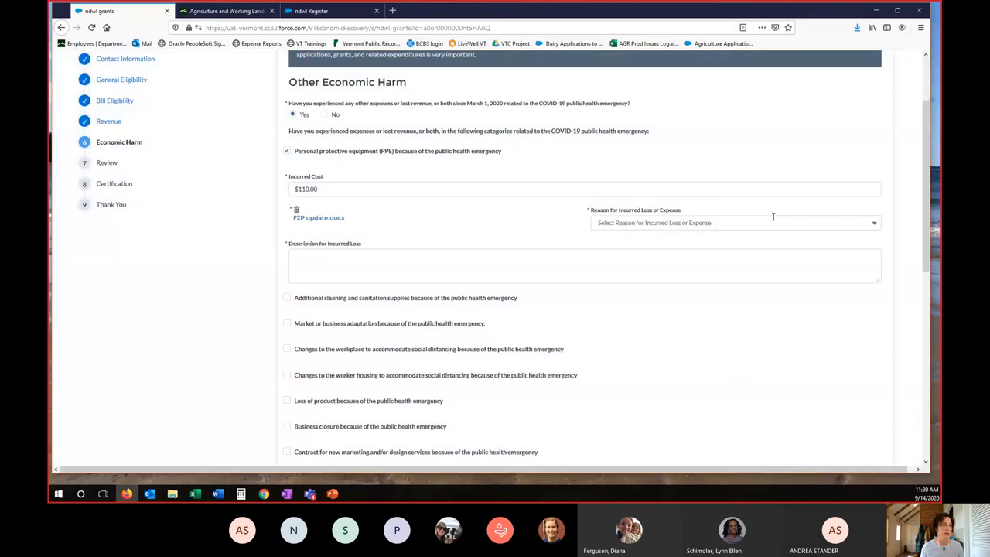
Set the reason to safety or sanitation supplies and describe the purchased supplies
{"action": "left_click", "coordinate": [733, 222]}
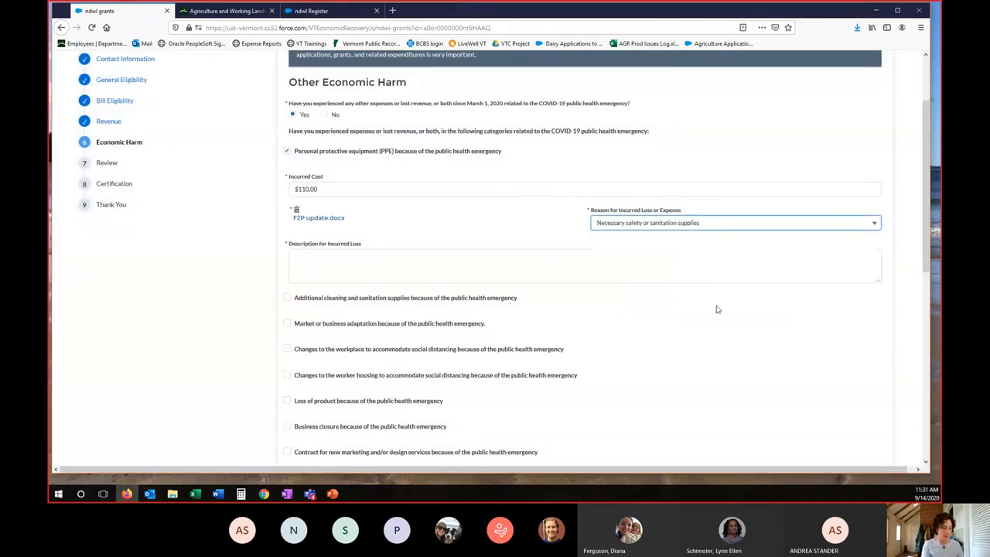
{"action": "type", "text": "Bought all staff masks, gloves, thermometers, and face shields"}
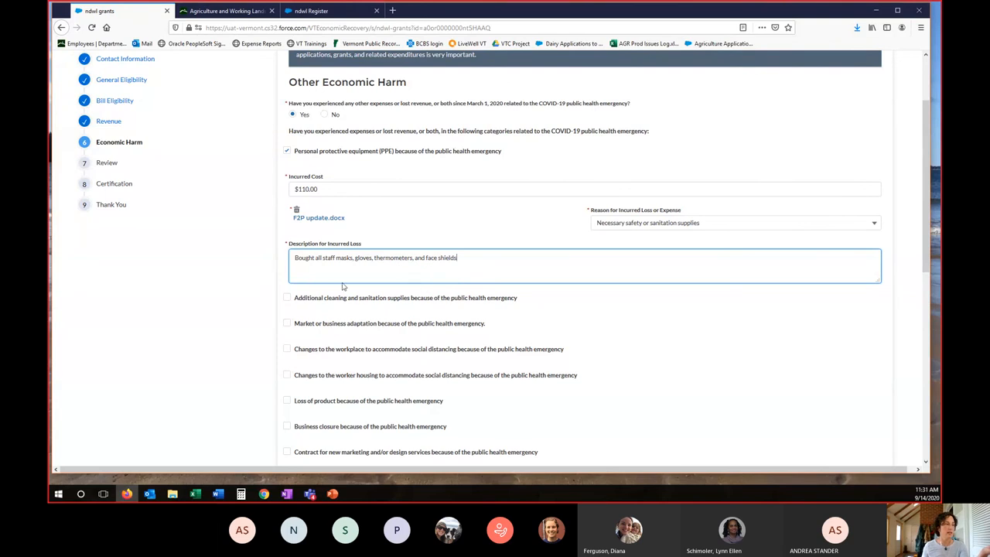
{"action": "mouse_move", "coordinate": [493, 266]}
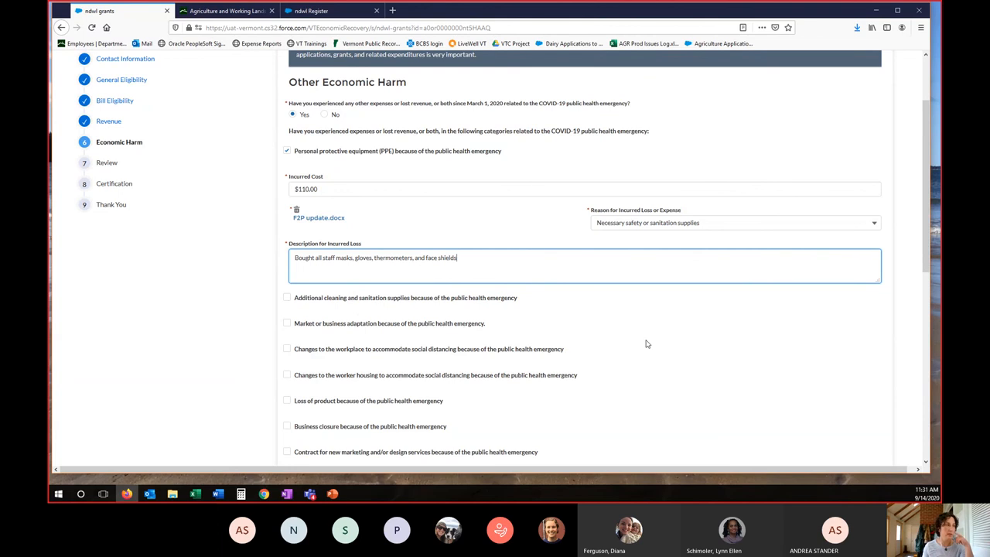
{"action": "mouse_move", "coordinate": [598, 334]}
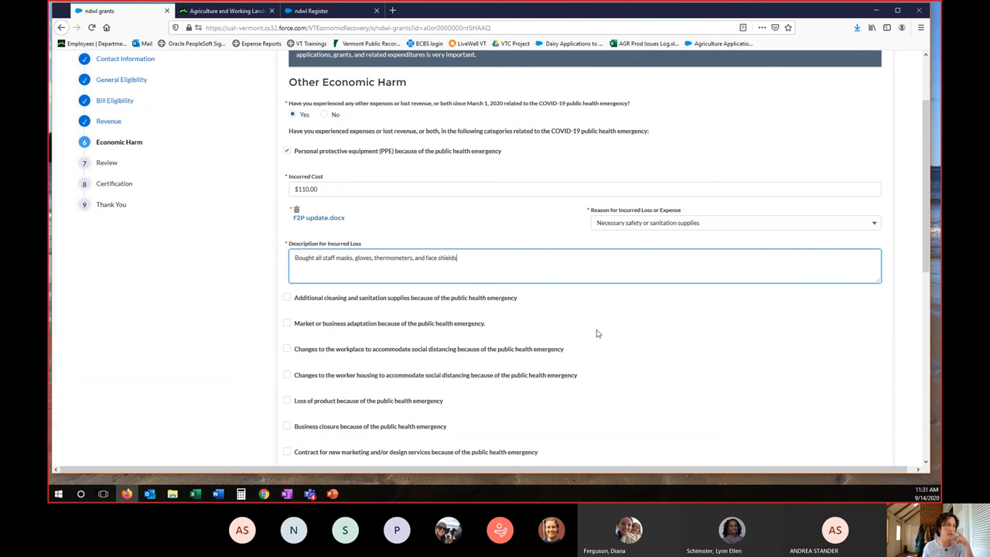
{"action": "scroll", "scroll_direction": "down", "scroll_amount": 3}
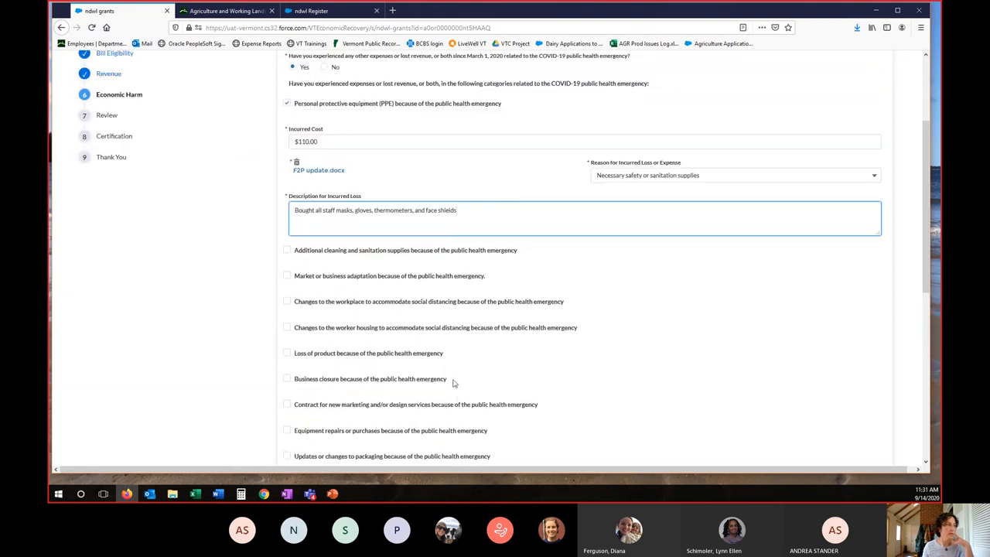
{"action": "left_click", "coordinate": [285, 102]}
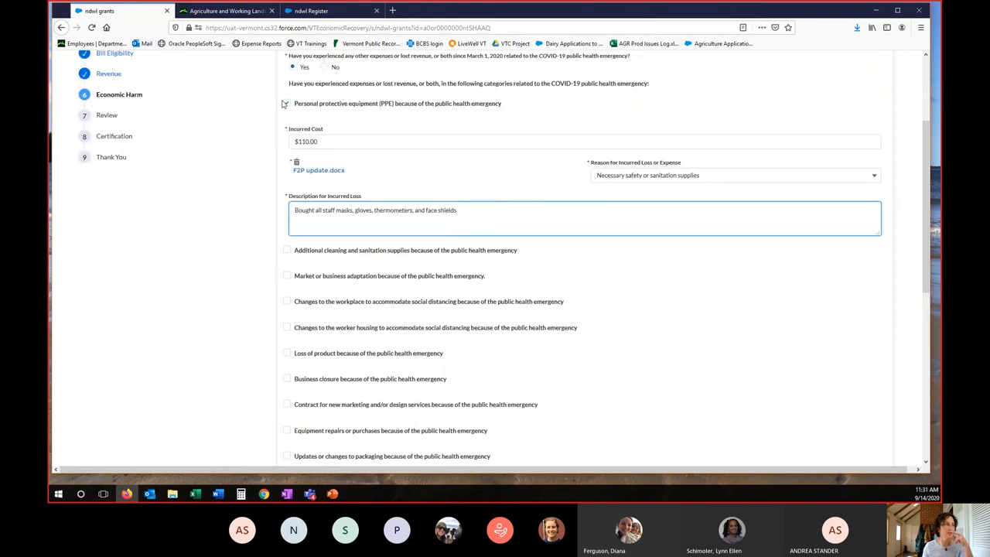
{"action": "left_click", "coordinate": [285, 102]}
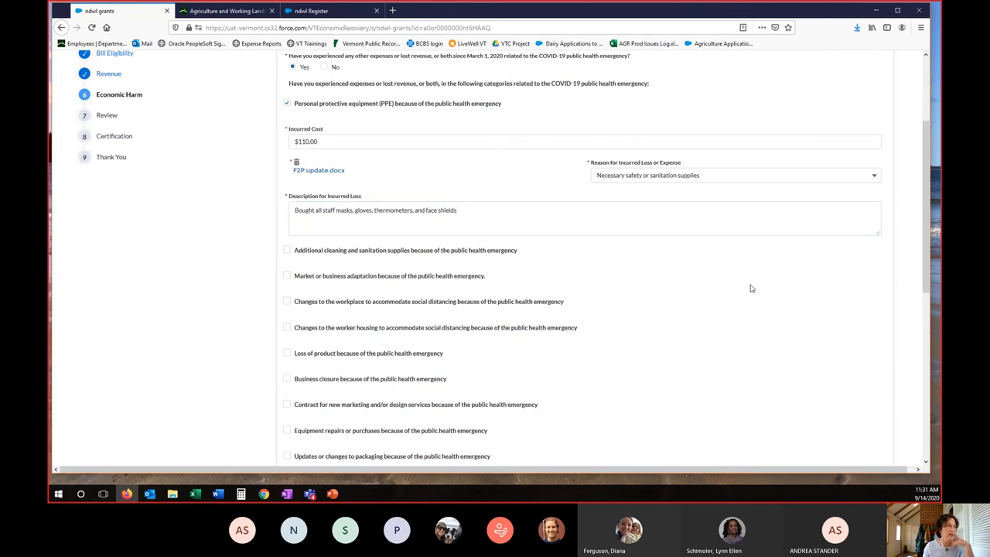
{"action": "scroll", "scroll_direction": "down", "scroll_amount": 3}
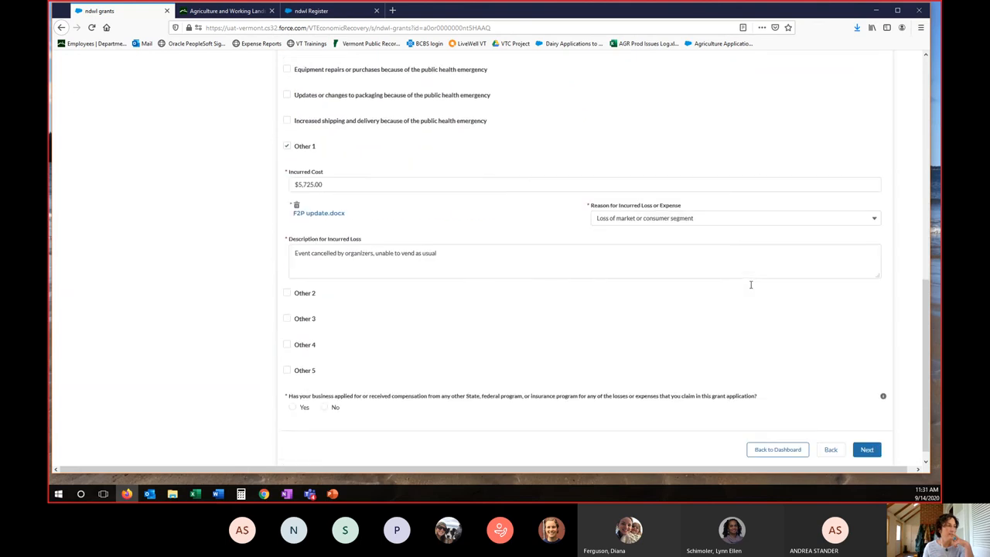
Answer No to whether the business received other compensation for these losses
{"action": "scroll", "scroll_direction": "down", "scroll_amount": 3}
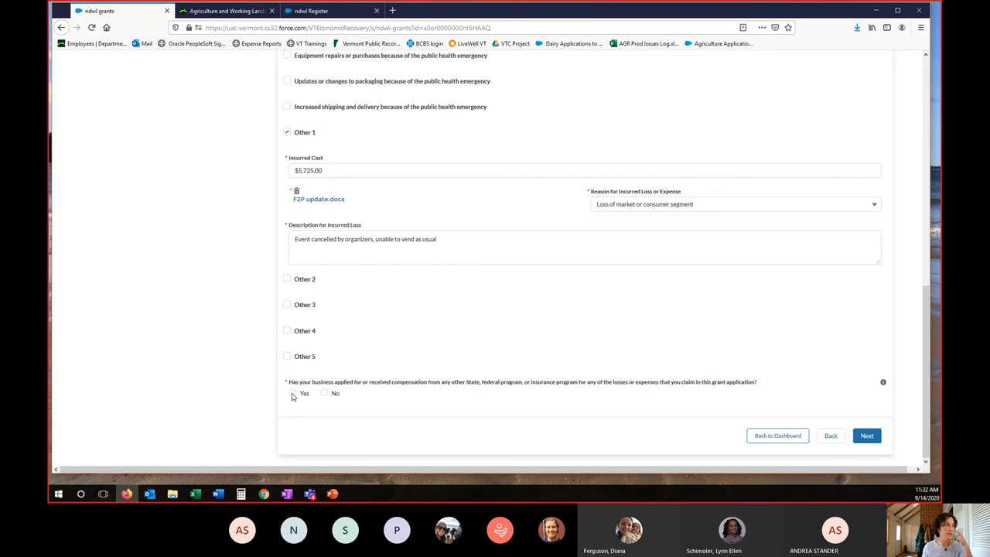
{"action": "left_click", "coordinate": [293, 394]}
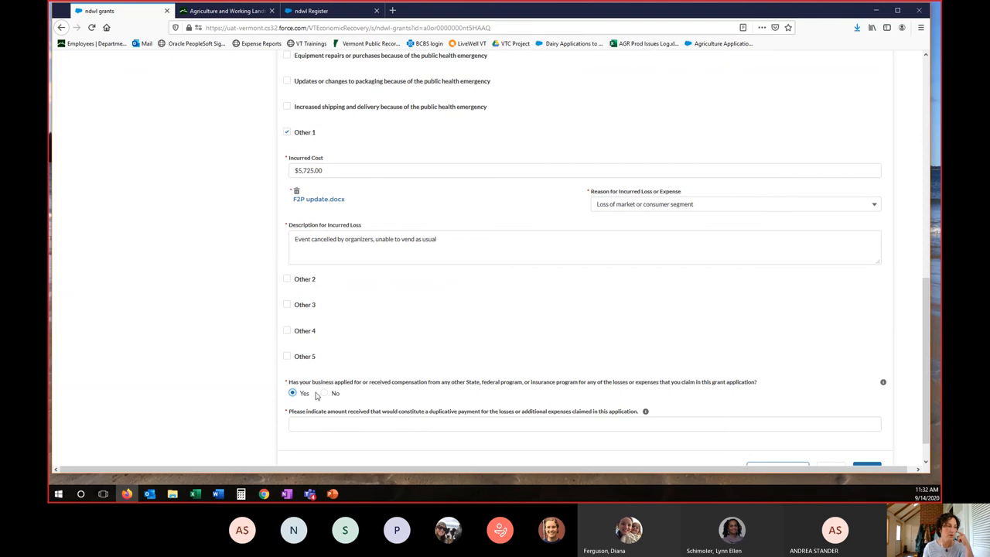
{"action": "left_click", "coordinate": [325, 394]}
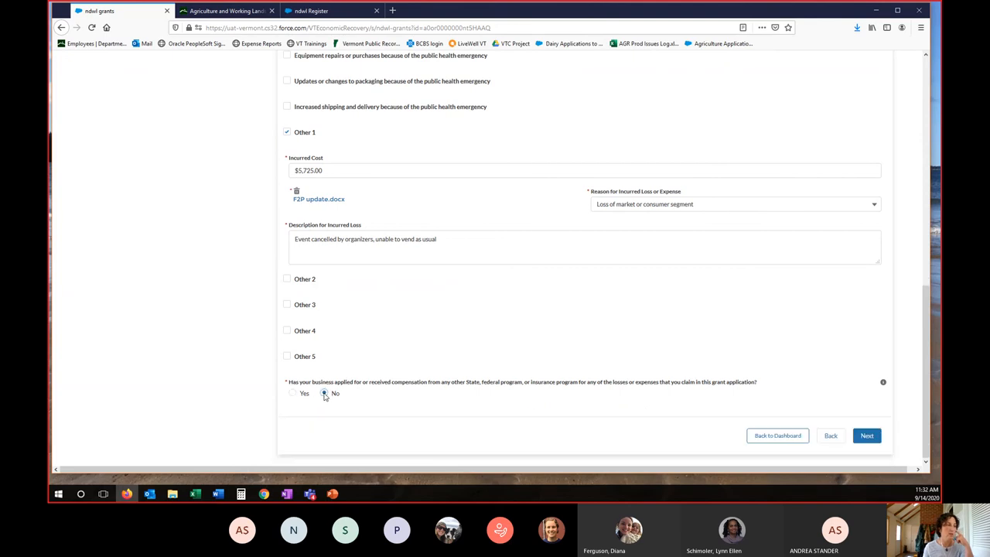
{"action": "left_click", "coordinate": [325, 393]}
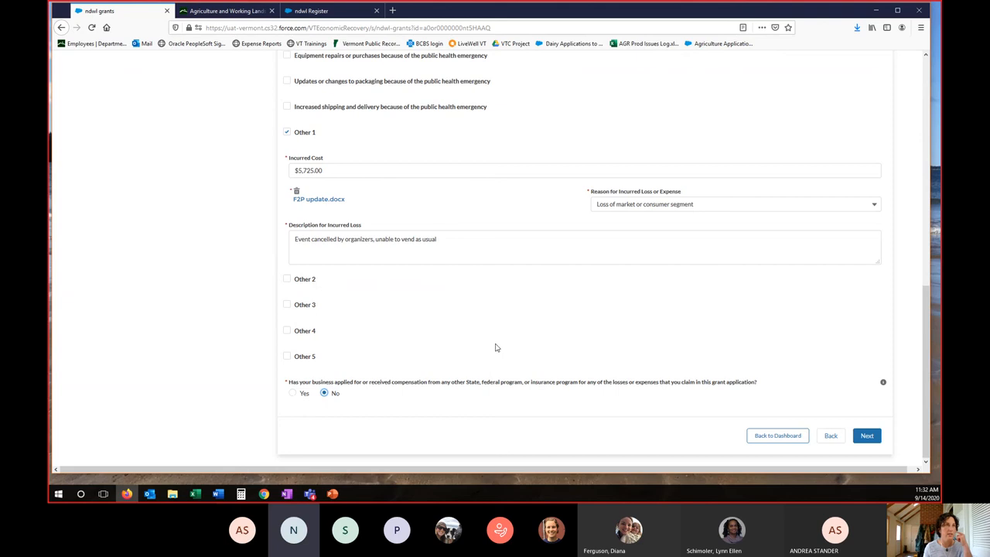
{"action": "mouse_move", "coordinate": [585, 346]}
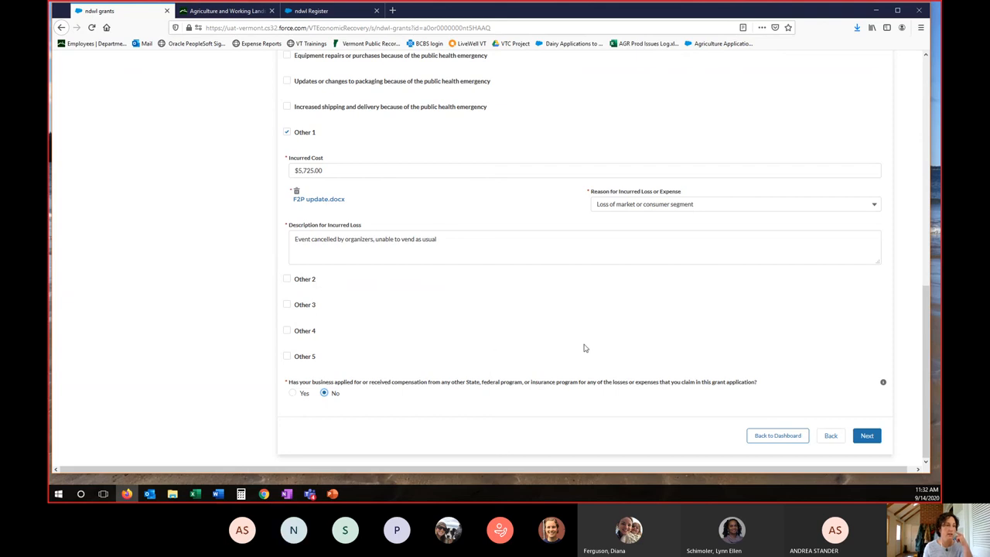
{"action": "mouse_move", "coordinate": [450, 407]}
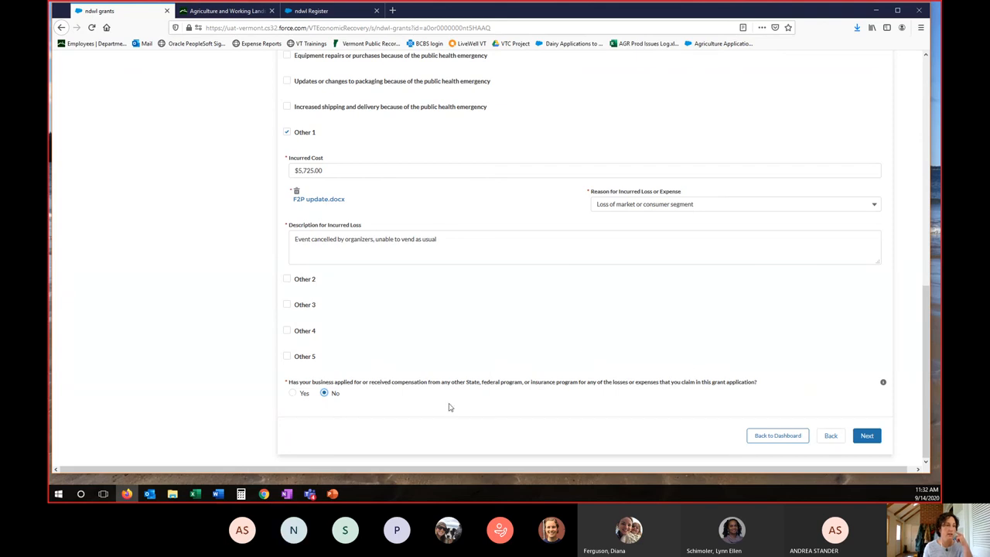
{"action": "mouse_move", "coordinate": [633, 342]}
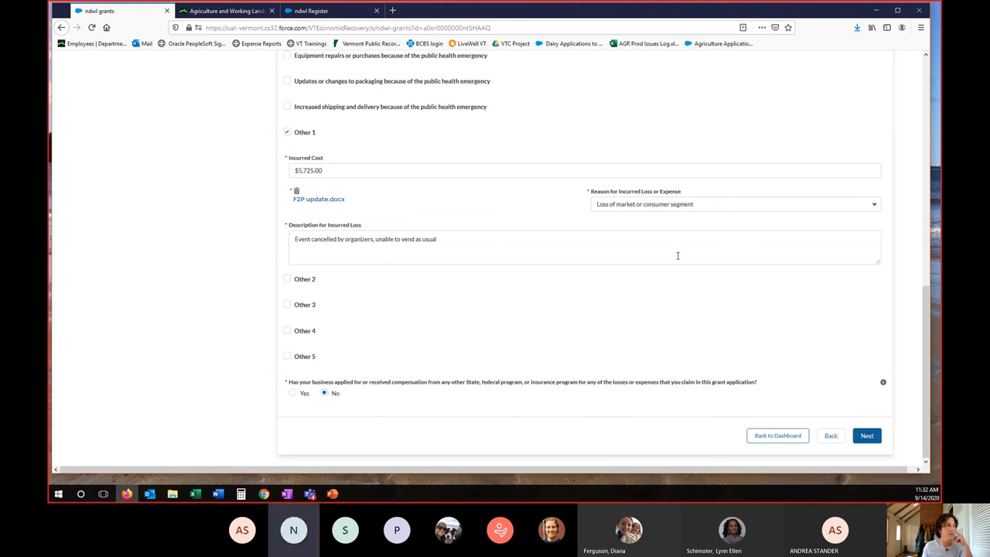
Continue to the Application Review page and scroll through the entered answers
{"action": "left_click", "coordinate": [867, 436]}
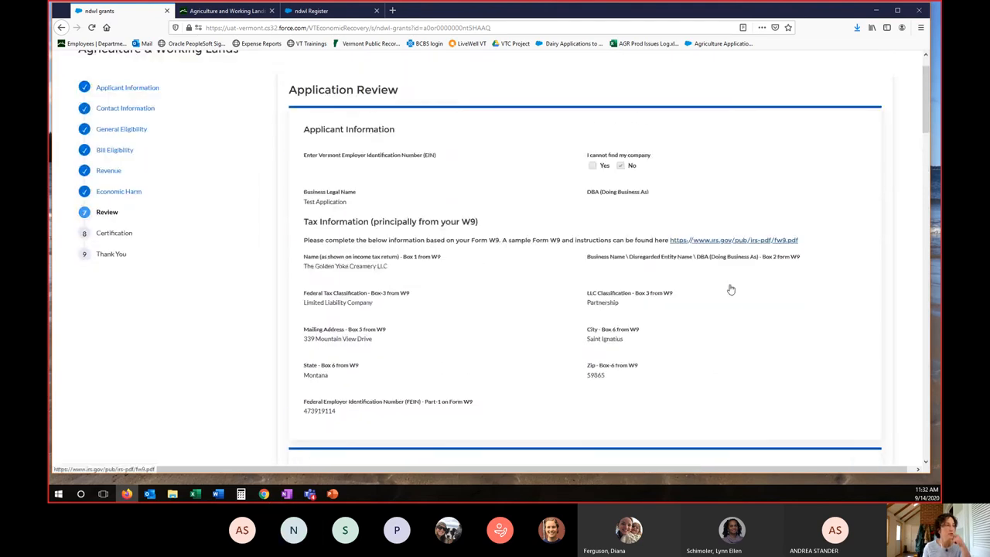
{"action": "scroll", "scroll_direction": "down", "scroll_amount": 3}
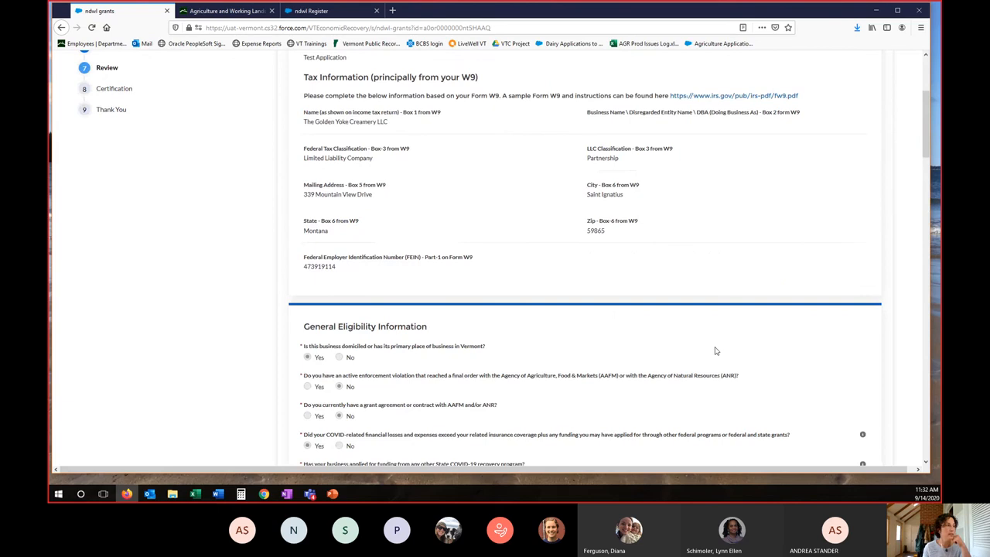
{"action": "scroll", "scroll_direction": "down", "scroll_amount": 3}
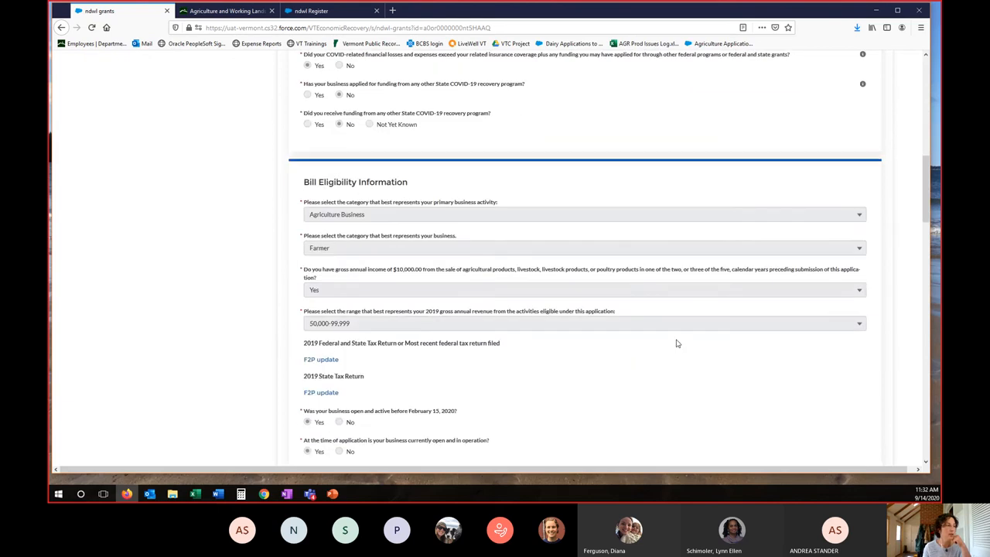
{"action": "scroll", "scroll_direction": "down", "scroll_amount": 3}
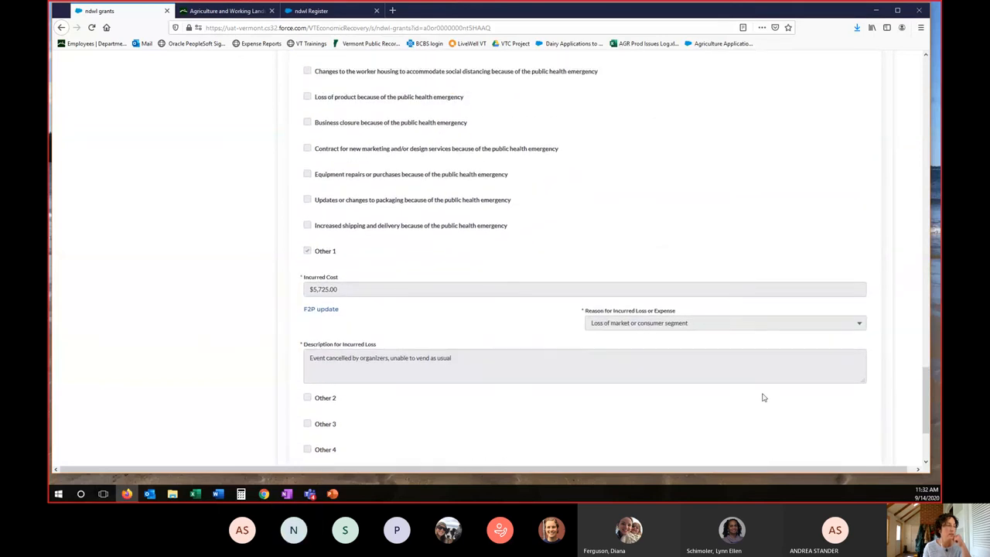
{"action": "scroll", "scroll_direction": "down", "scroll_amount": 3}
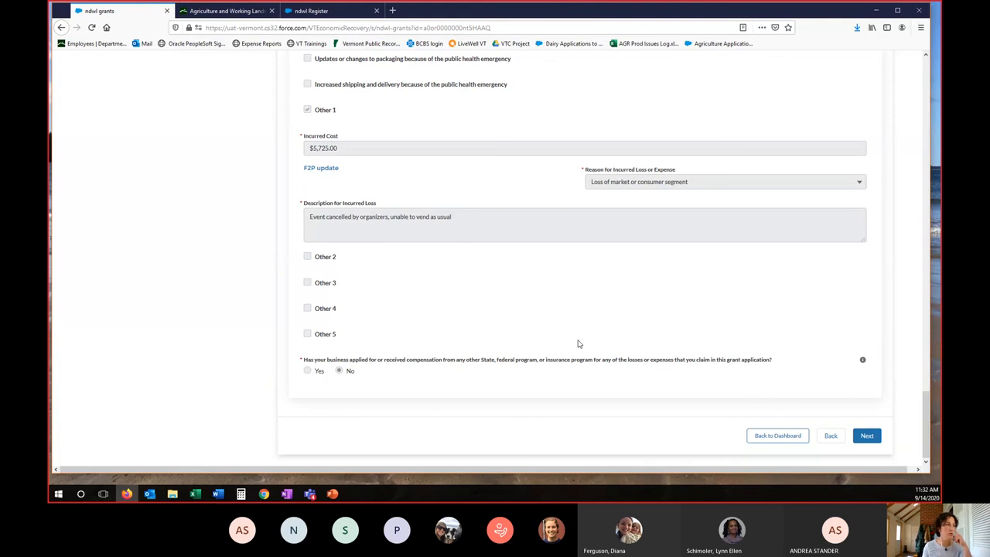
{"action": "mouse_move", "coordinate": [603, 342]}
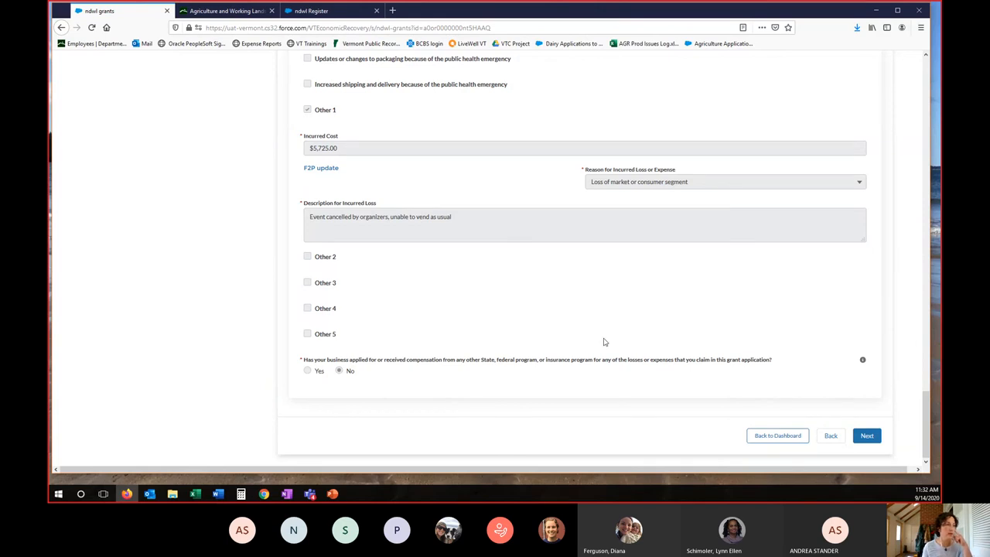
{"action": "mouse_move", "coordinate": [560, 331]}
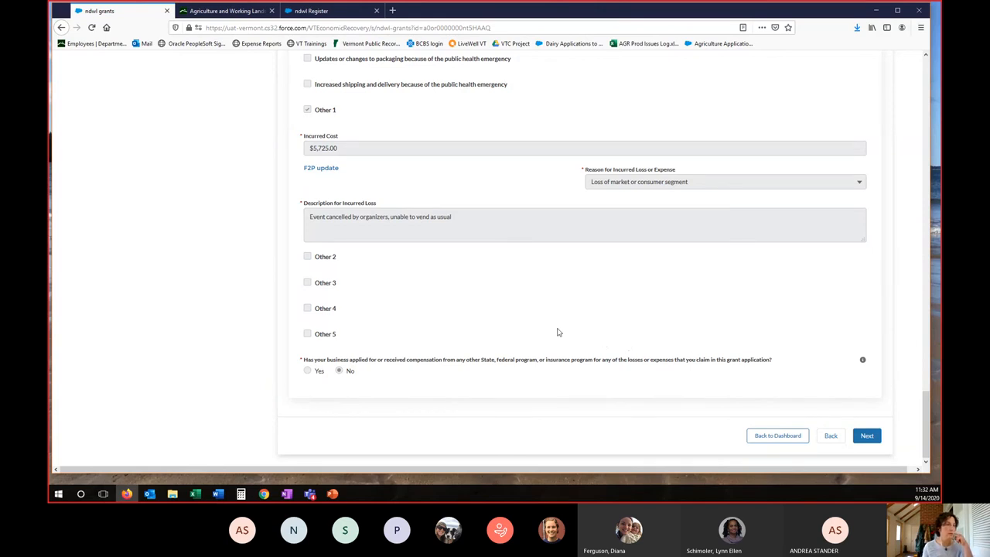
{"action": "mouse_move", "coordinate": [588, 336]}
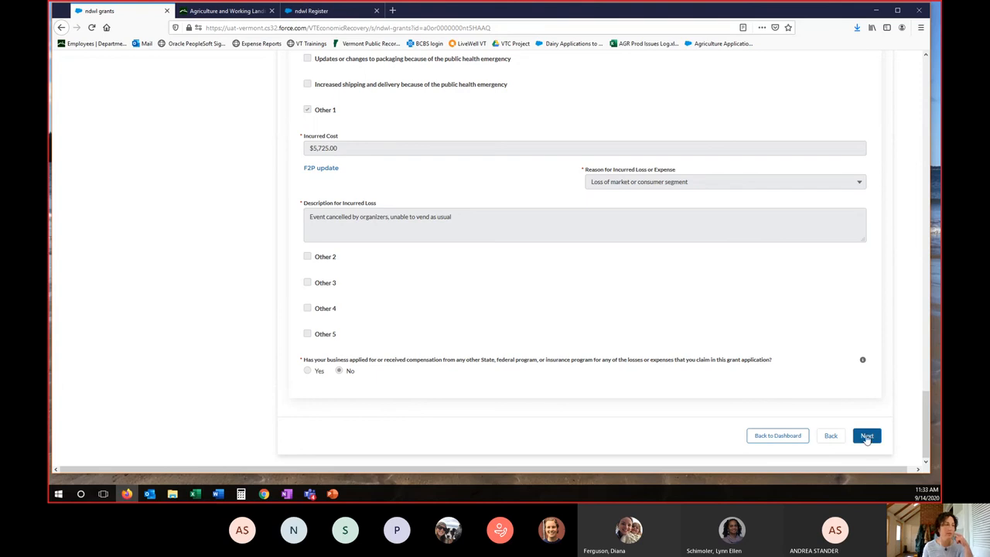
Move to Certification and tick the acknowledgment of how grant funds are used
{"action": "left_click", "coordinate": [866, 436]}
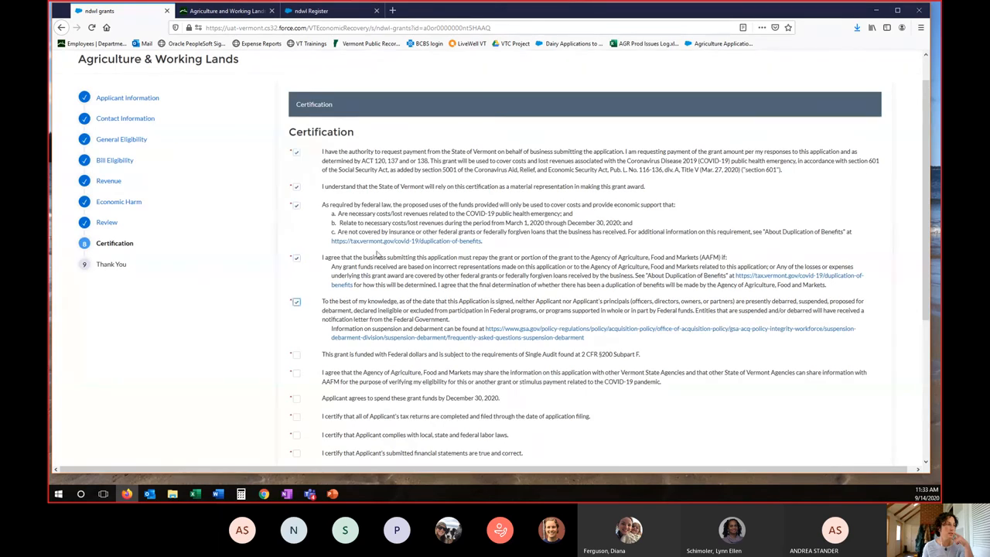
{"action": "scroll", "scroll_direction": "down", "scroll_amount": 3}
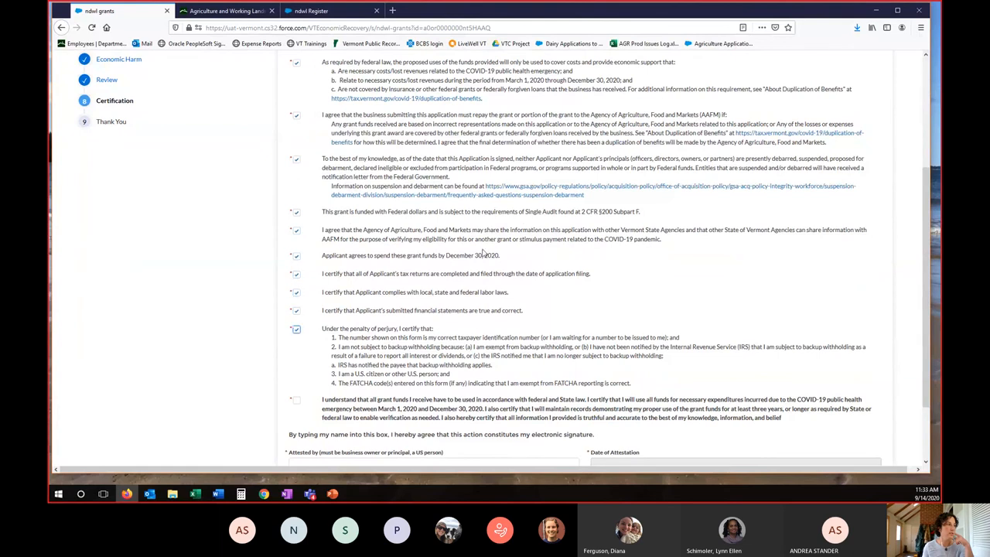
{"action": "scroll", "scroll_direction": "down", "scroll_amount": 3}
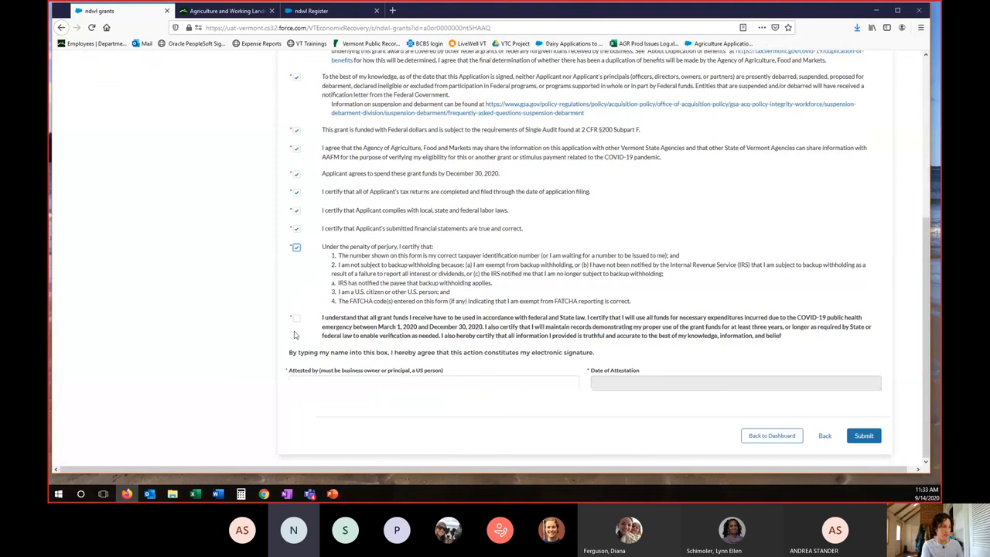
{"action": "left_click", "coordinate": [295, 319]}
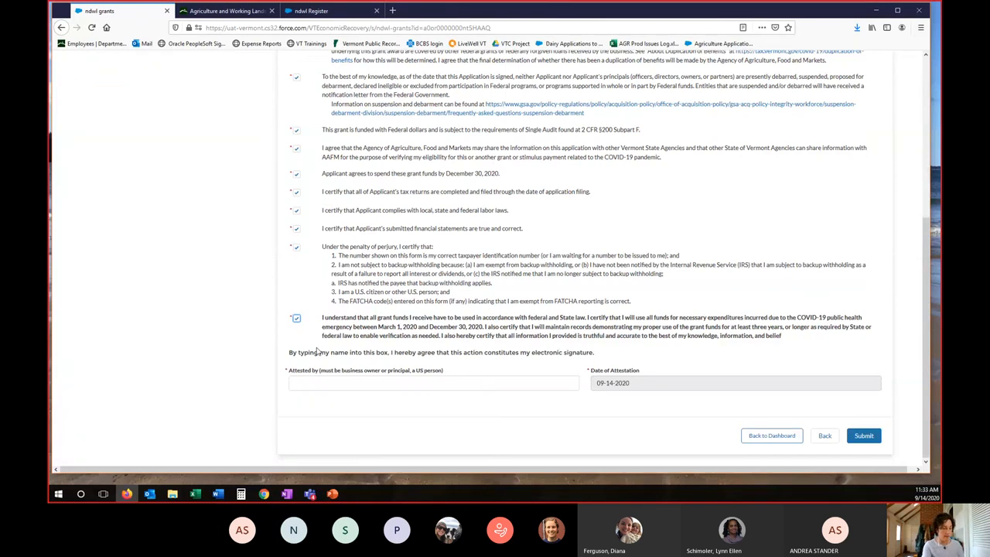
E-sign the application as 'Test test' and submit it
{"action": "left_click", "coordinate": [433, 384]}
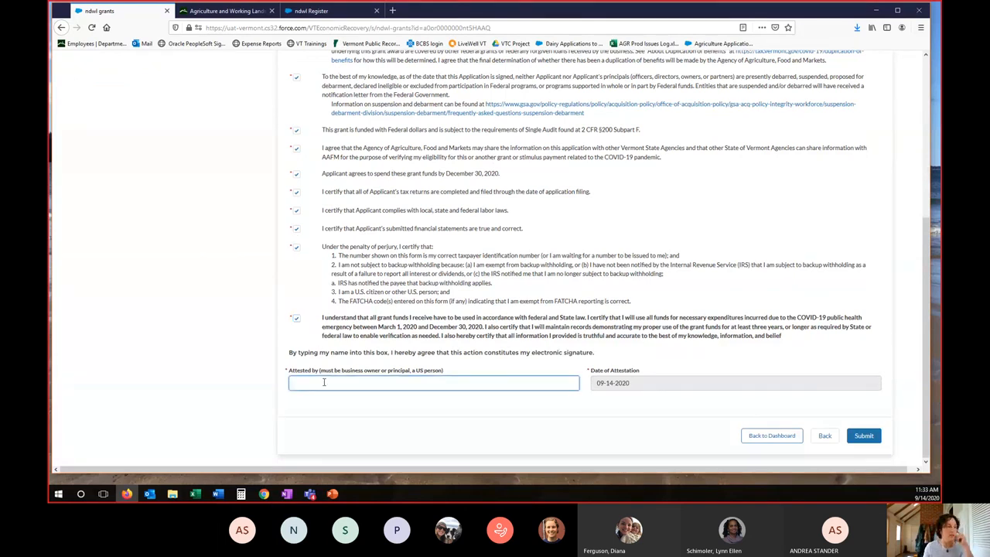
{"action": "type", "text": "Test es"}
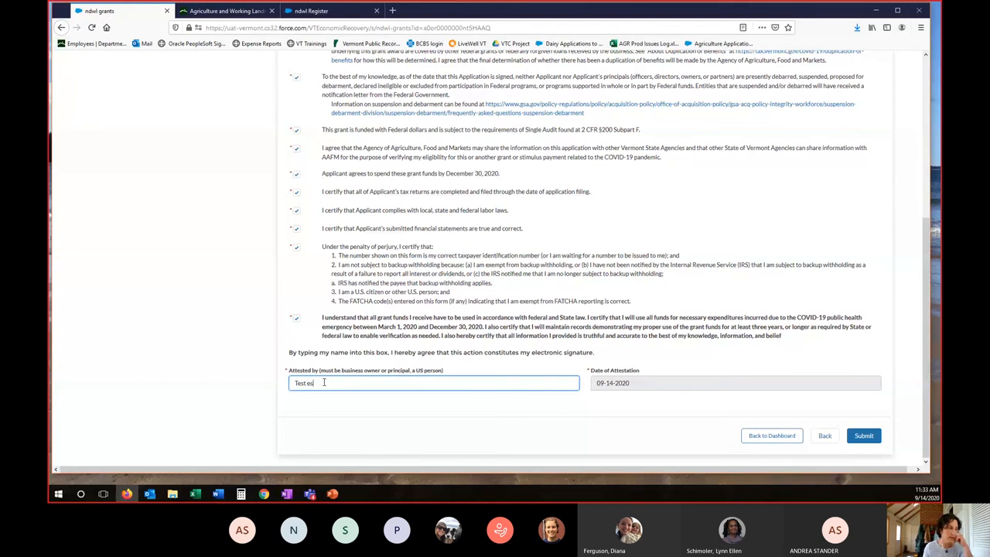
{"action": "type", "text": "test"}
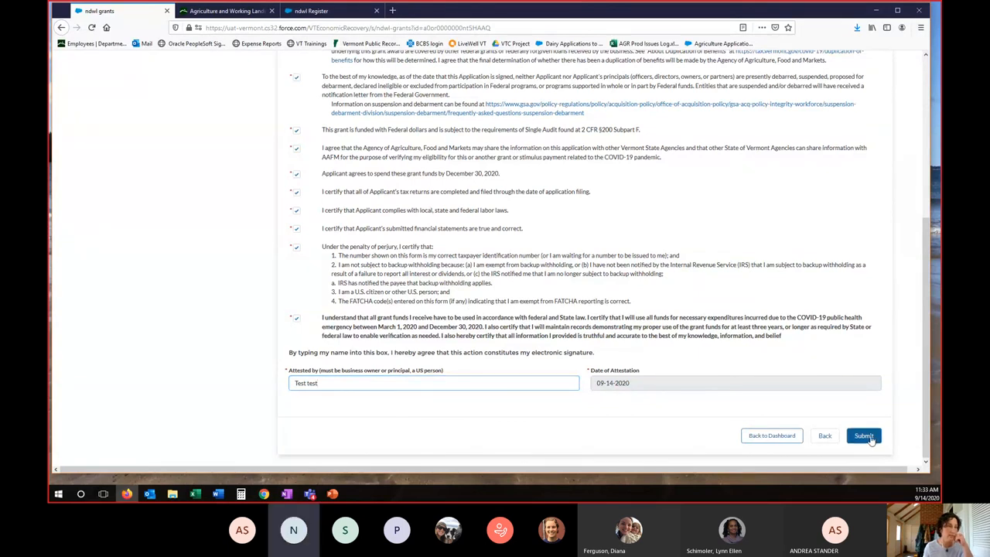
{"action": "left_click", "coordinate": [863, 437]}
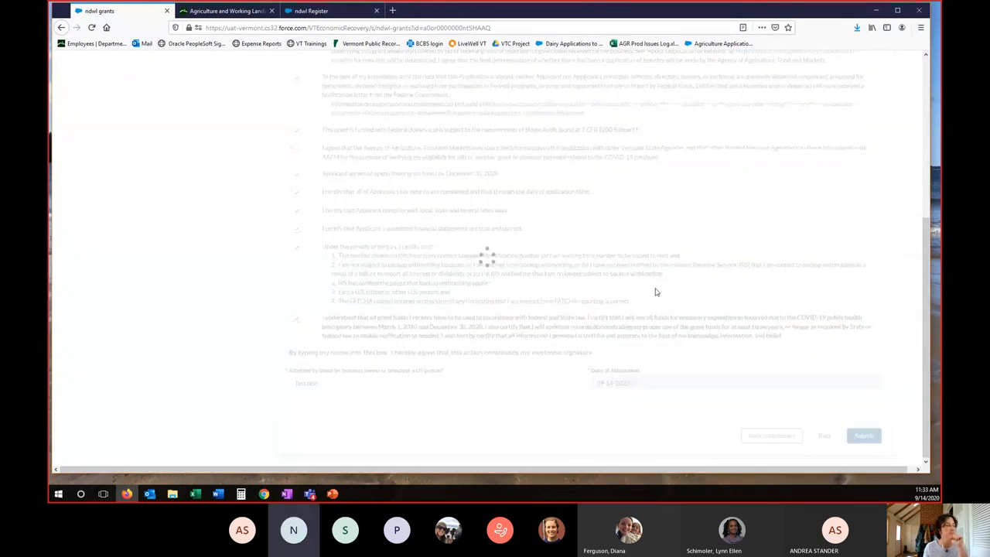
{"action": "left_click", "coordinate": [864, 436]}
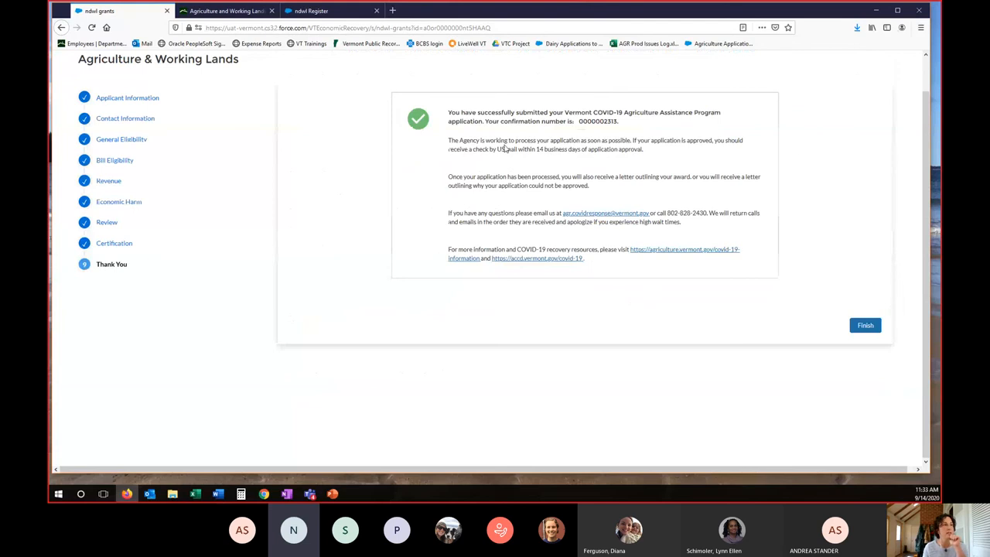
{"action": "mouse_move", "coordinate": [610, 138]}
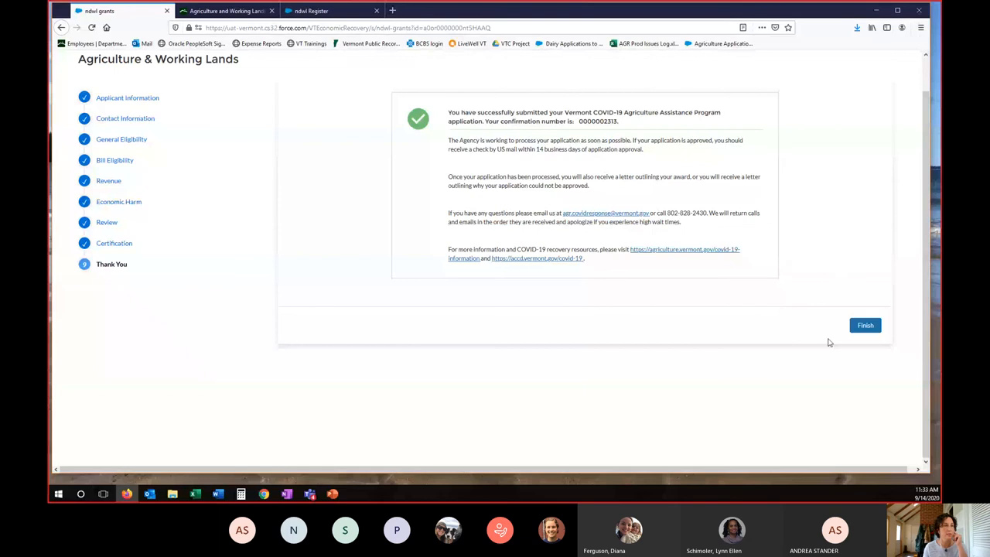
Finish the submission and review the dashboard listing the Test Application as Submitted
{"action": "left_click", "coordinate": [865, 325]}
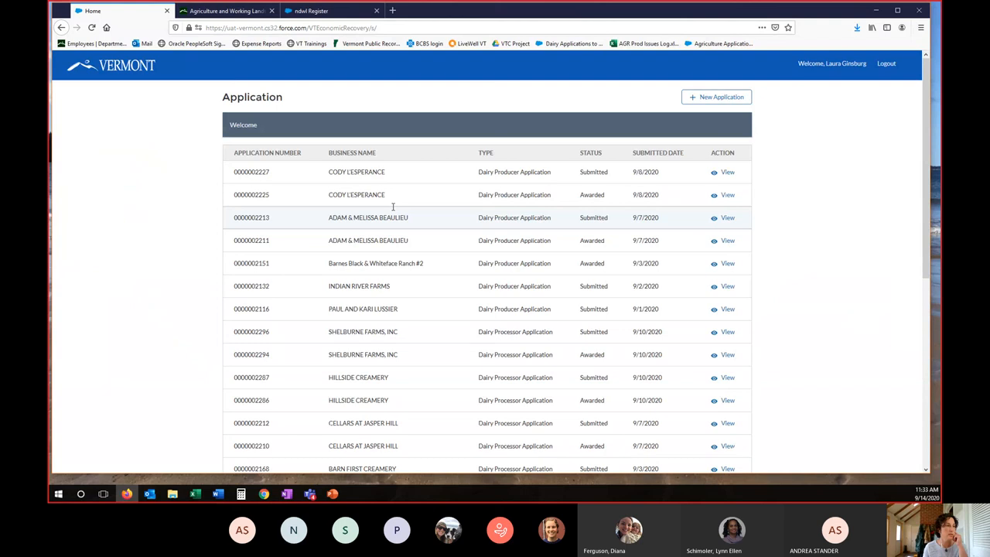
{"action": "scroll", "scroll_direction": "down", "scroll_amount": 3}
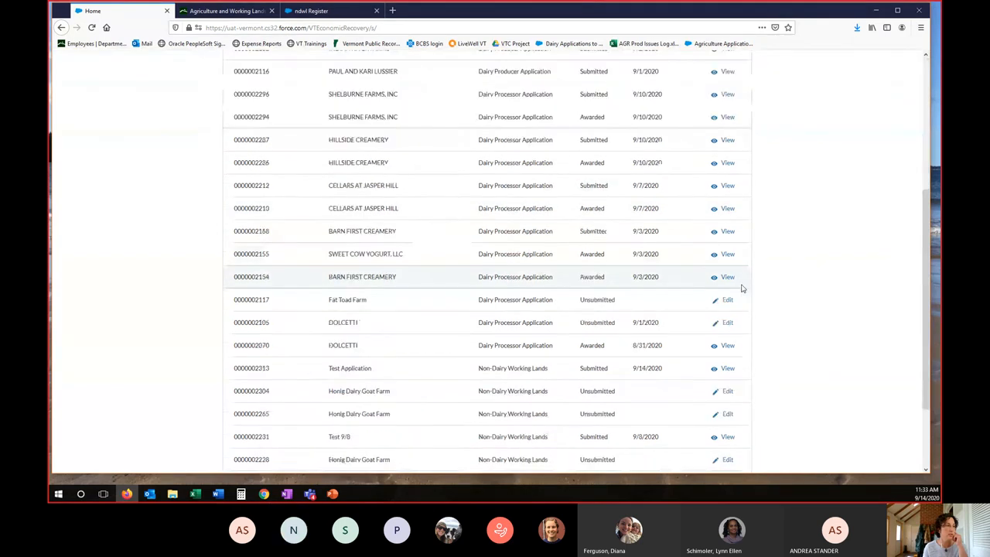
{"action": "scroll", "scroll_direction": "down", "scroll_amount": 3}
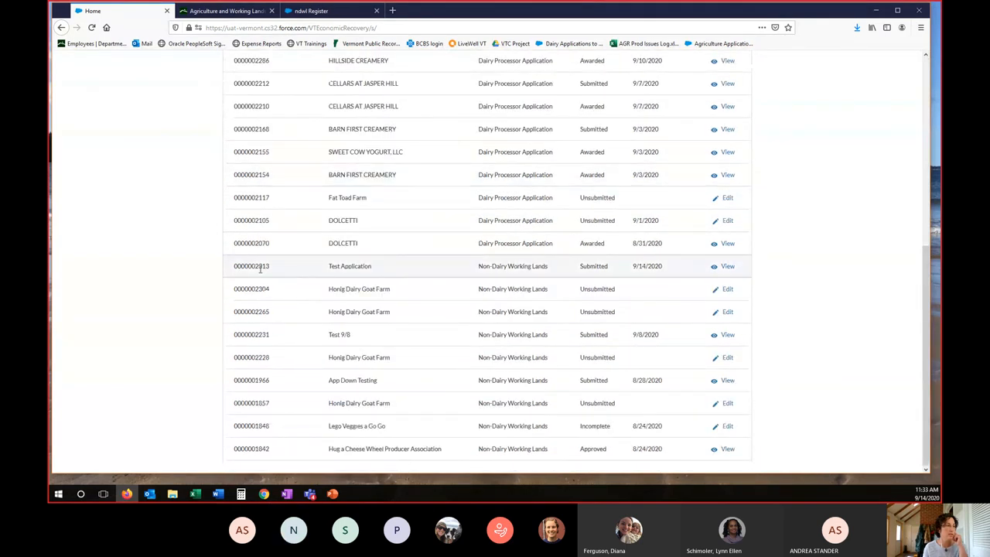
{"action": "mouse_move", "coordinate": [612, 271]}
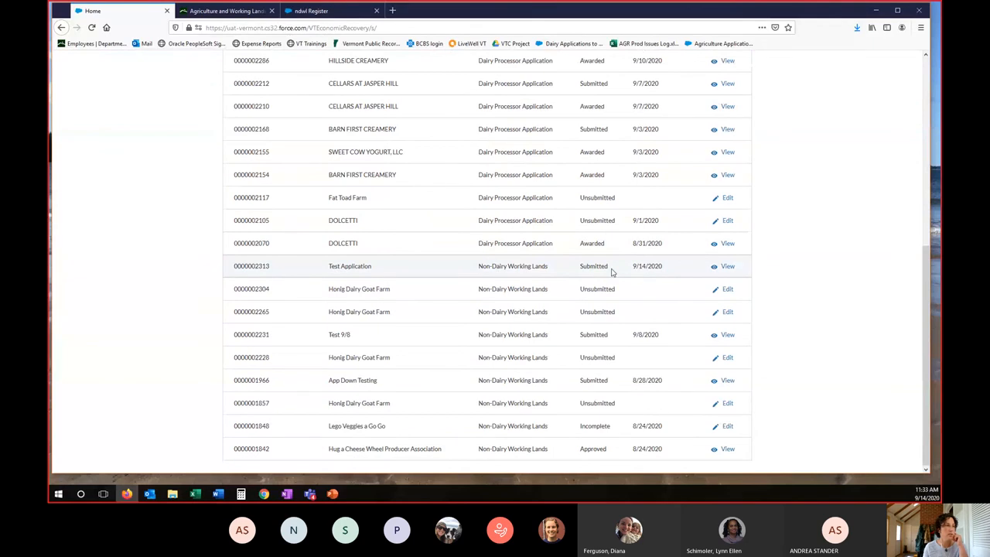
{"action": "mouse_move", "coordinate": [727, 266]}
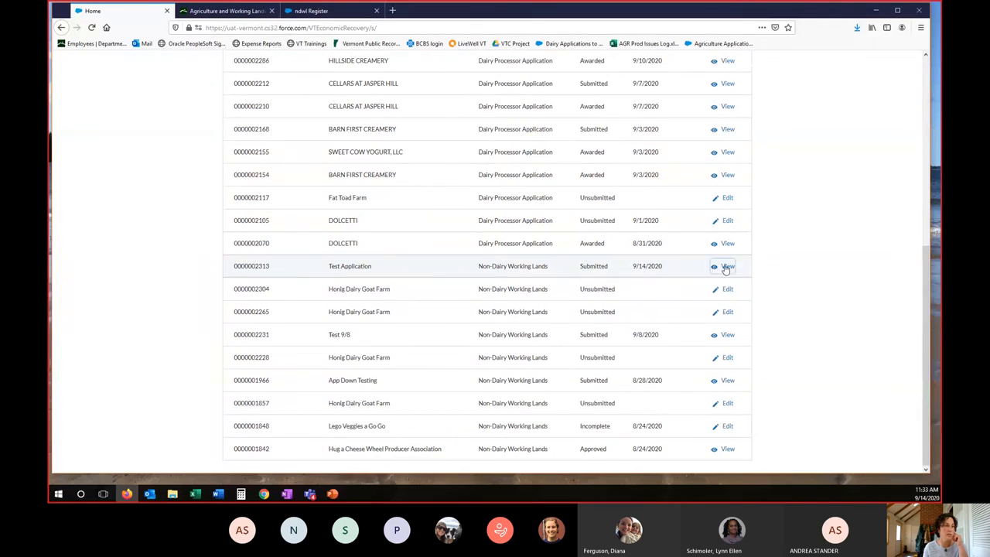
View the submitted Test Application and look through its details
{"action": "left_click", "coordinate": [728, 266]}
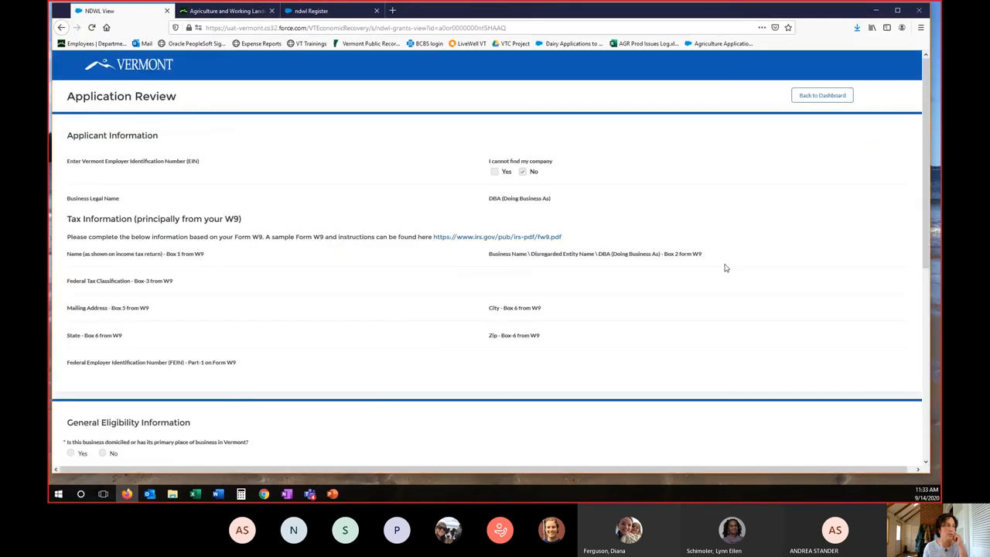
{"action": "scroll", "scroll_direction": "down", "scroll_amount": 3}
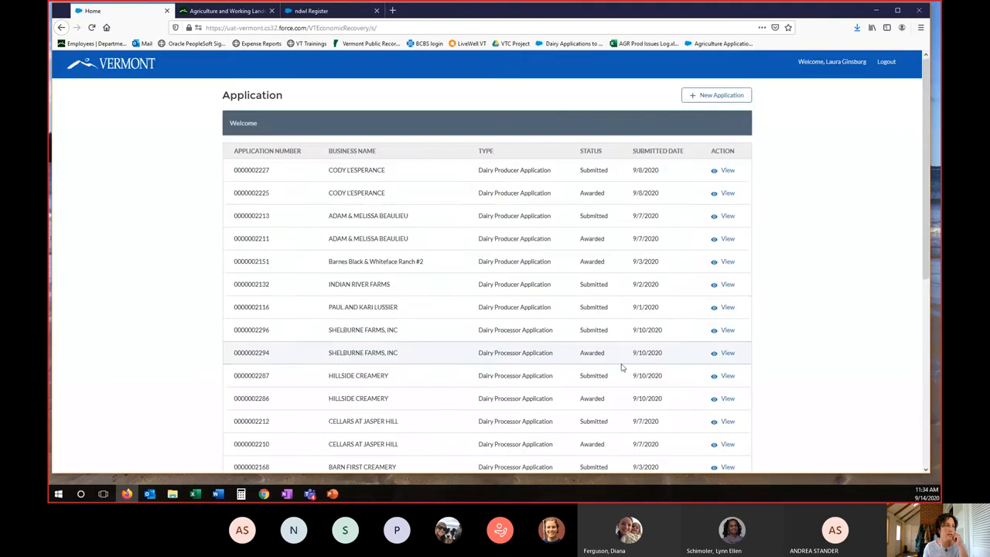
{"action": "scroll", "scroll_direction": "down", "scroll_amount": 3}
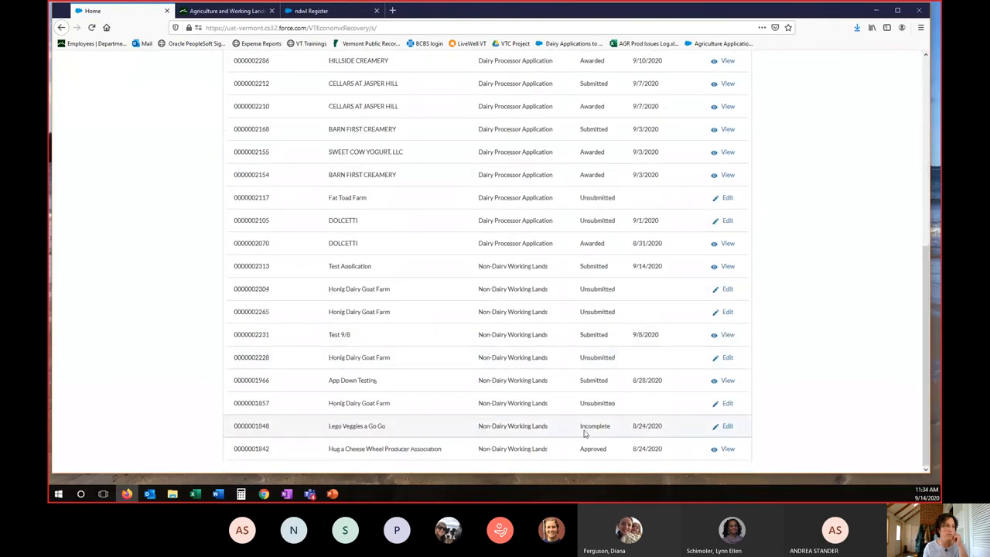